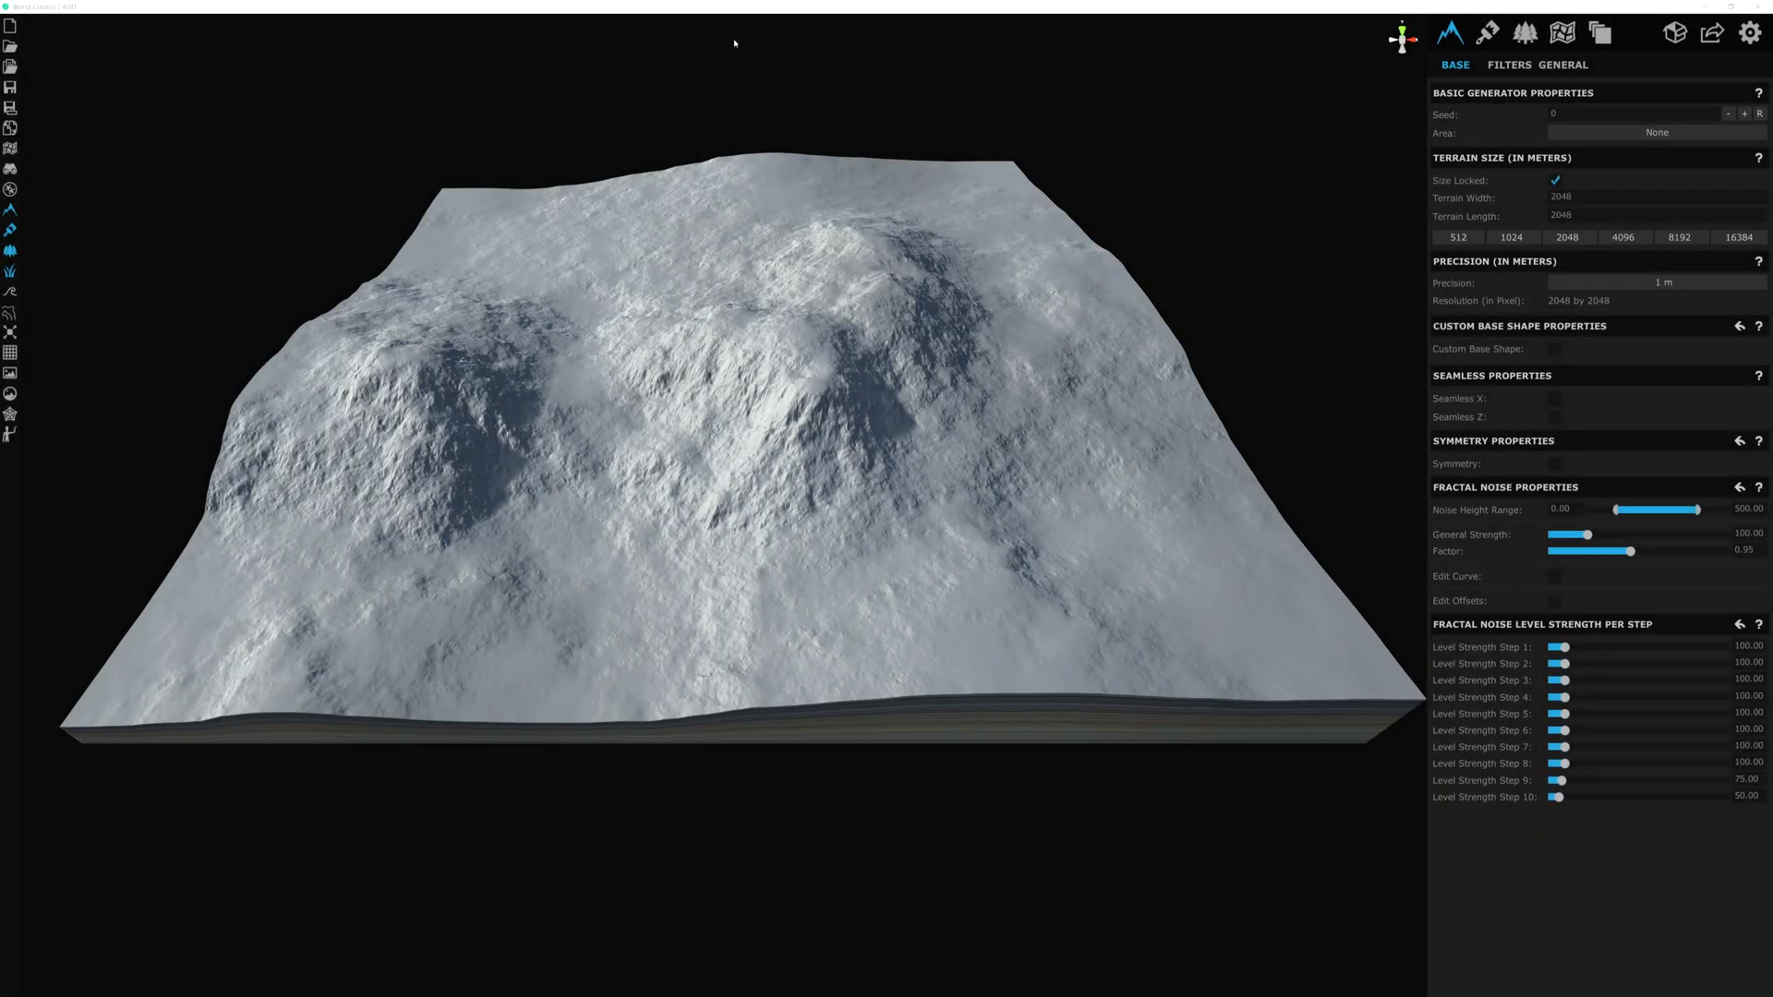
mouse_move(1415, 279)
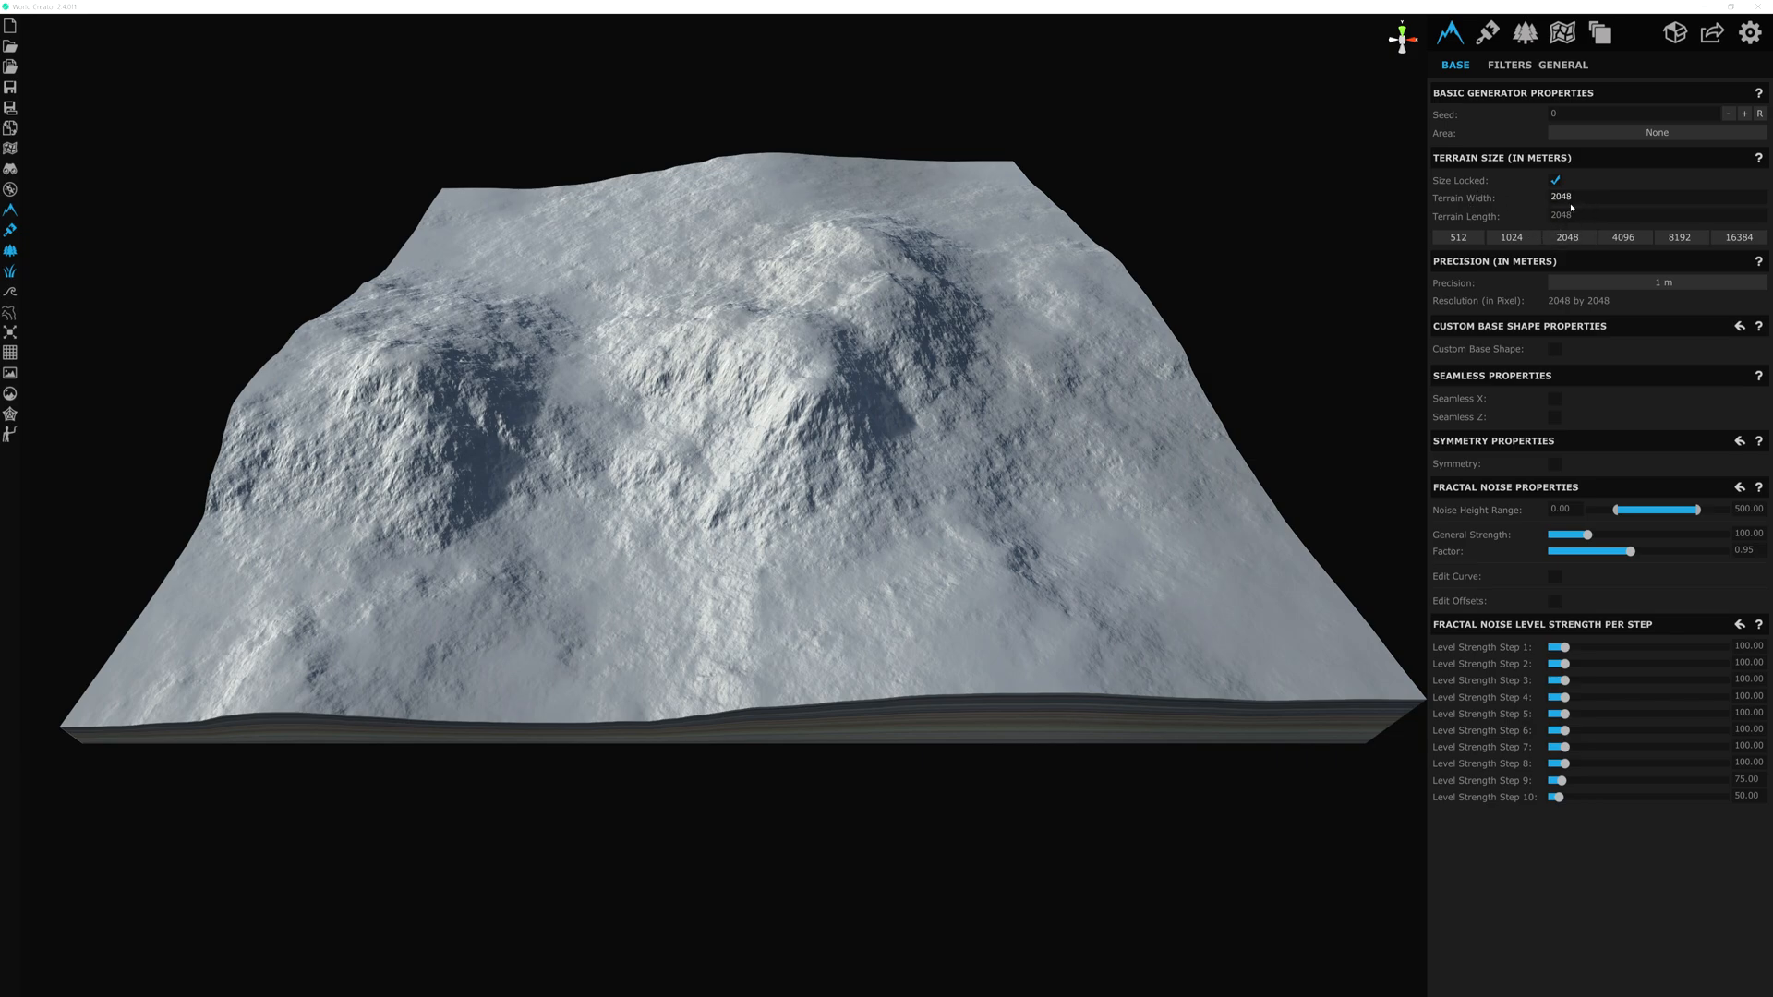
Step: Reroll the base terrain random seed twice to get a large new mountain mass
left_click(1761, 113)
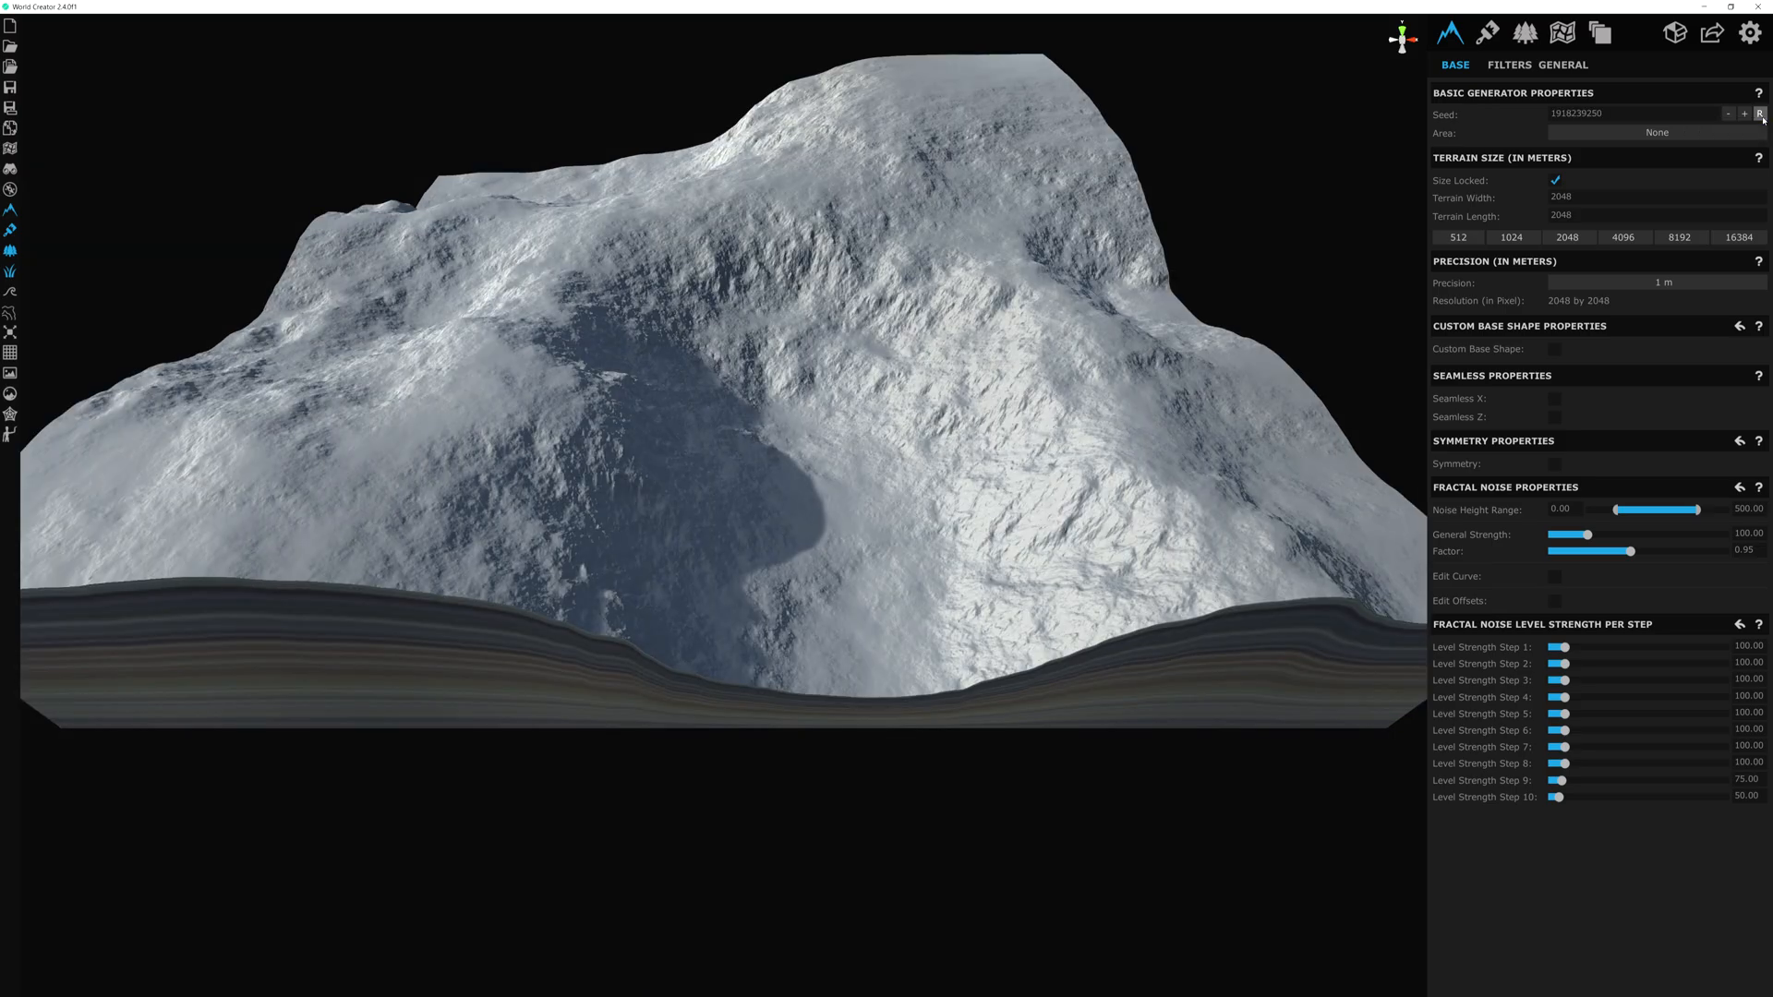
left_click(1760, 112)
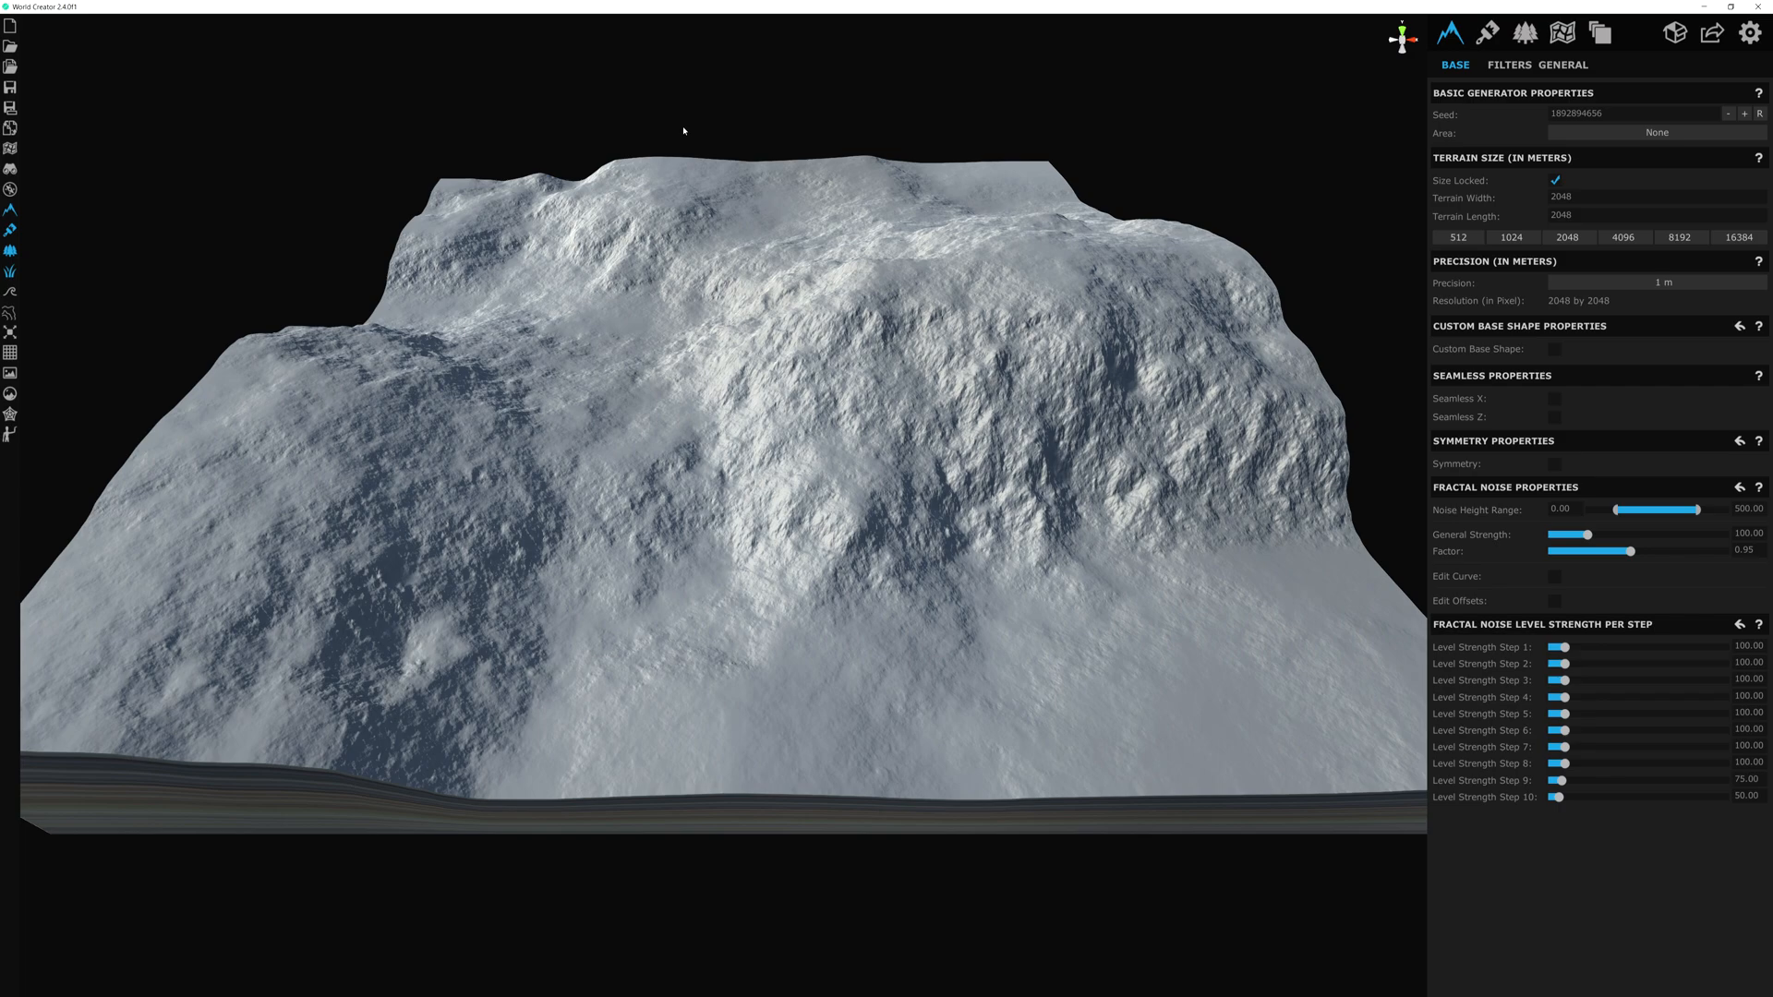
mouse_move(1171, 196)
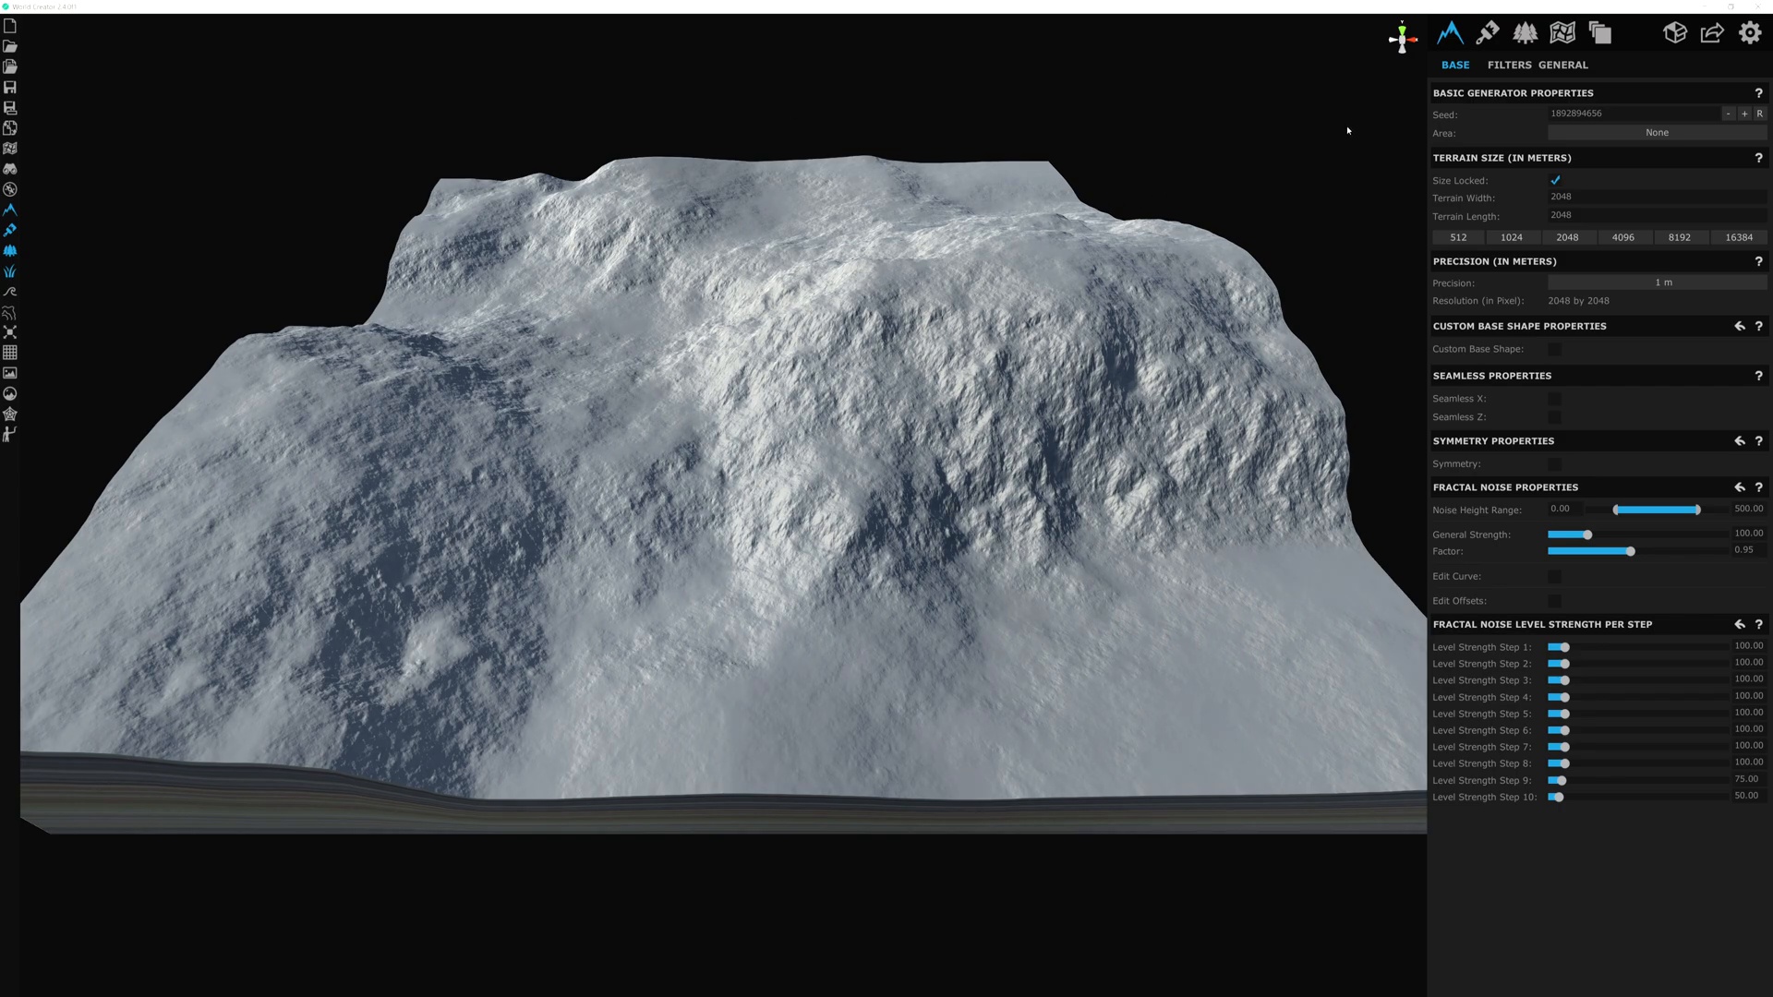
Step: Add a new filter layer and apply a Distort filter from the Effect category
left_click(1507, 64)
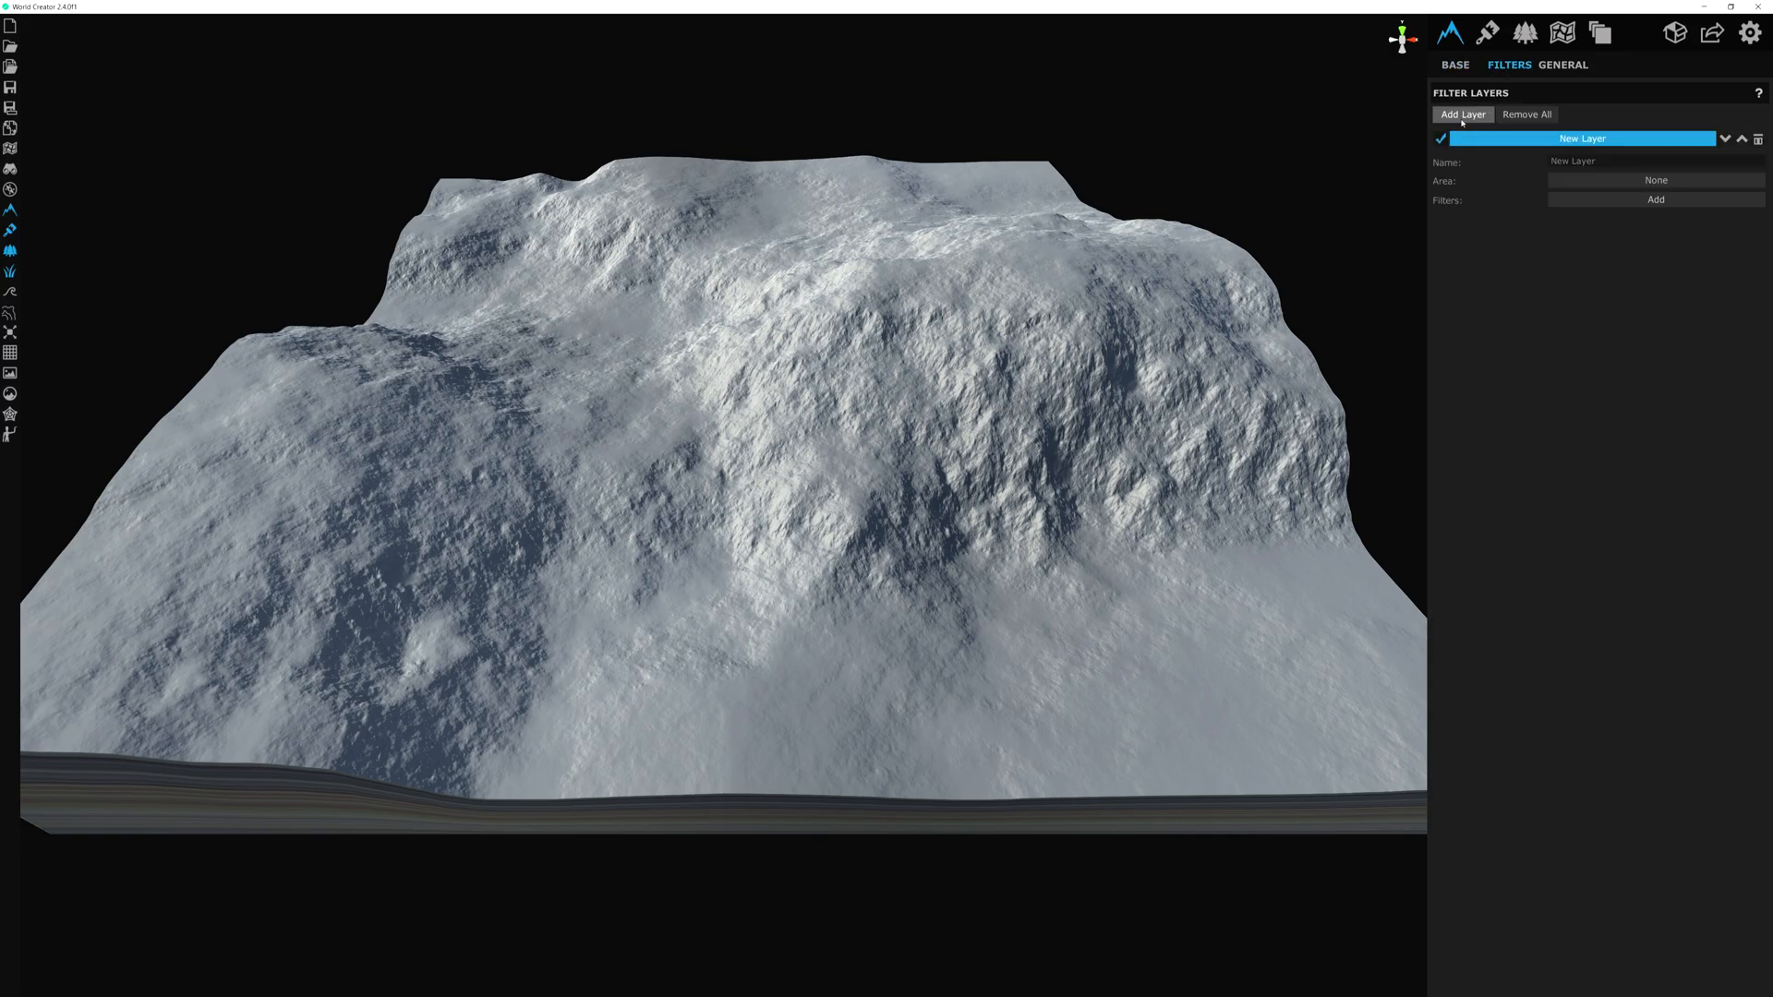
left_click(1655, 199)
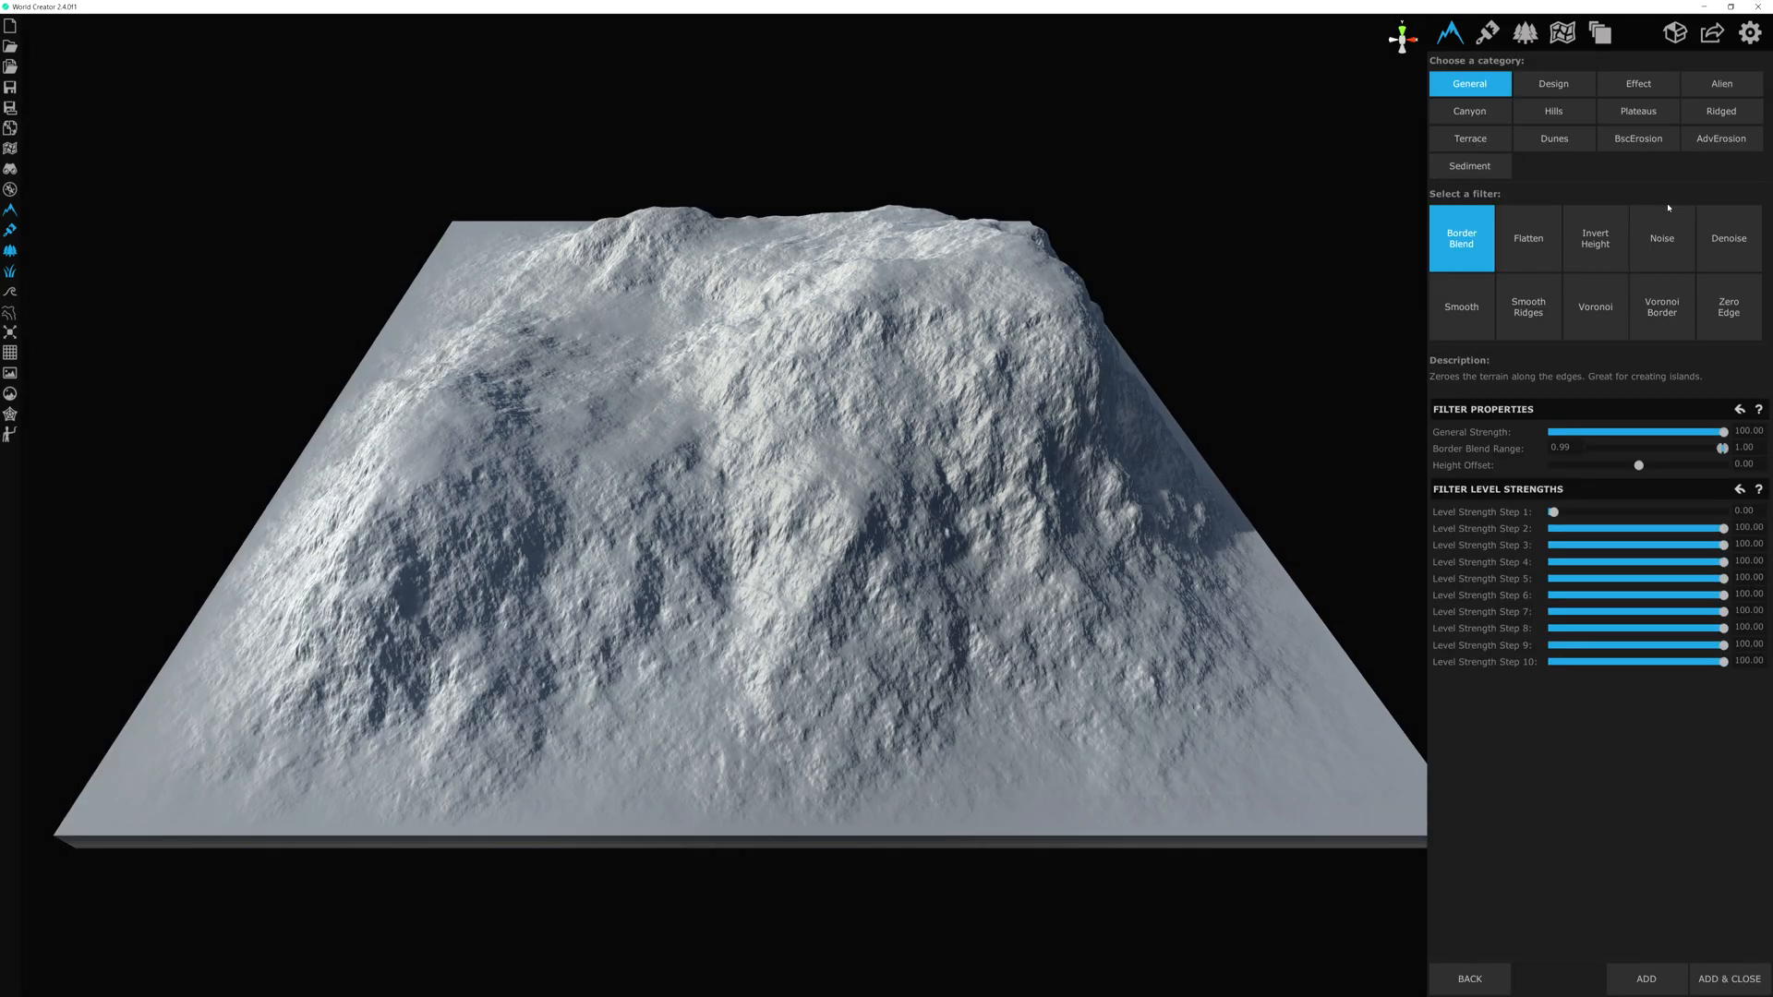
left_click(1638, 83)
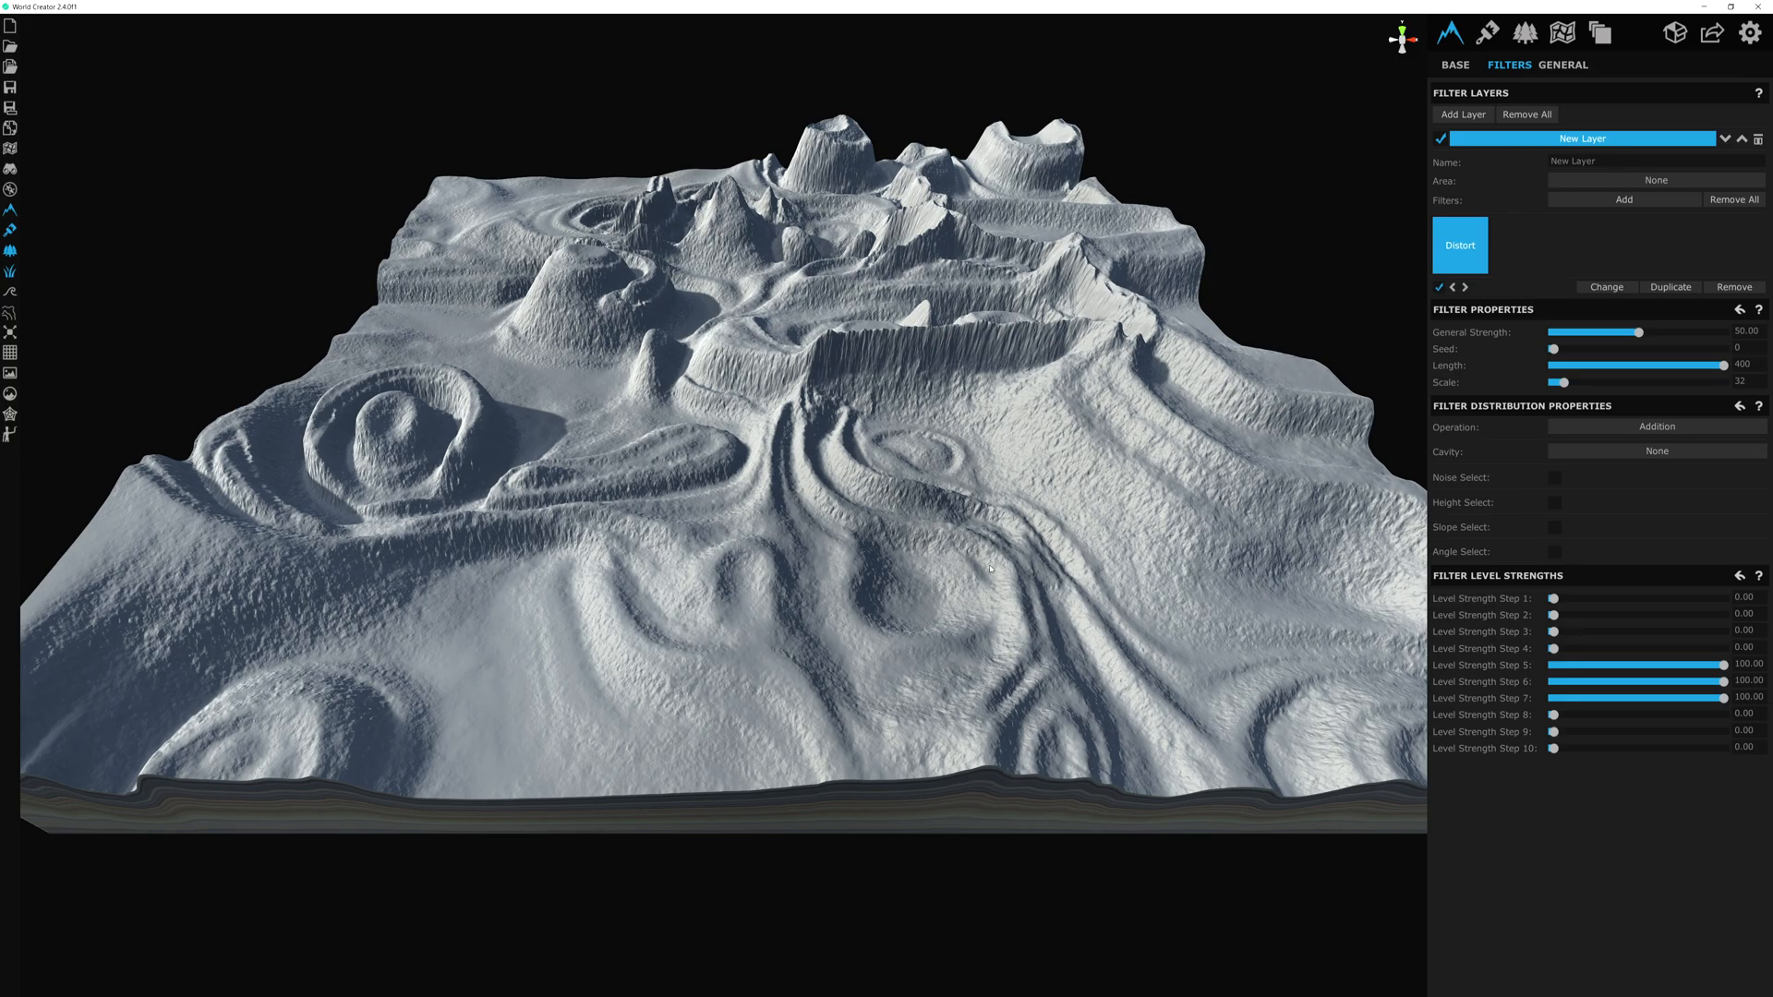
mouse_move(1373, 386)
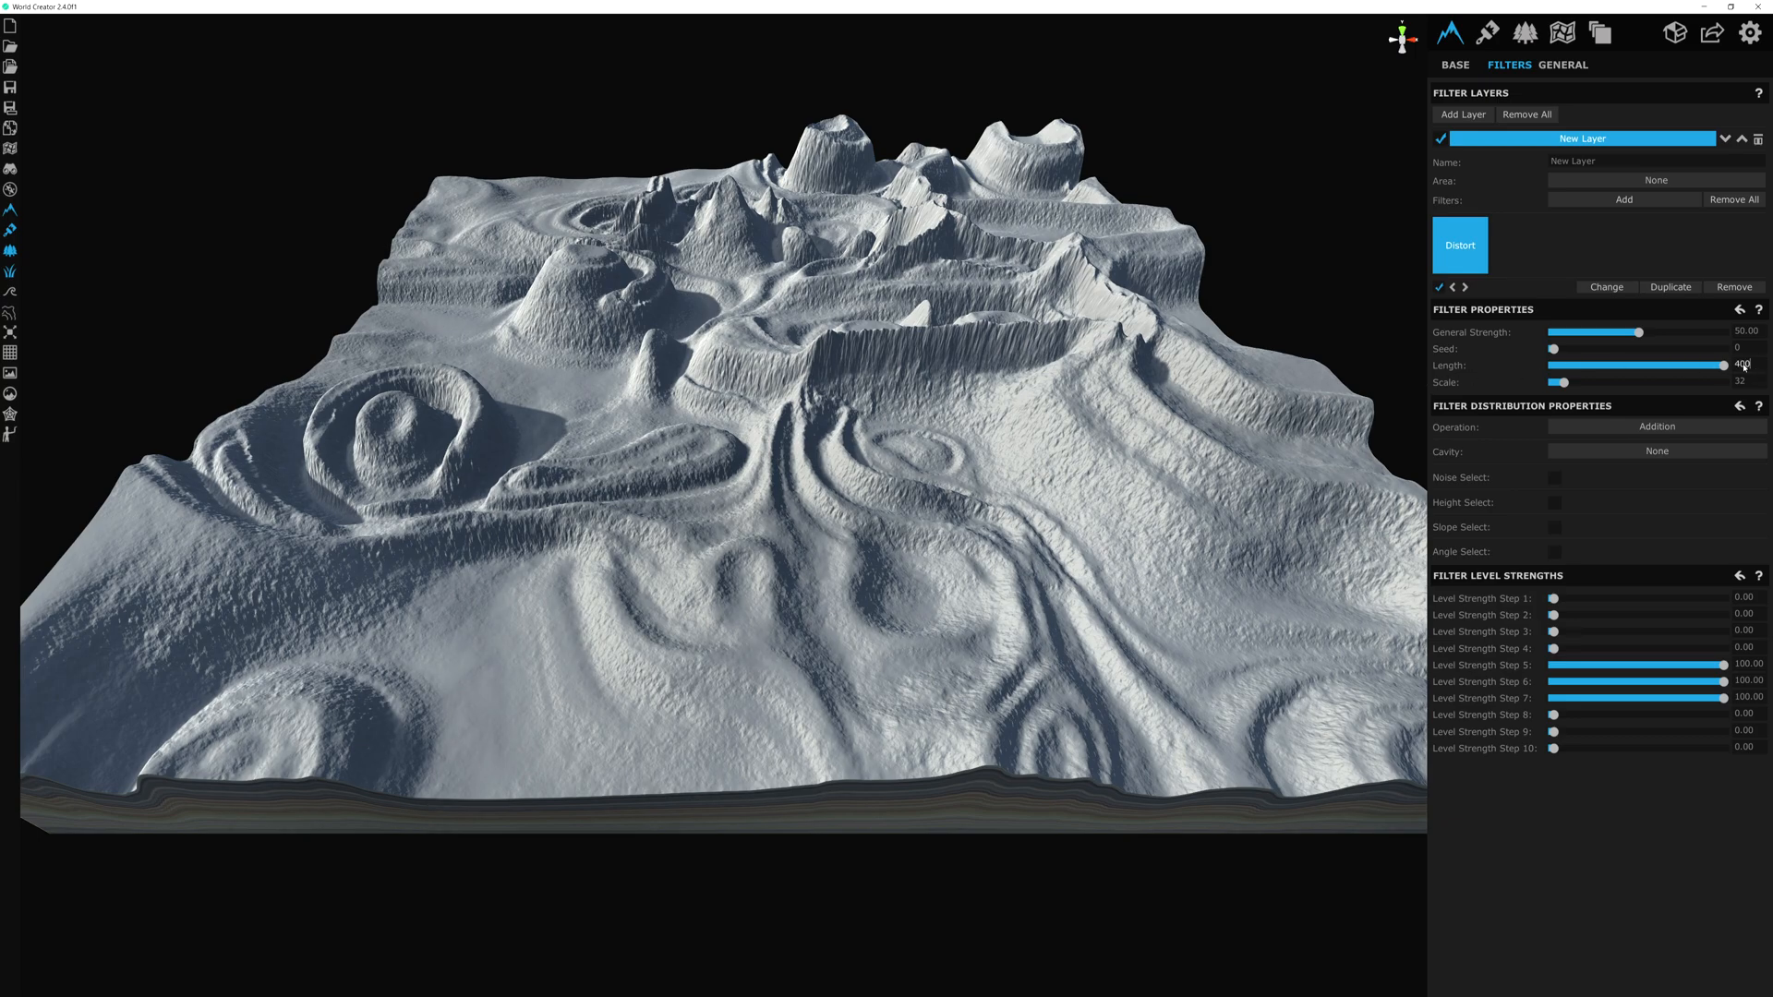
Step: Lower the Distort filter Length from 400 to 56 for smoother, rolling curves
left_click_drag(1707, 364, 1572, 364)
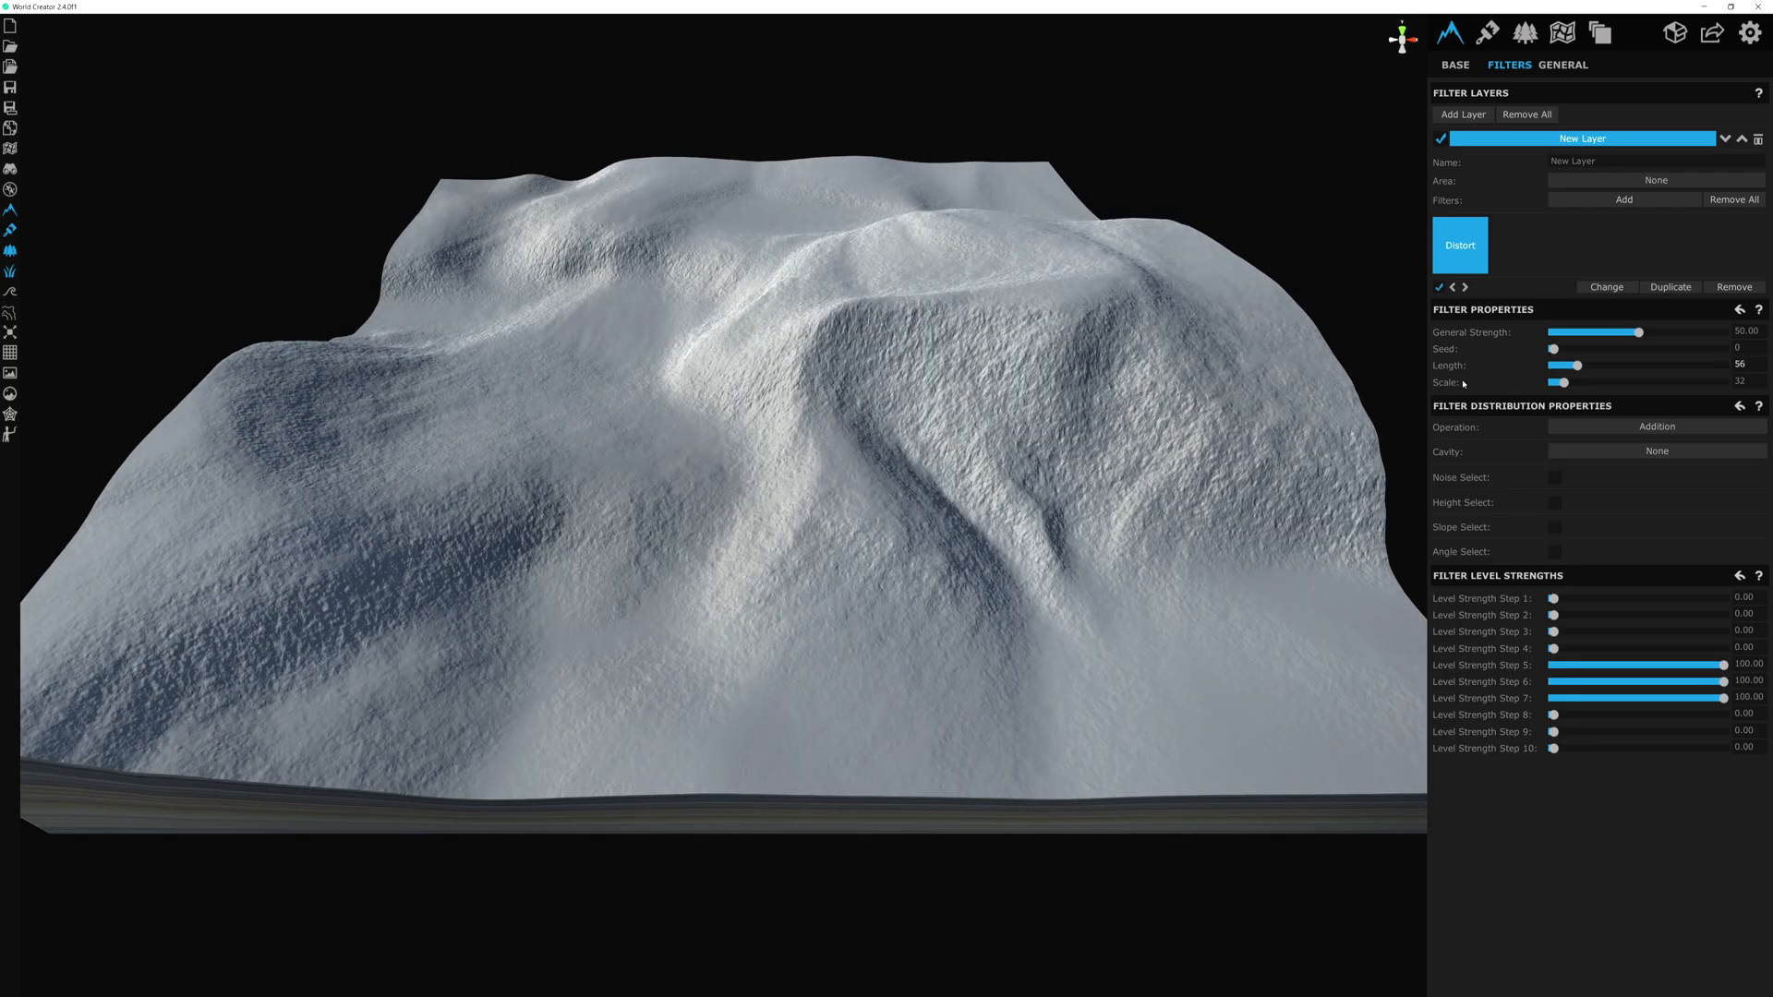
mouse_move(1513, 384)
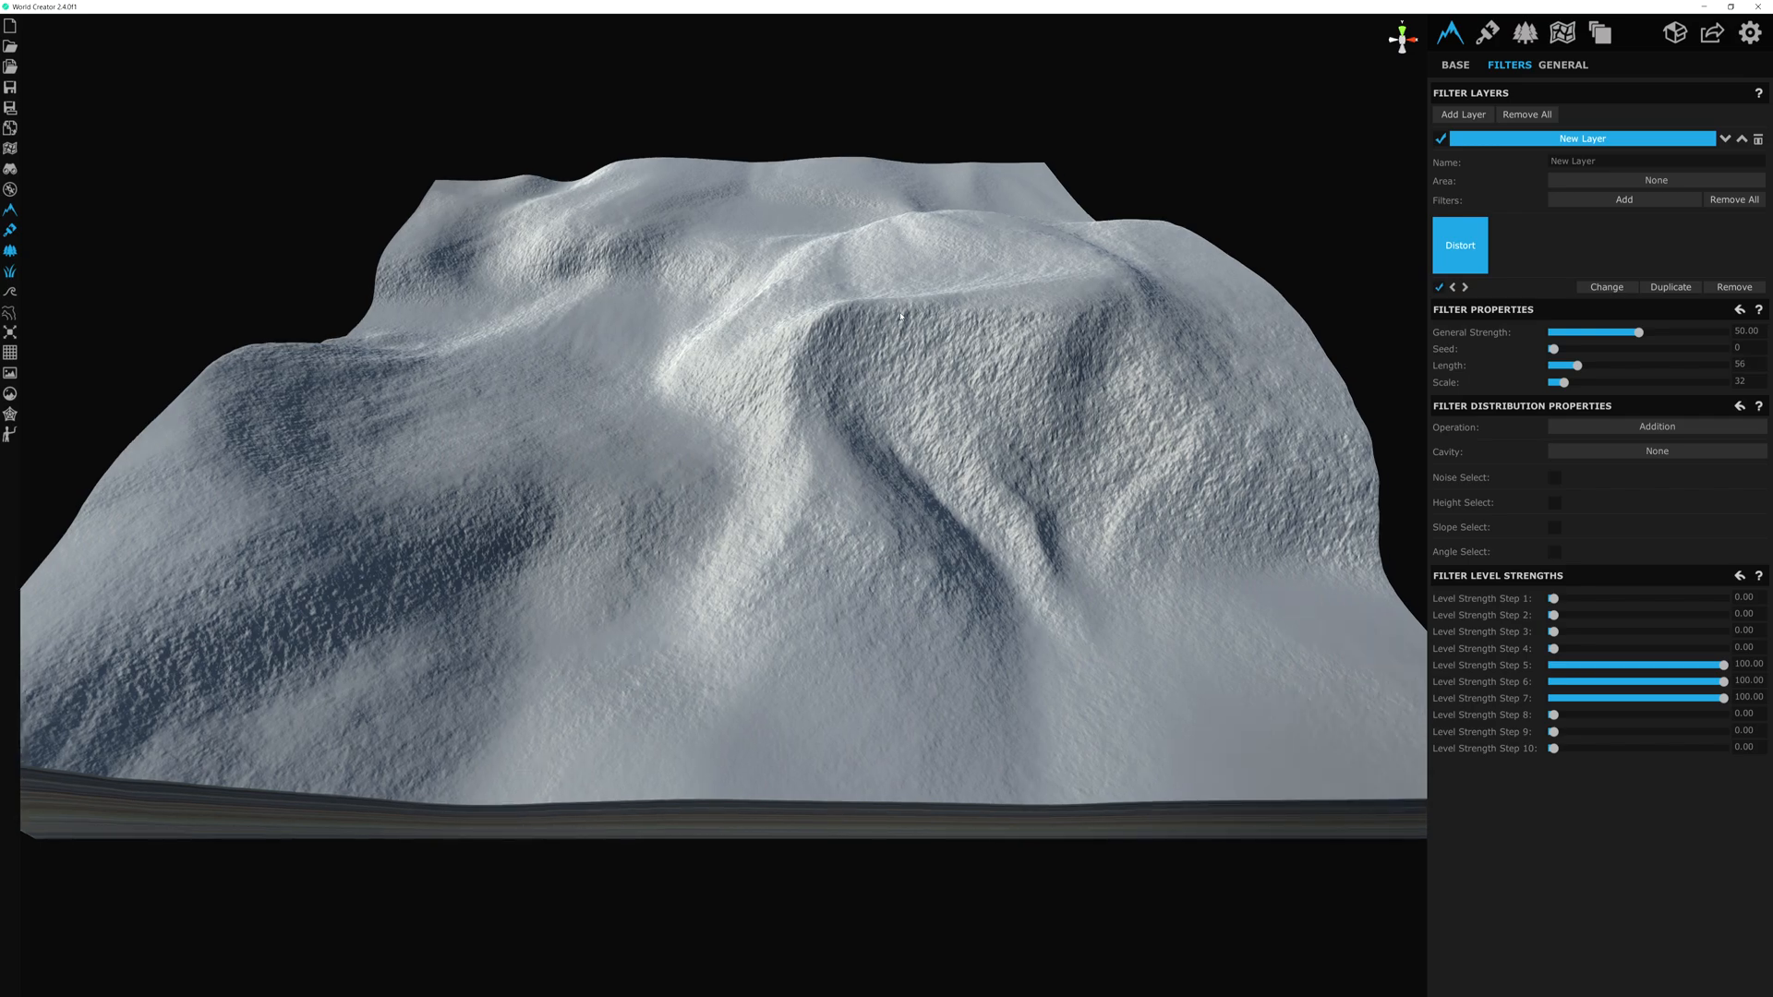
mouse_move(894, 203)
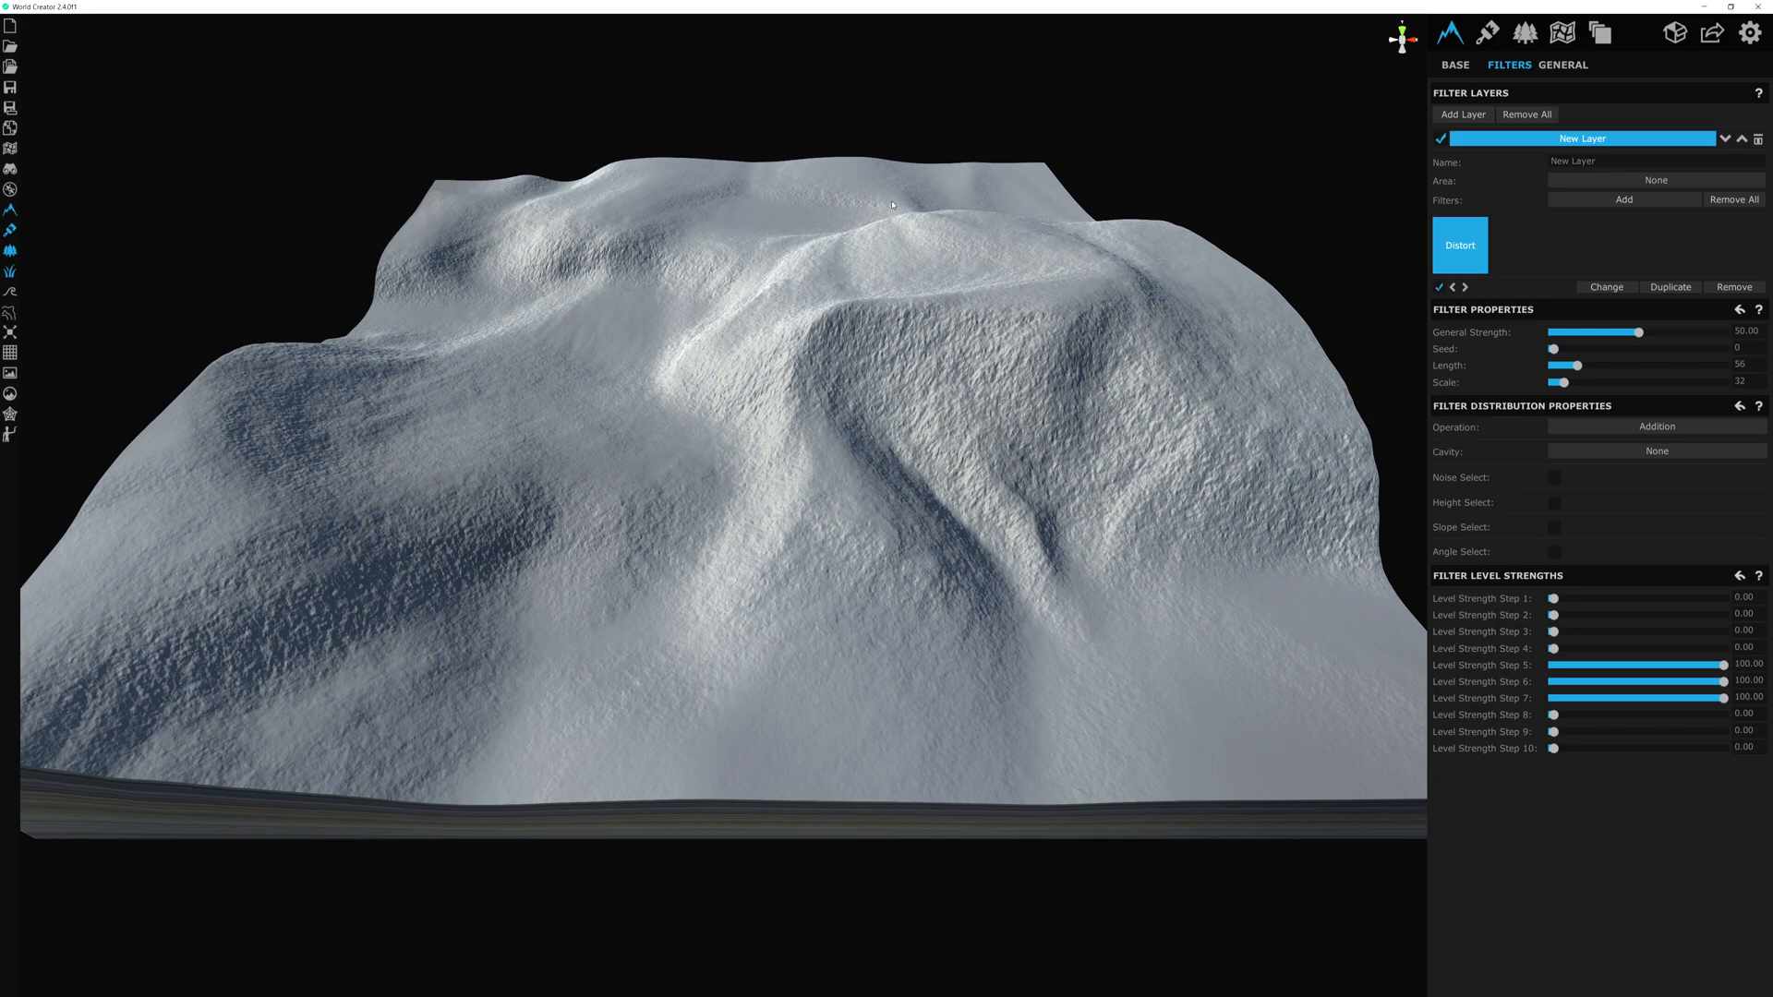
Step: Reroll the base terrain seed several times until a rounded hill appears under the distortion
left_click(1454, 65)
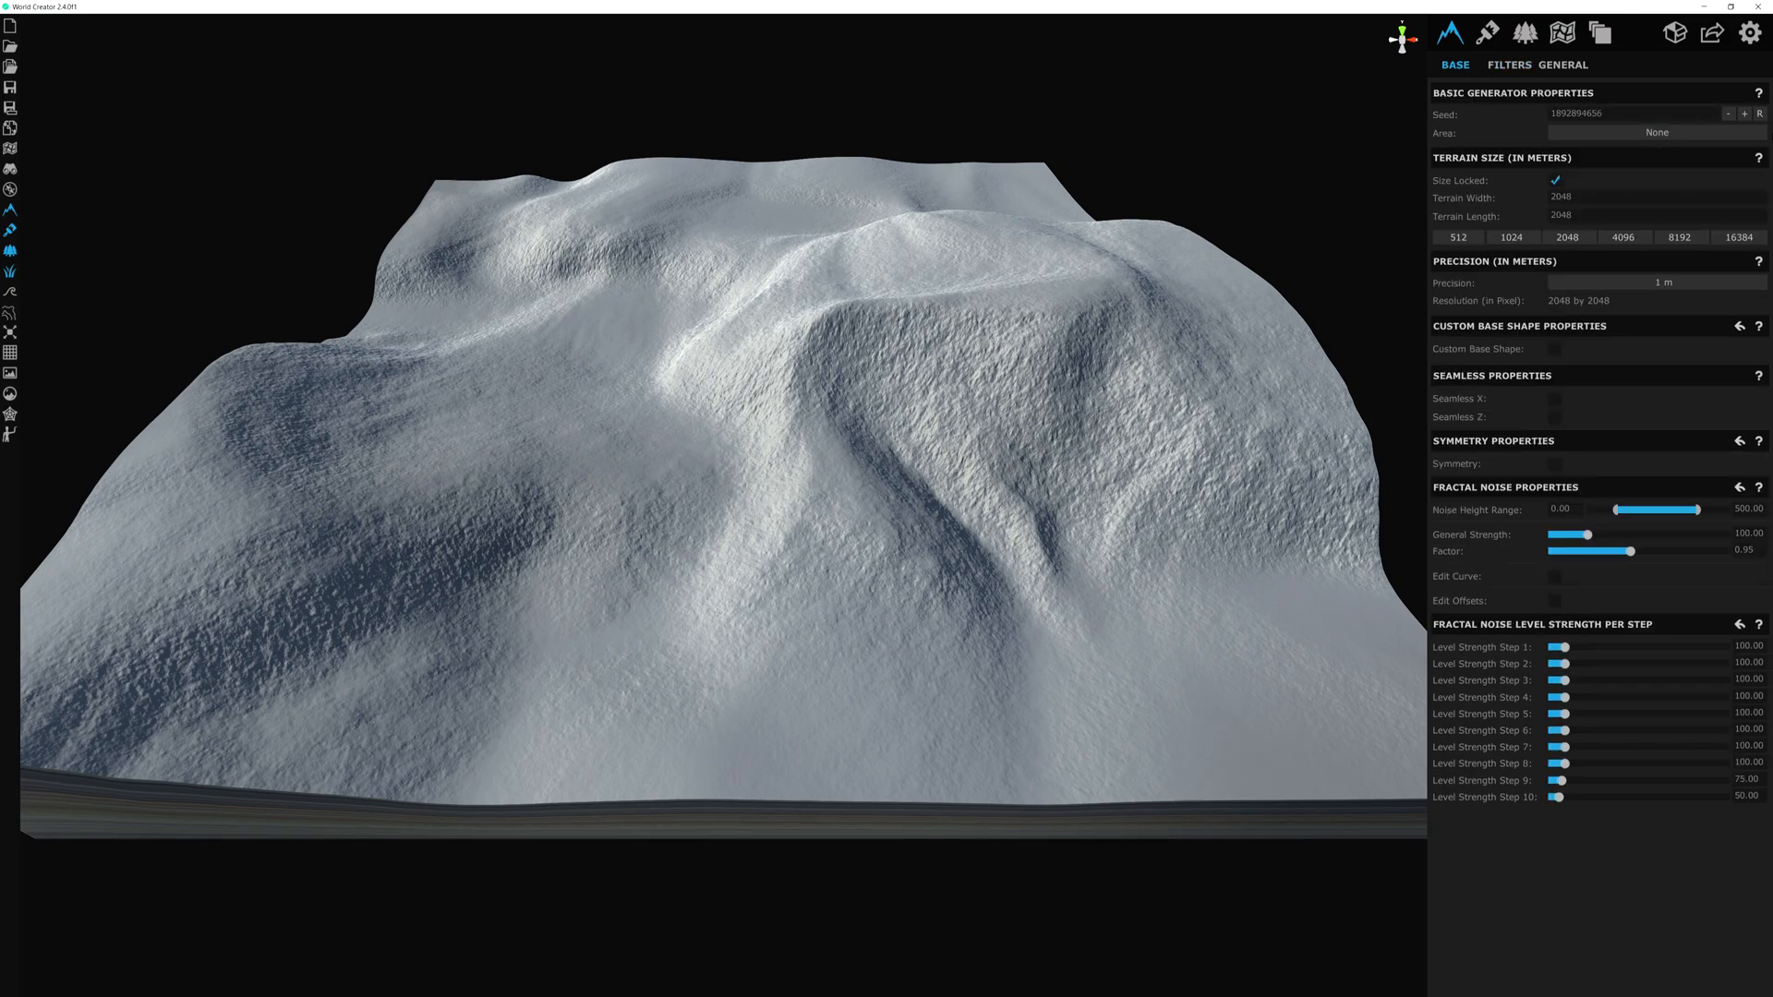
left_click(1761, 112)
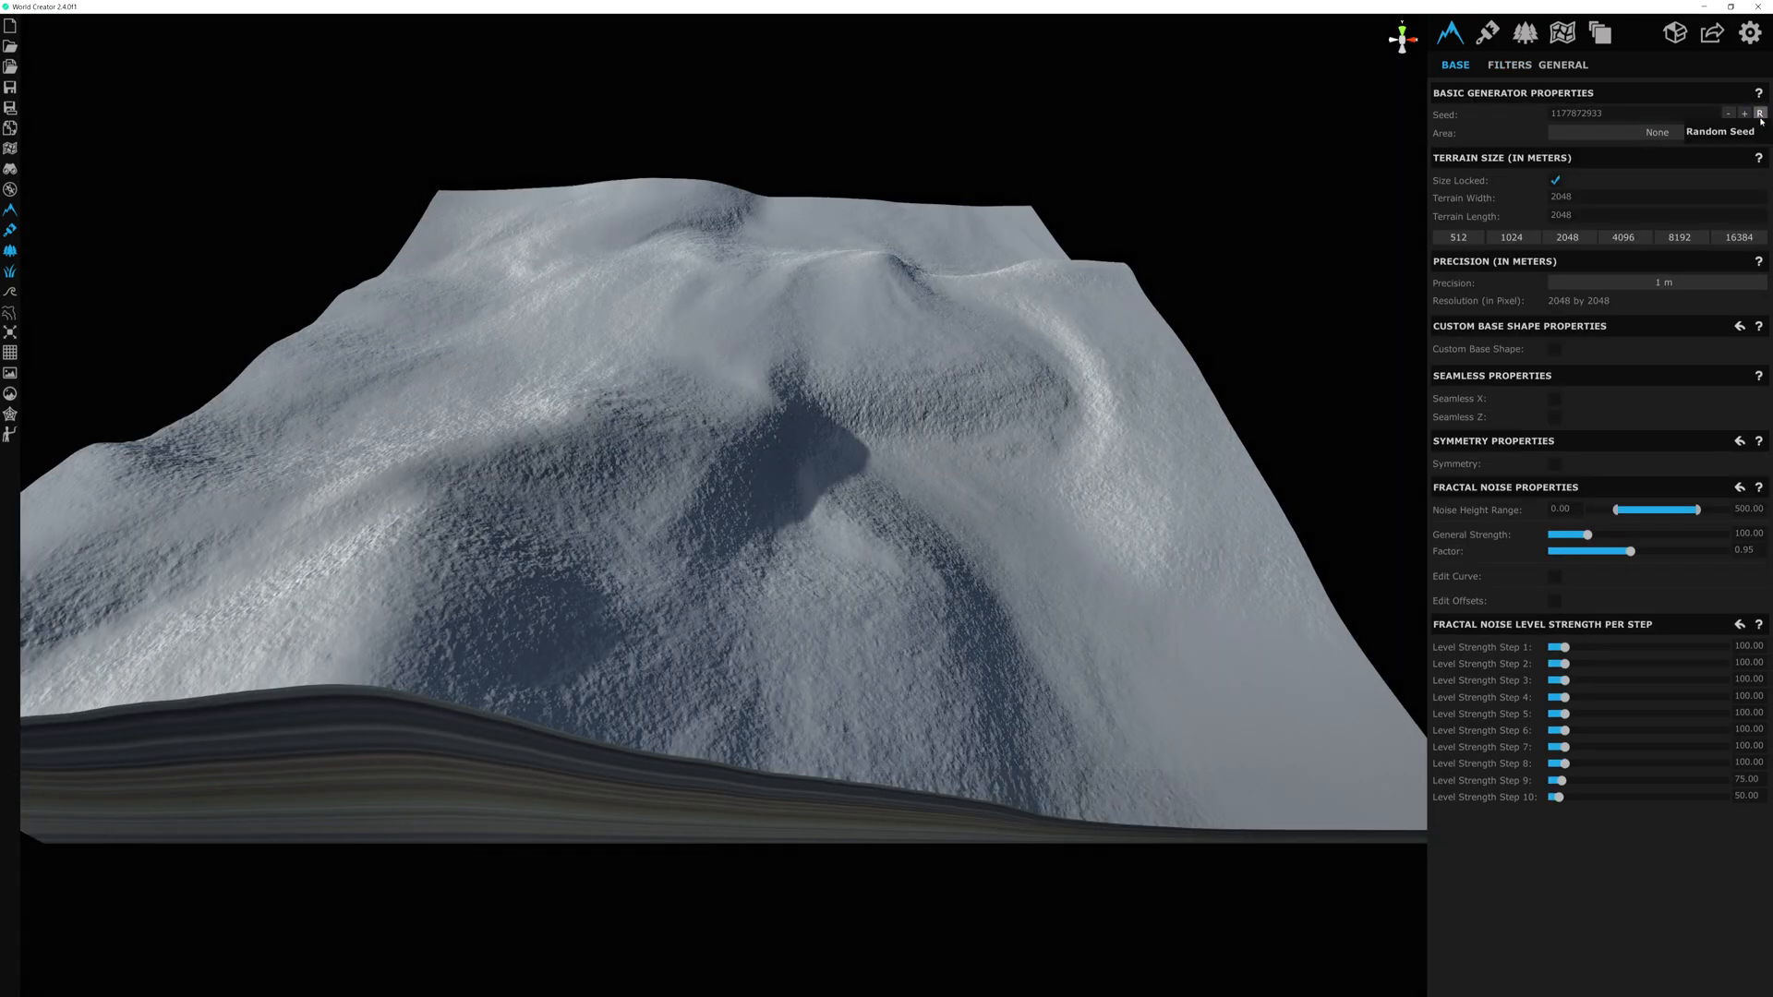
left_click(1760, 112)
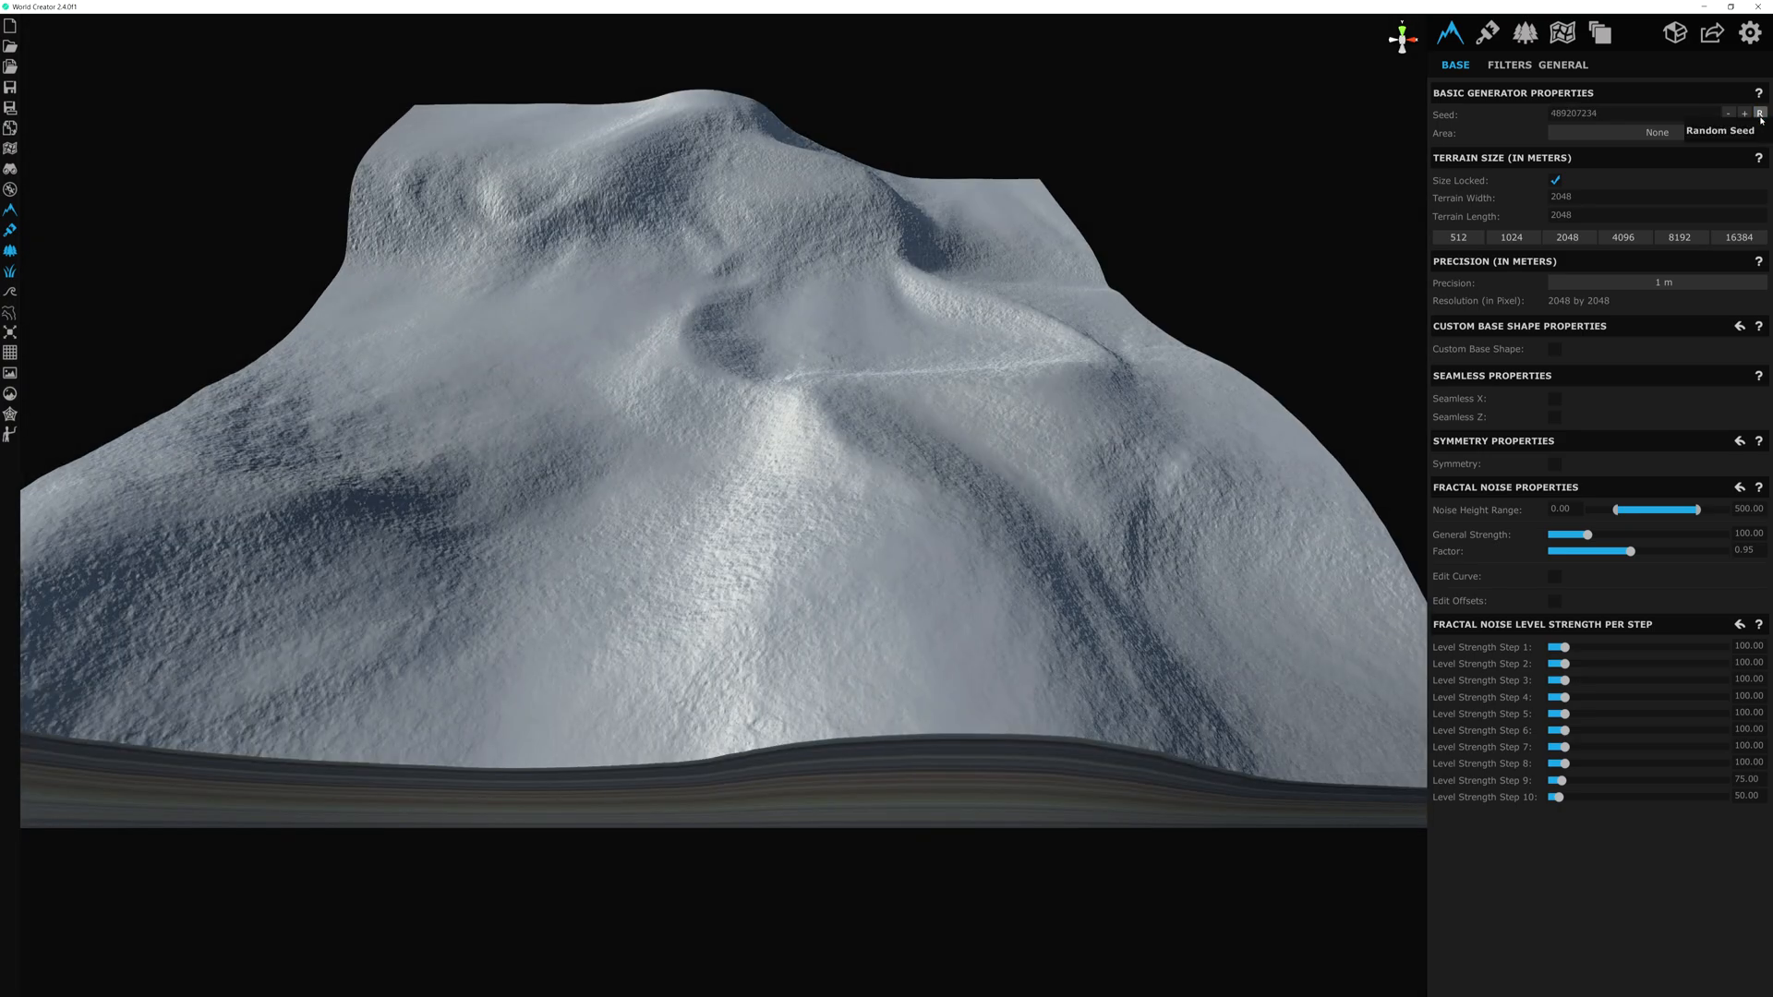
left_click(1761, 113)
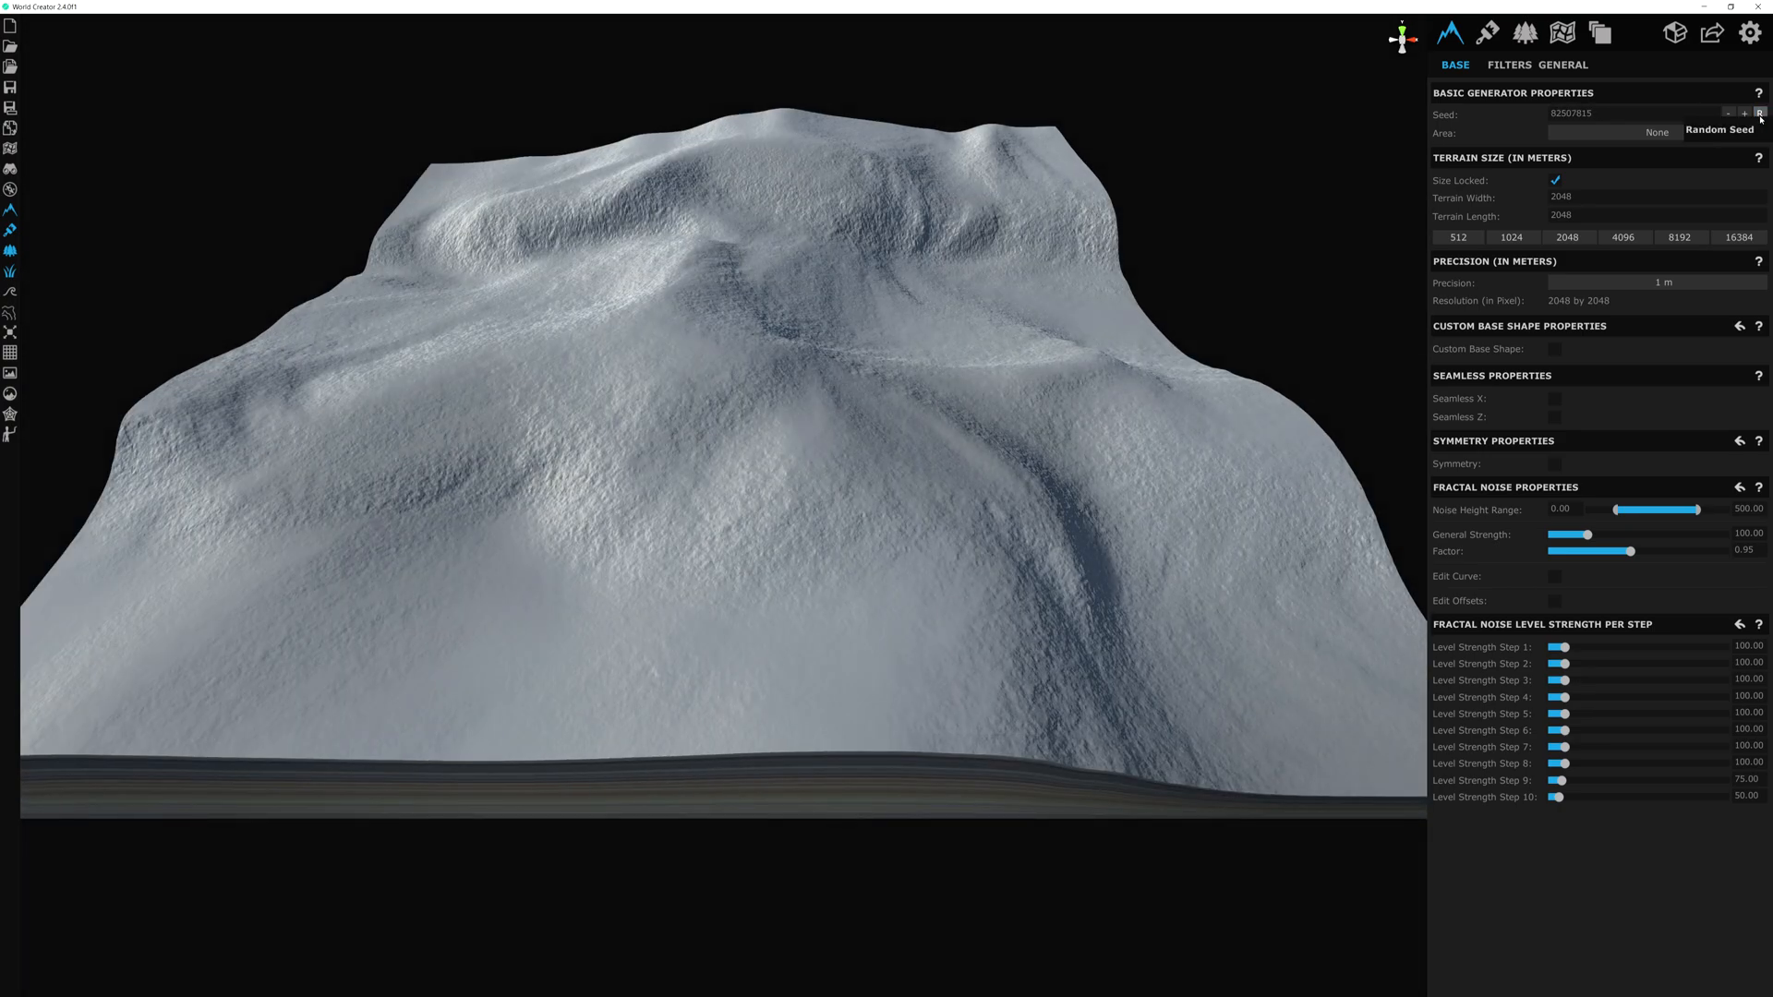
left_click(1509, 65)
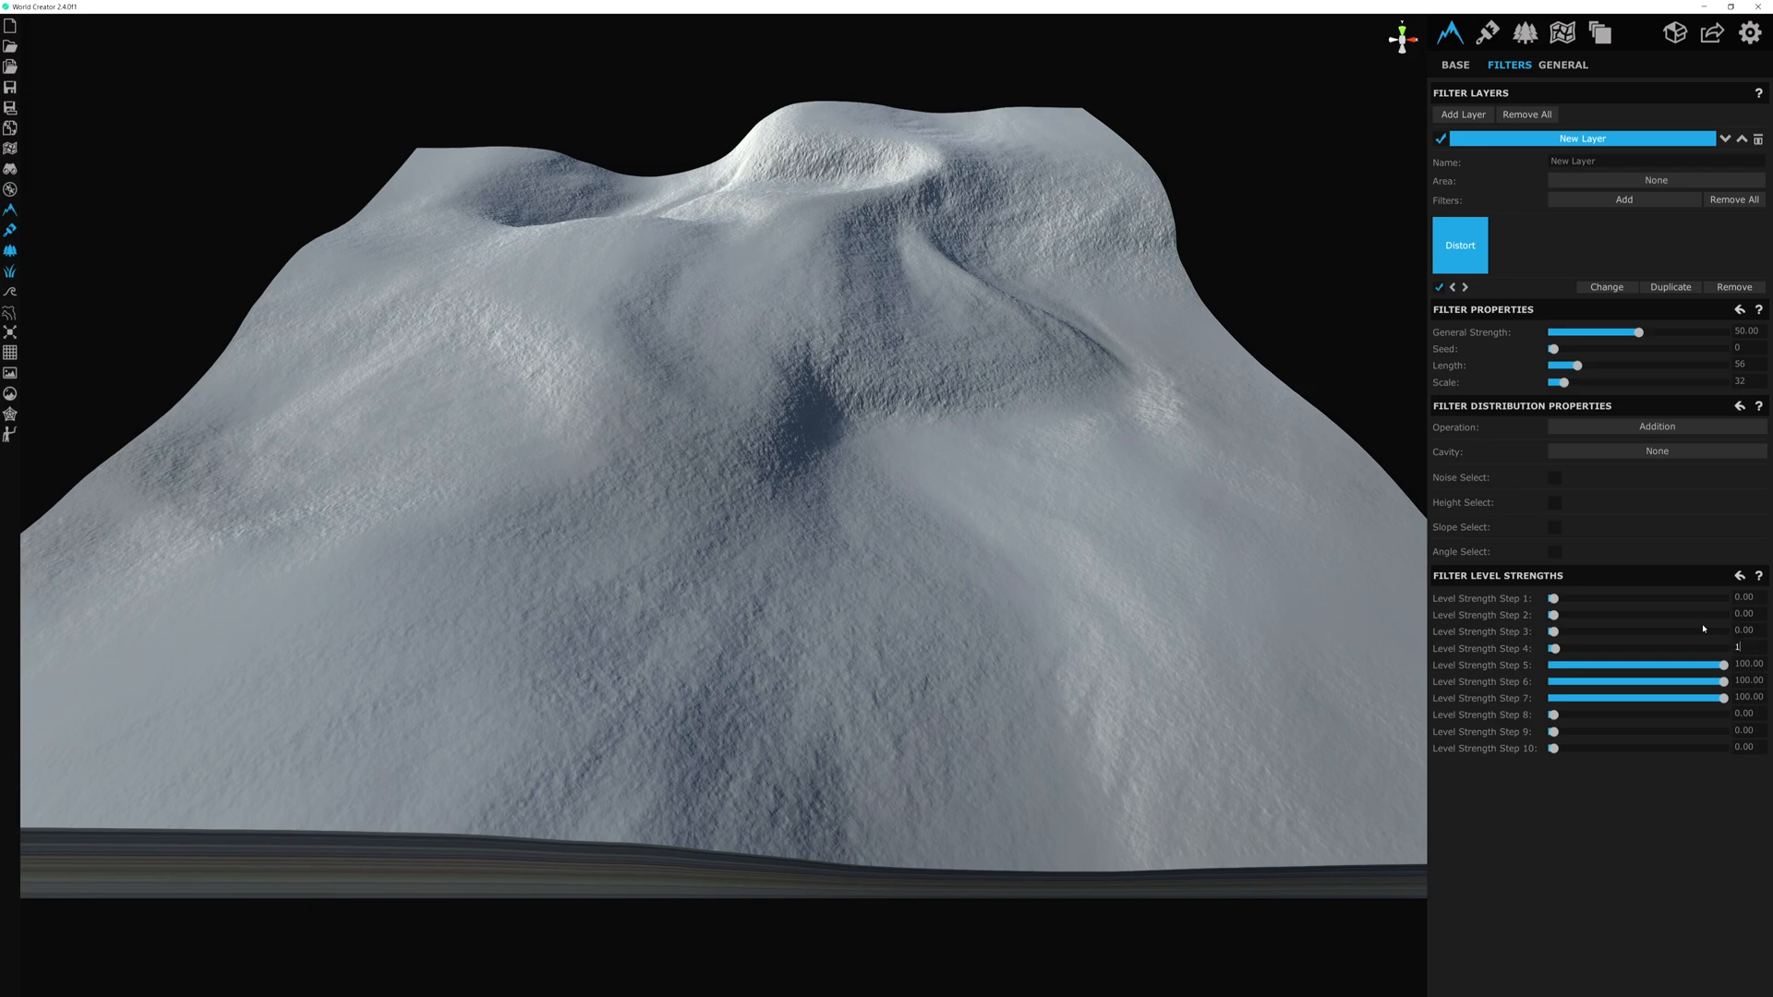
Step: Set Distort Level Strength Step 4 to 15, Step 8 to 35 and Step 9 to 15
left_click_drag(1554, 648, 1579, 648)
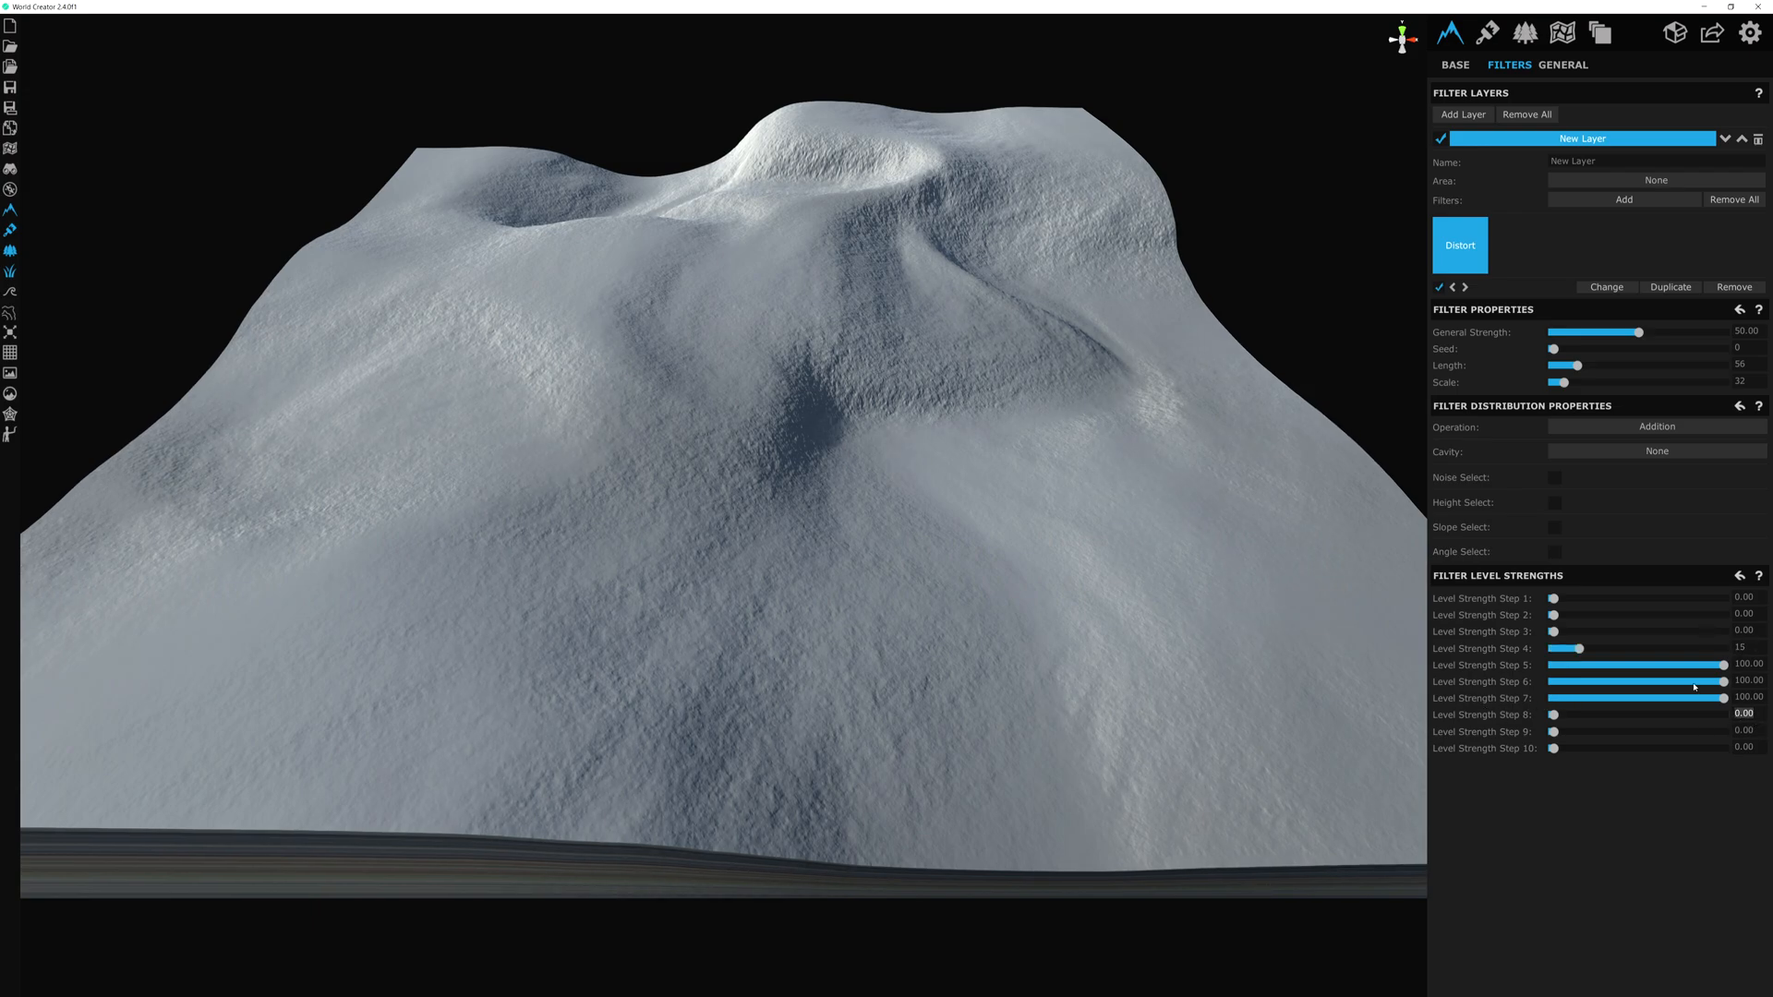
left_click_drag(1555, 713, 1614, 713)
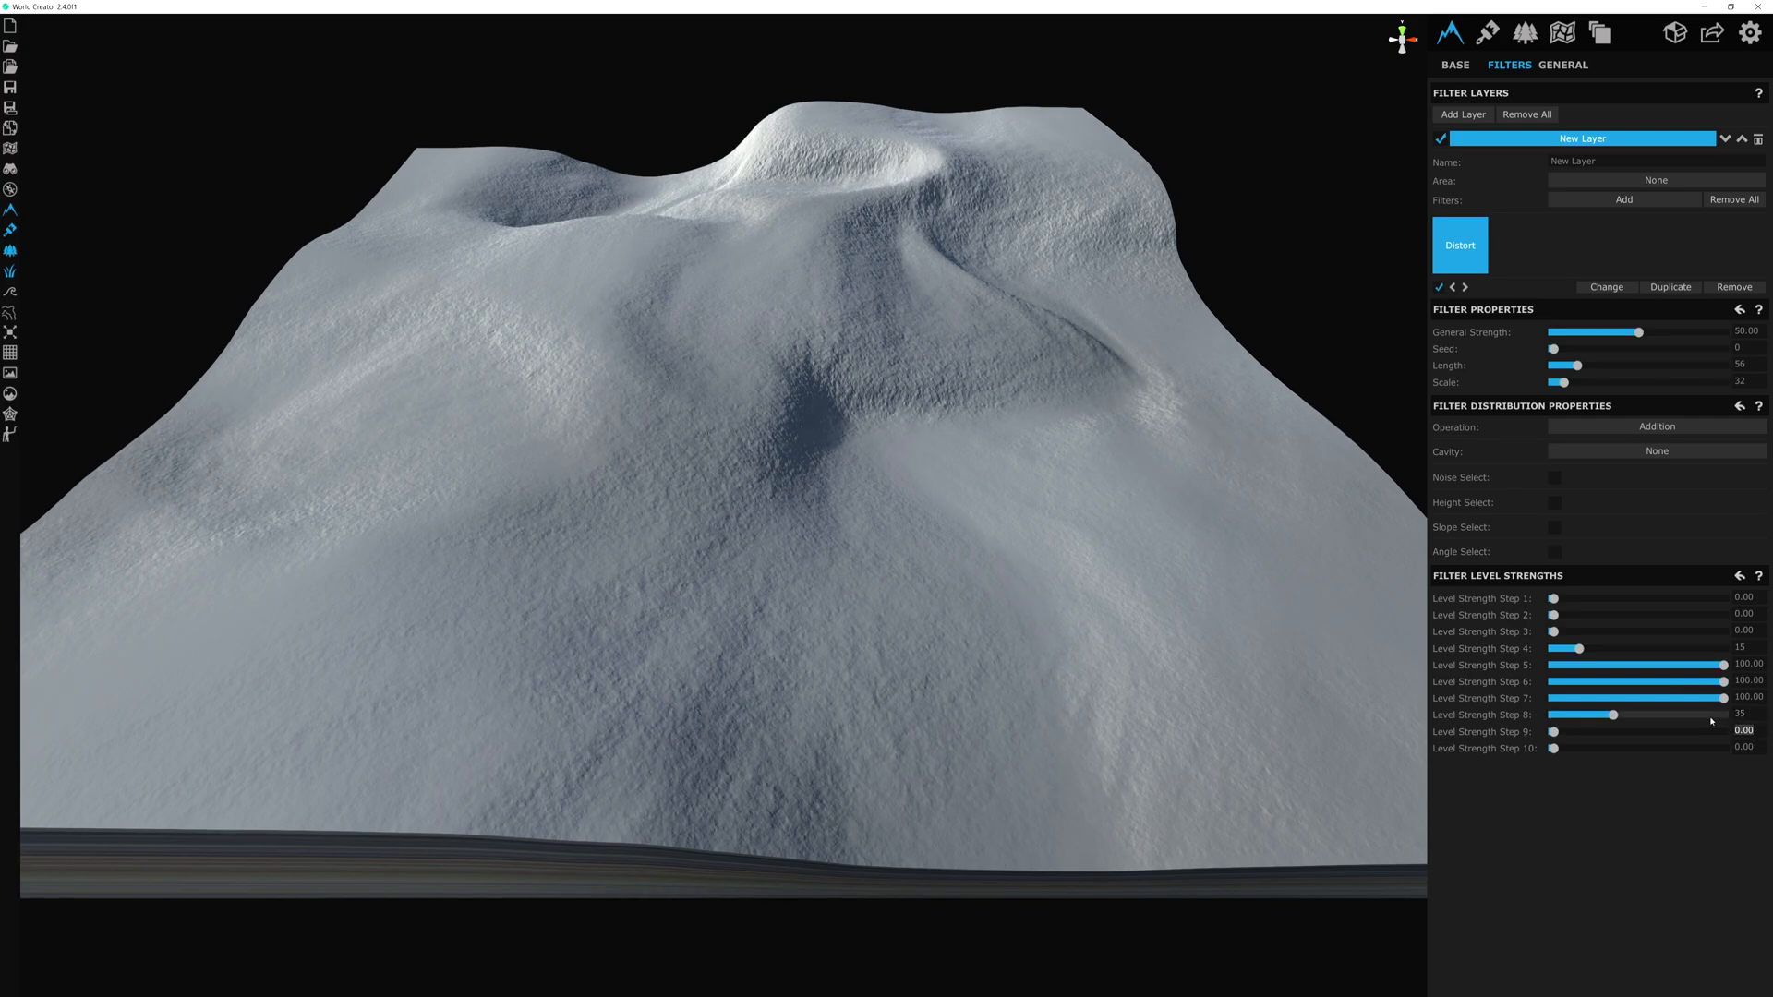
left_click_drag(1554, 731, 1568, 731)
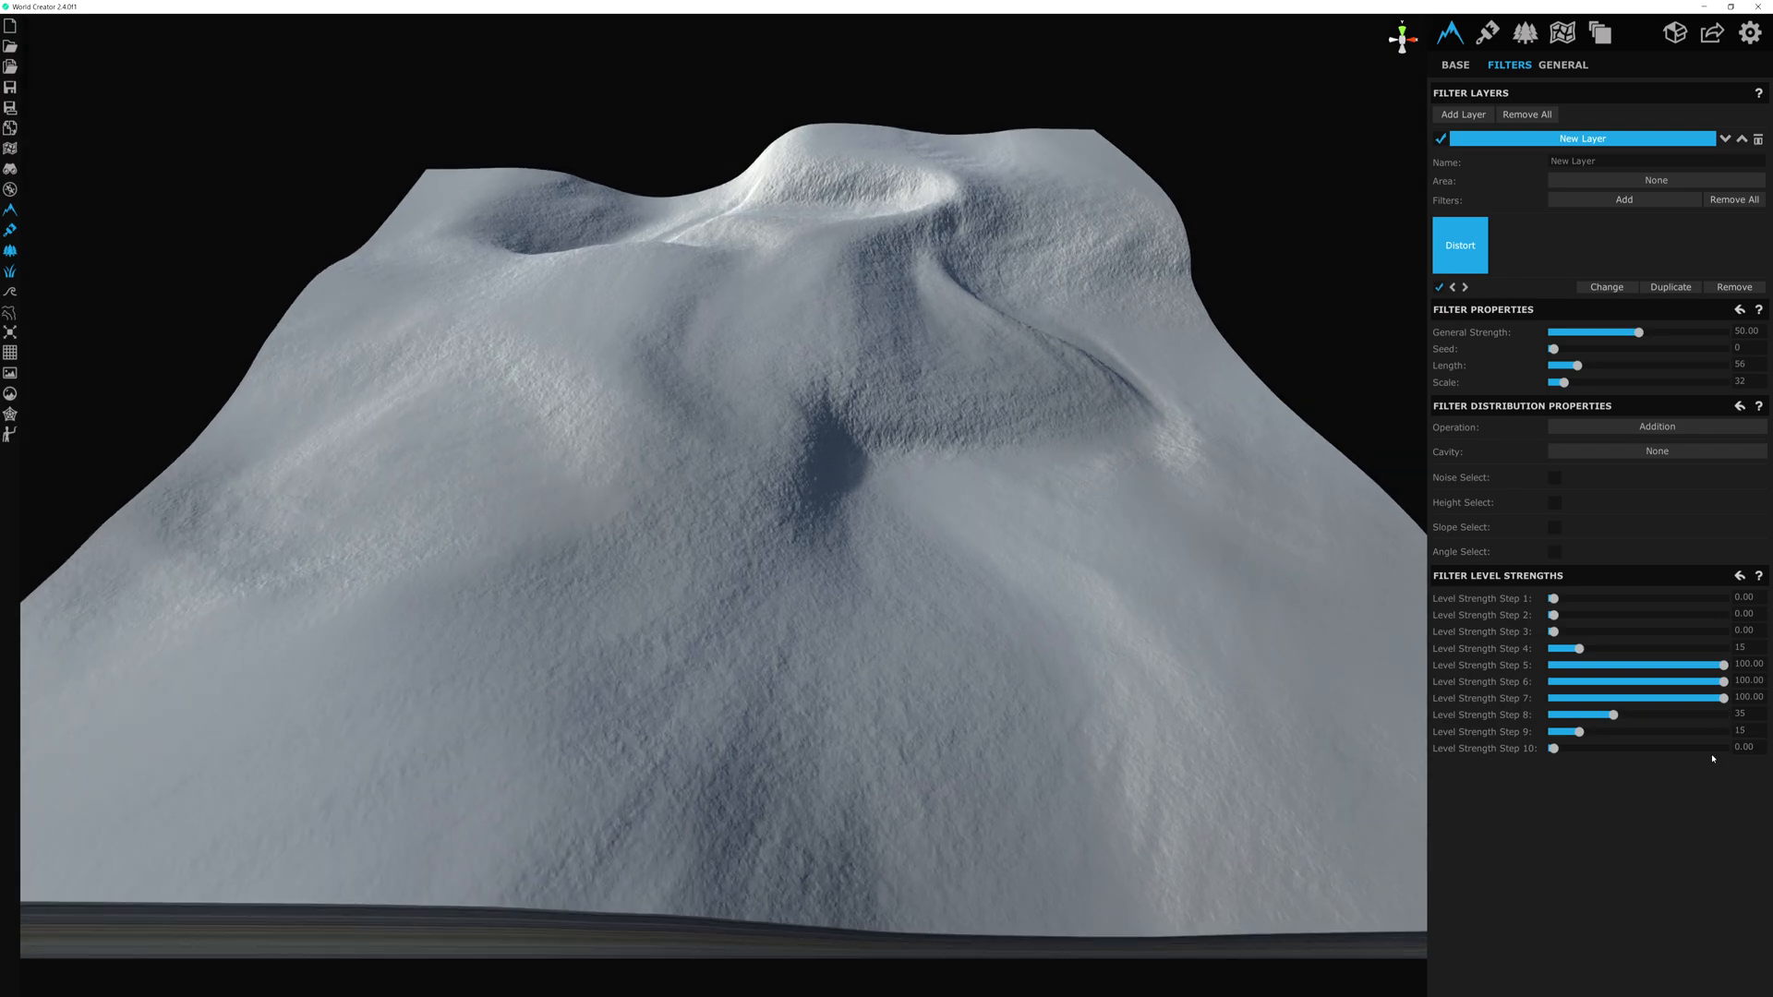
mouse_move(1590, 616)
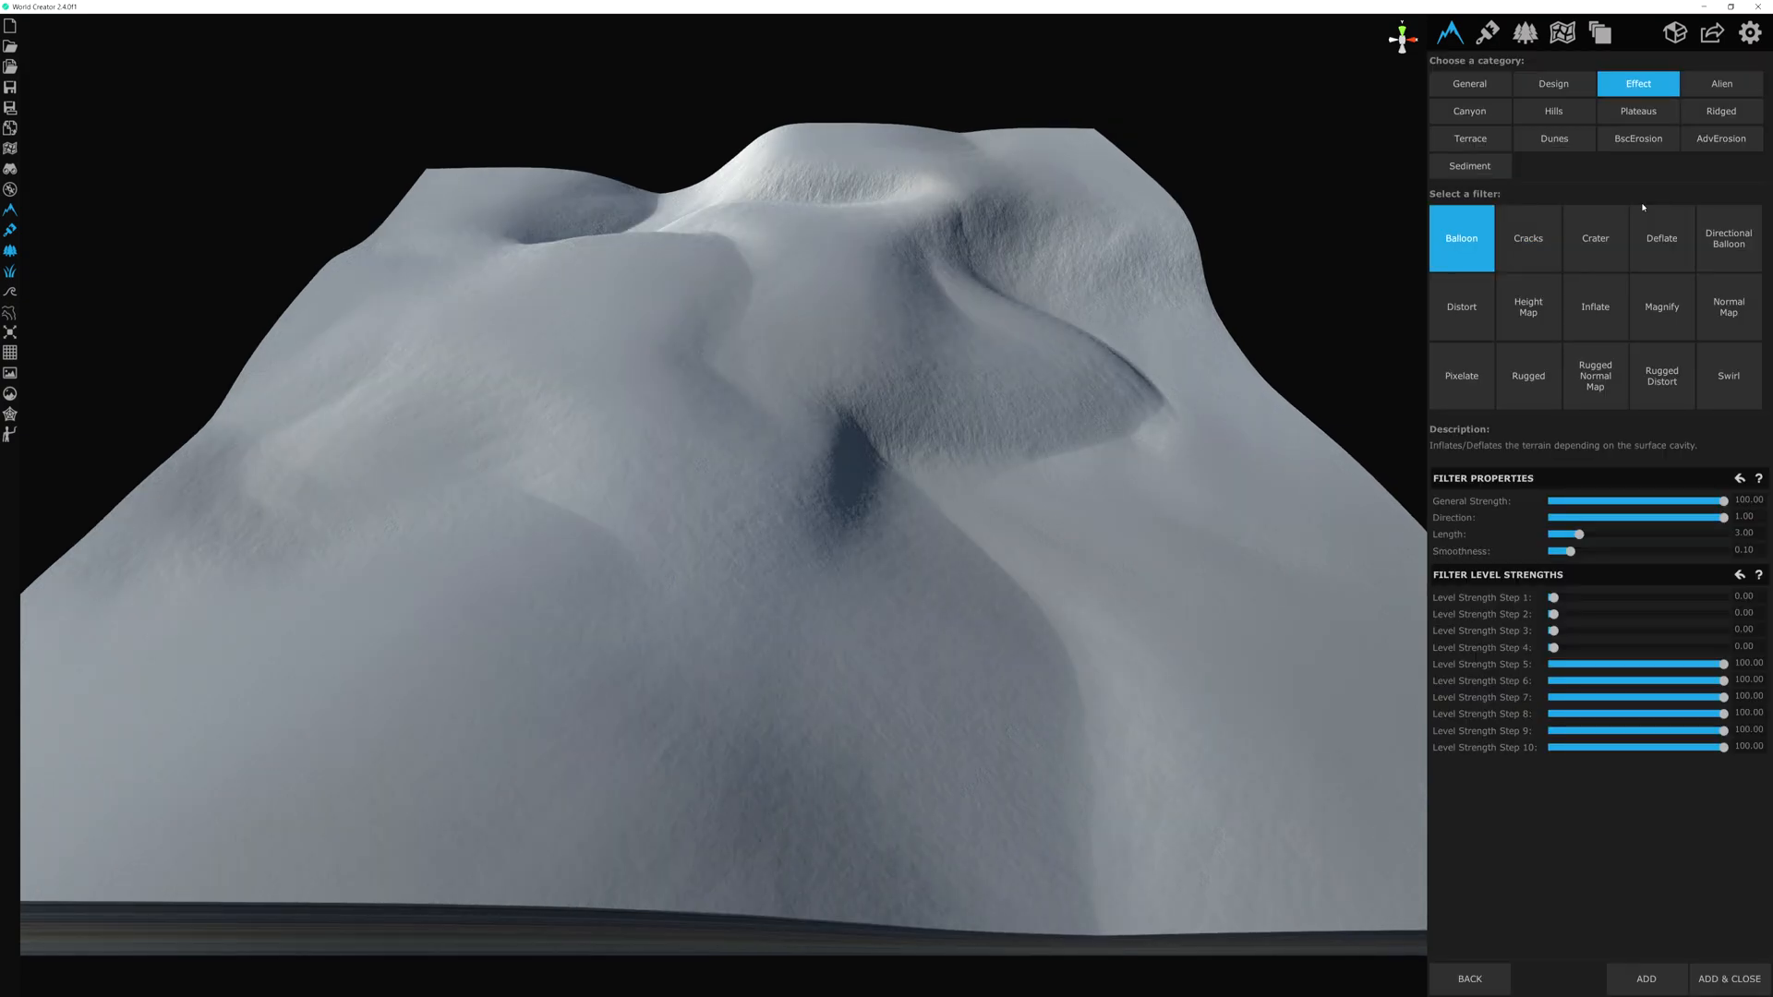
mouse_move(1554, 139)
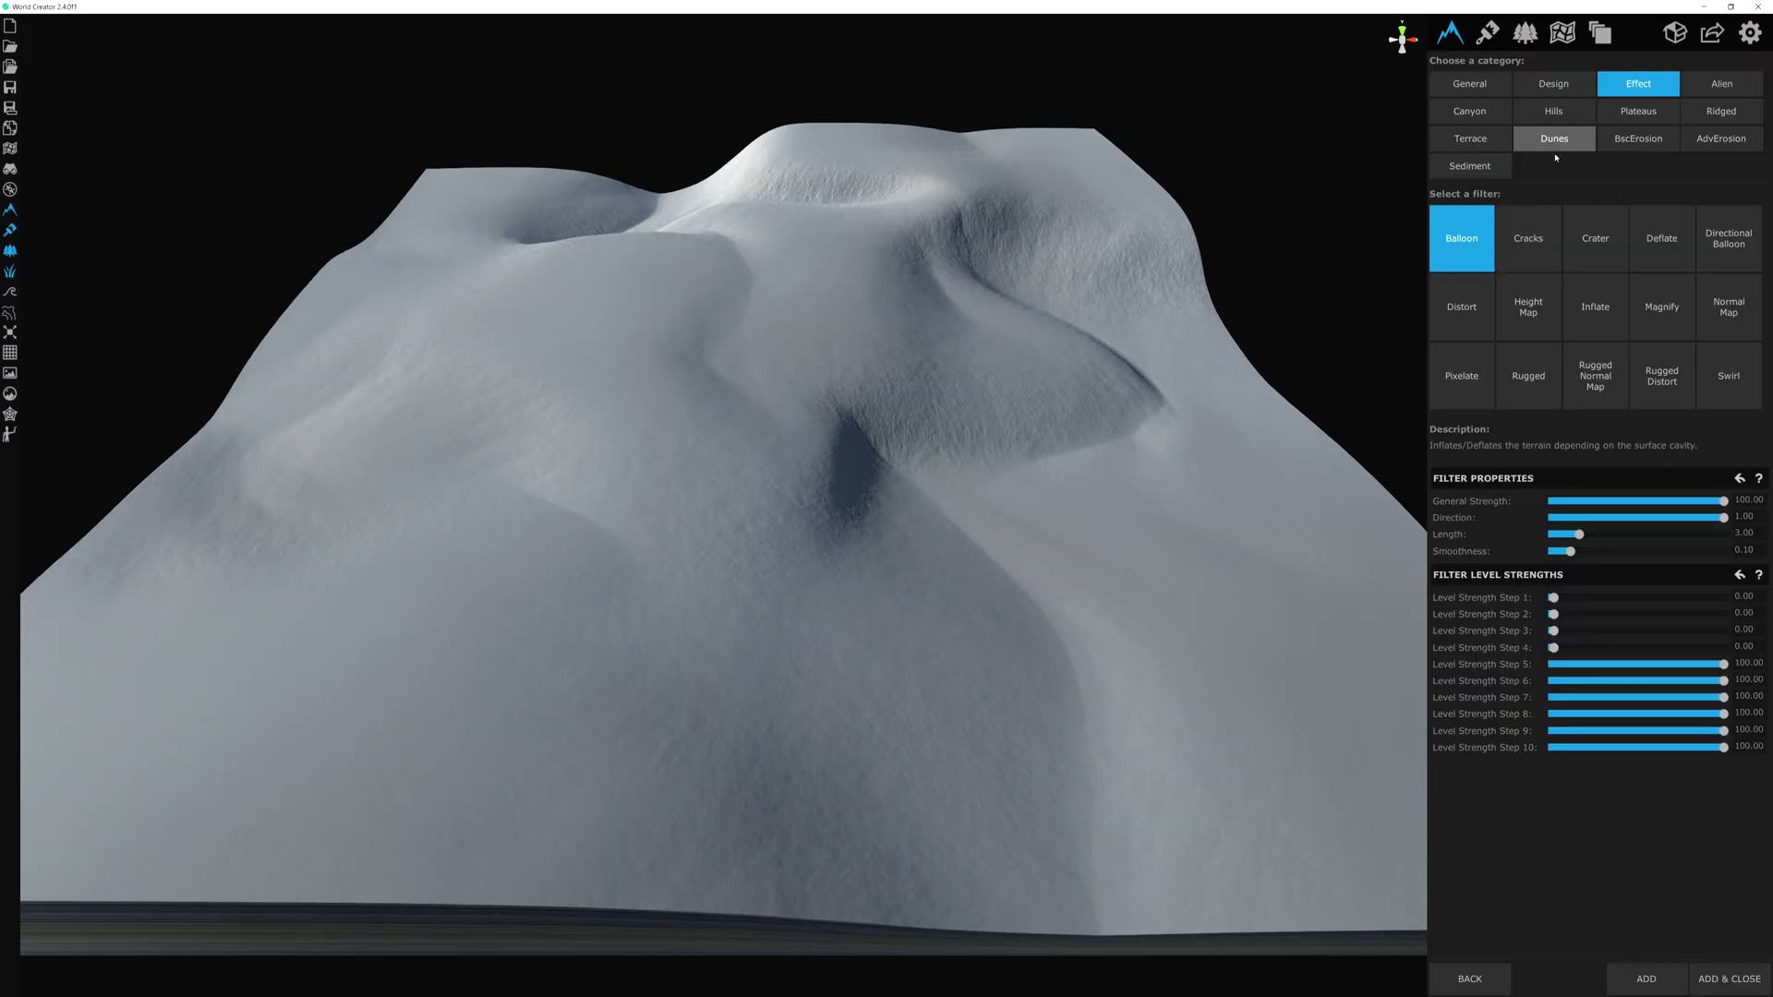
Step: Add the Wavy Dunes filter from the Dunes category after the Distort filter
left_click(1554, 138)
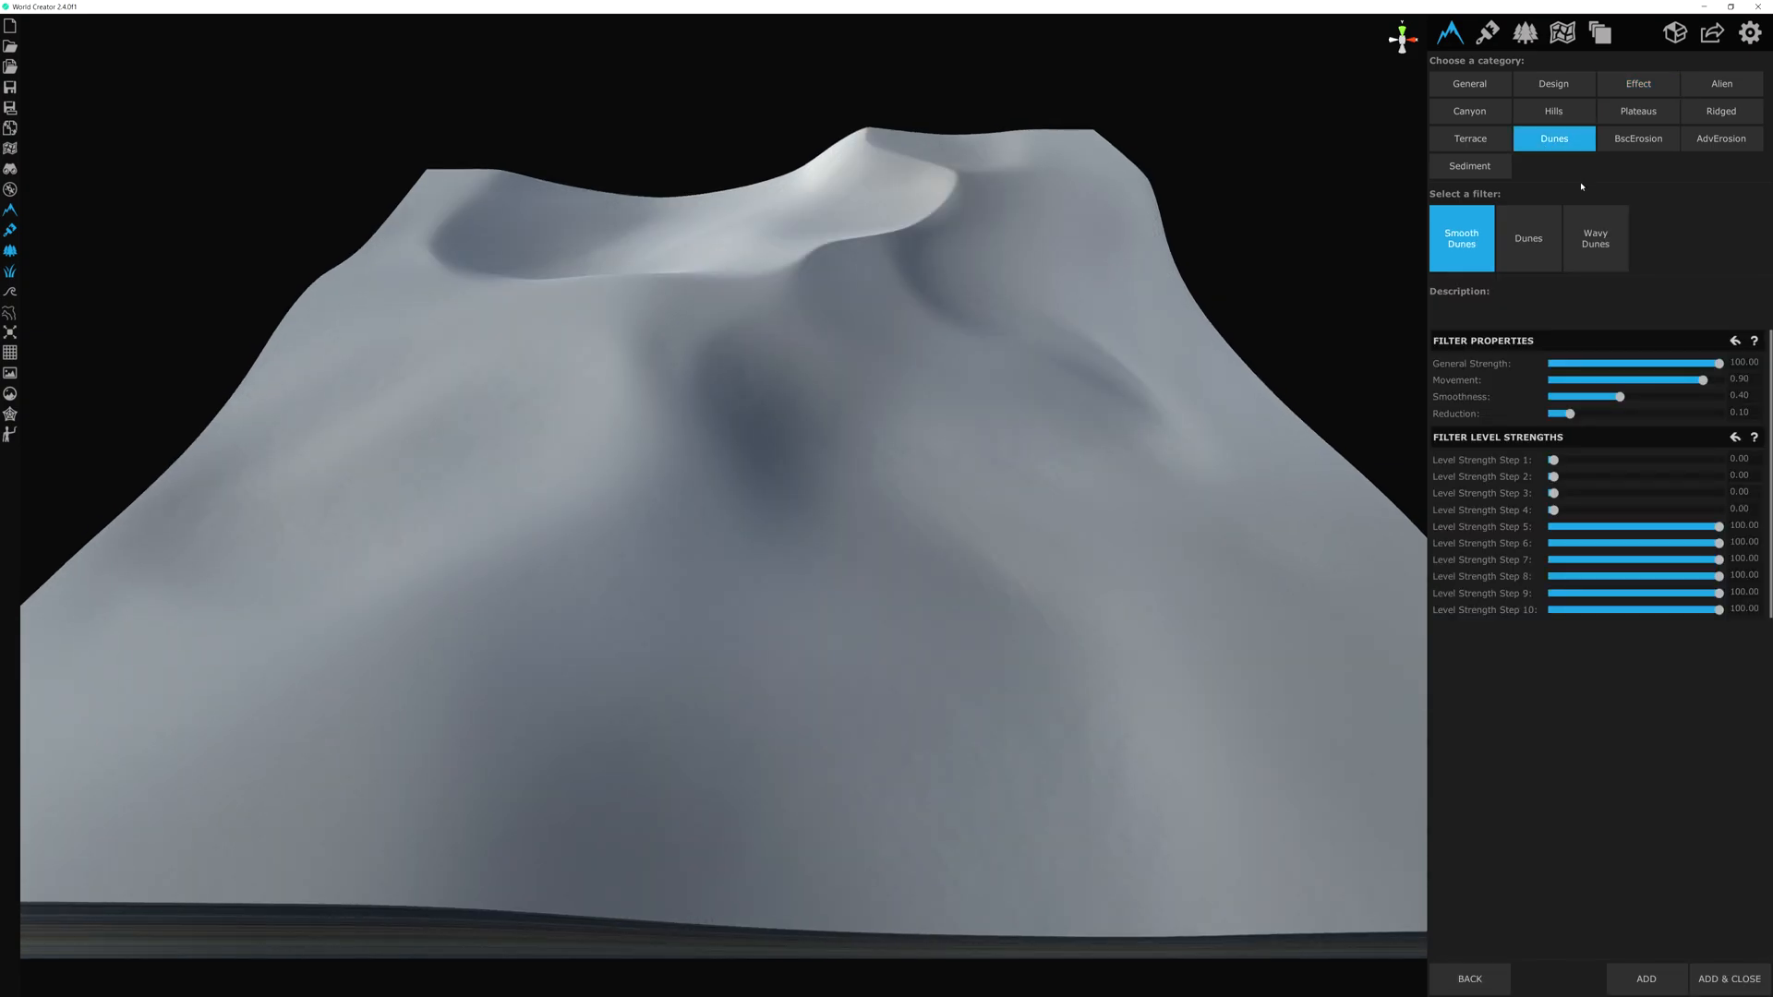
left_click(1595, 238)
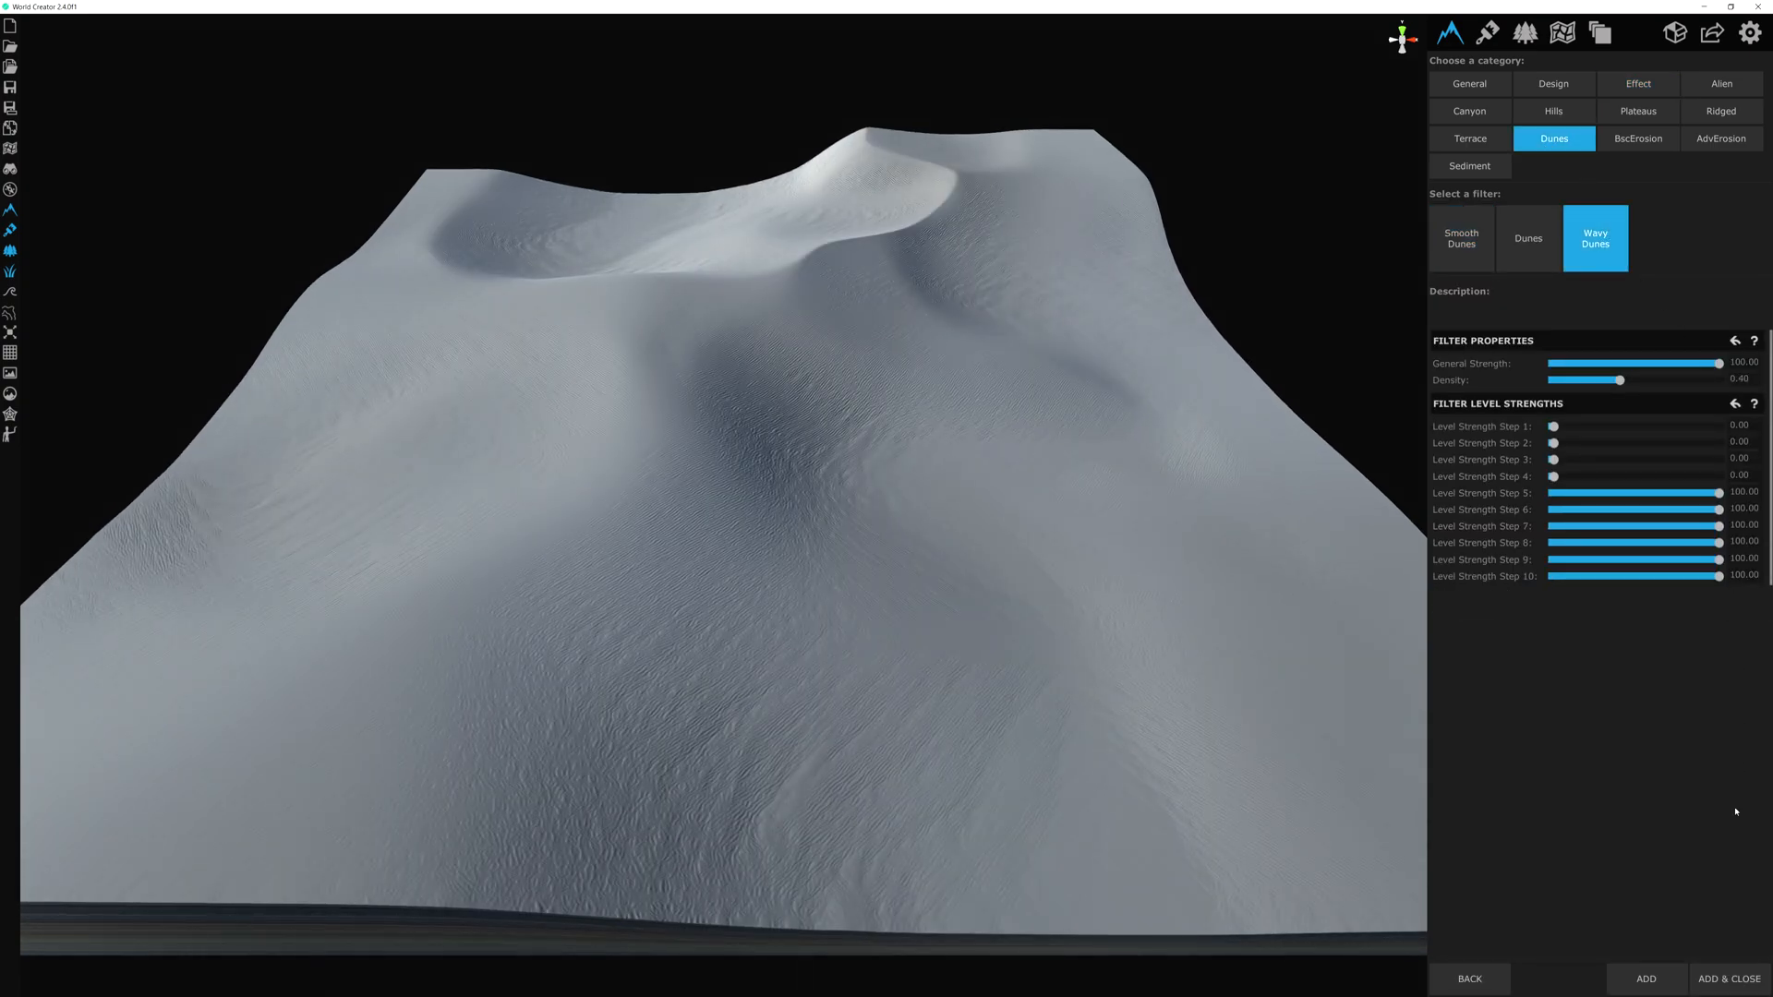
left_click(1646, 979)
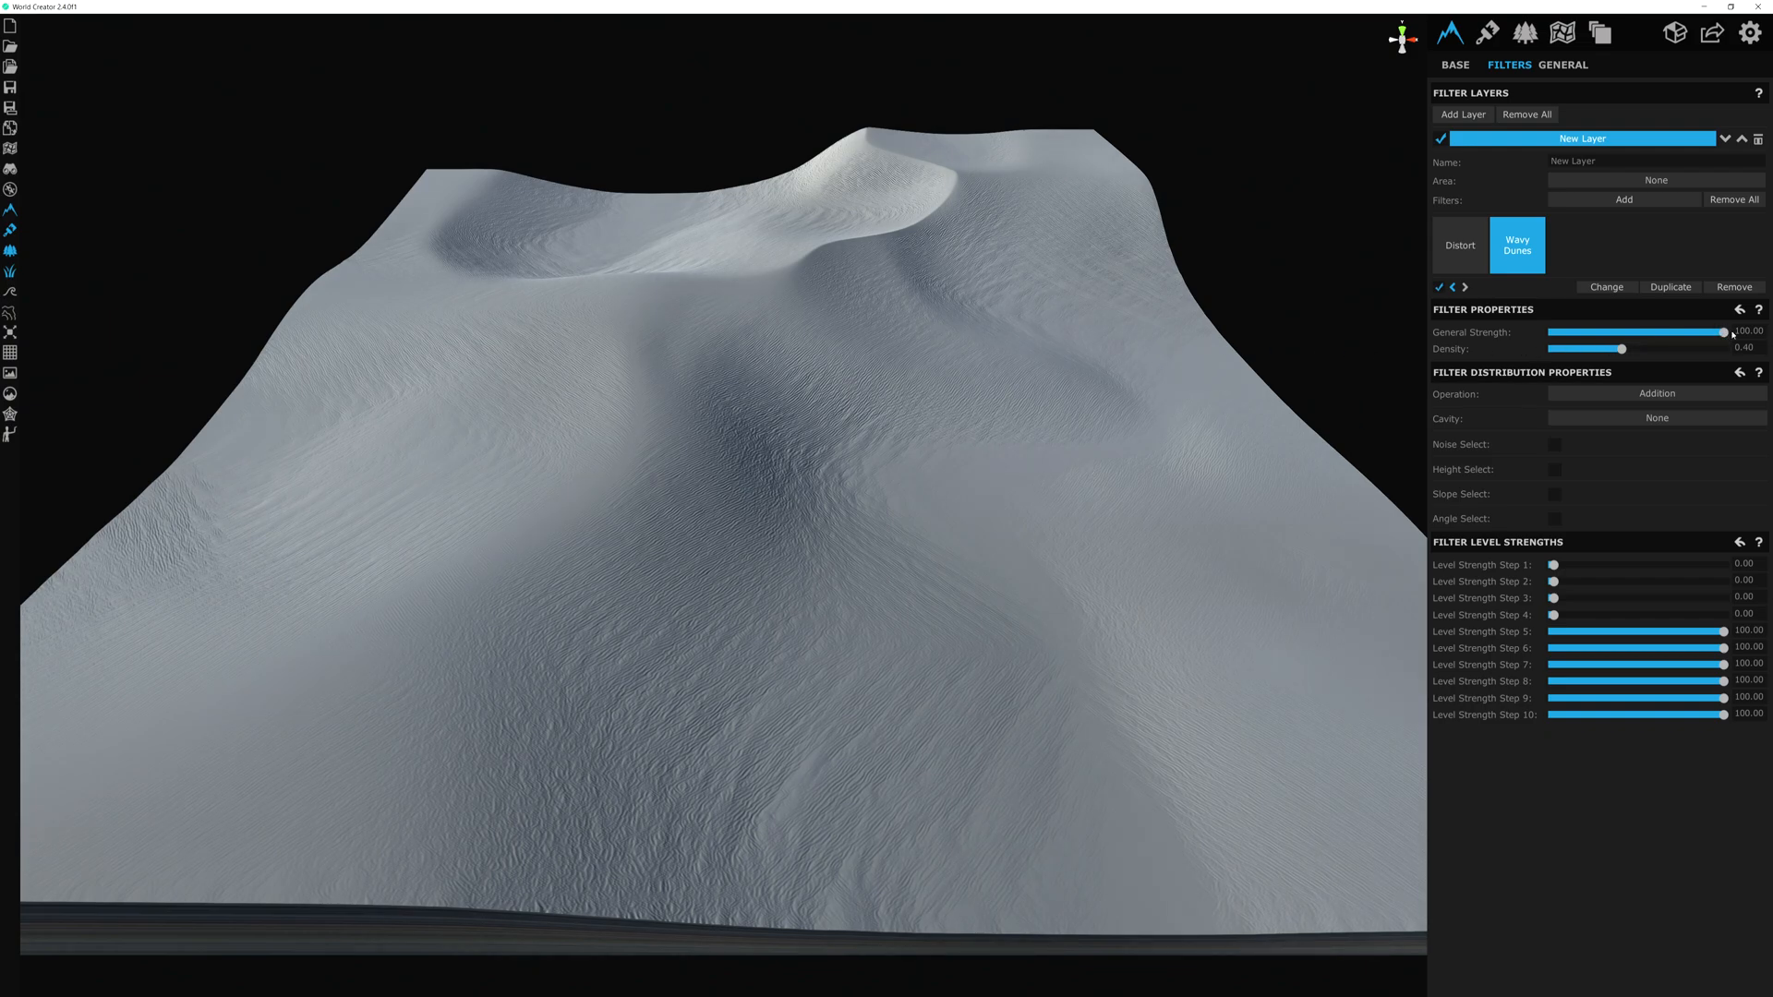
Step: Set the Wavy Dunes General Strength to 50
left_click_drag(1725, 333, 1555, 333)
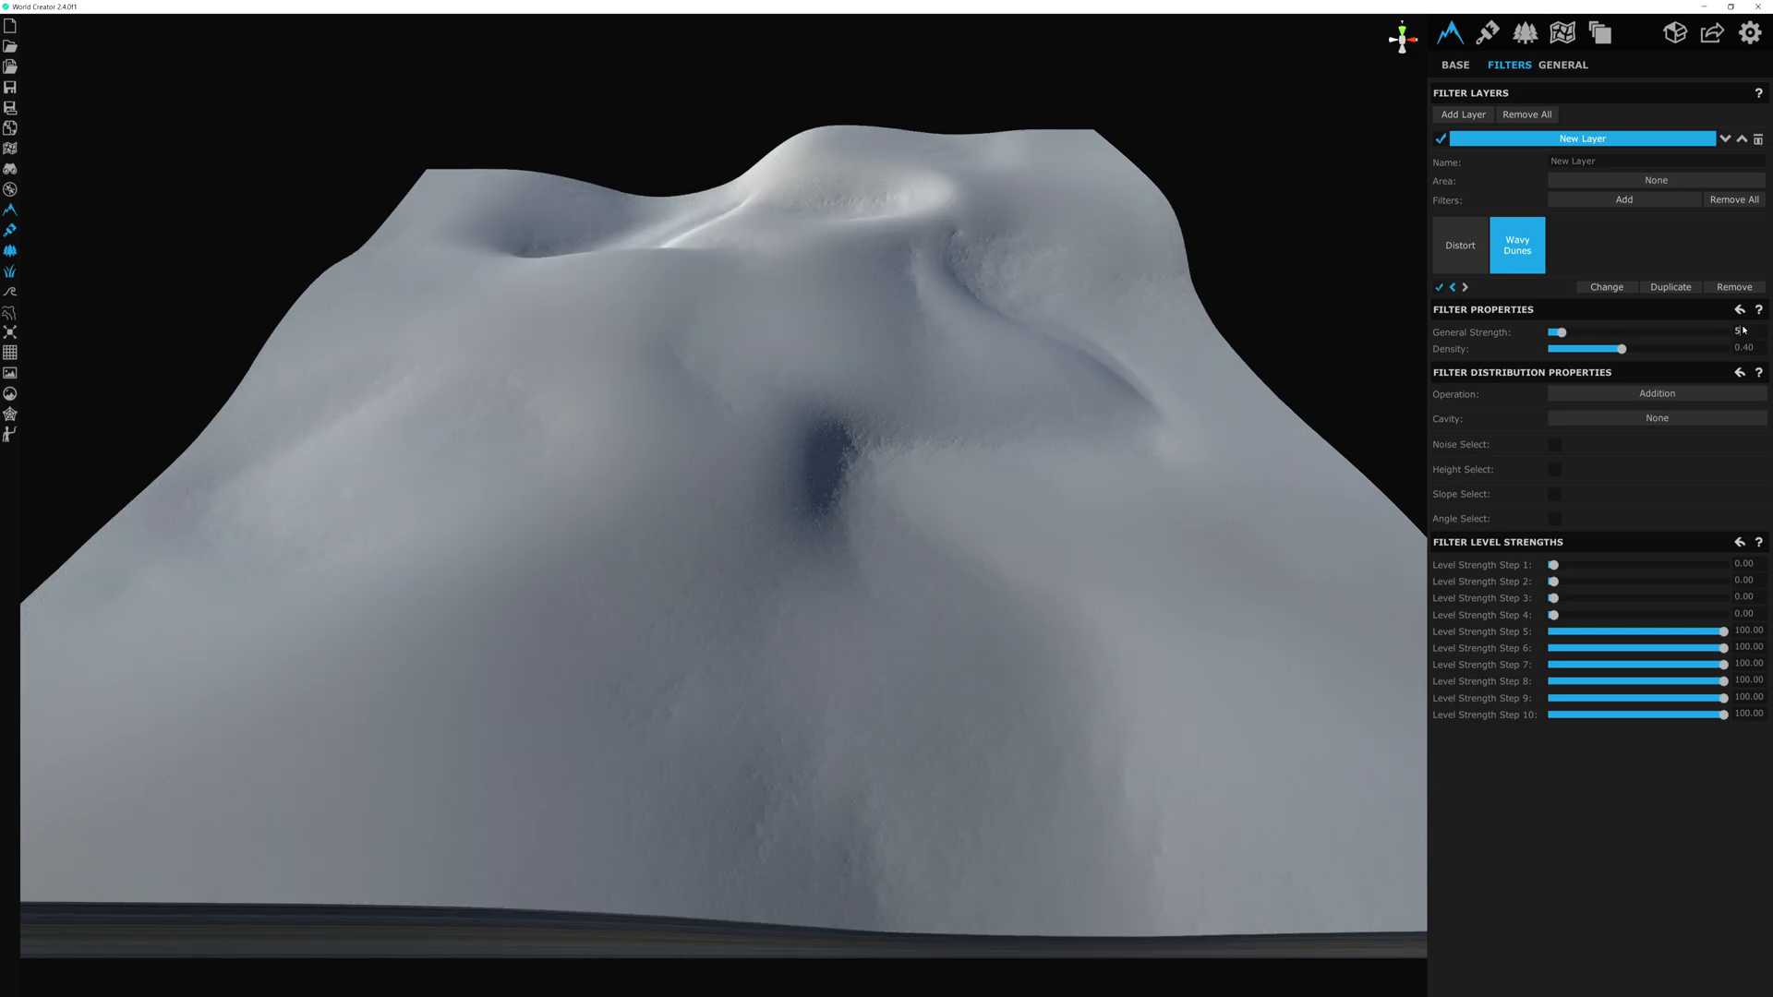
left_click_drag(1561, 332, 1646, 333)
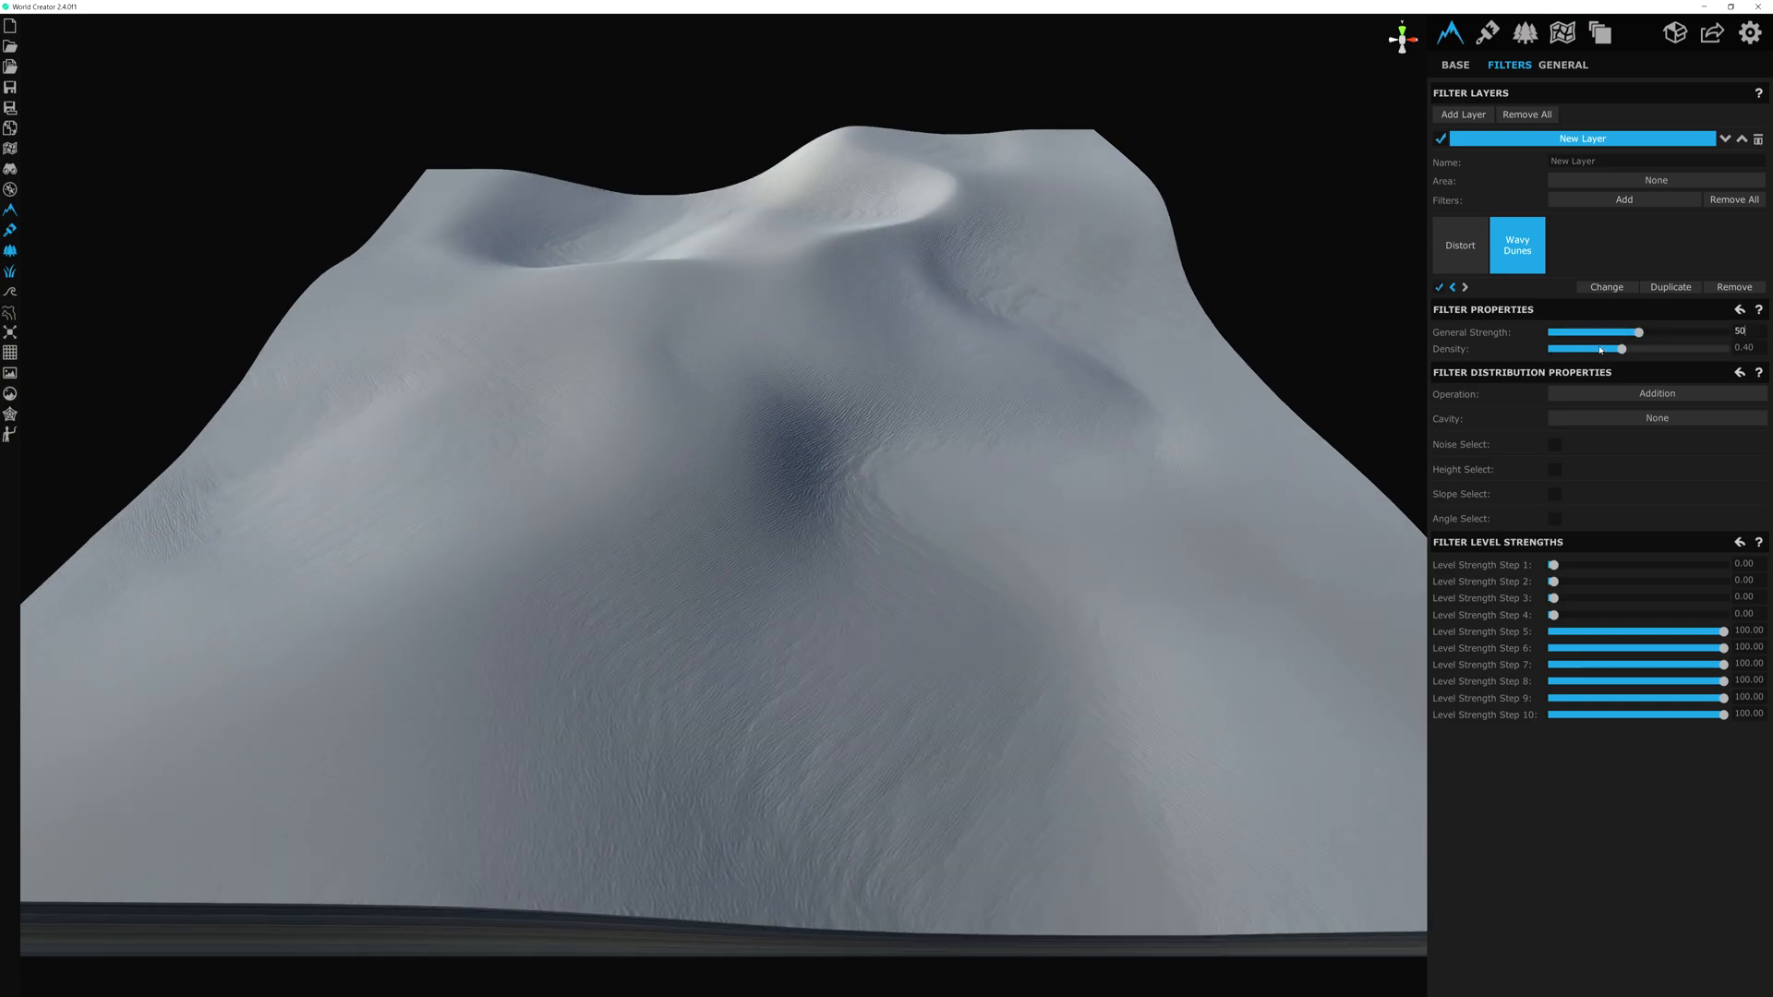
Step: Test the Wavy Dunes Density from zero to near maximum, settling around 0.84
left_click_drag(1622, 349, 1646, 350)
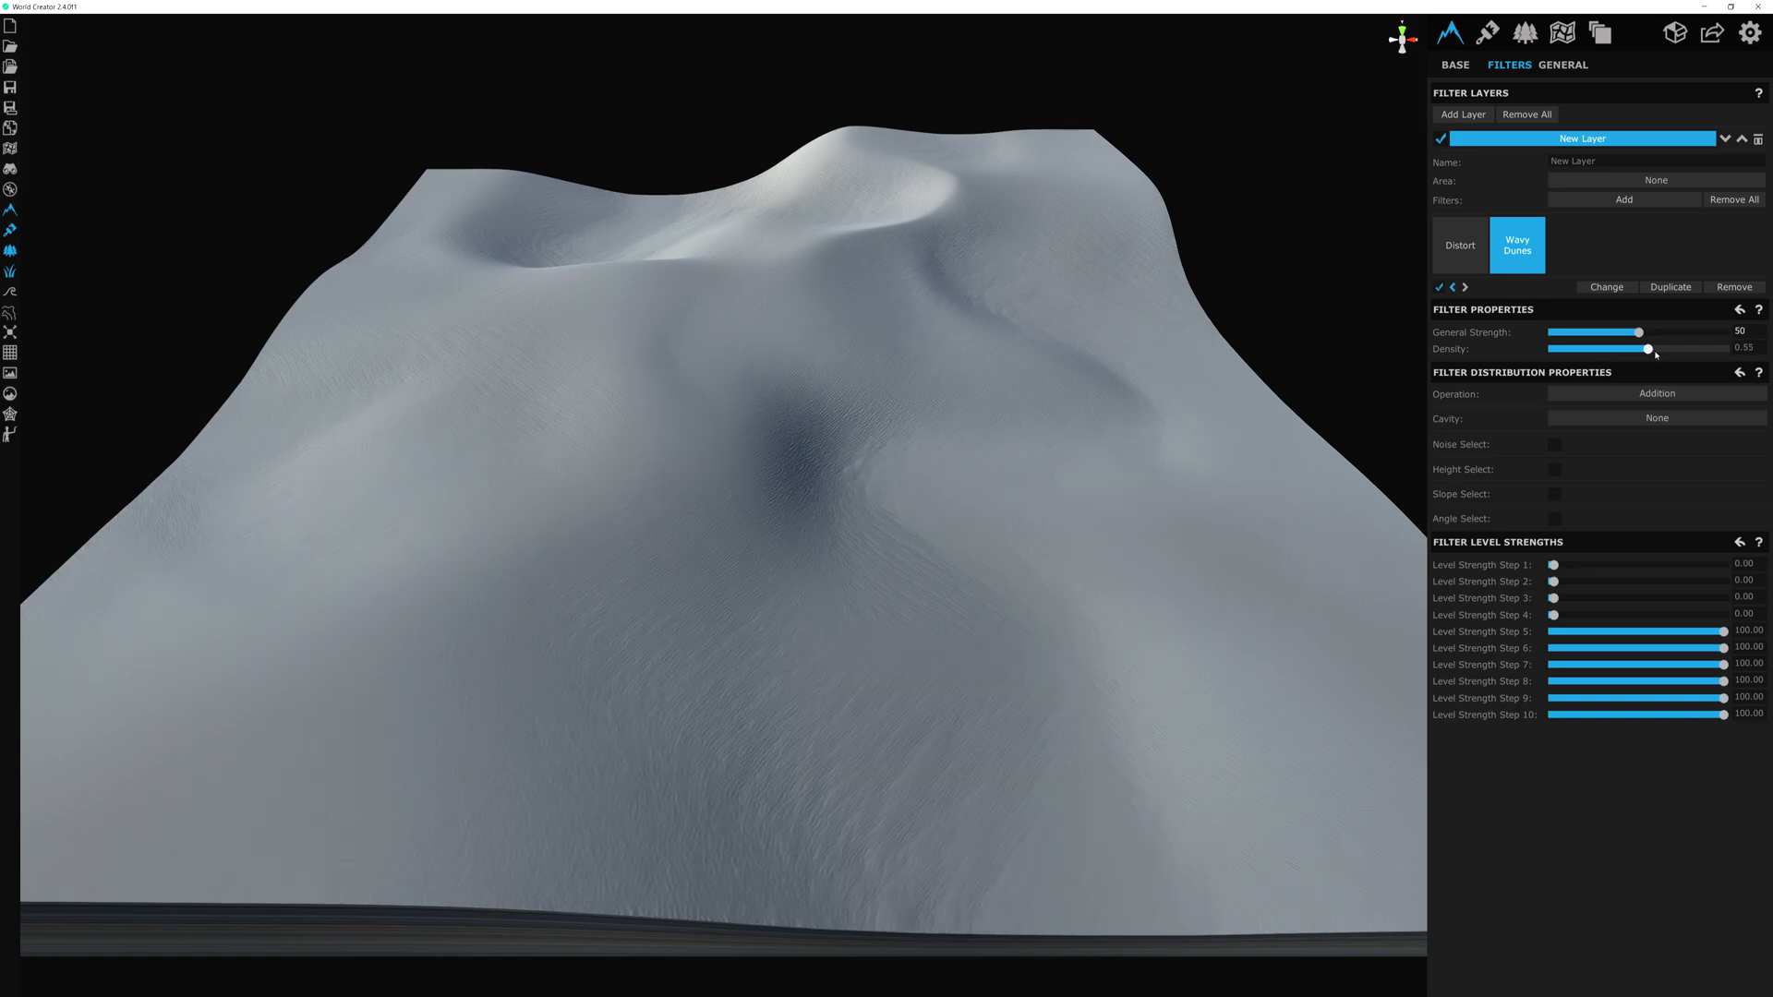
left_click_drag(1650, 349, 1646, 349)
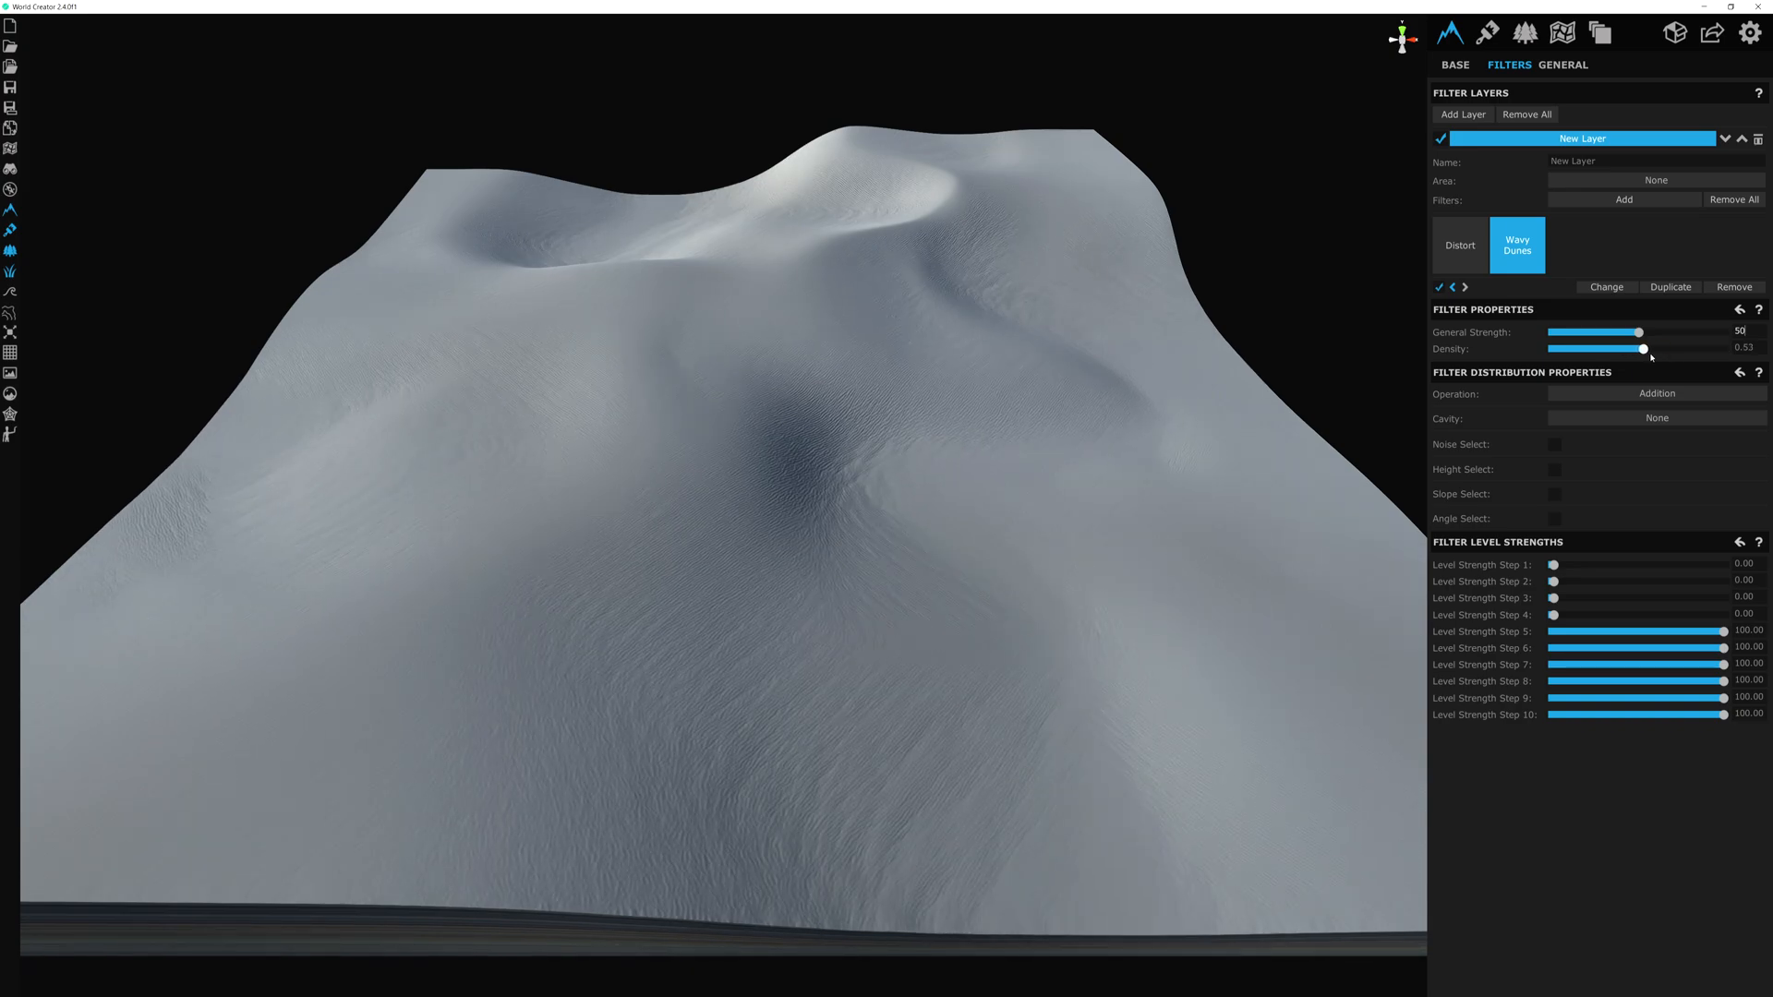
left_click_drag(1646, 349, 1680, 349)
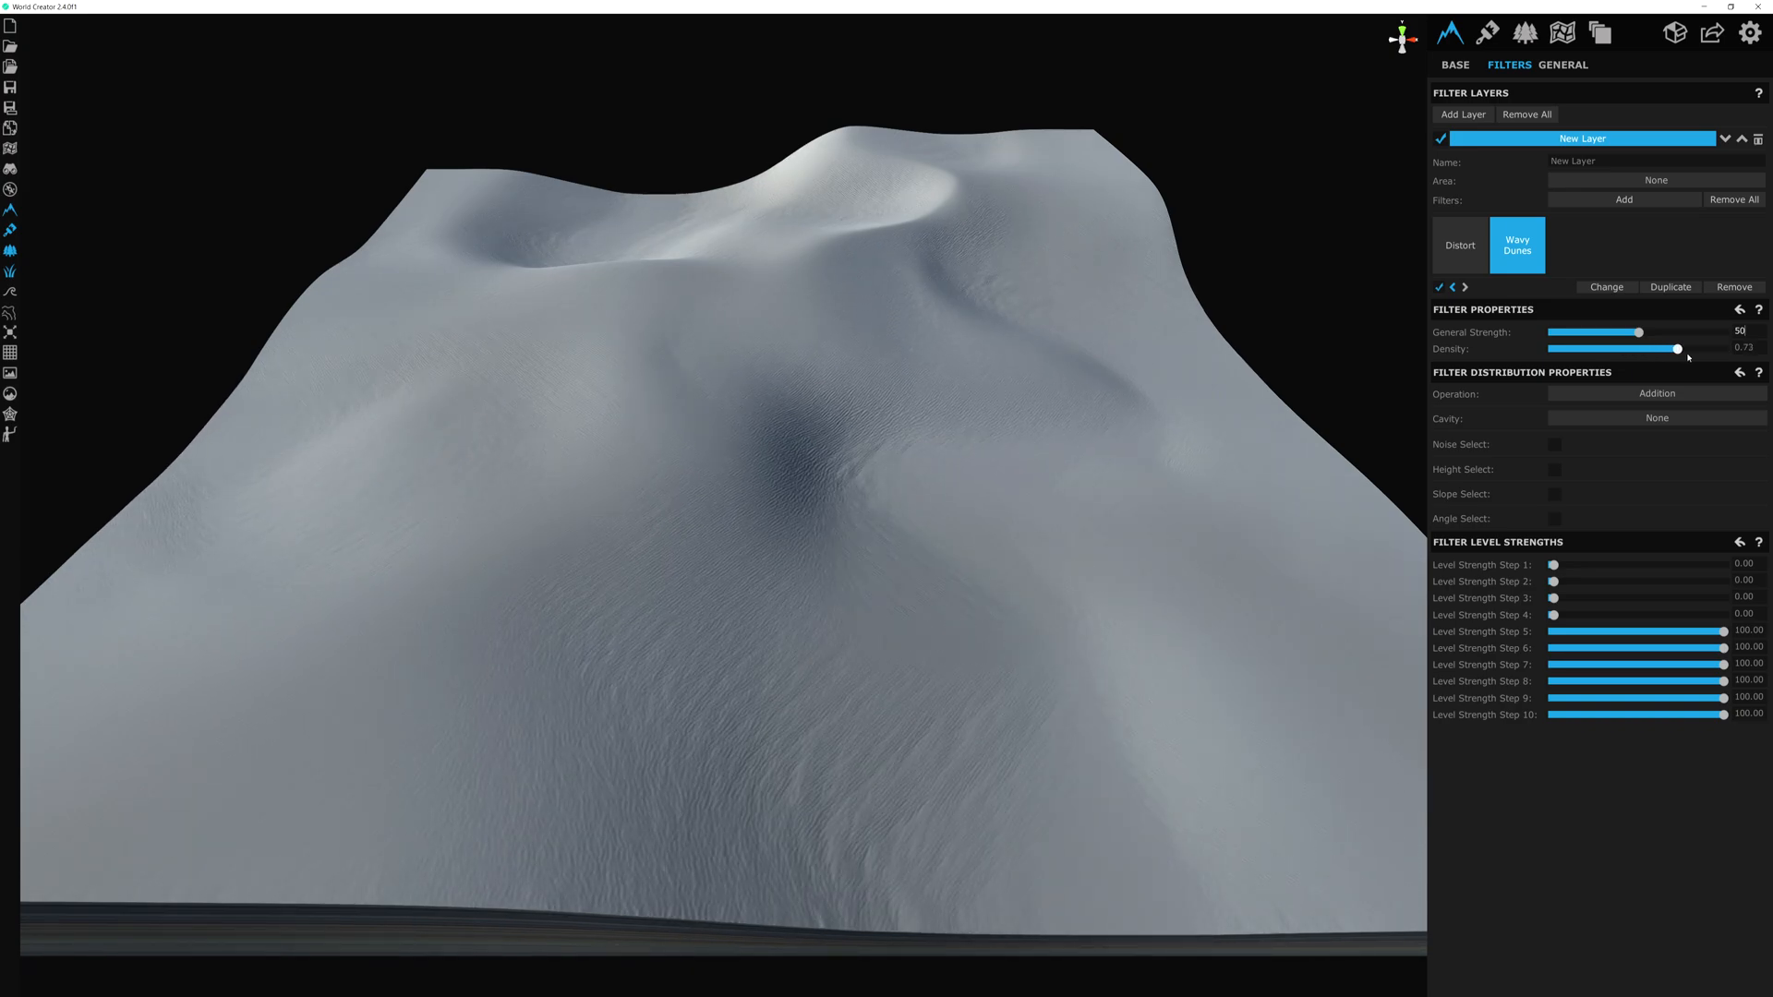
left_click_drag(1680, 349, 1690, 349)
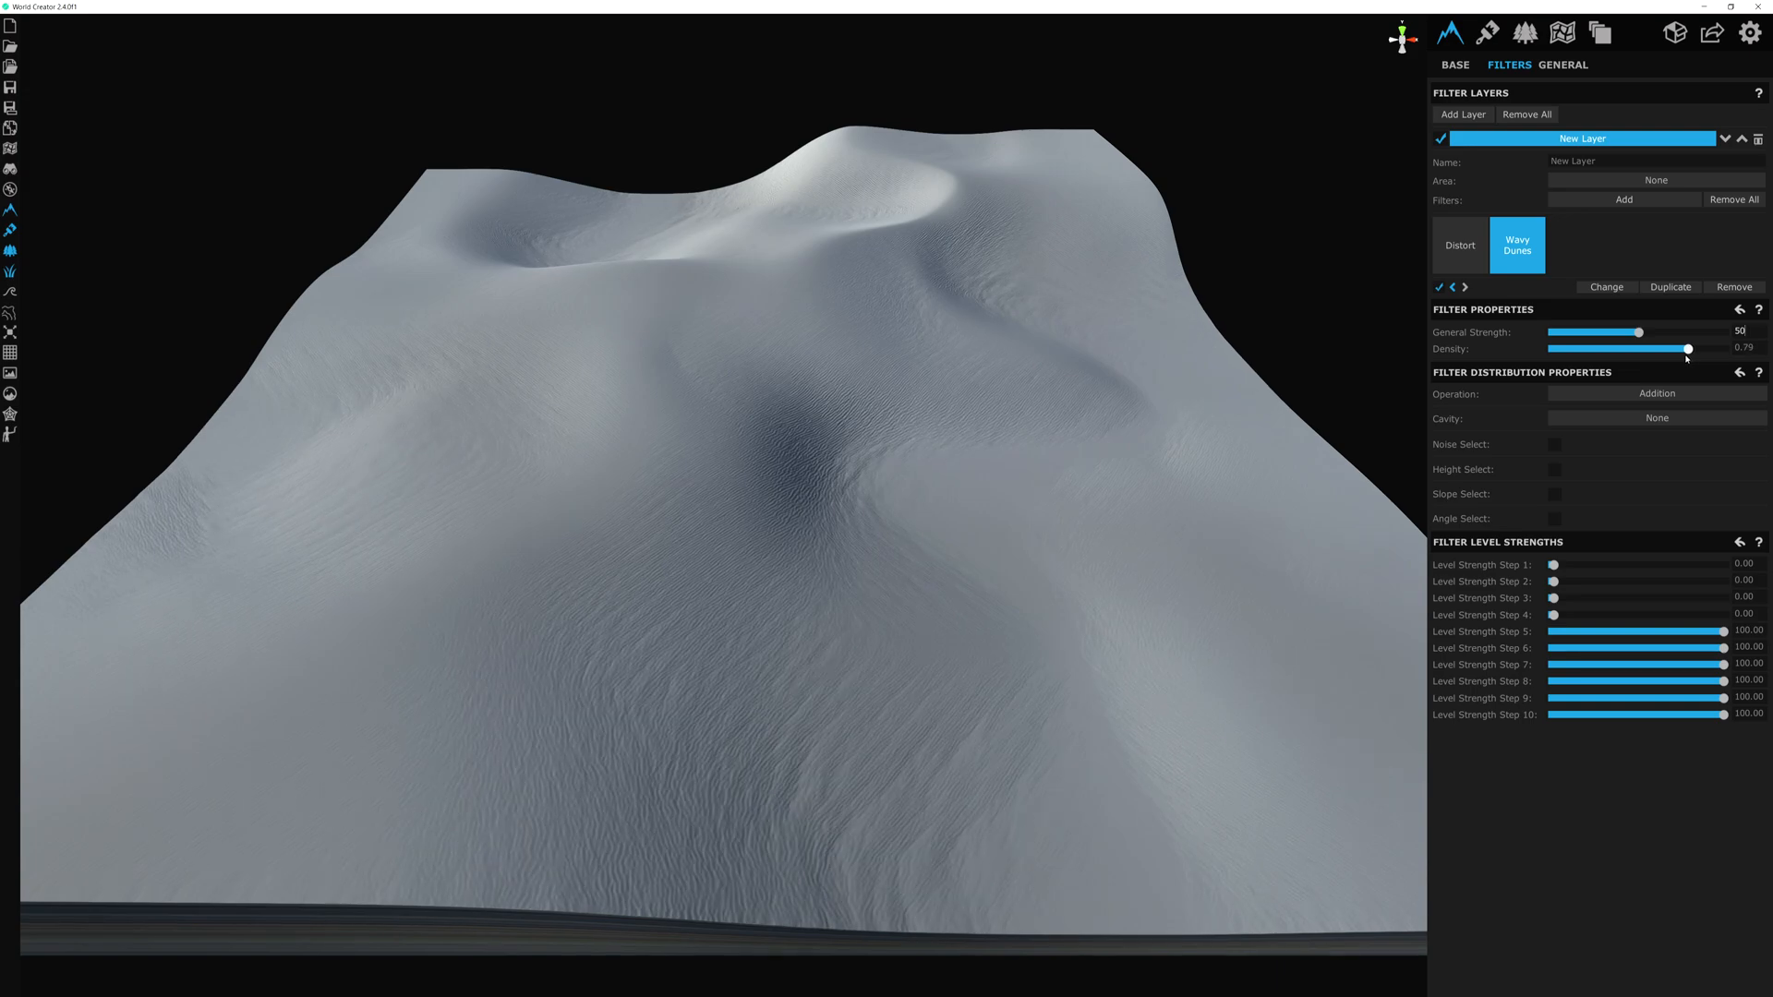
left_click_drag(1687, 349, 1605, 349)
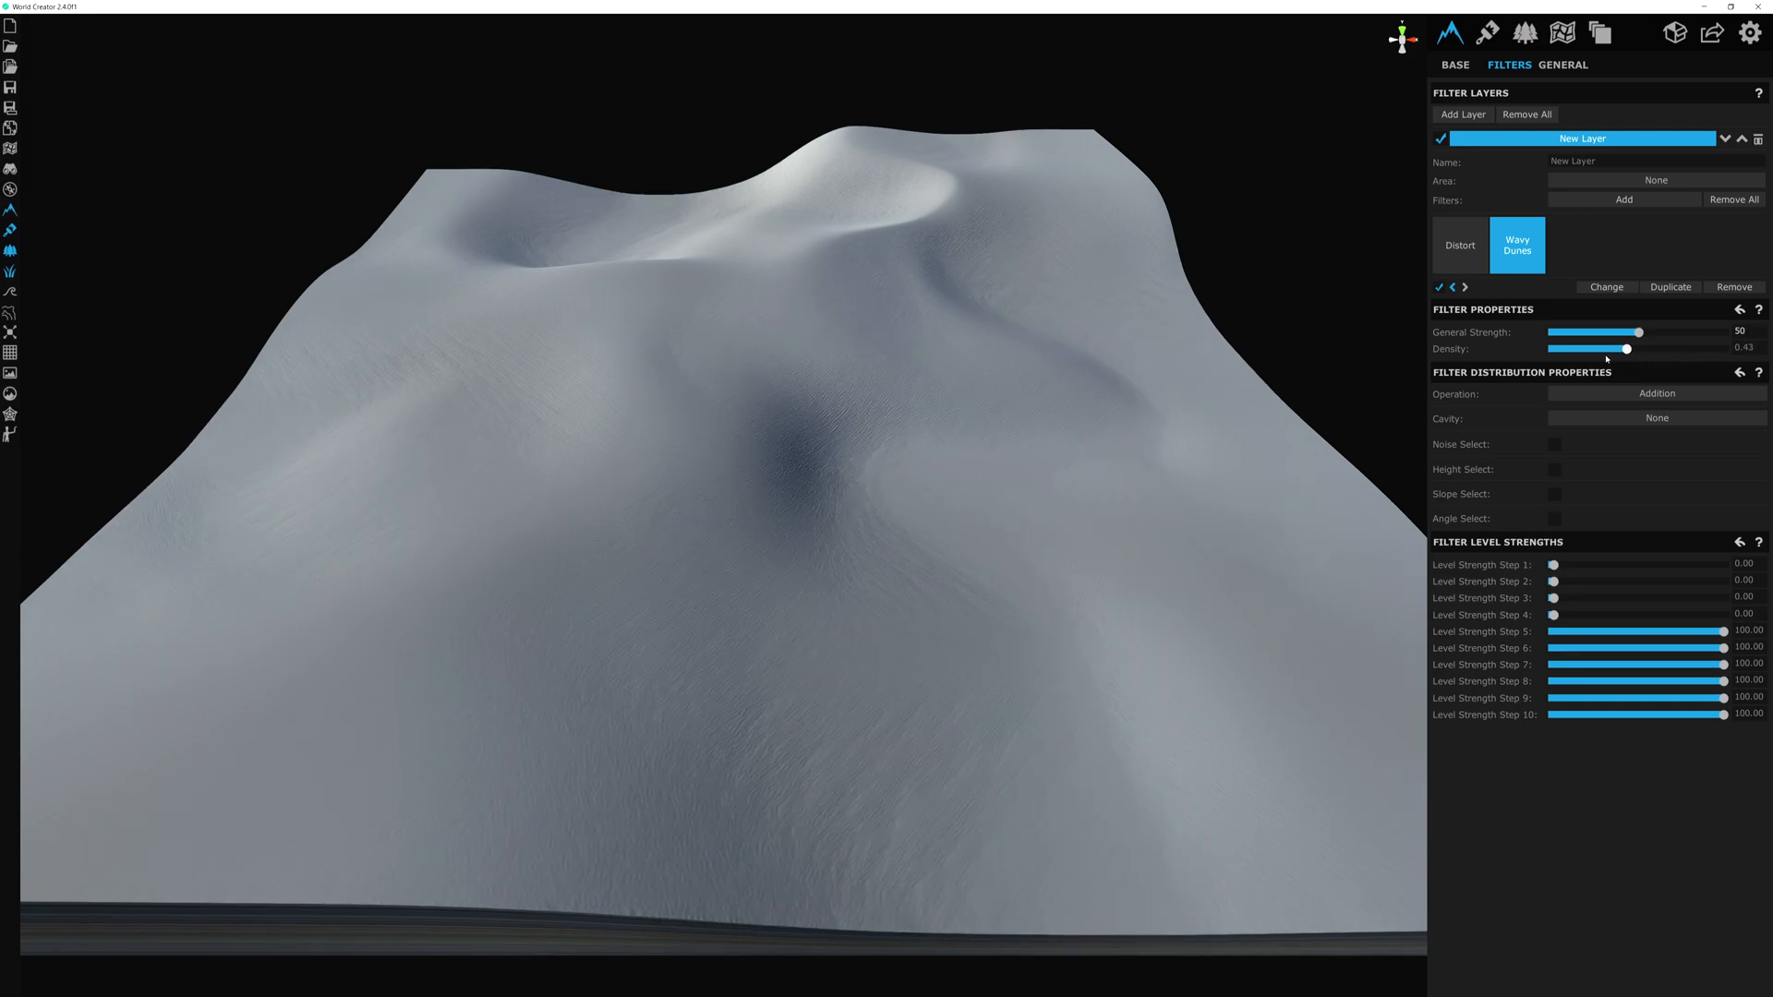
left_click_drag(1626, 349, 1579, 349)
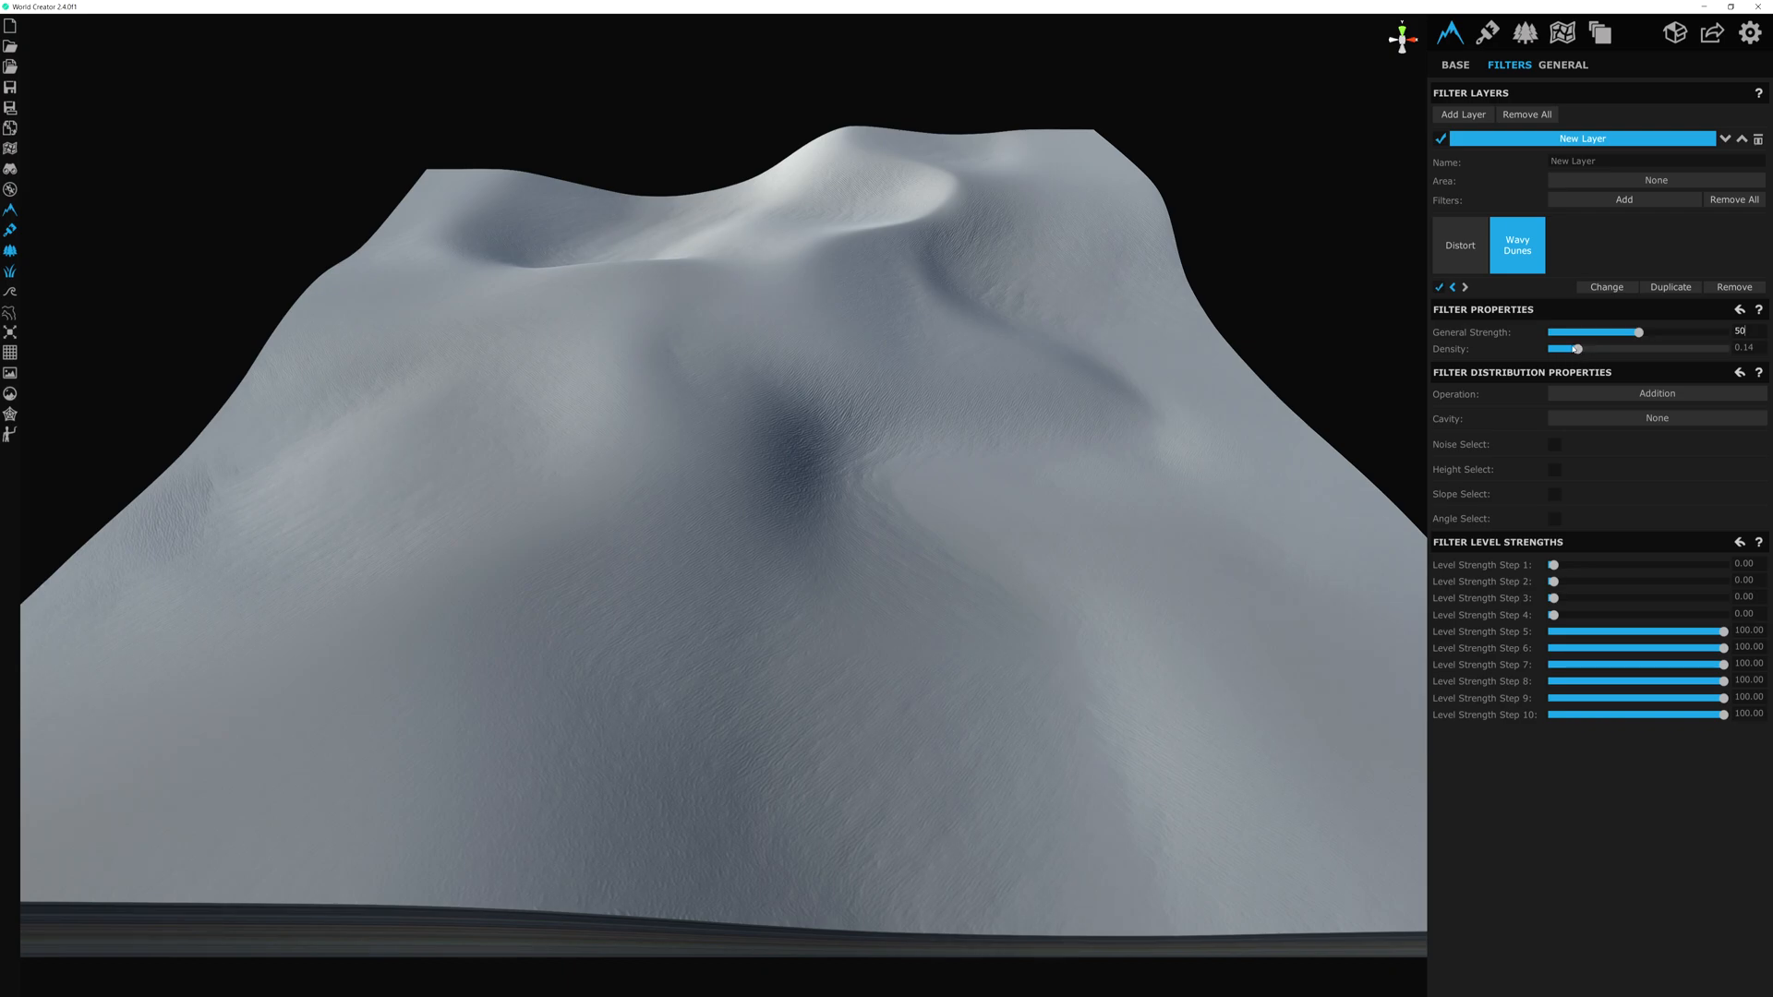
left_click_drag(1578, 350, 1554, 349)
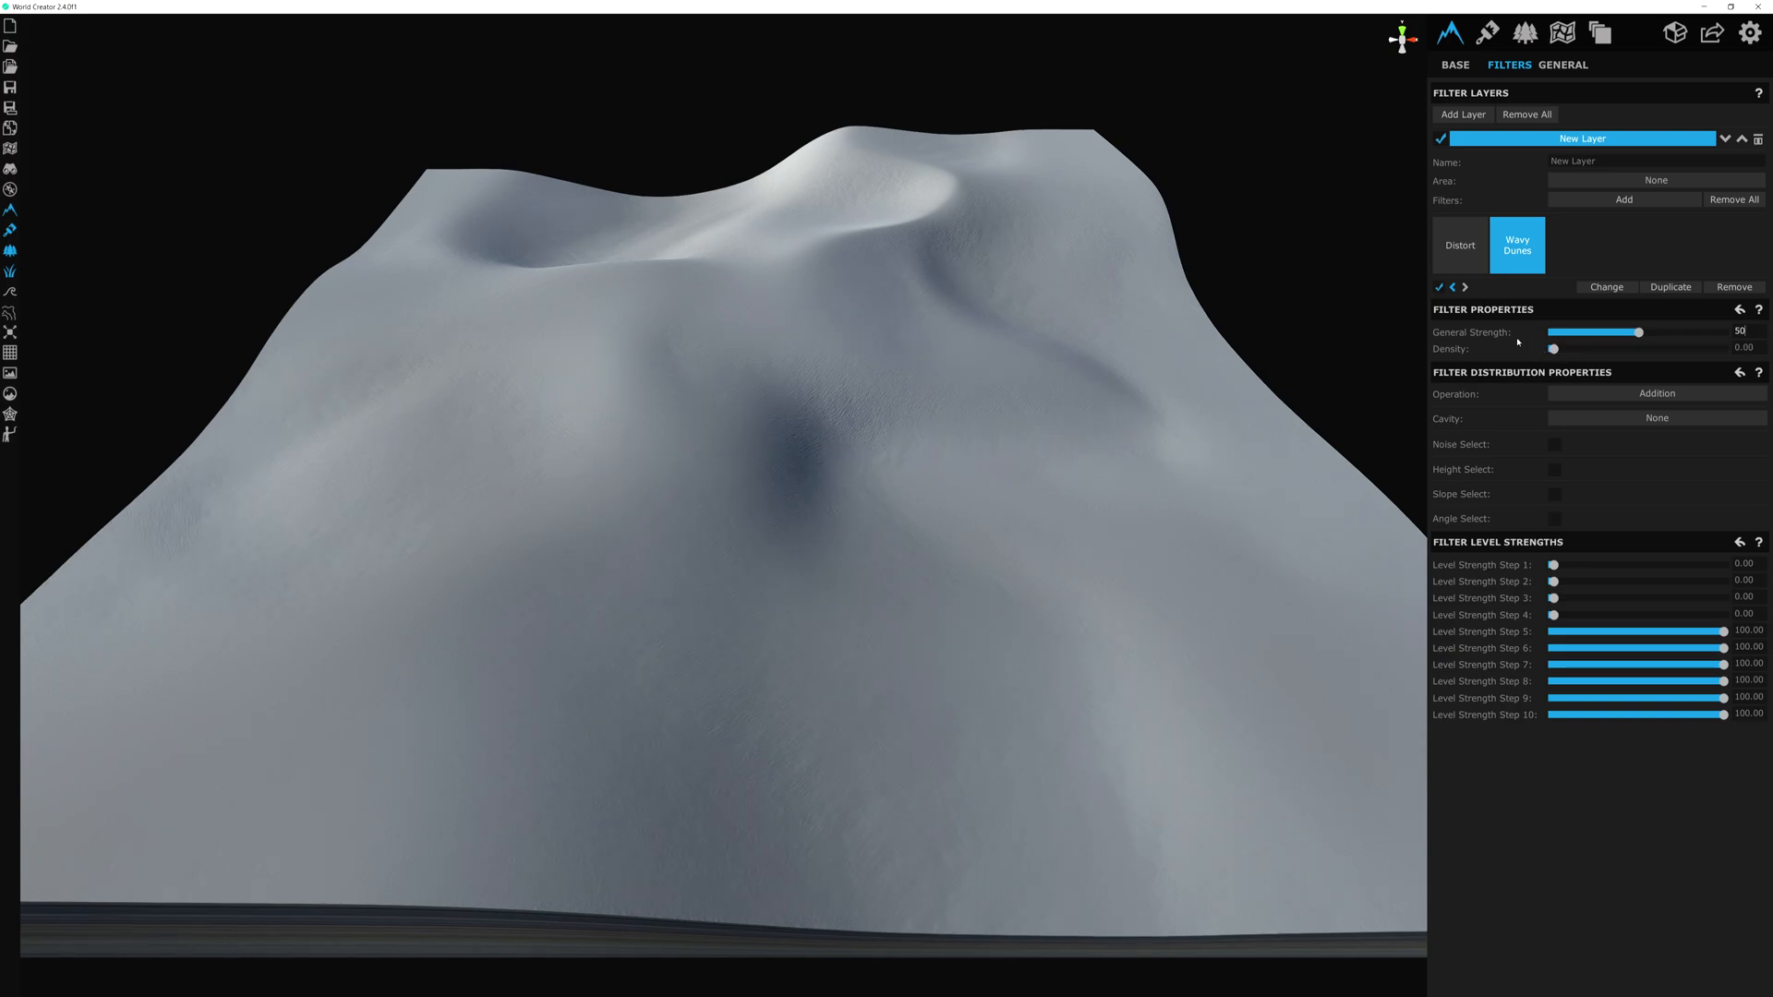
mouse_move(1489, 375)
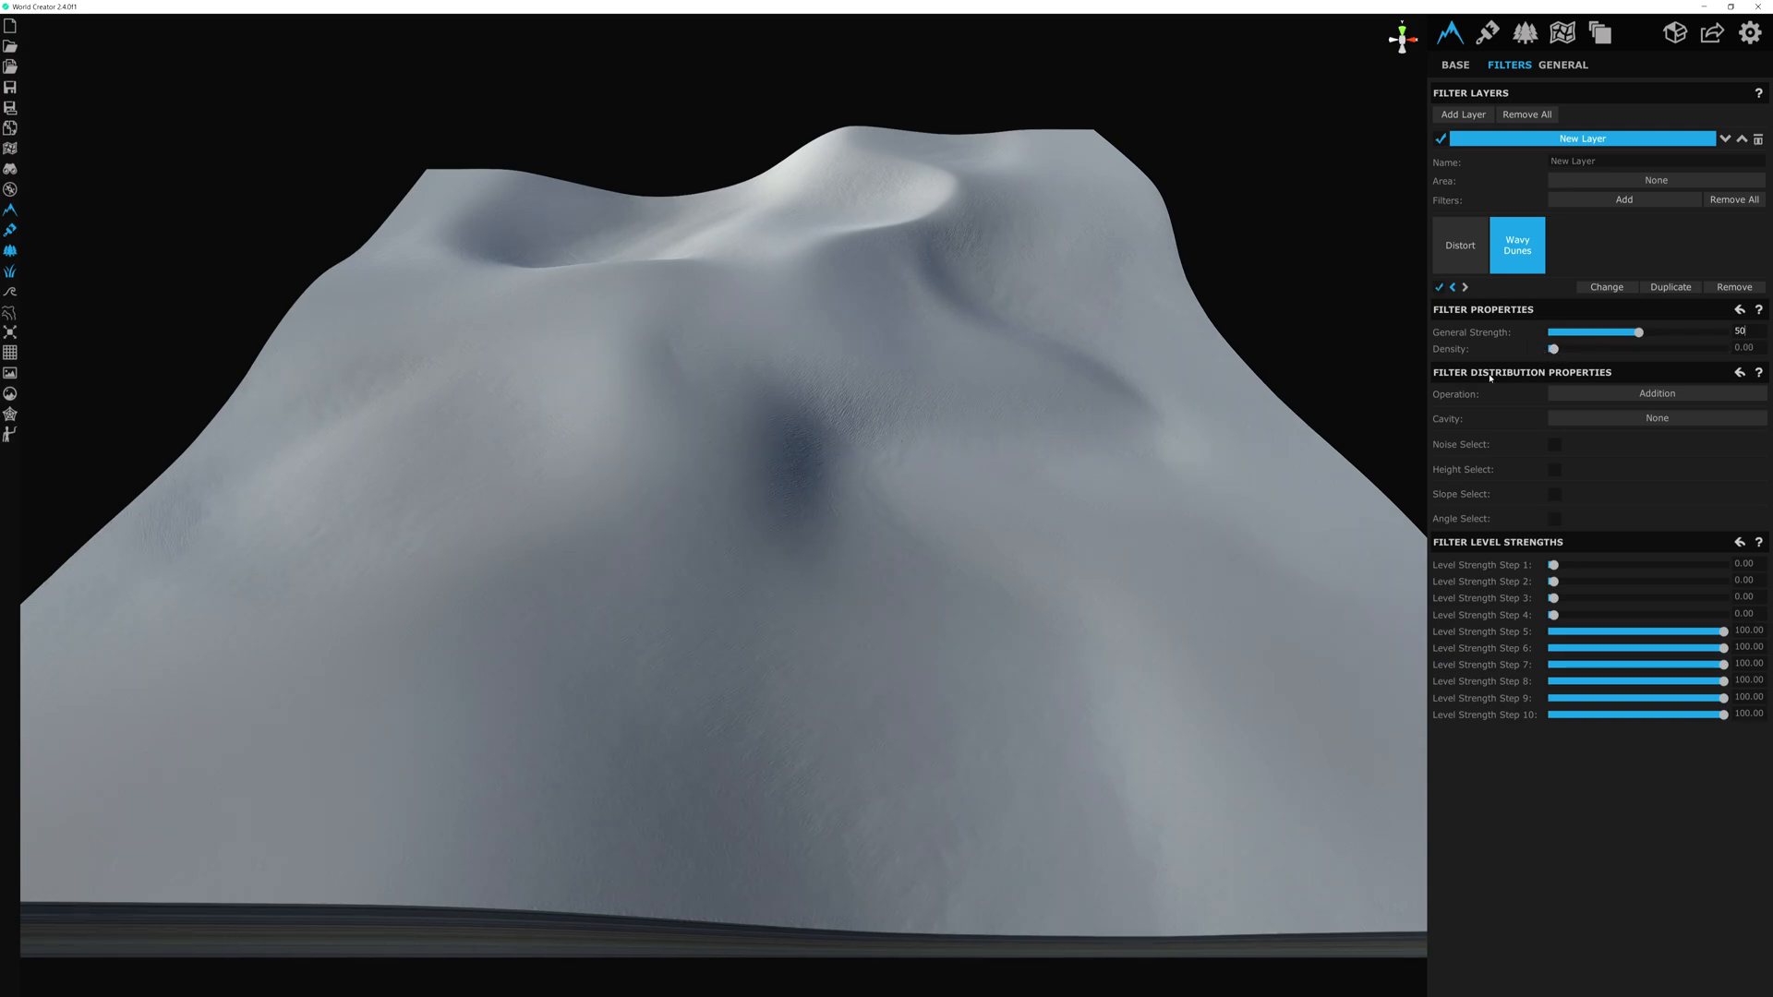
left_click_drag(1554, 350, 1570, 349)
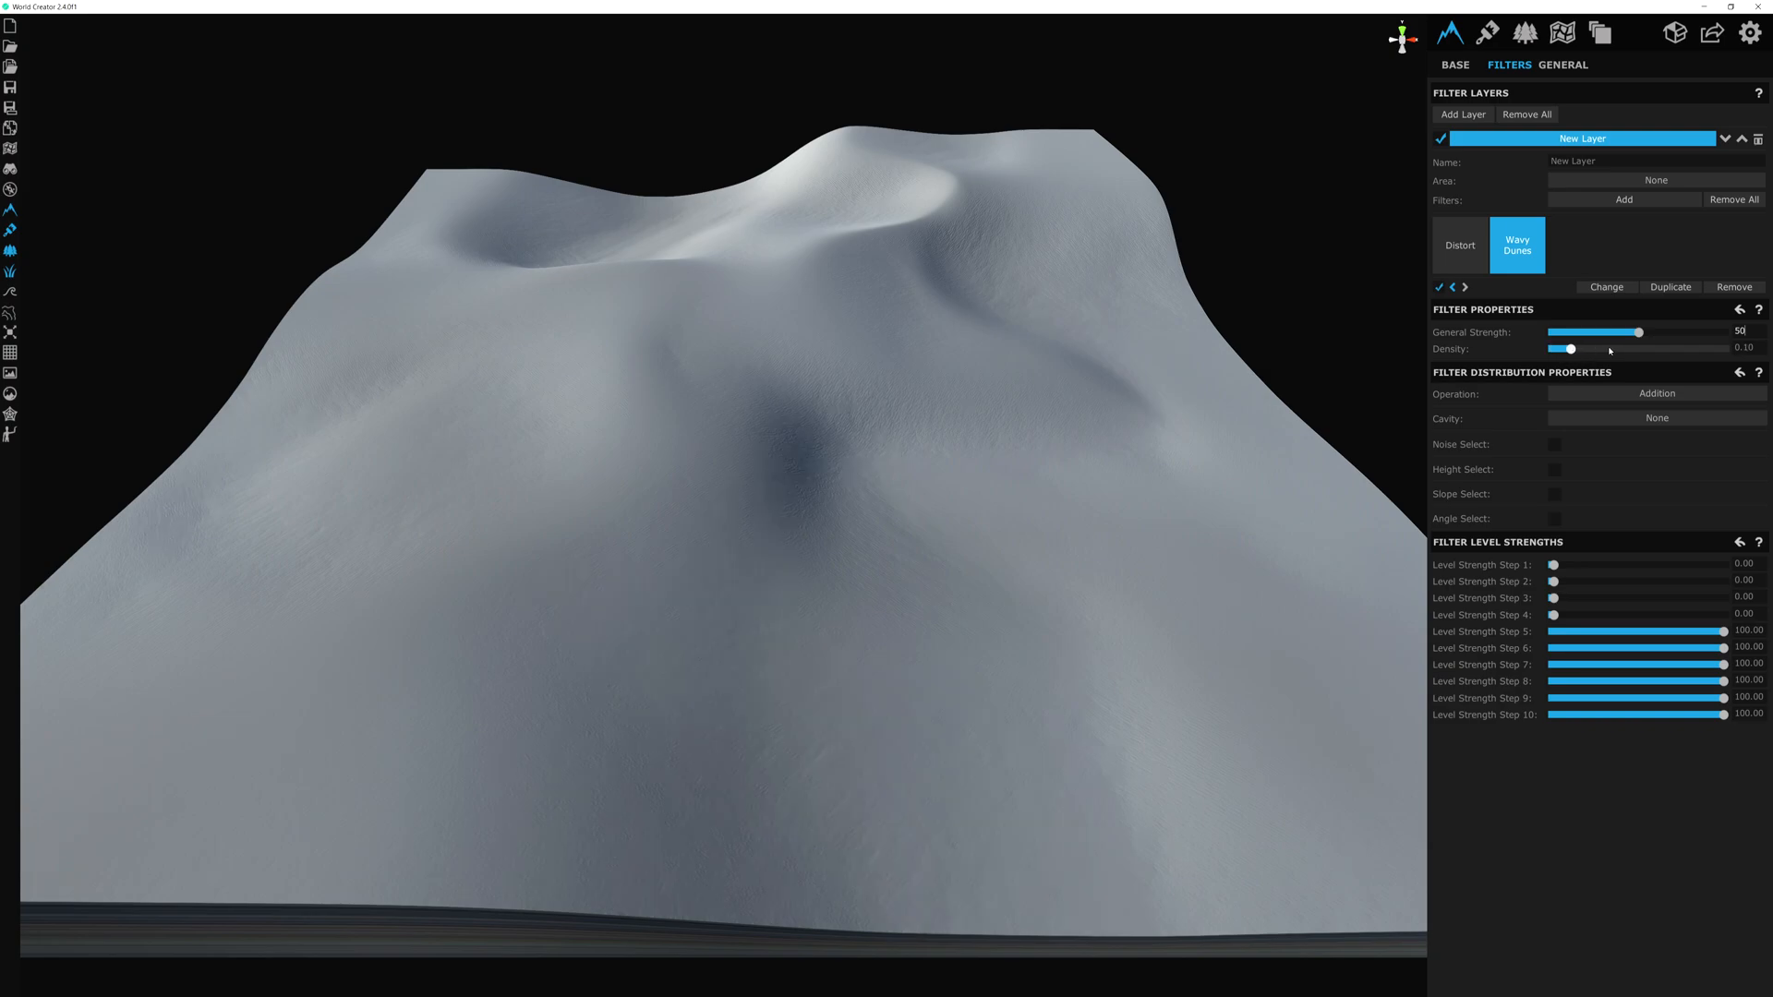
left_click_drag(1570, 349, 1722, 349)
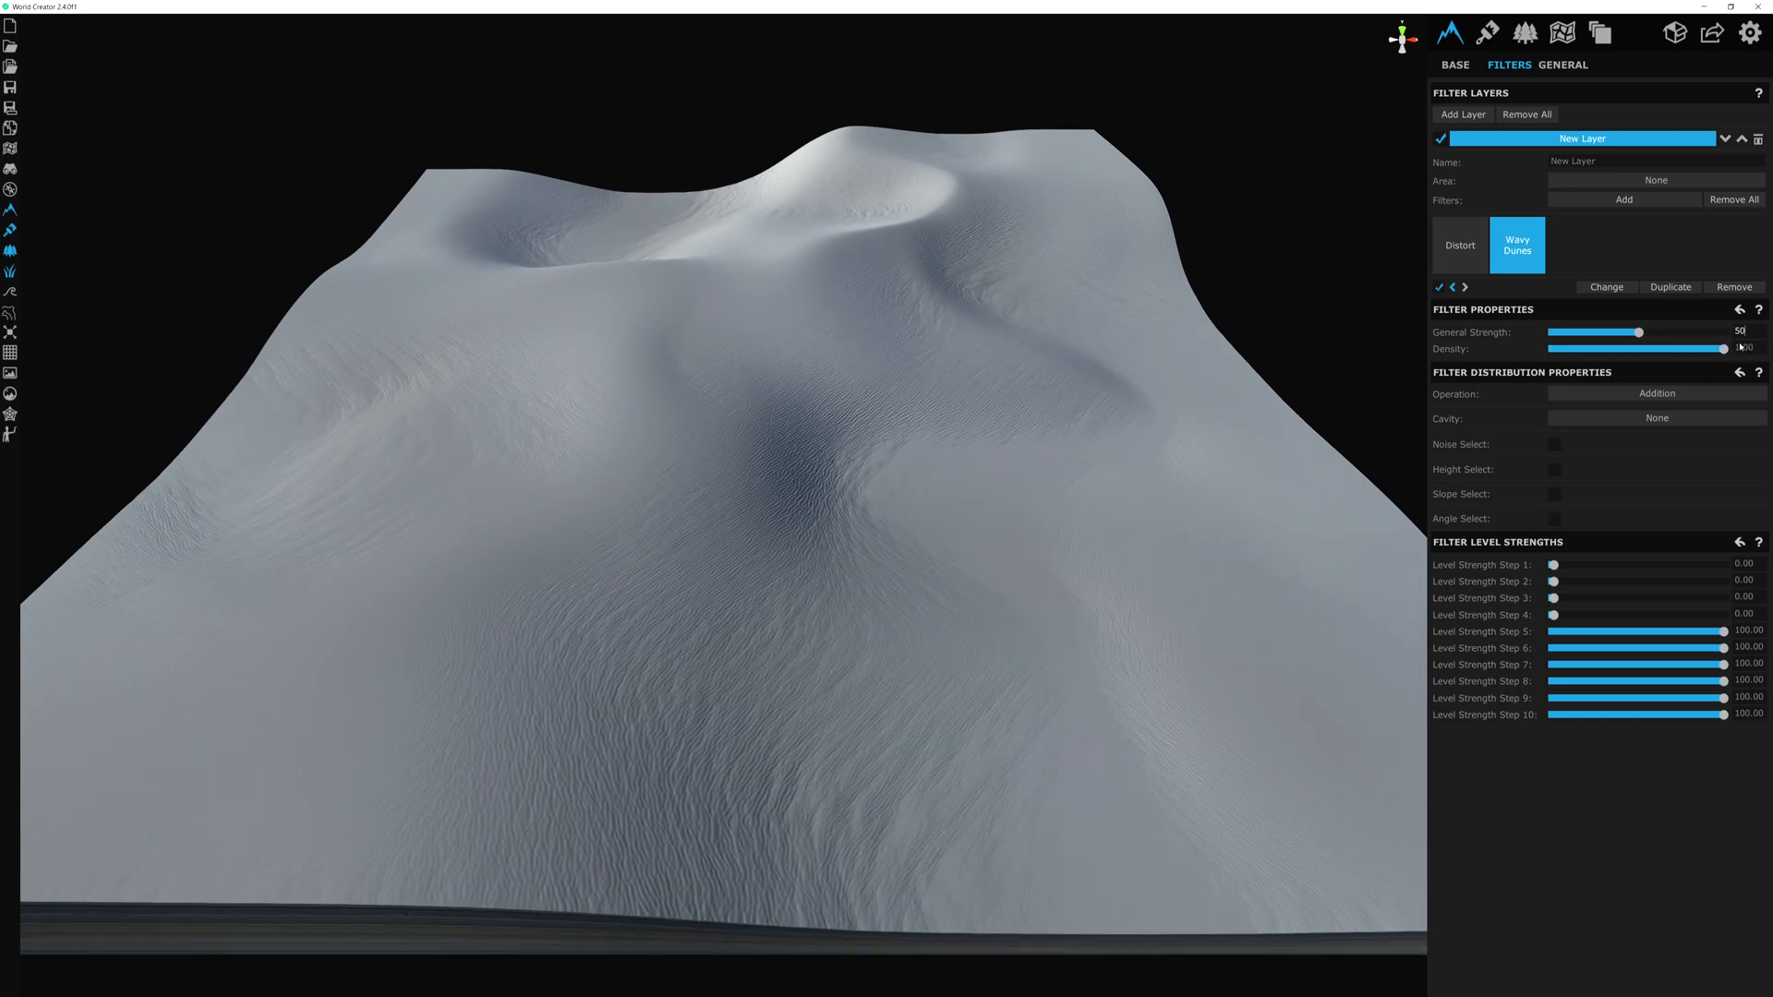
left_click_drag(1722, 349, 1718, 349)
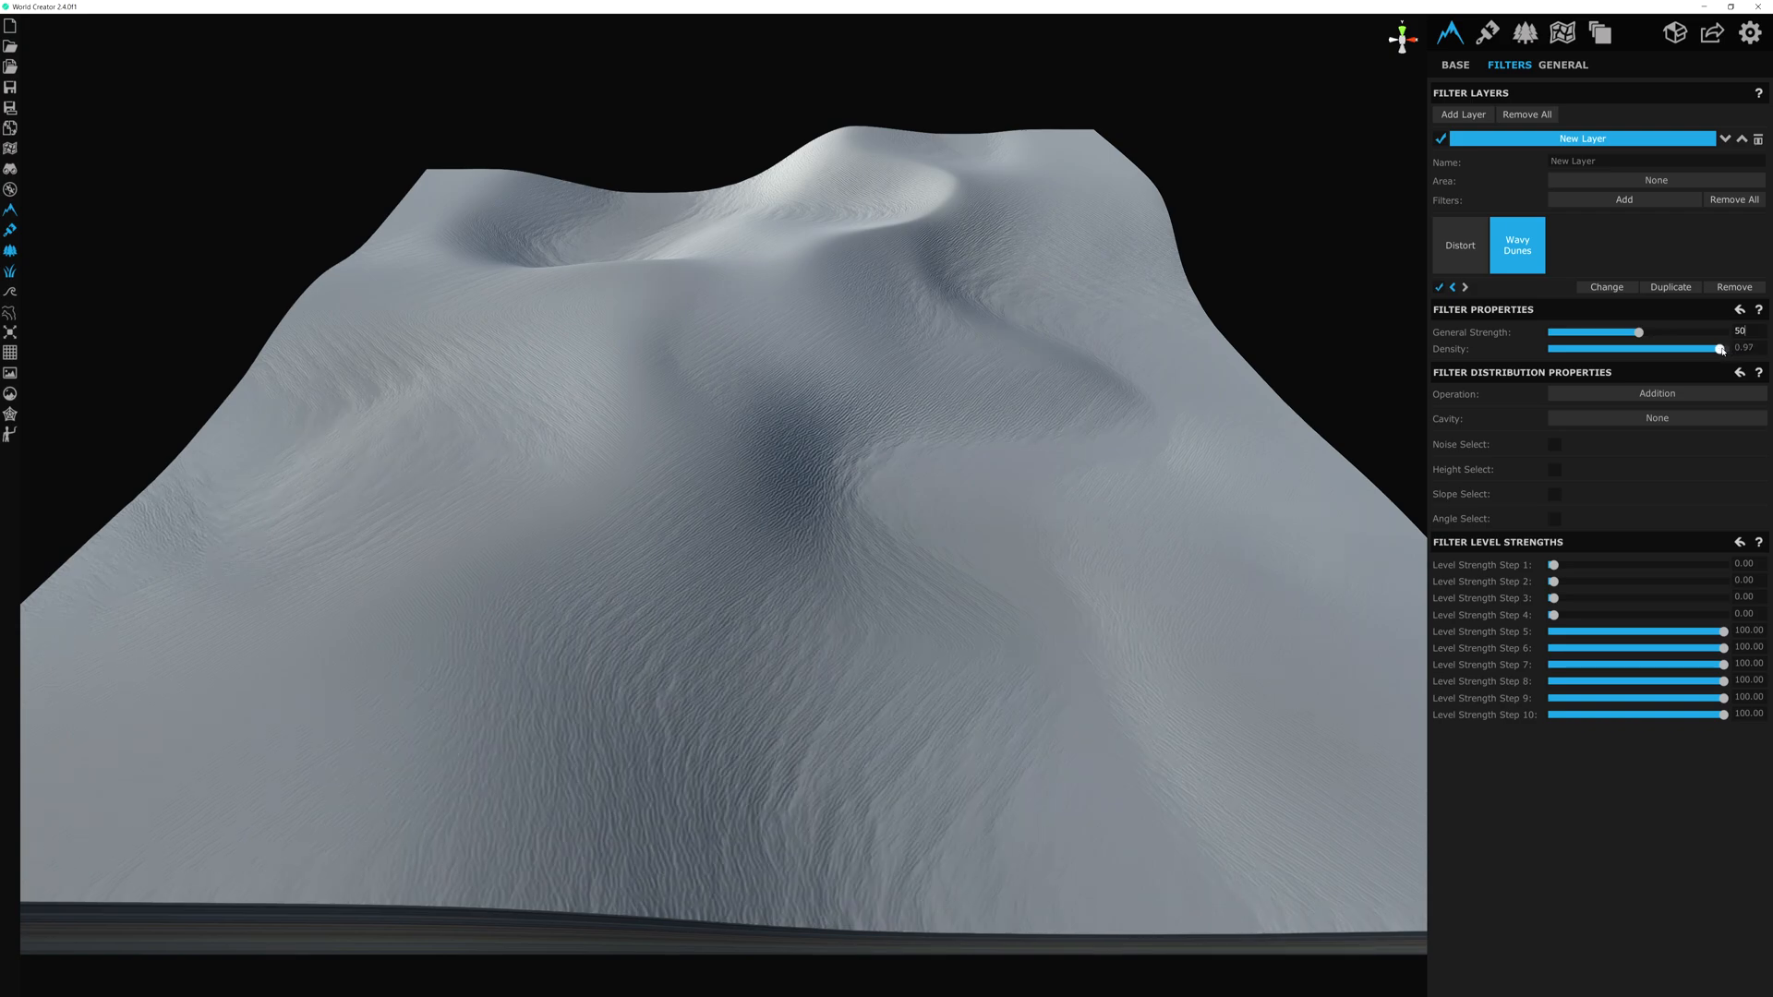
left_click_drag(1720, 349, 1695, 349)
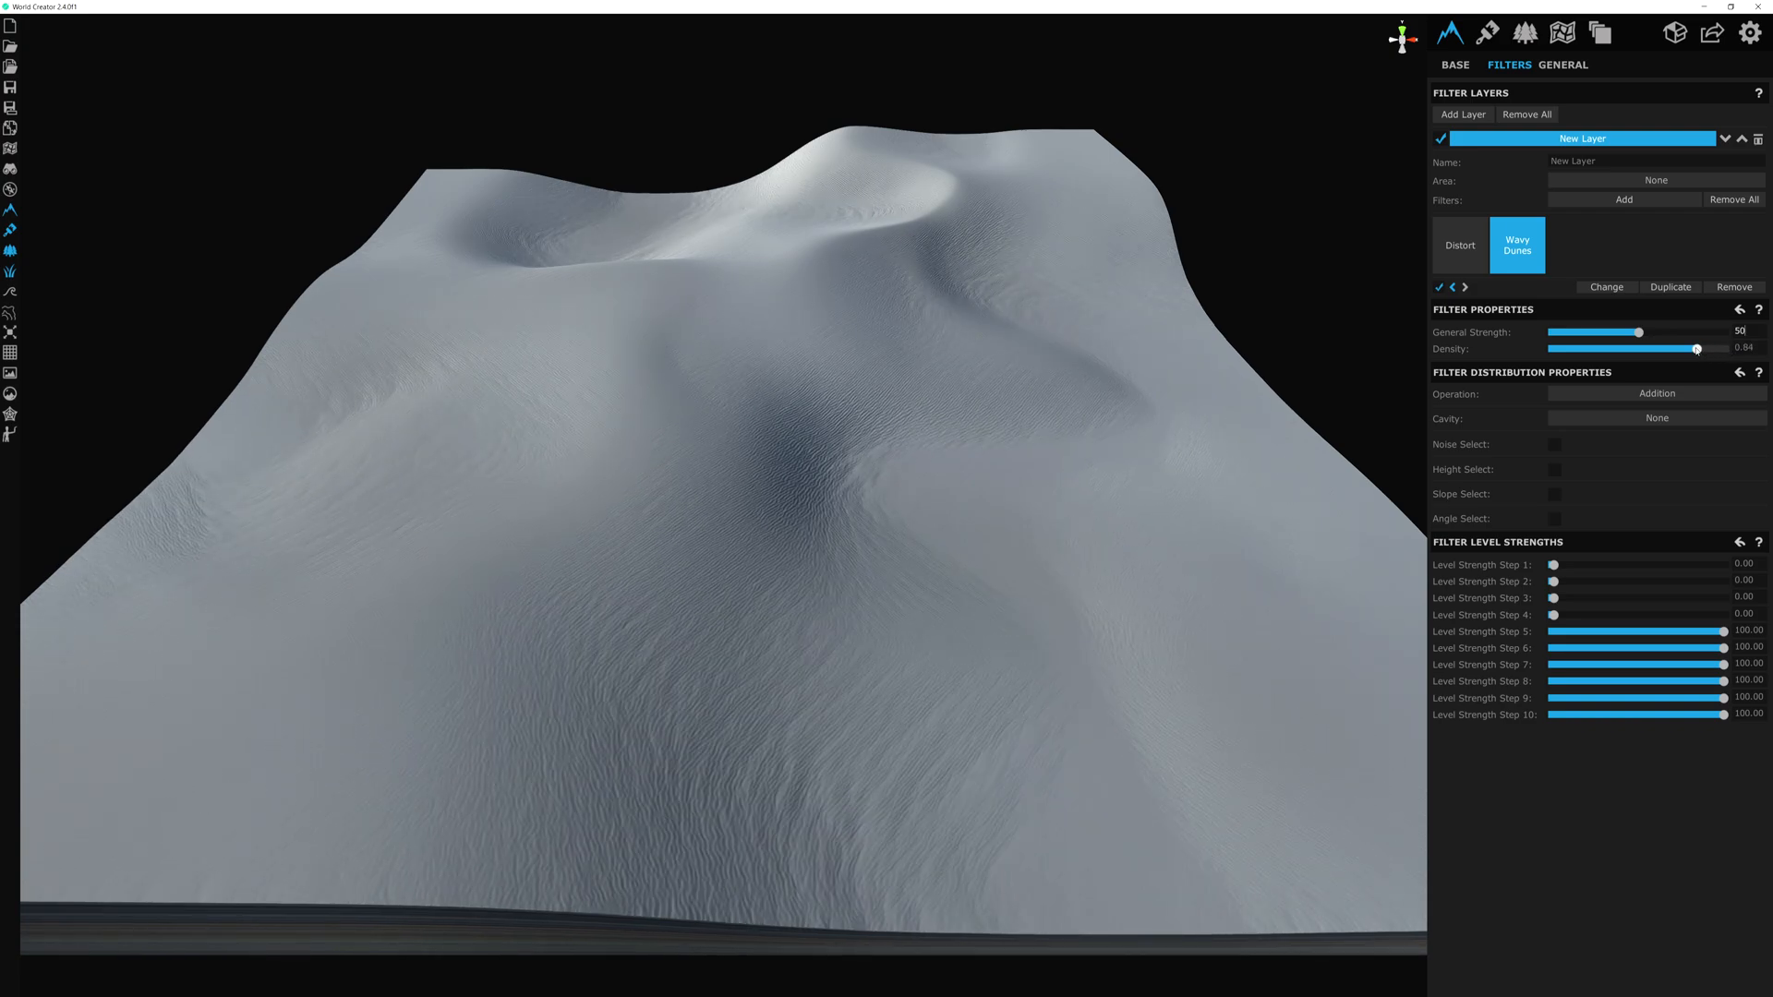
left_click_drag(1696, 350, 1659, 349)
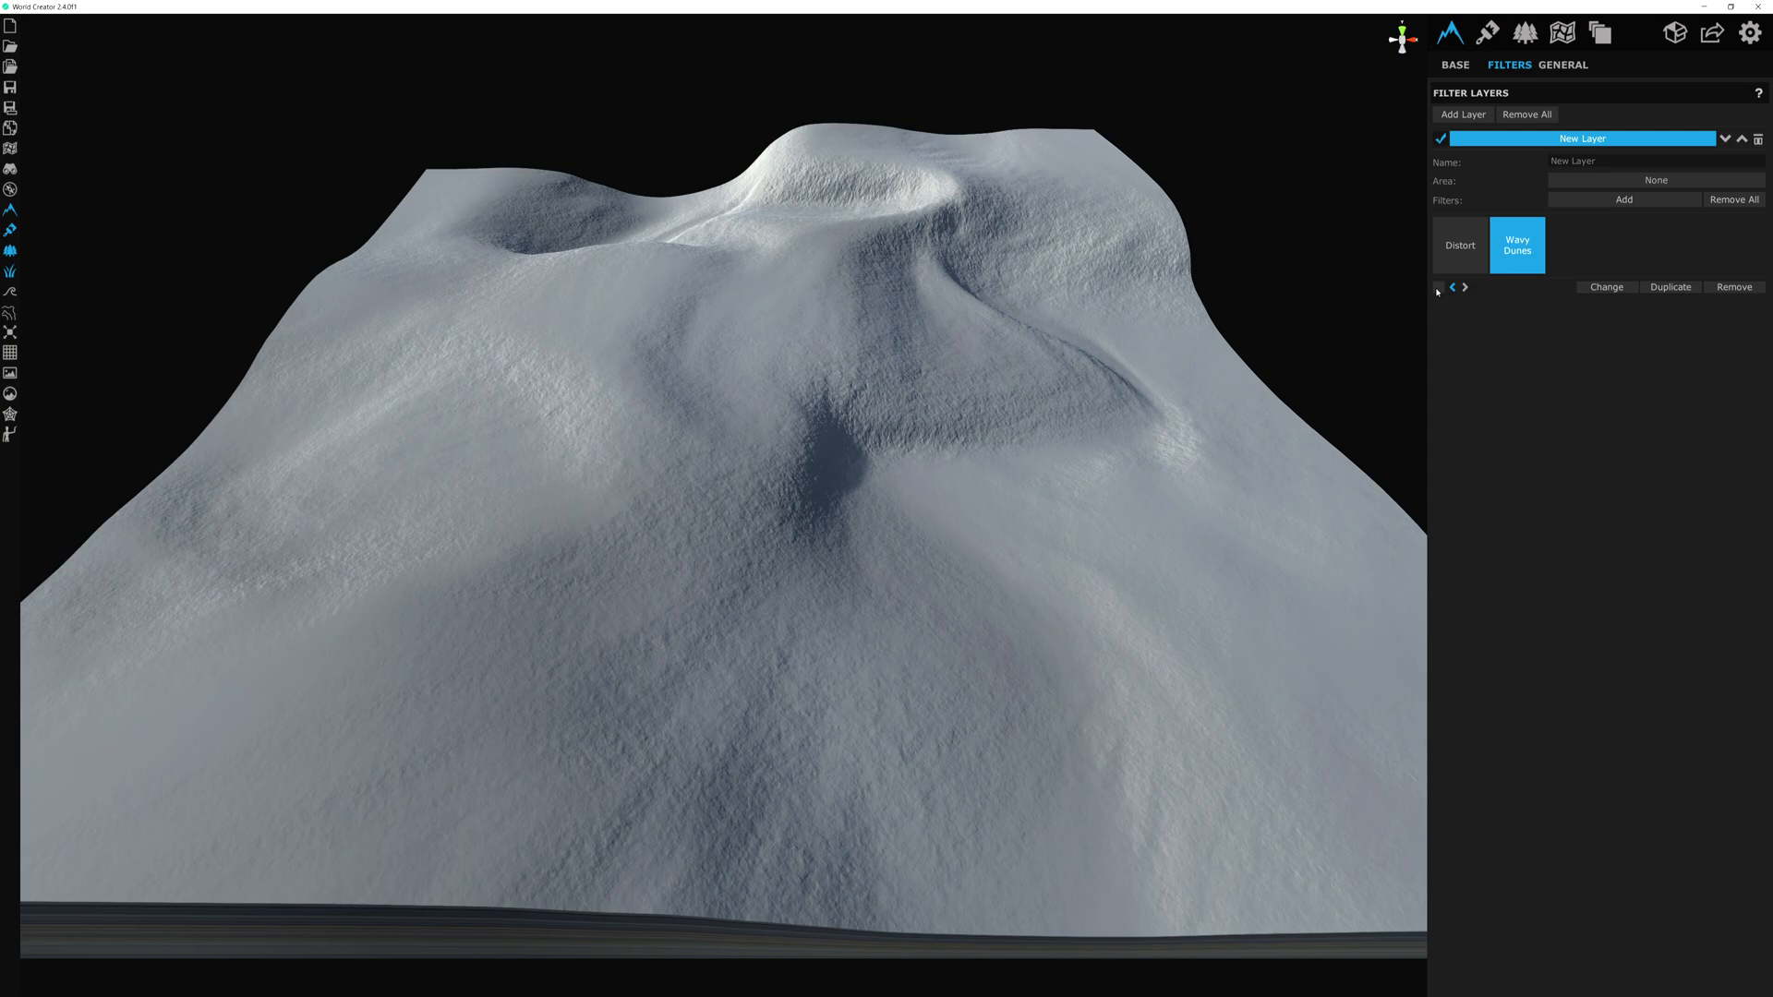
Step: Bring up the filter catalogue with the Dunes category to pick another filter
left_click(1515, 246)
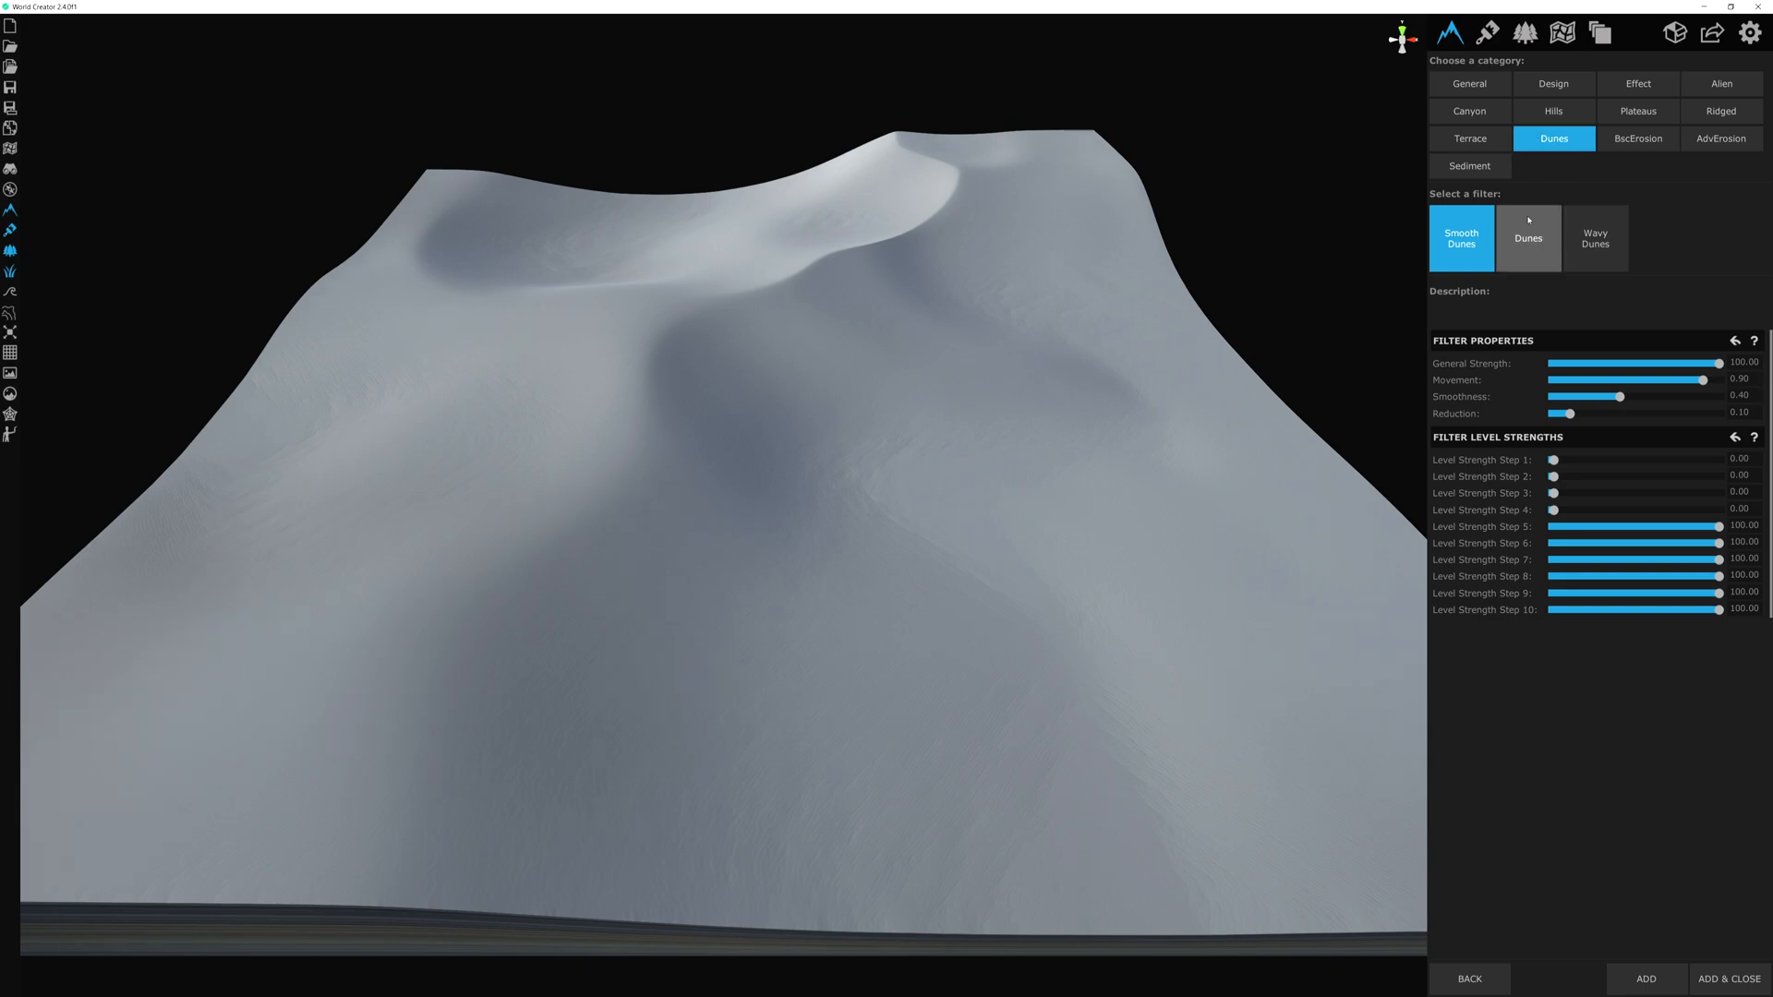
Step: Add the Dunes filter to the layer after Wavy Dunes
left_click(1528, 238)
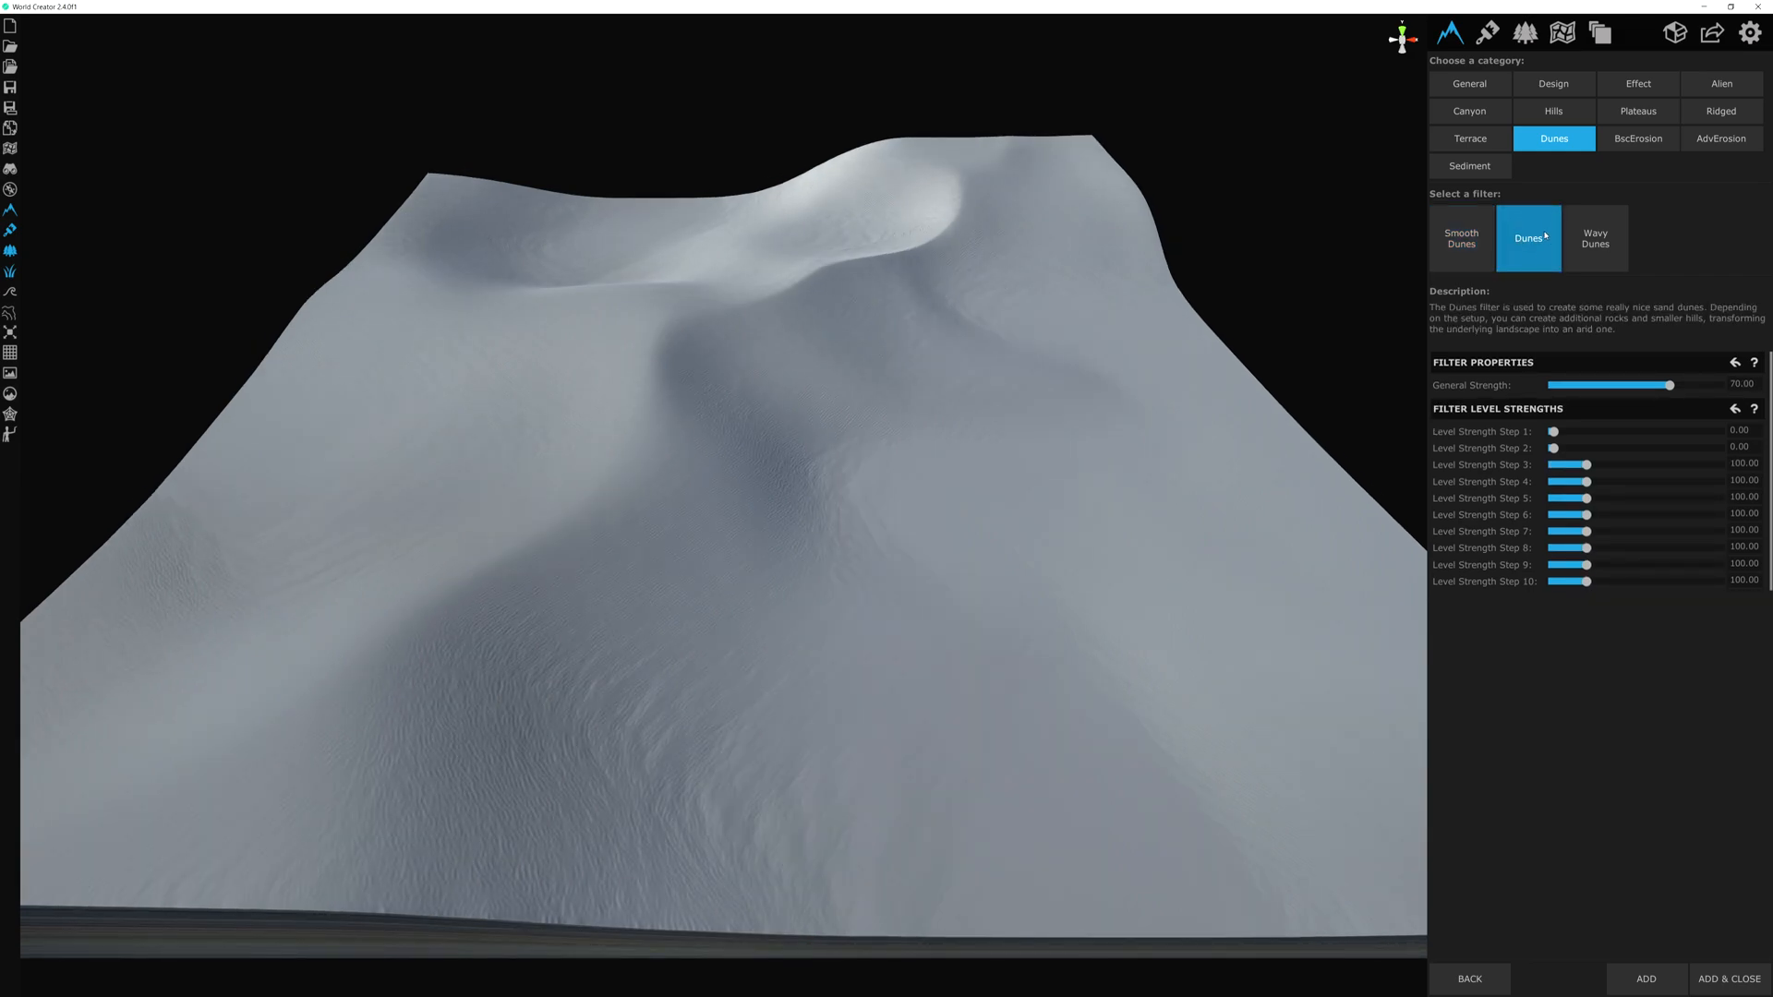
left_click(1646, 979)
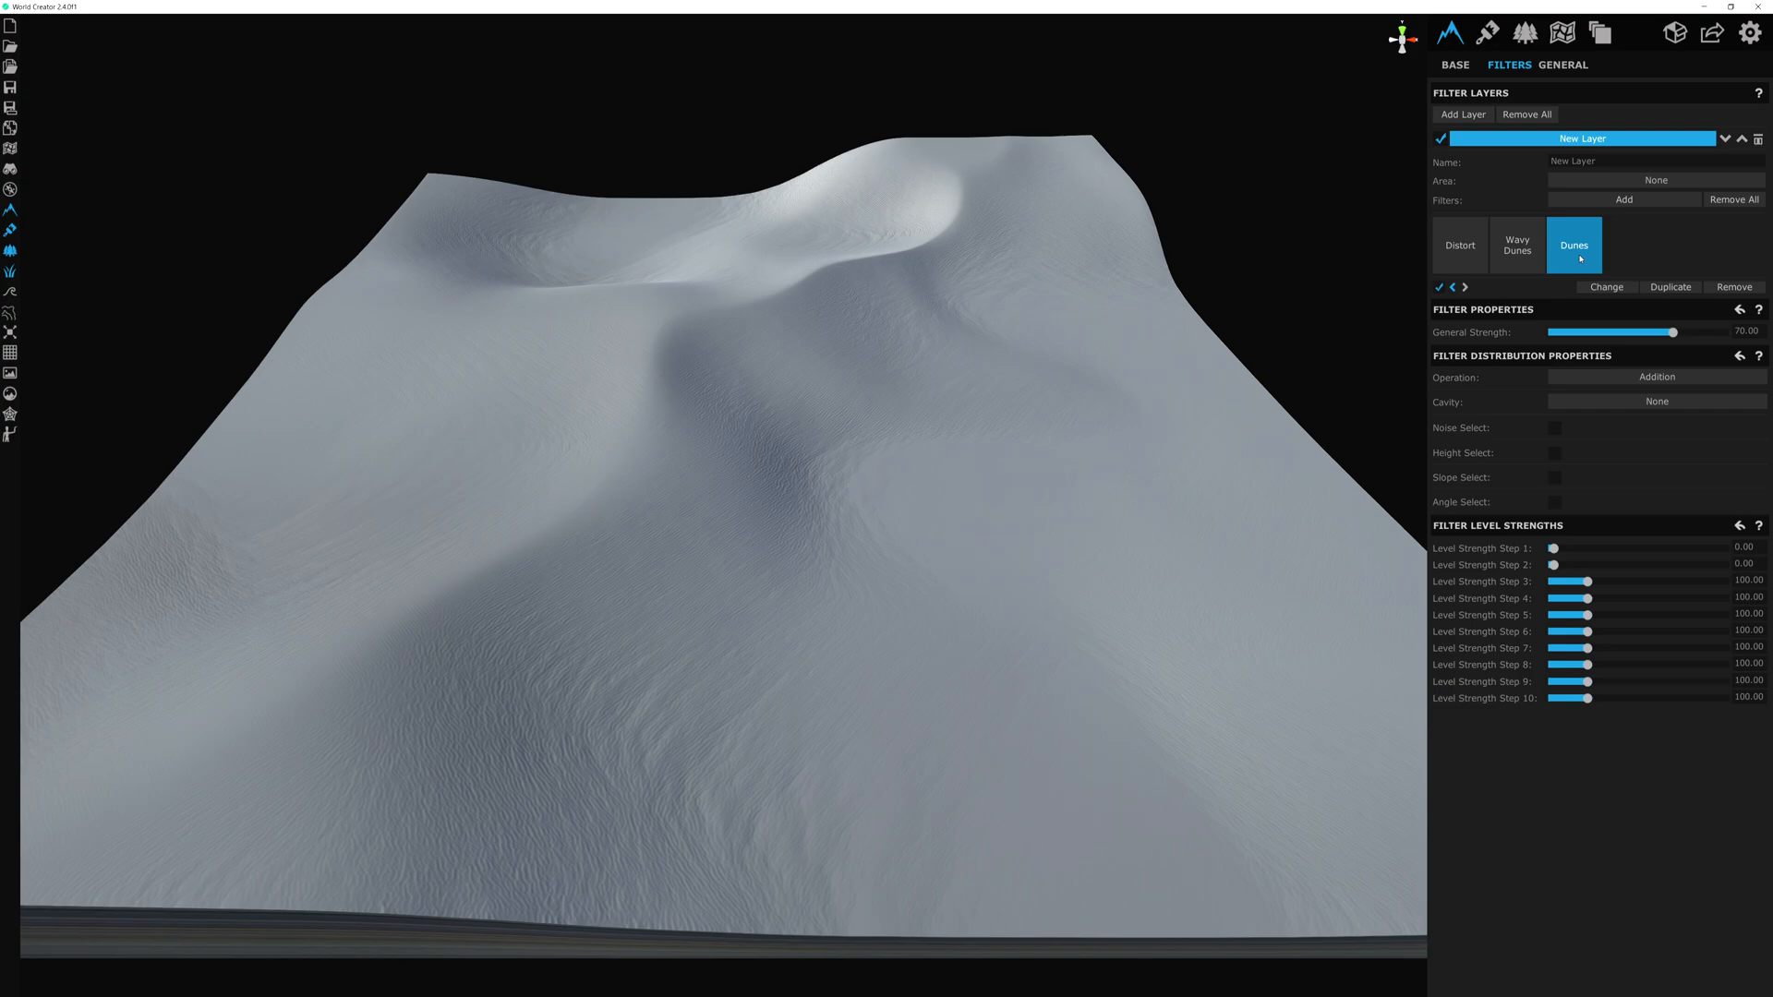
mouse_move(1574, 263)
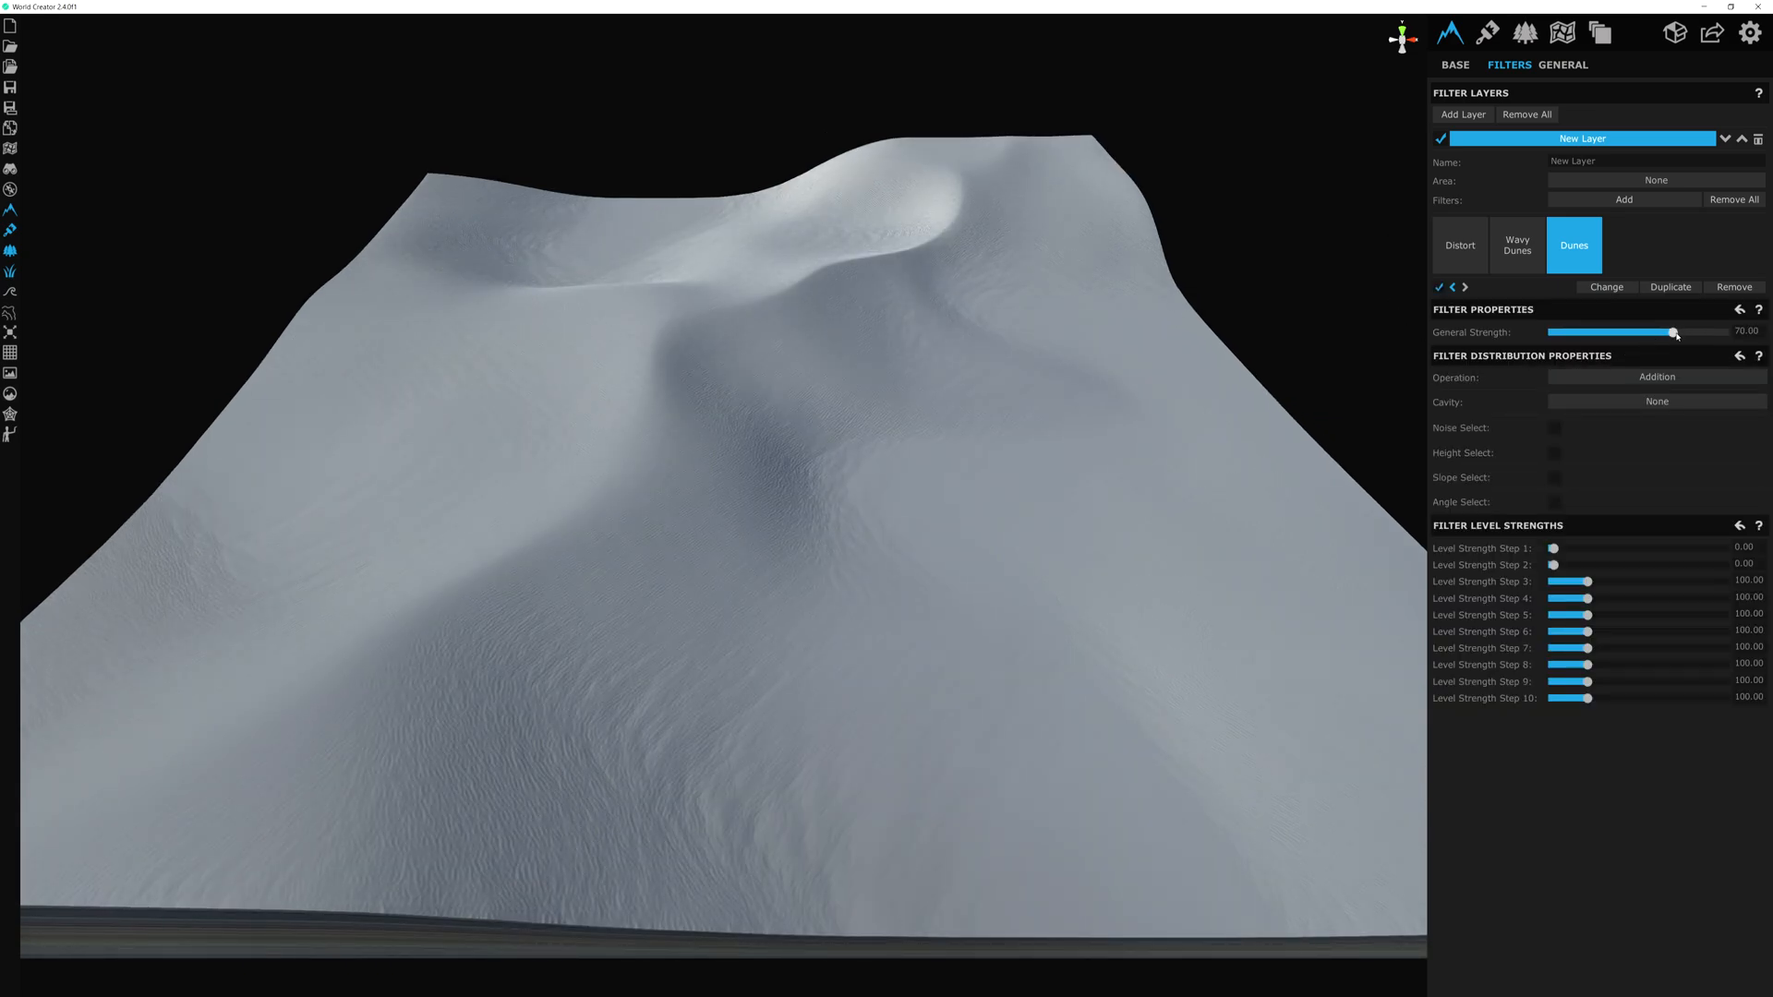
Step: Raise the Dunes filter General Strength to about 85–90 to deepen the dune shapes
left_click_drag(1674, 333, 1694, 333)
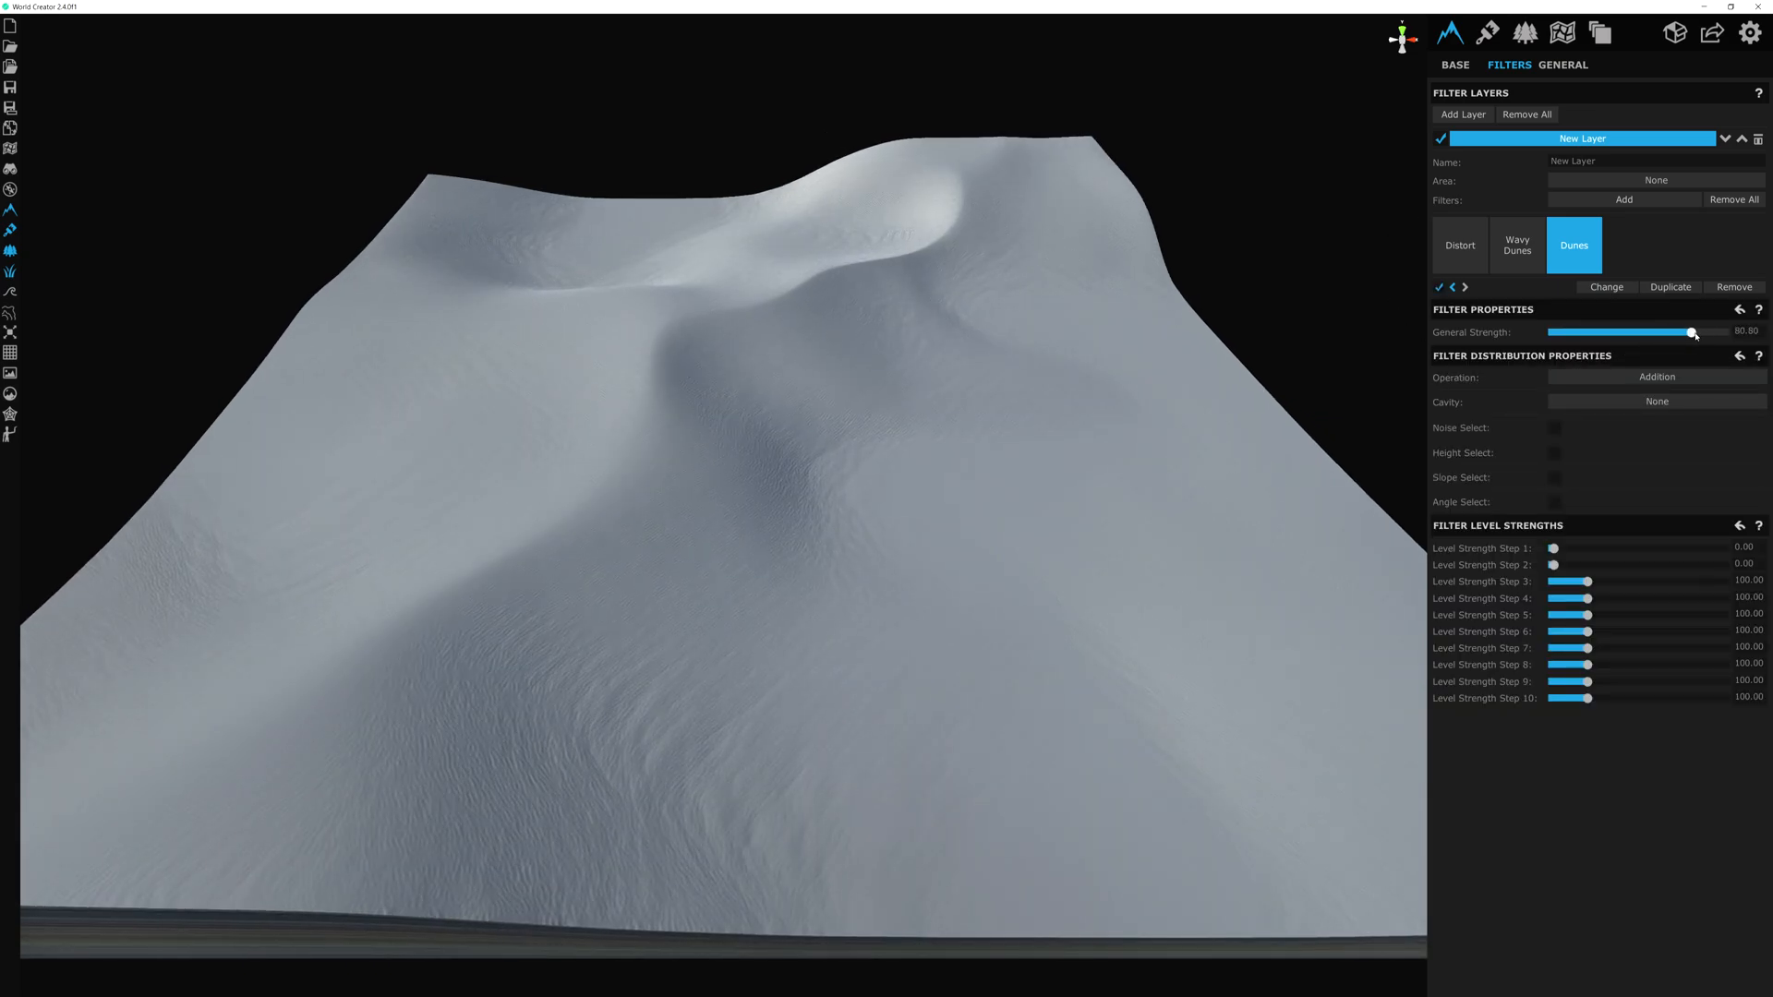
left_click_drag(1693, 331, 1699, 332)
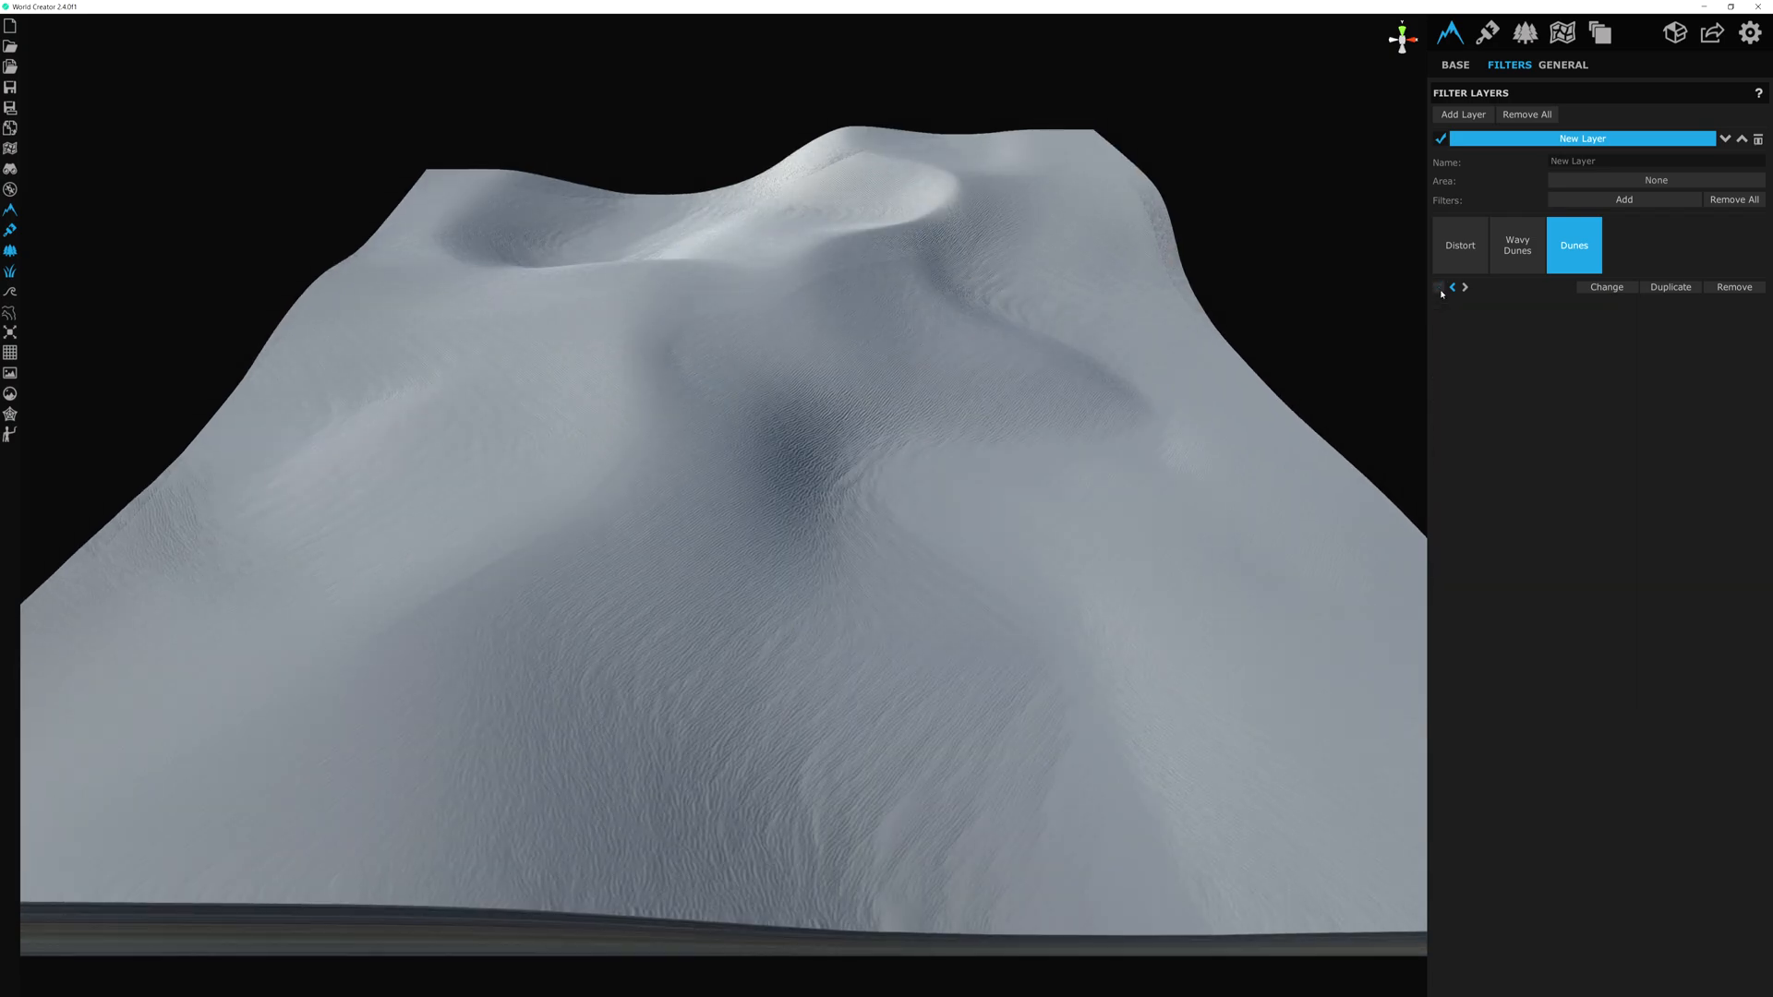
left_click(1439, 288)
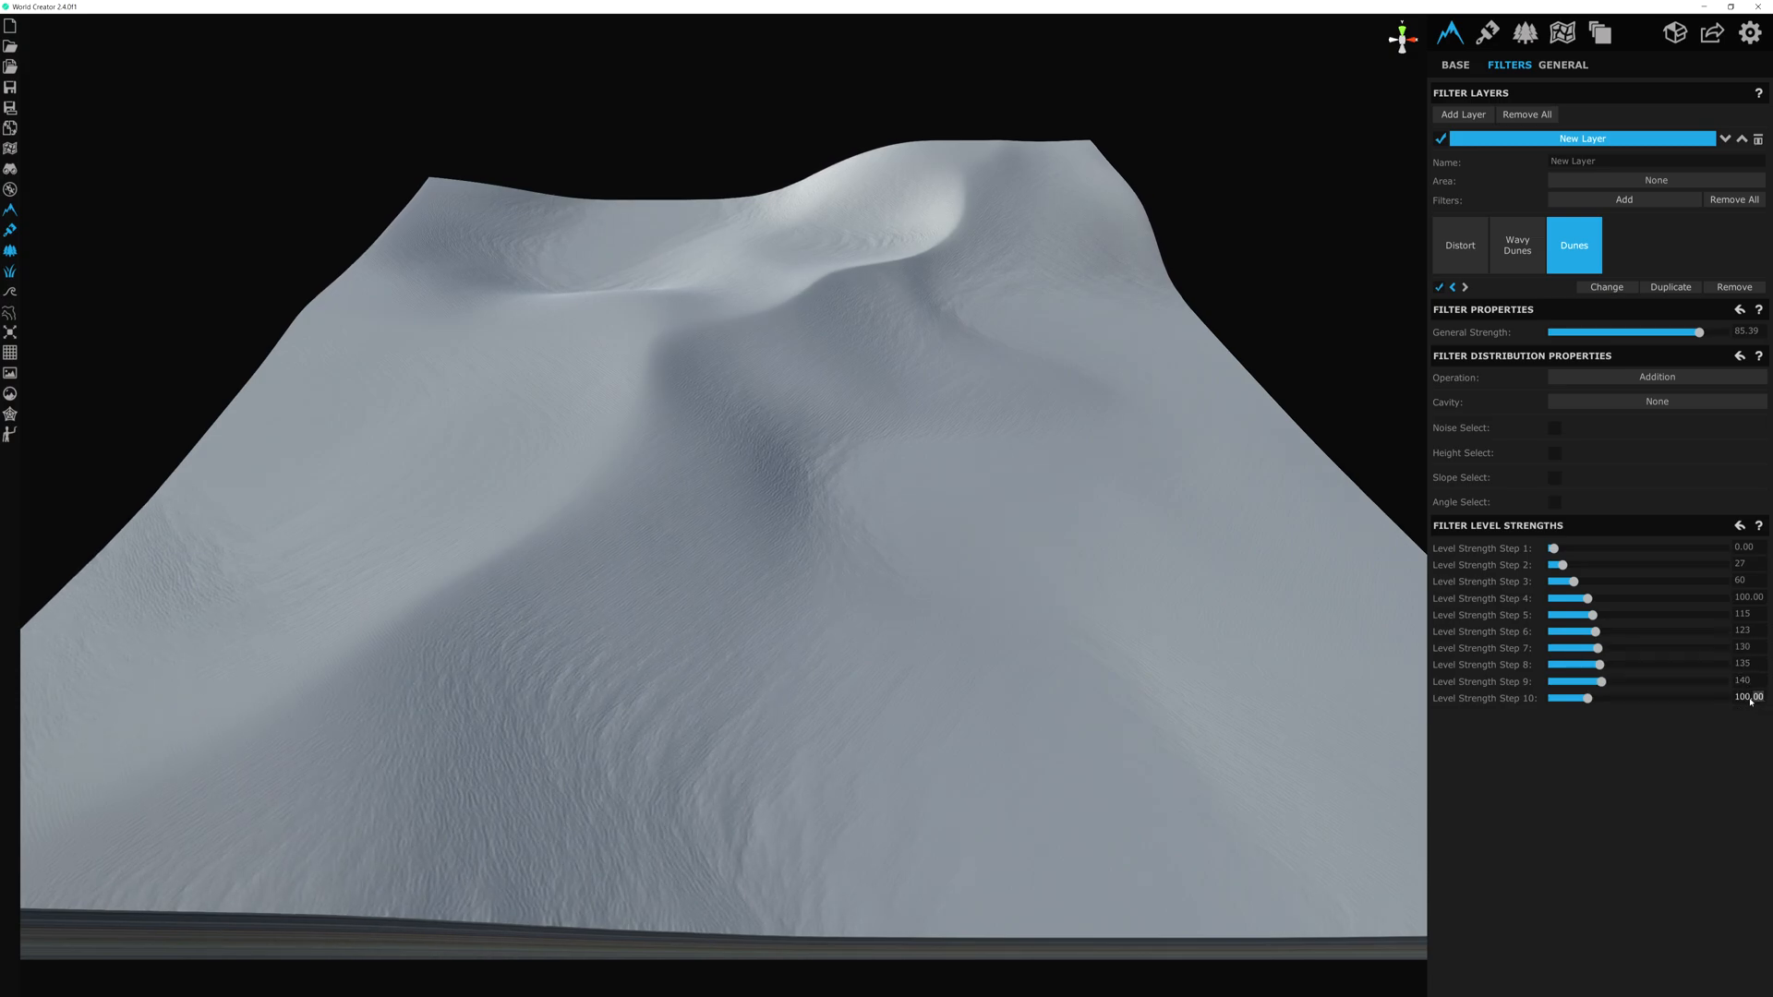
Step: Raise the Dunes level strength Step 10 to 150, completing the 0-to-150 ramp
left_click_drag(1585, 699, 1622, 698)
type("150")
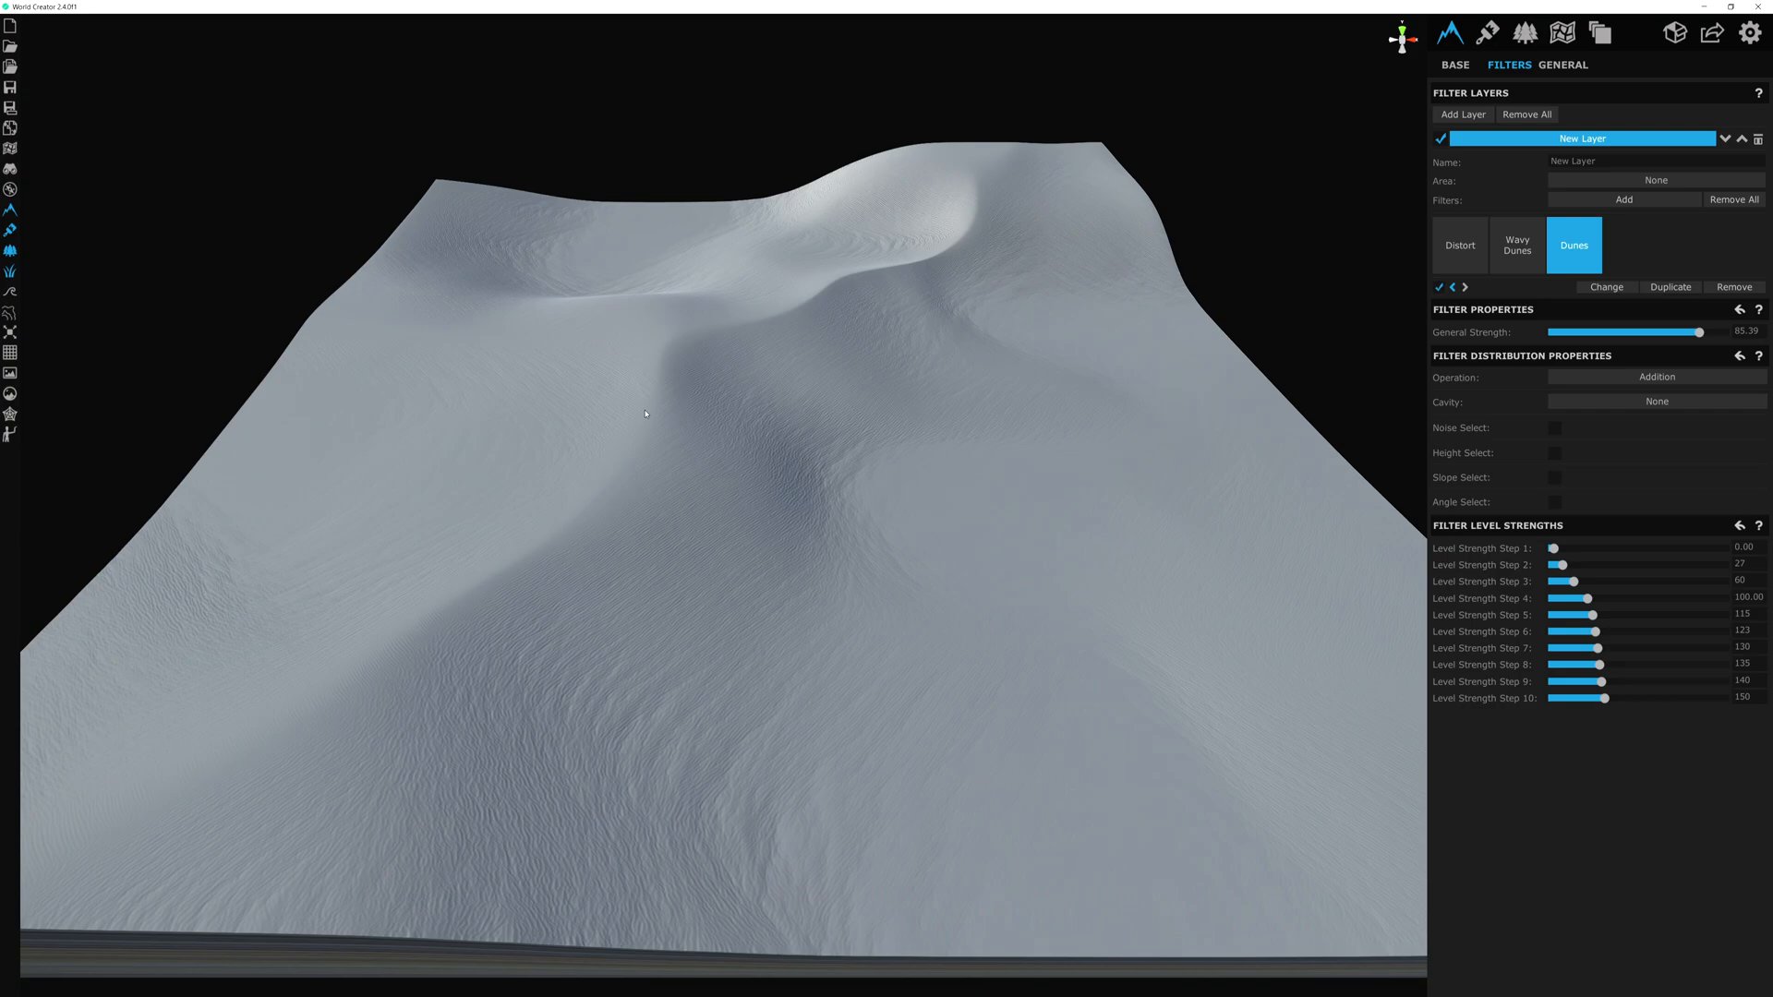
mouse_move(562, 535)
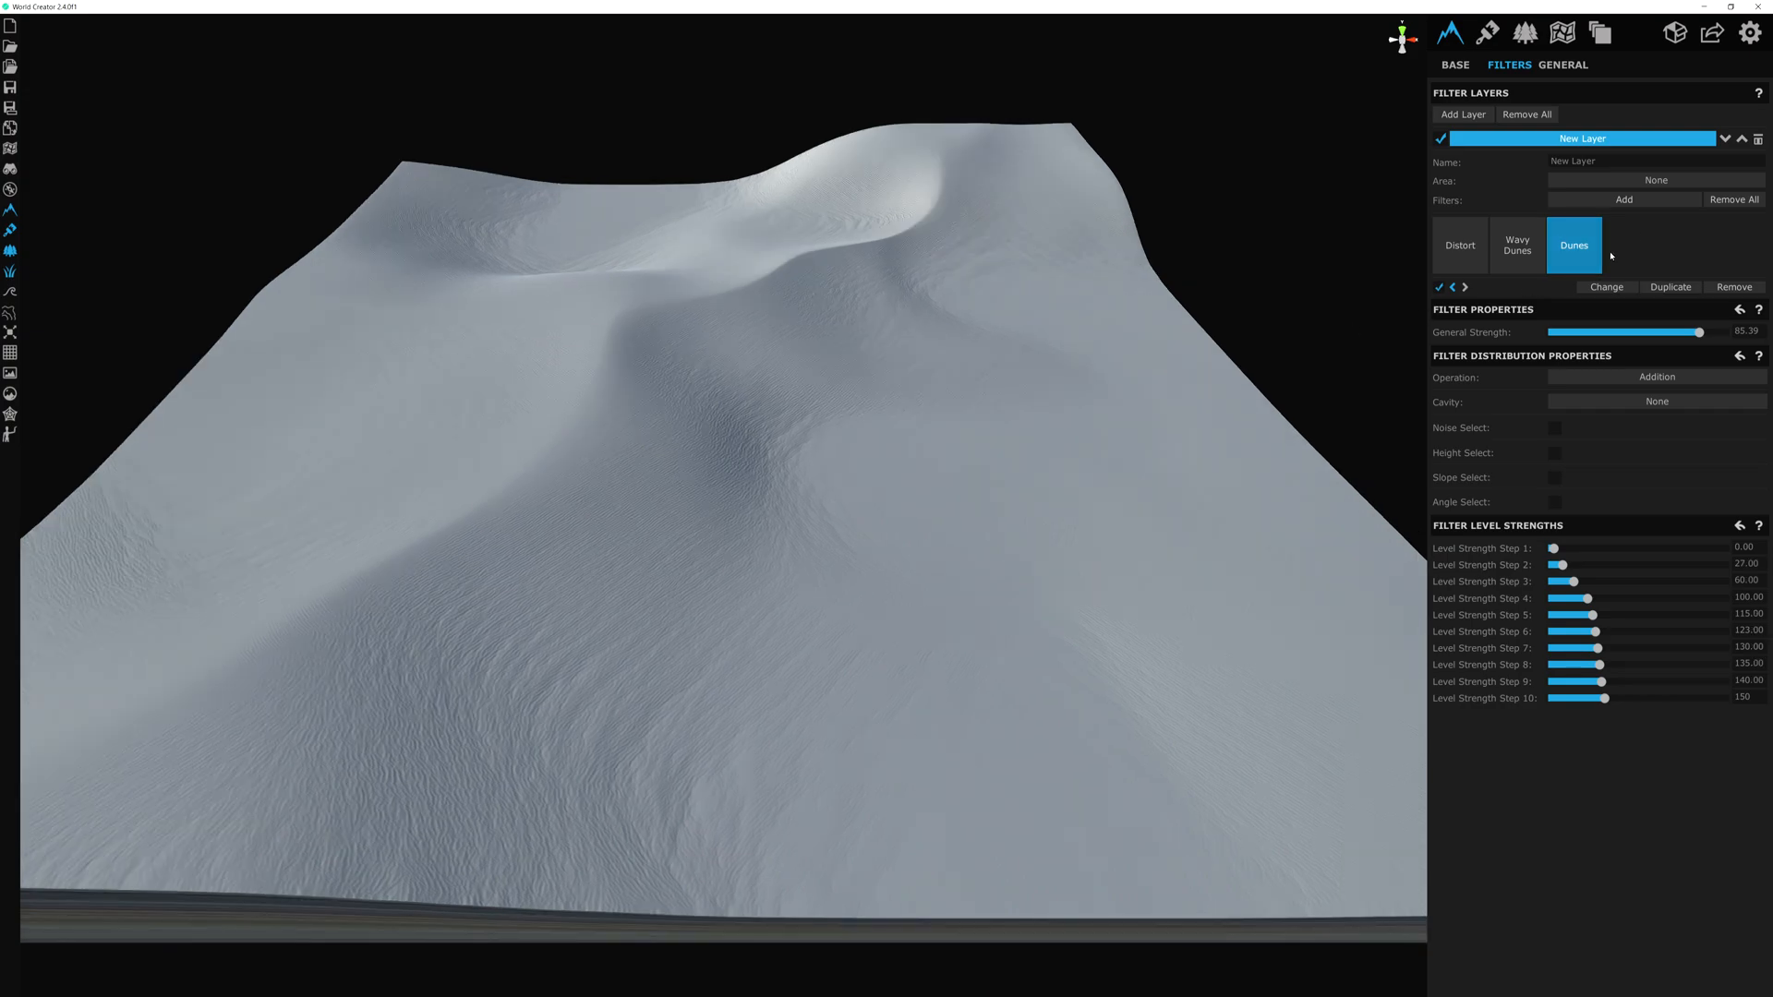
Step: Start adding a filter and preview Sediment Complex from the Sediment category on the dunes
left_click(1605, 286)
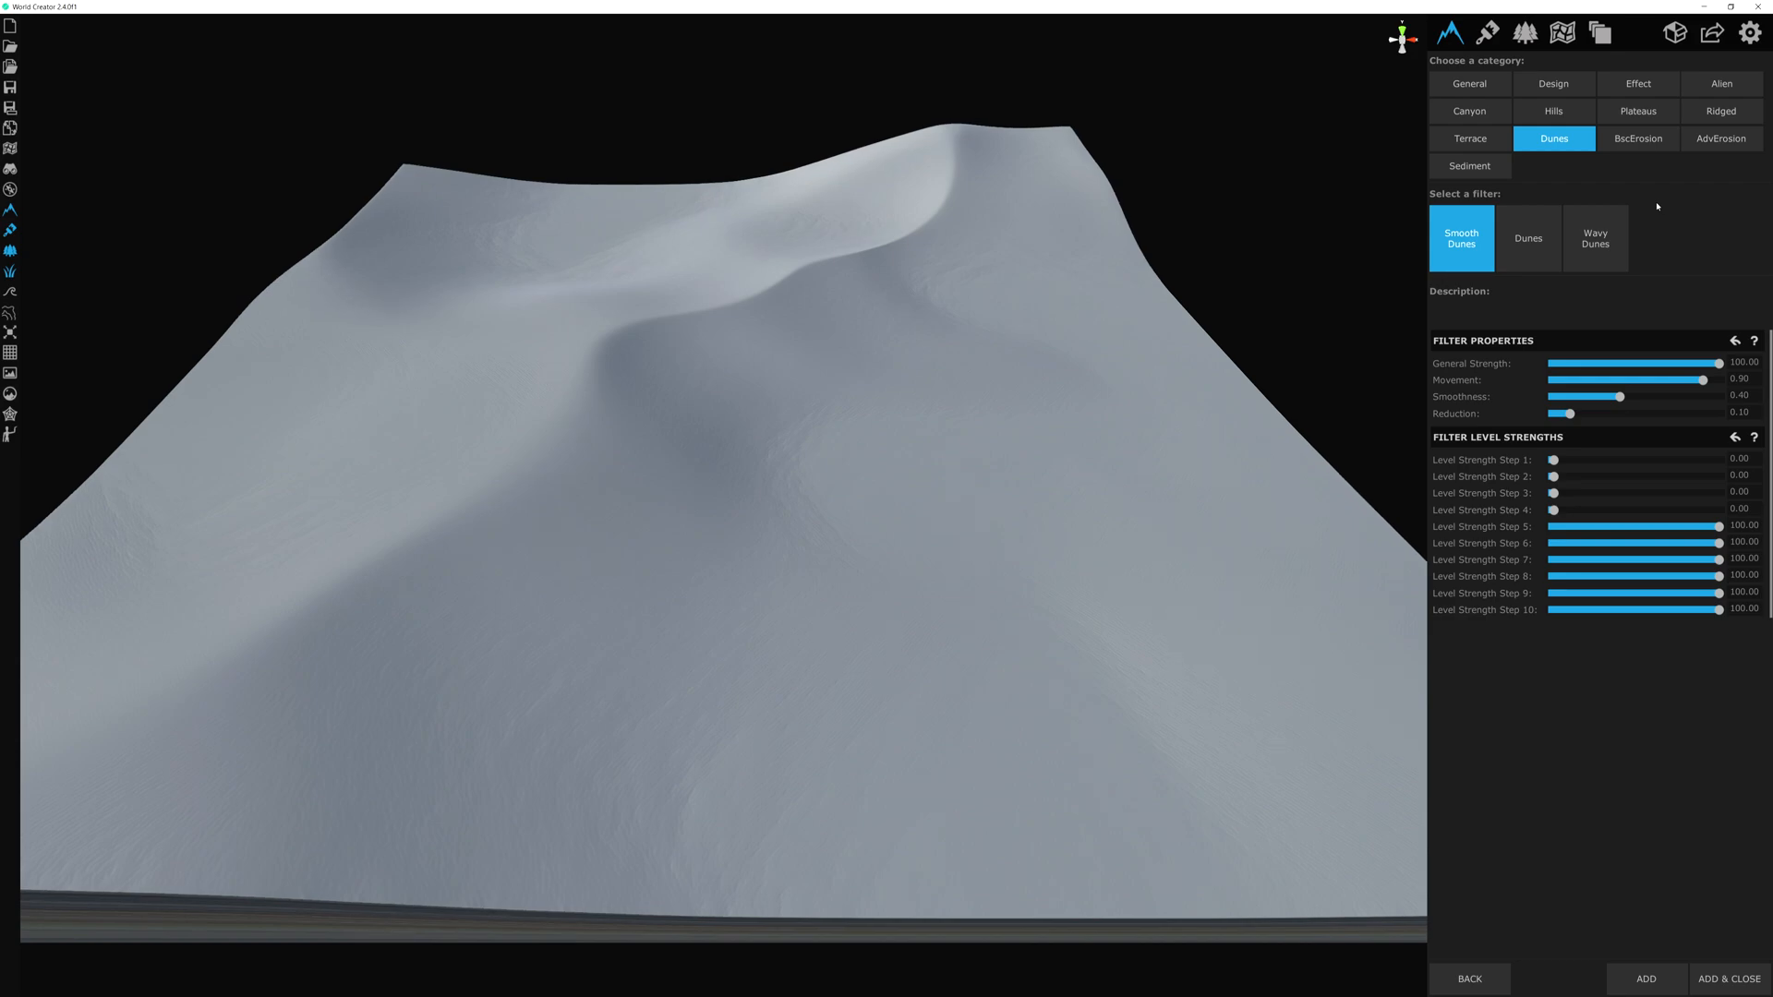
mouse_move(1469, 167)
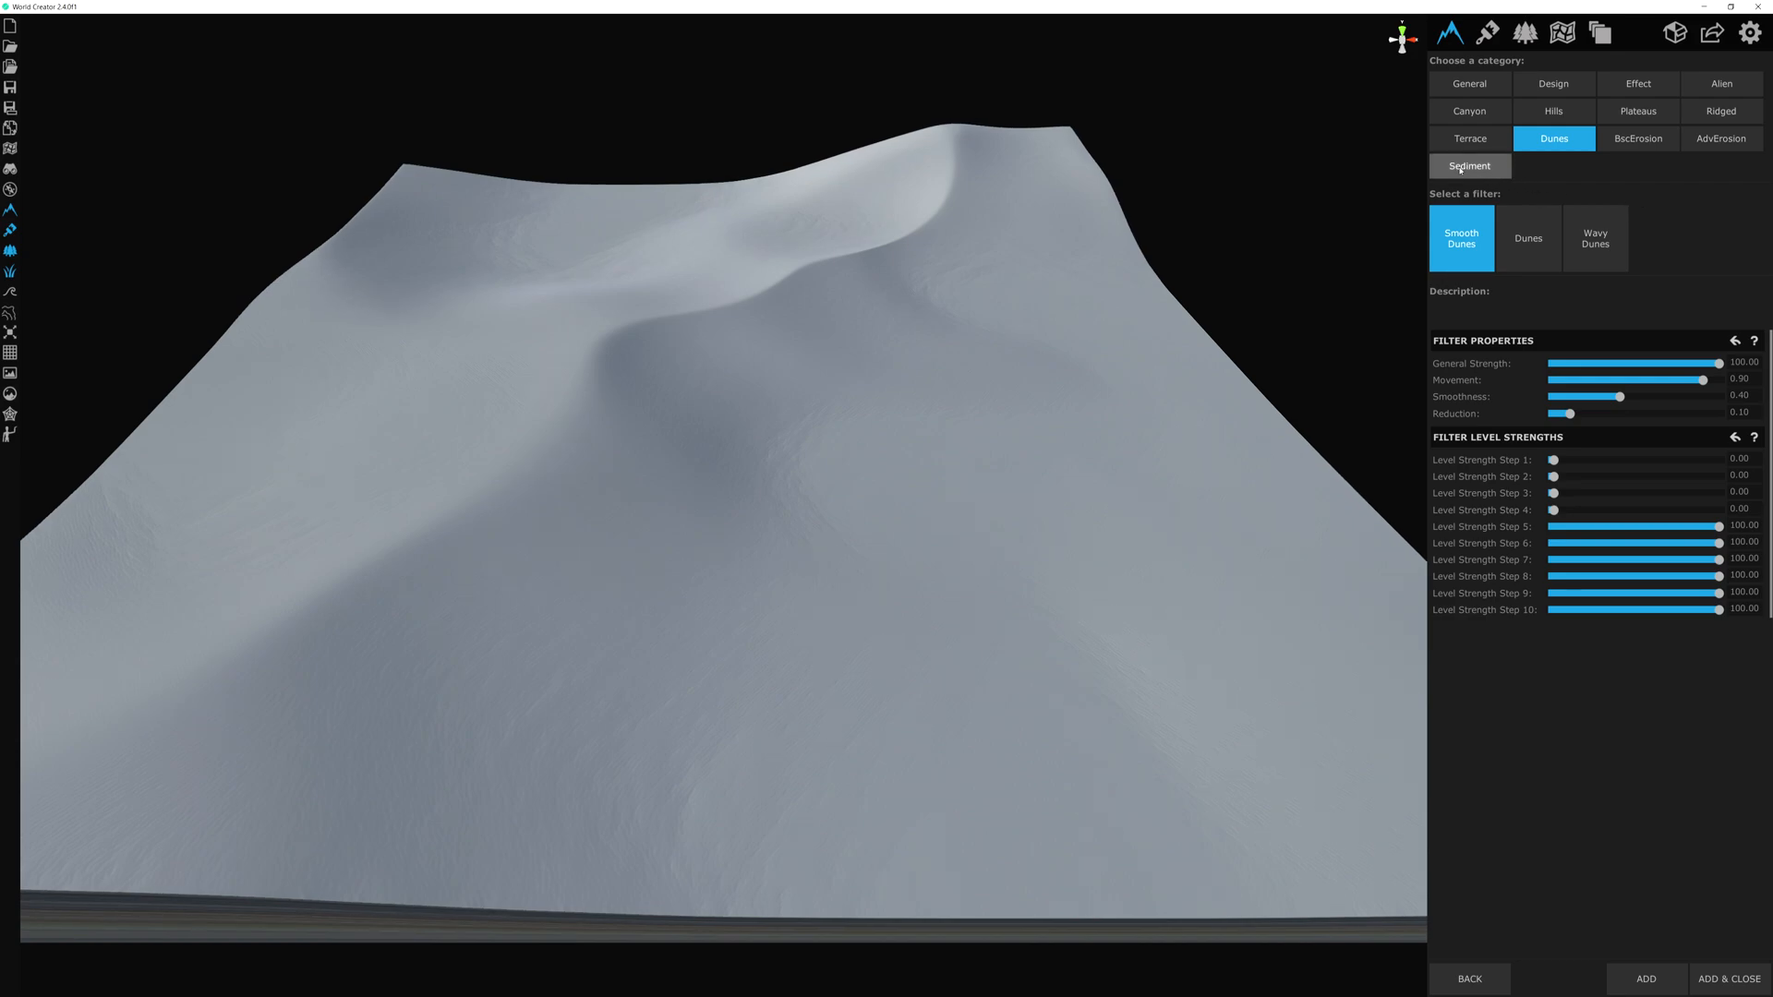
left_click(1468, 164)
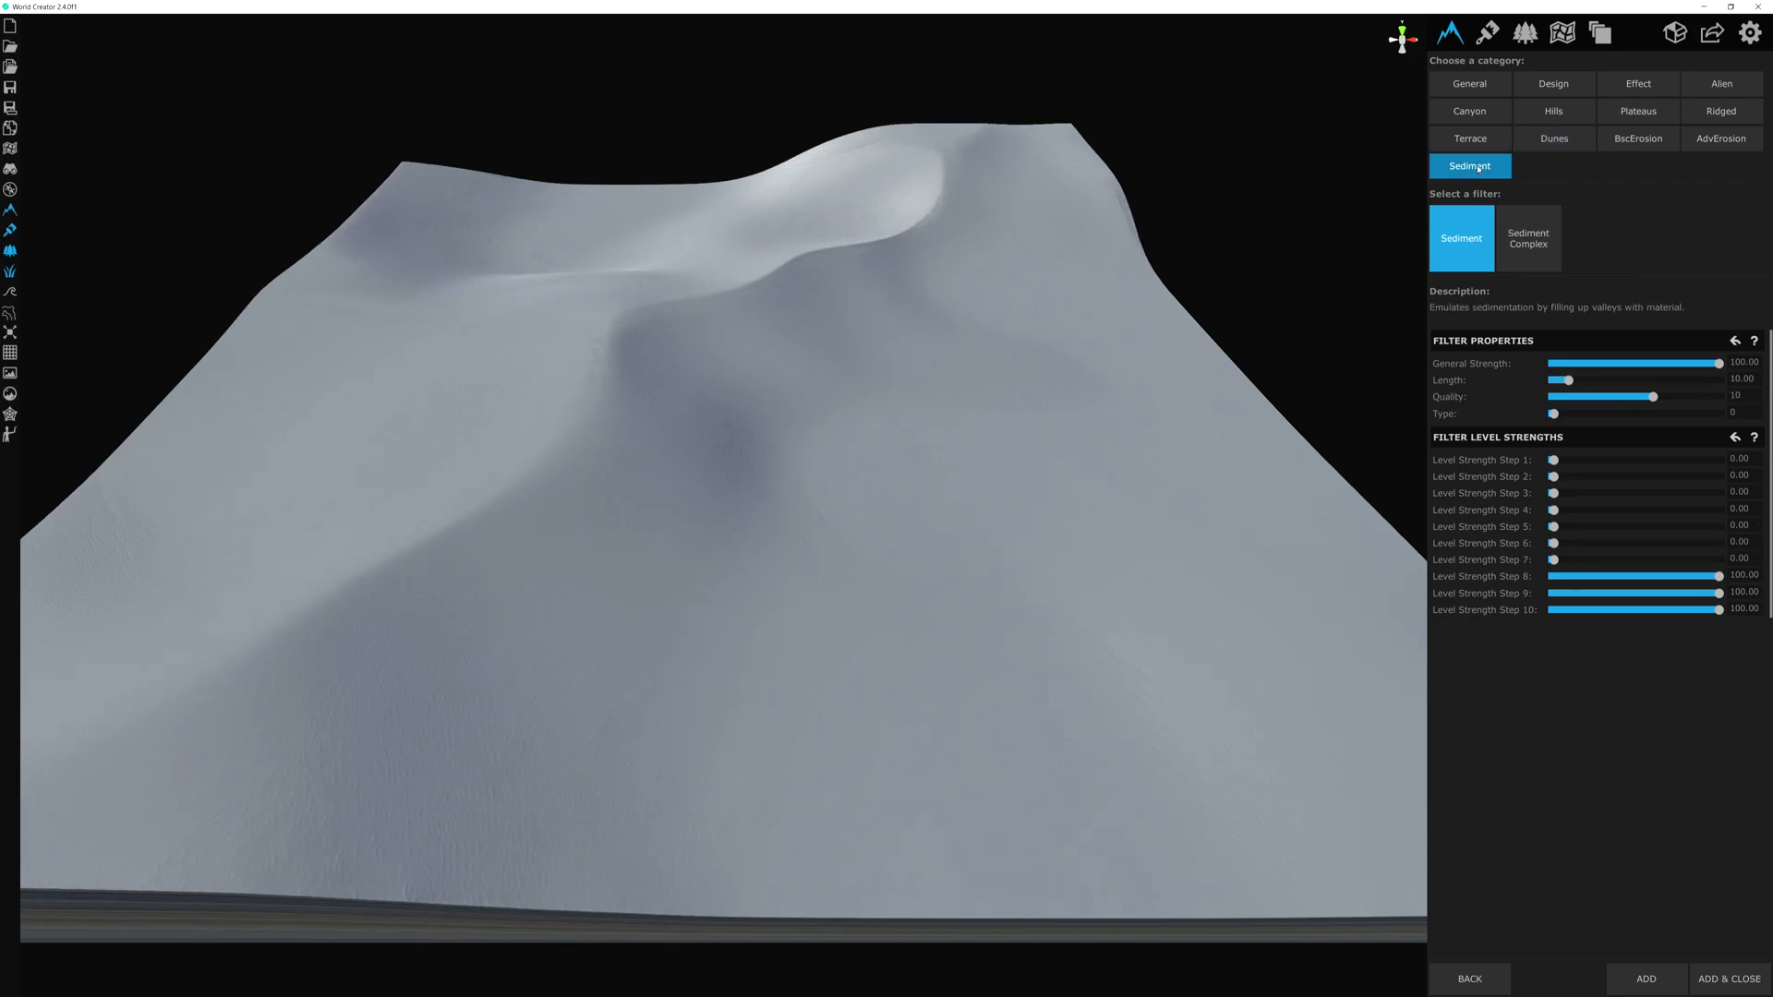
left_click(1528, 238)
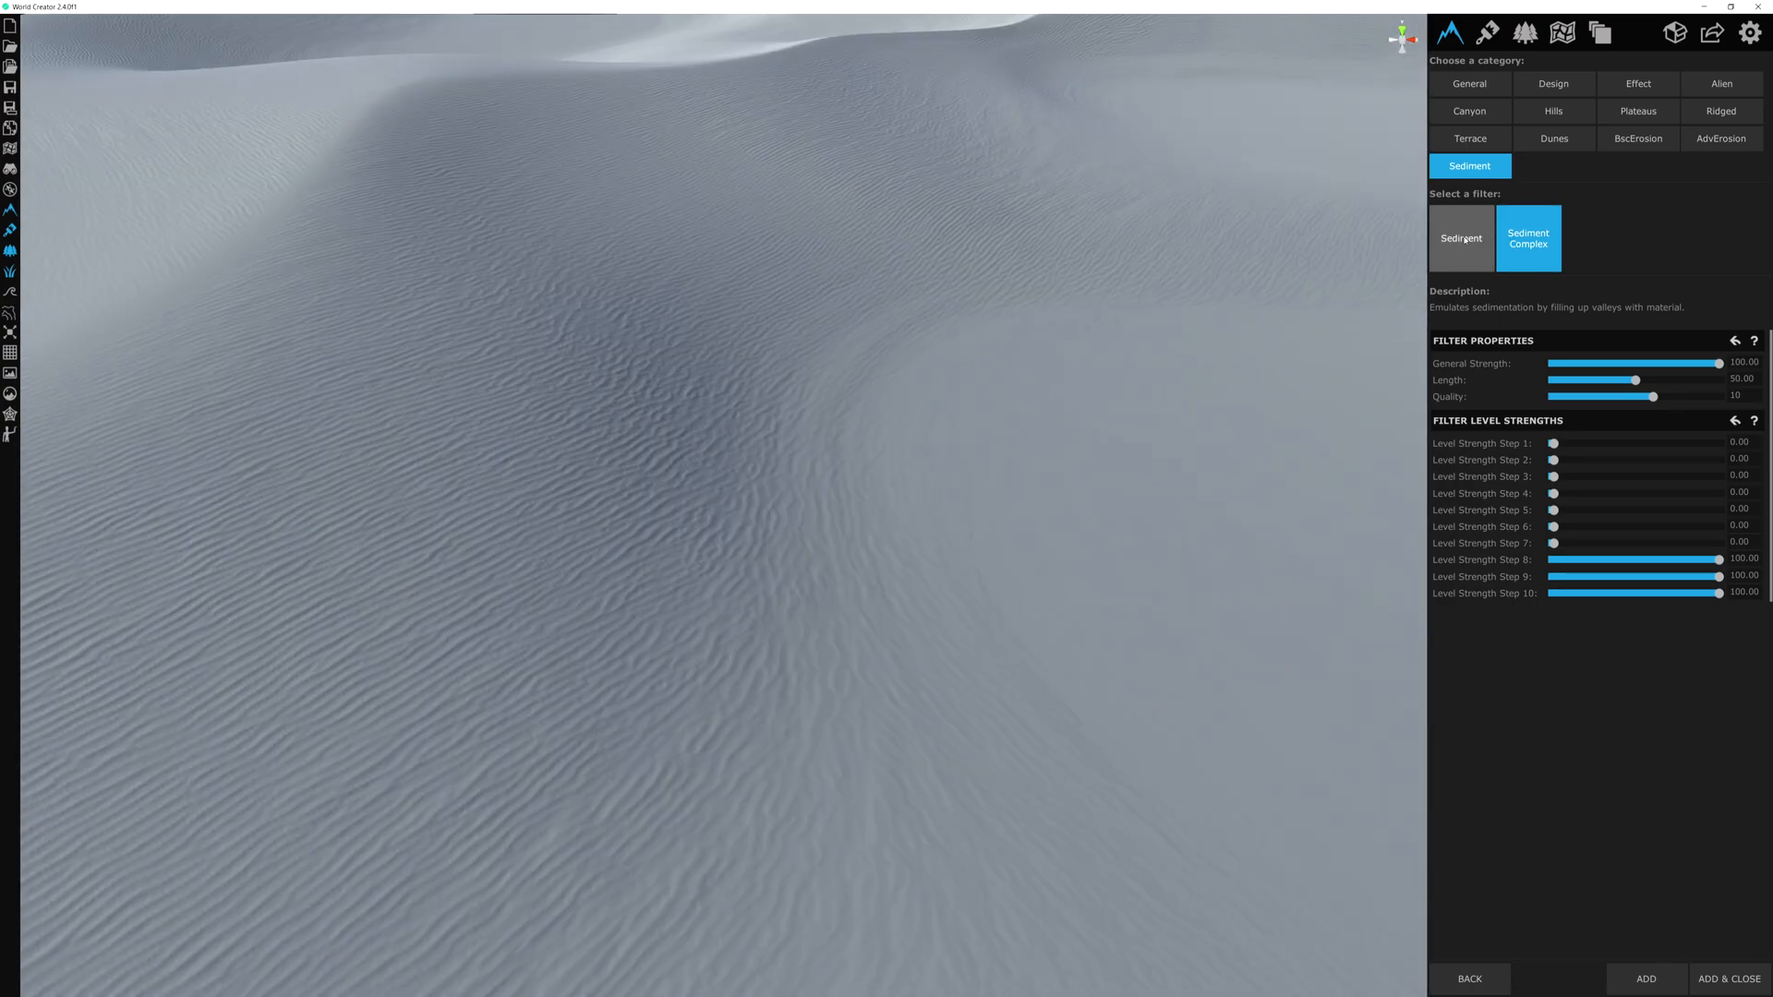
Step: Switch previews between plain Sediment and Sediment Complex to compare how they fill the dune valleys
left_click(1461, 238)
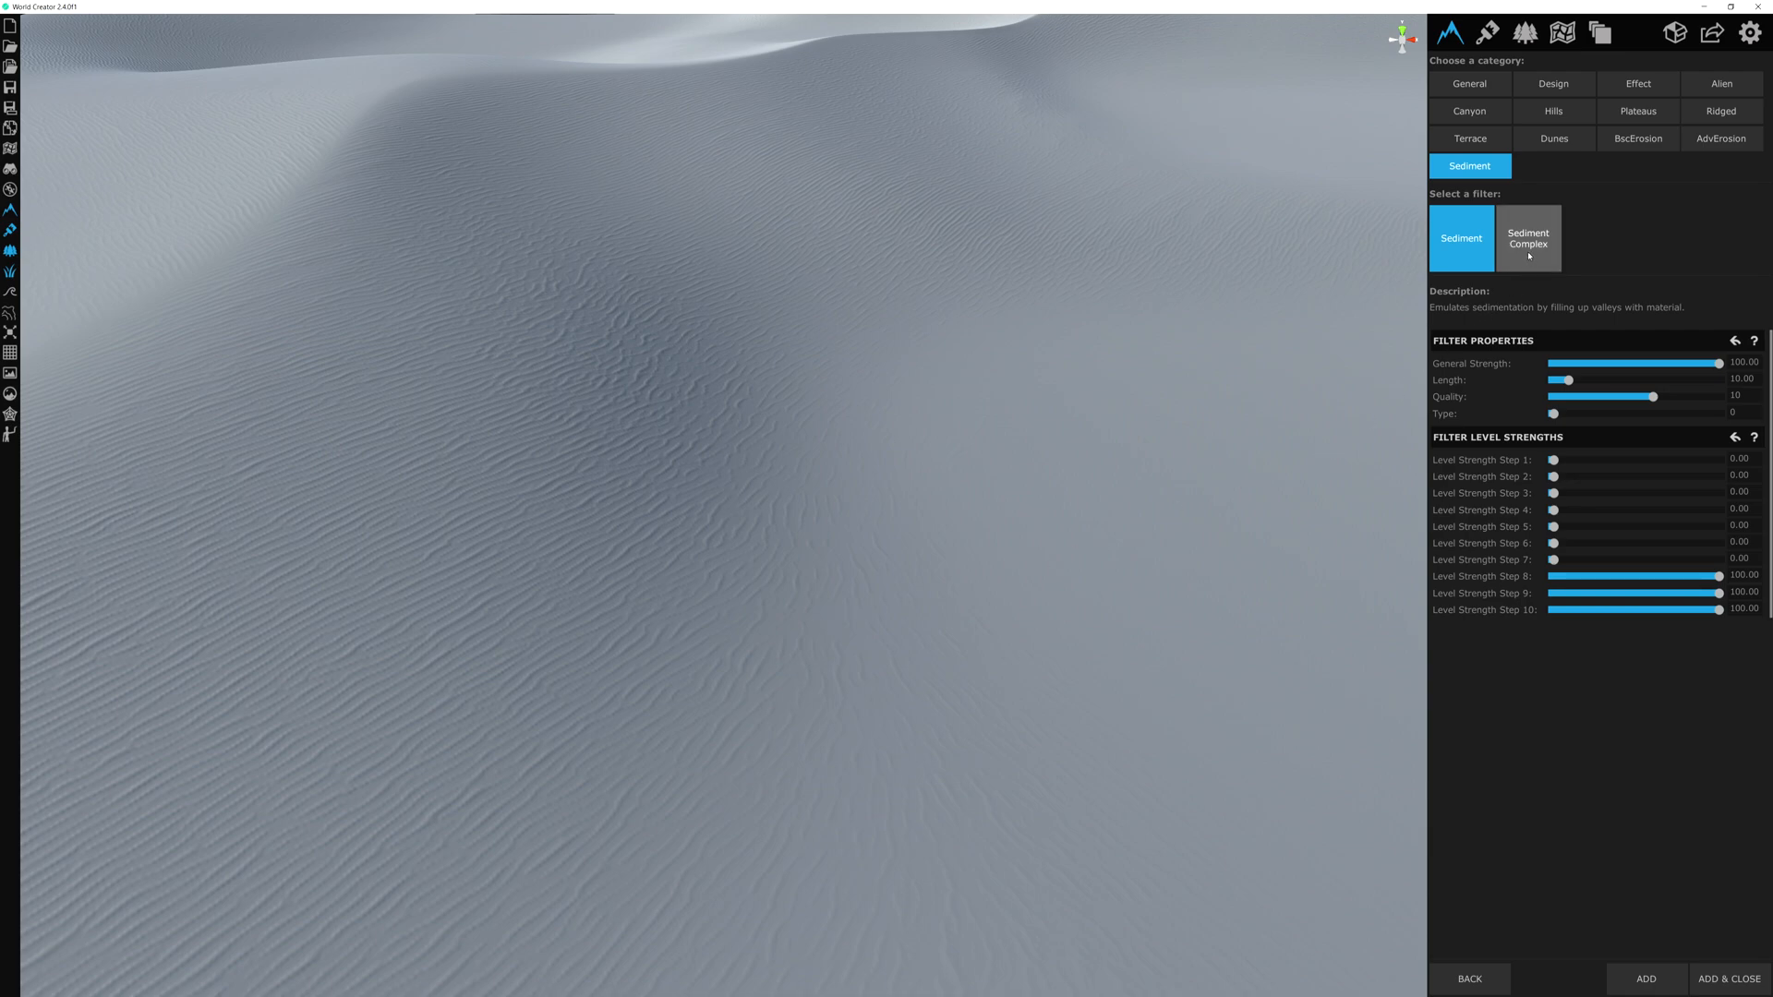
left_click(1528, 238)
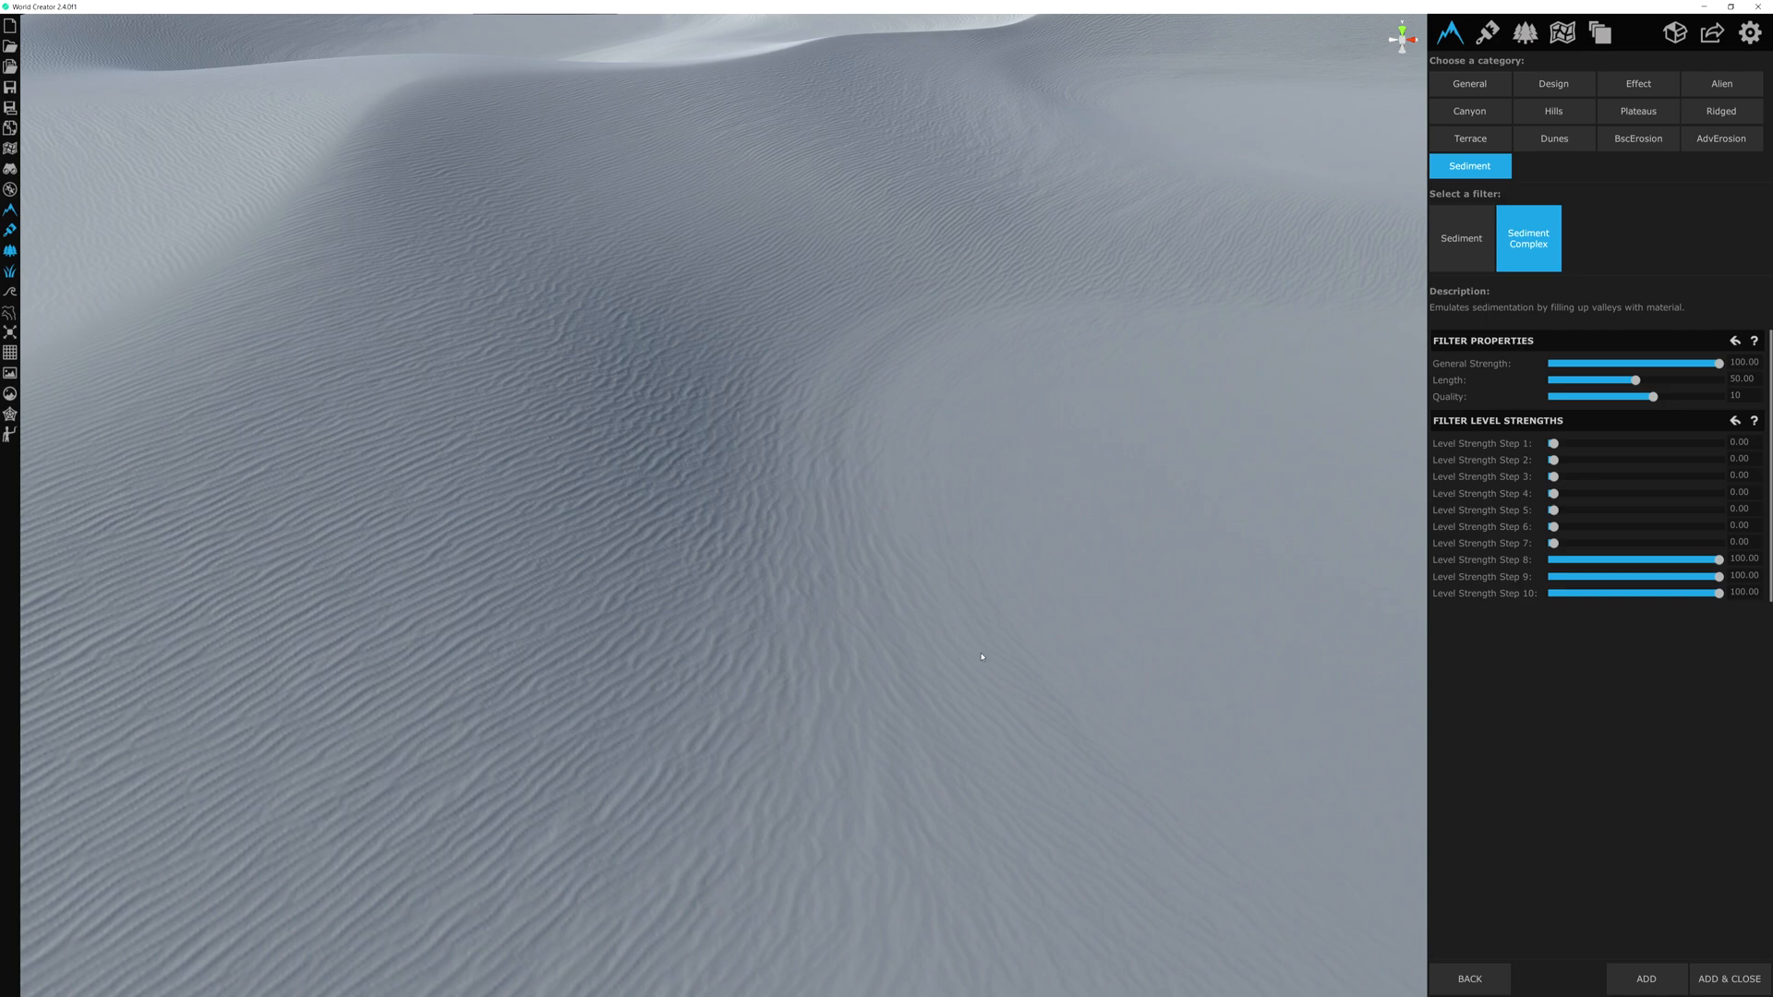
mouse_move(1087, 357)
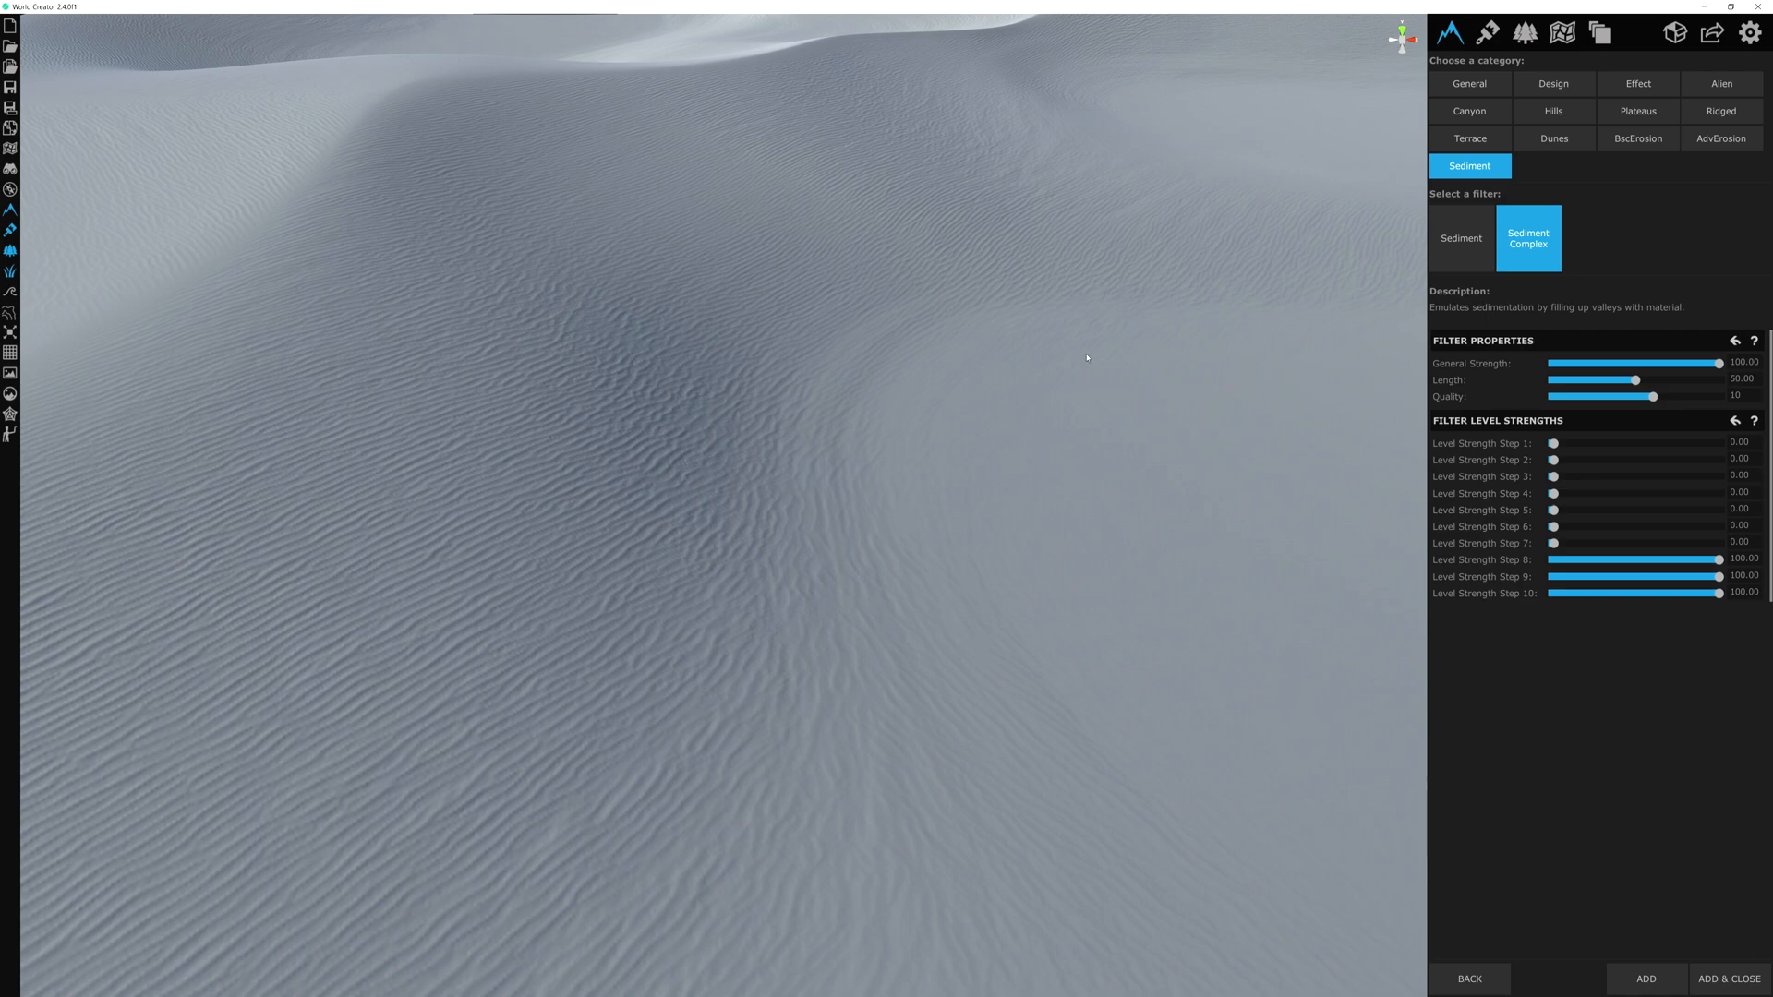
mouse_move(1099, 347)
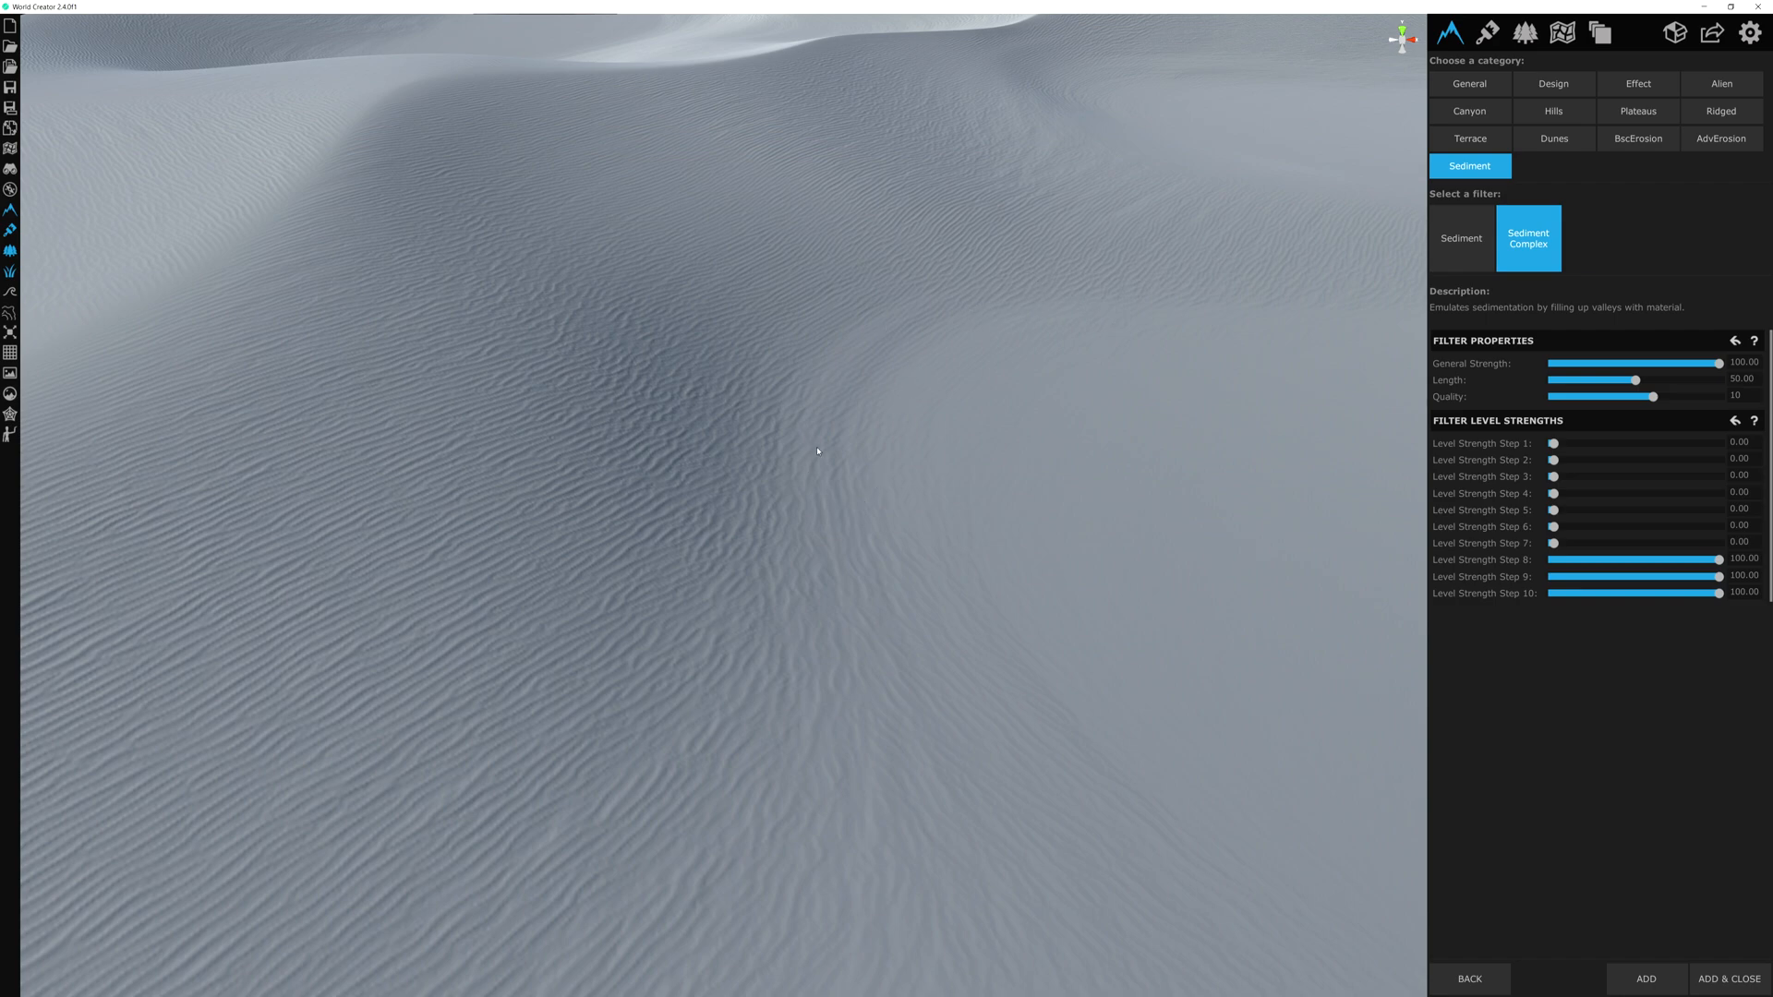
left_click(1461, 239)
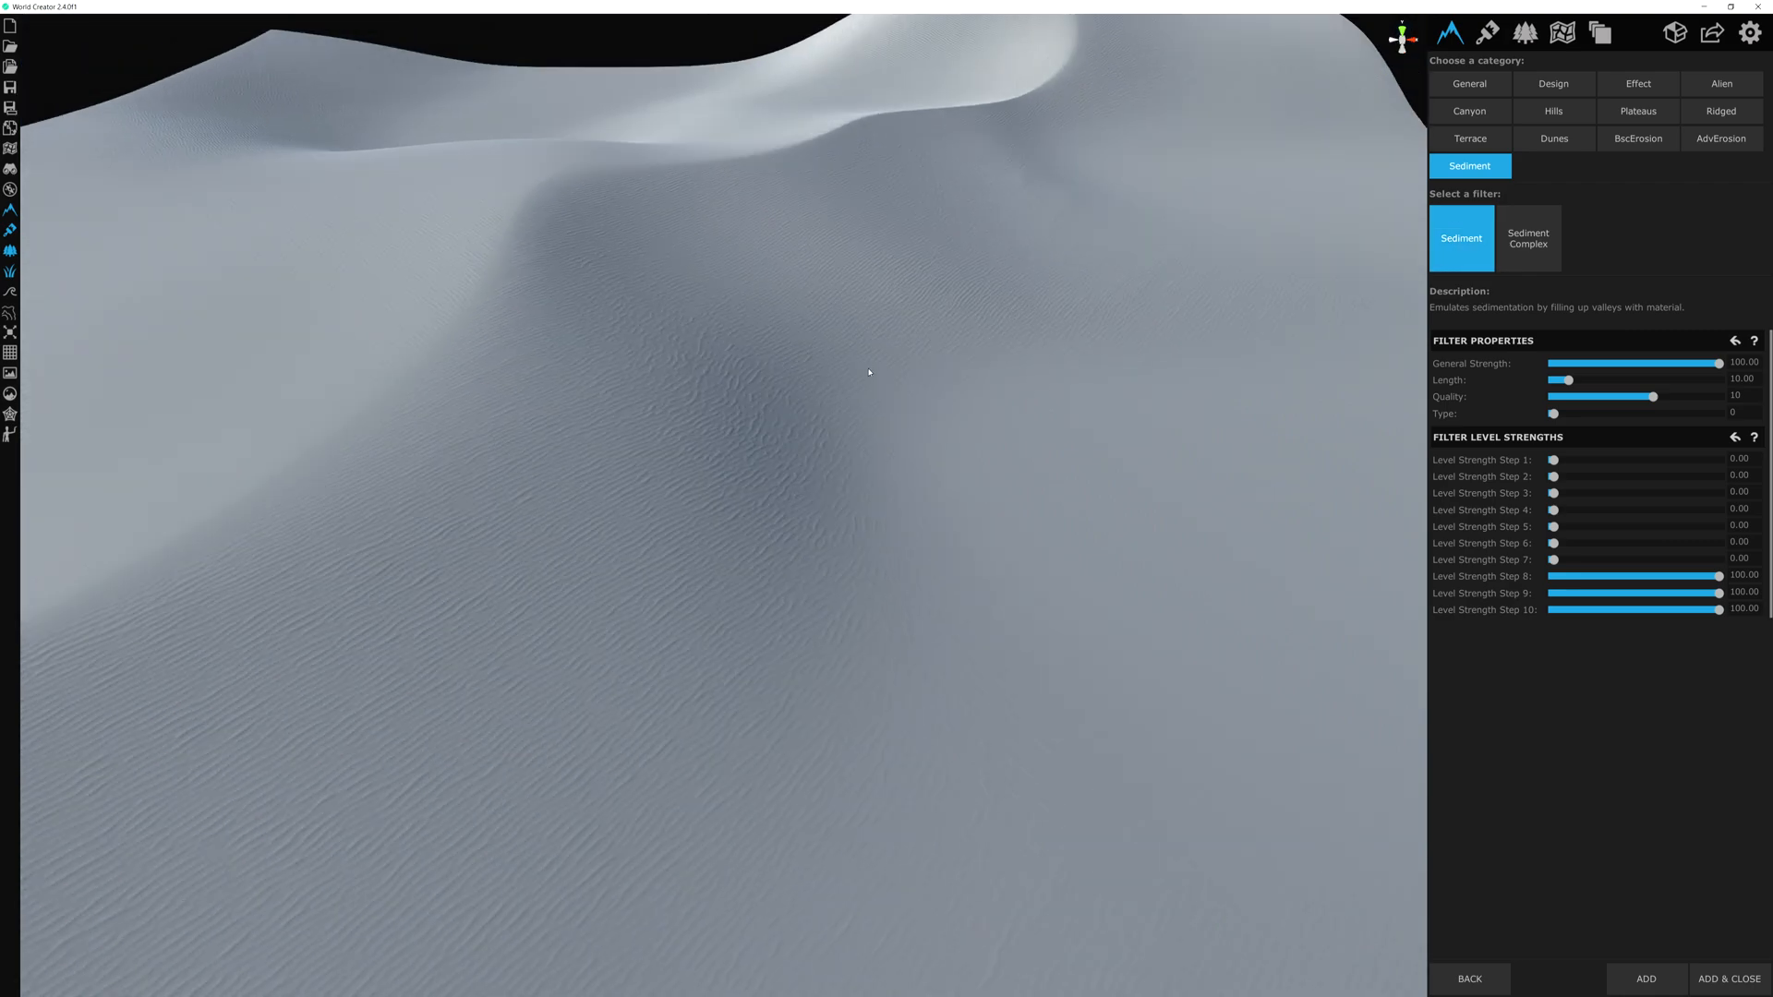
mouse_move(853, 380)
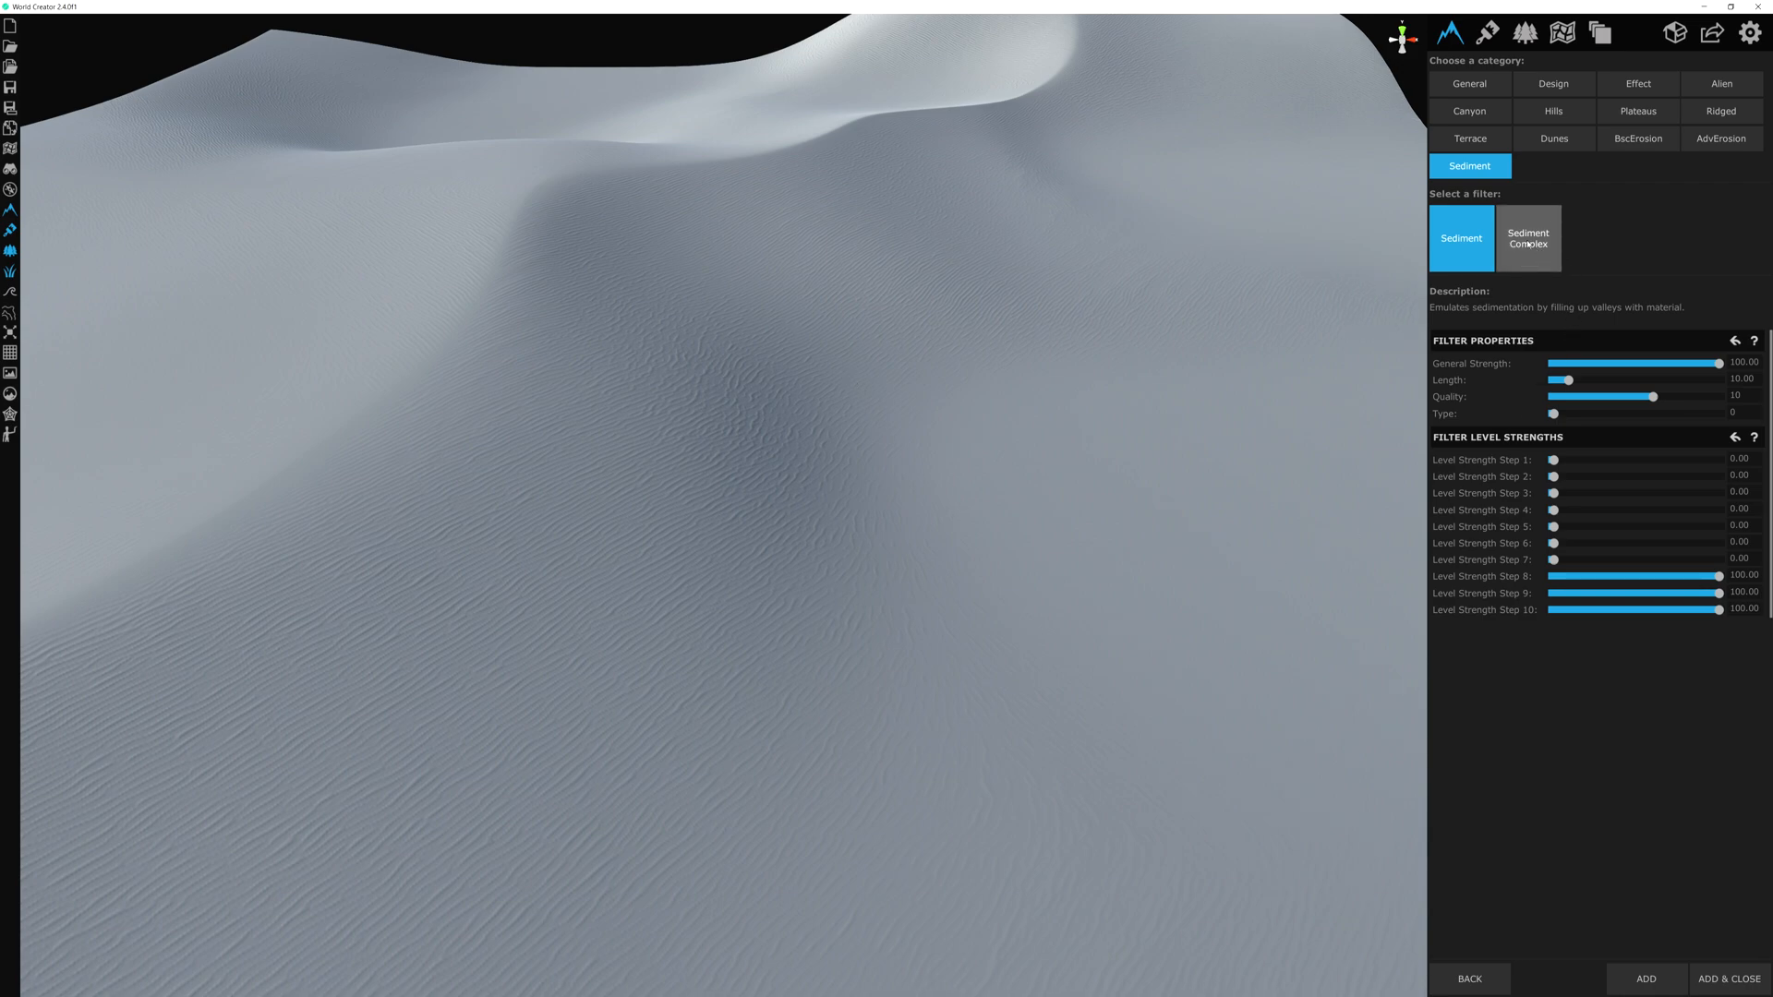
Step: Add the Sediment Complex filter with strength about 80 and length 5
left_click(1528, 238)
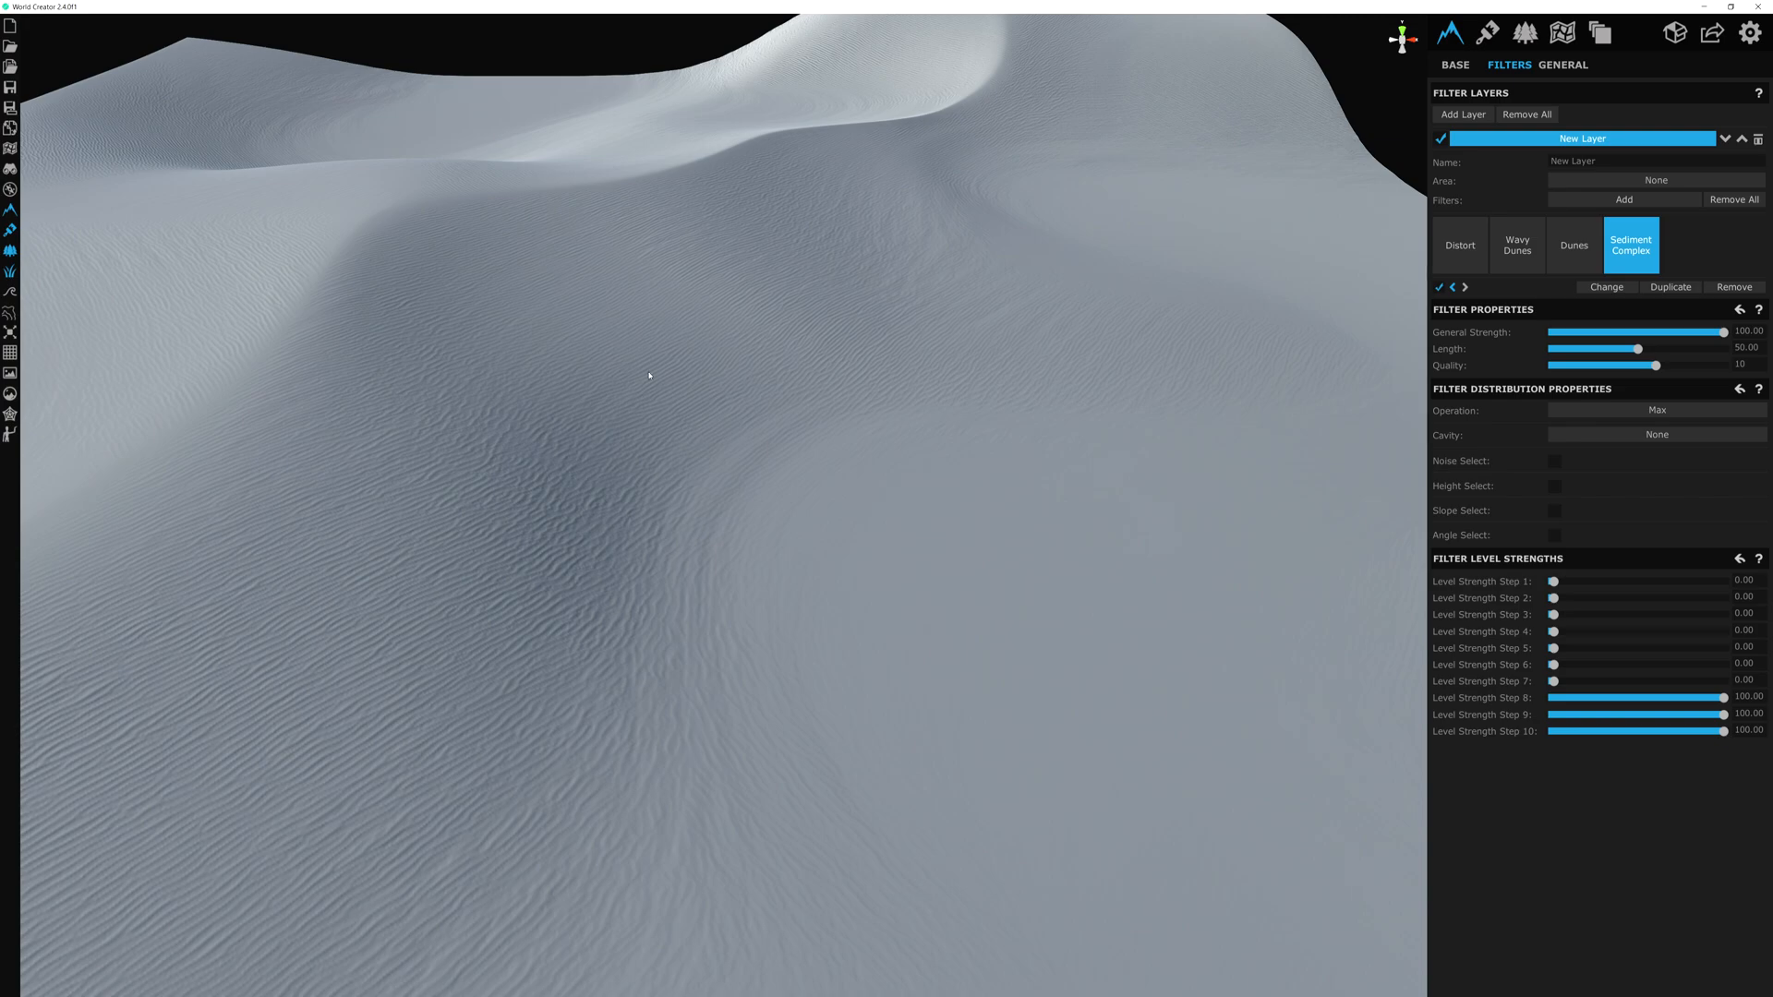
mouse_move(1173, 561)
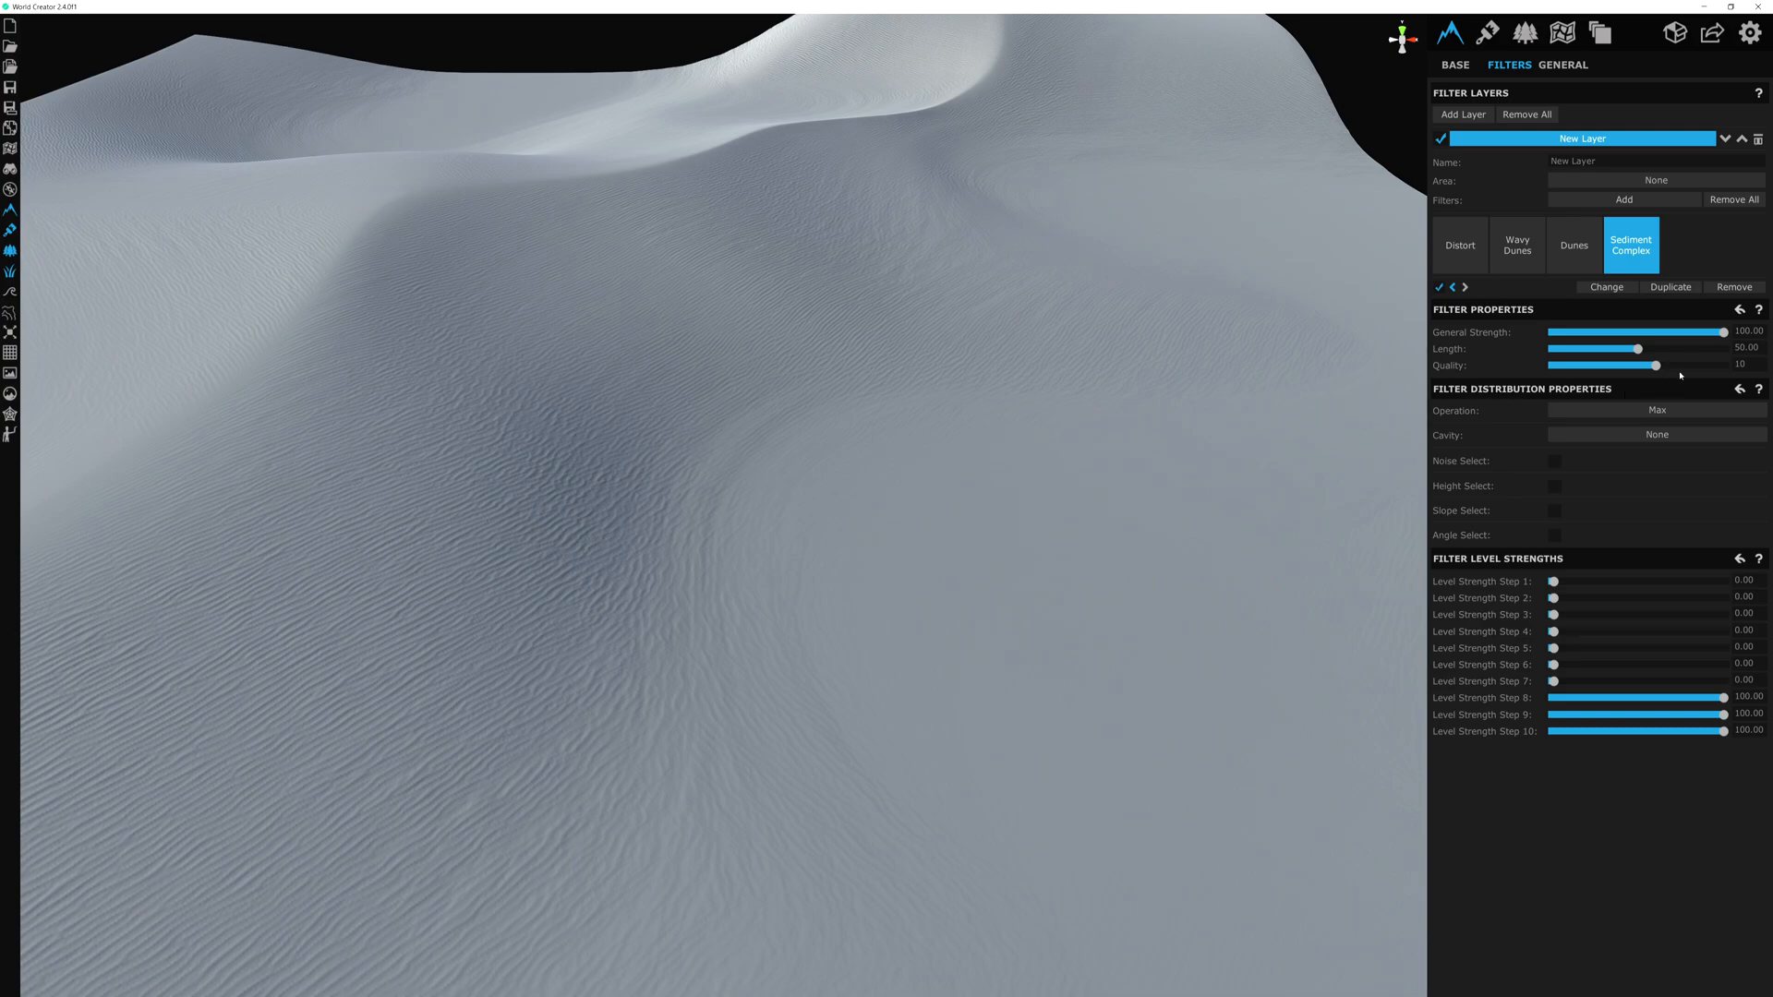
left_click_drag(1721, 332, 1694, 332)
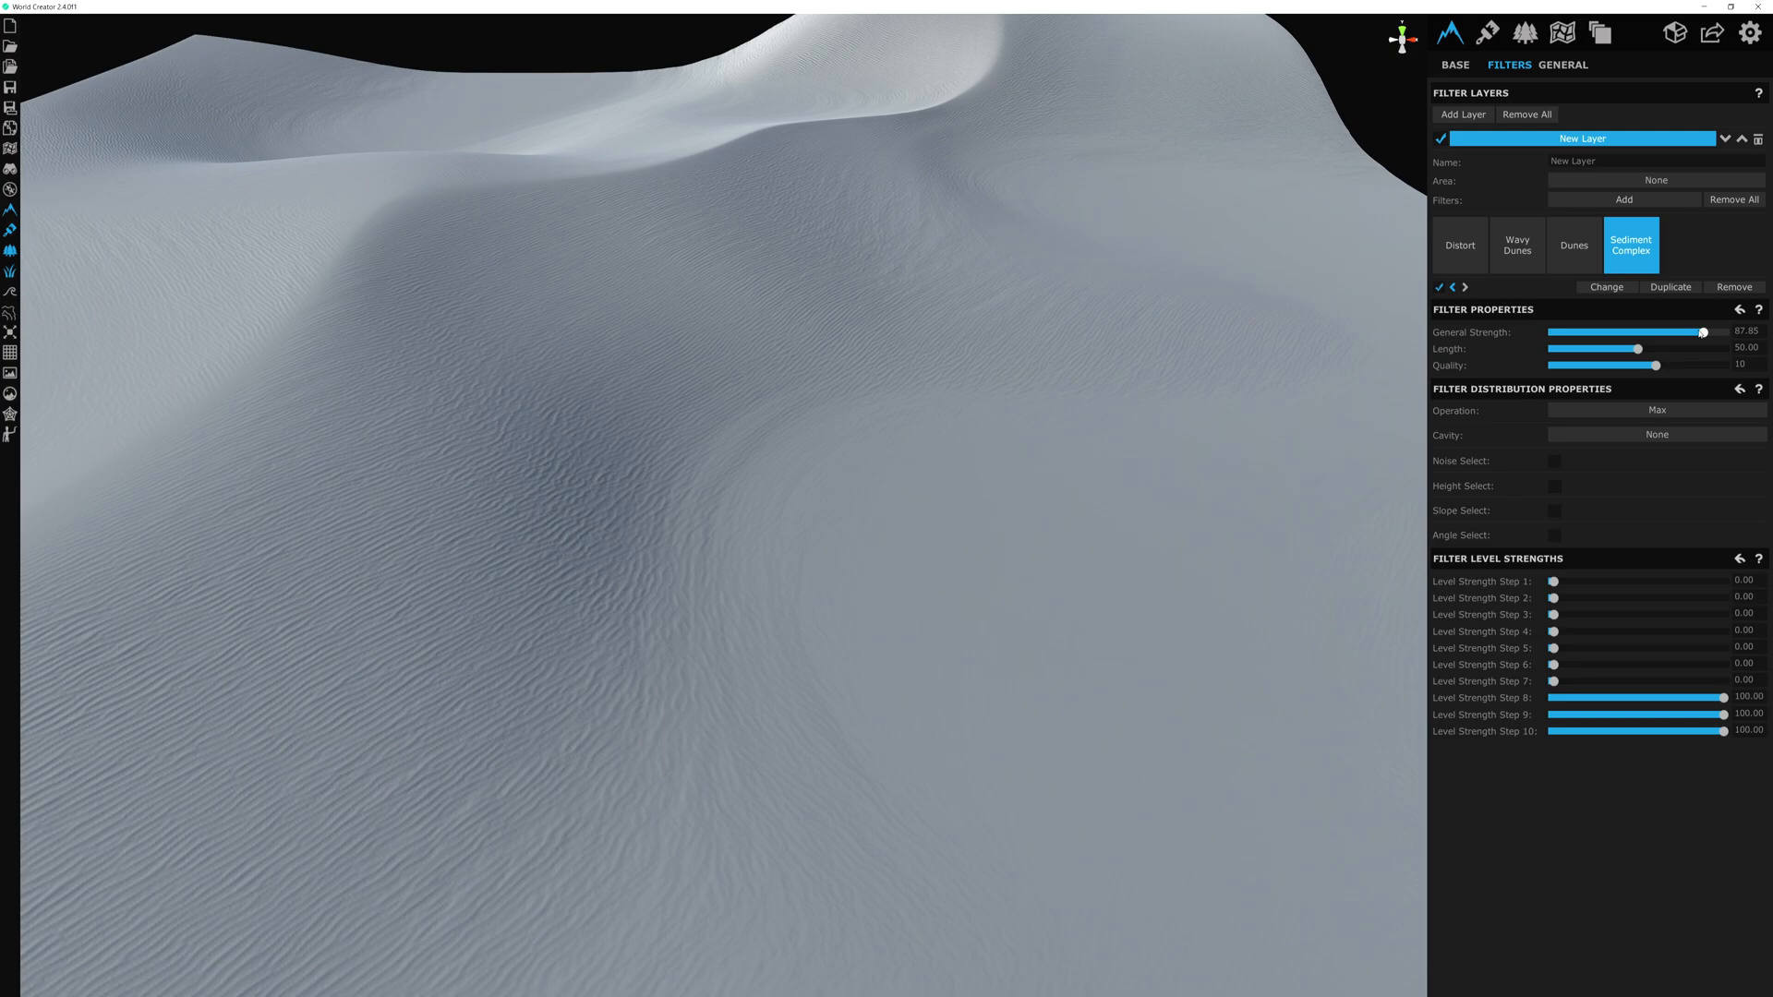
left_click_drag(1716, 333, 1685, 332)
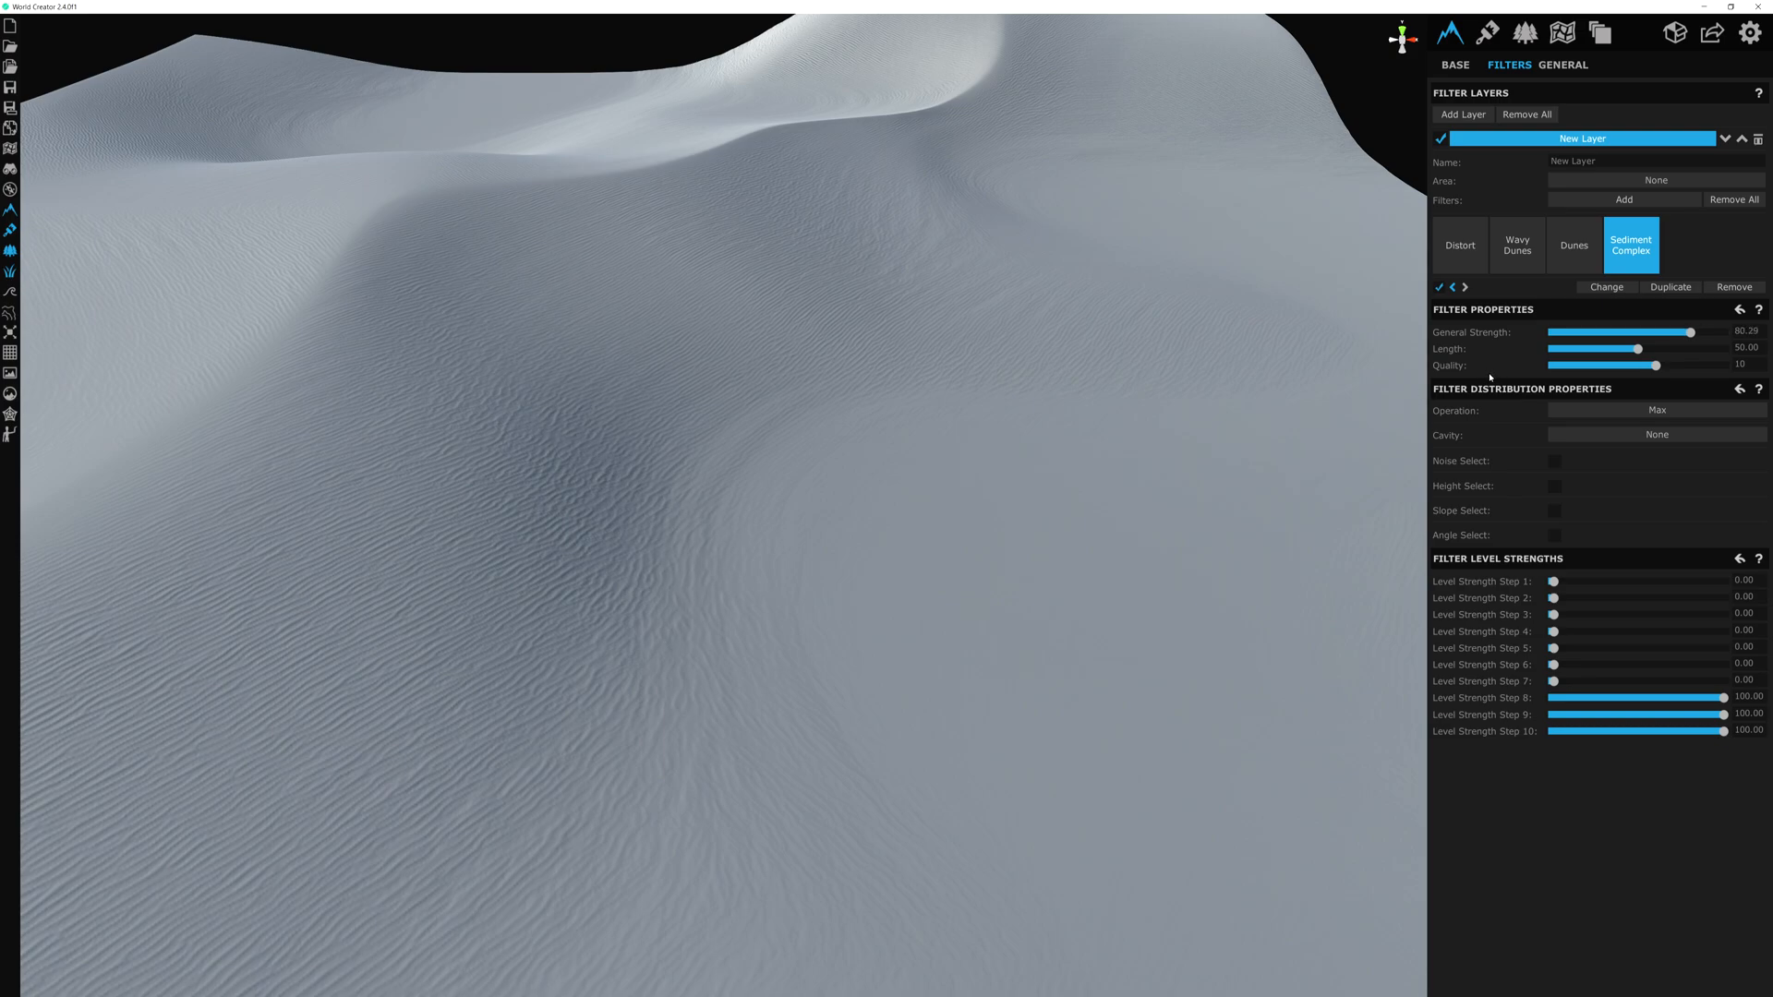
mouse_move(1173, 385)
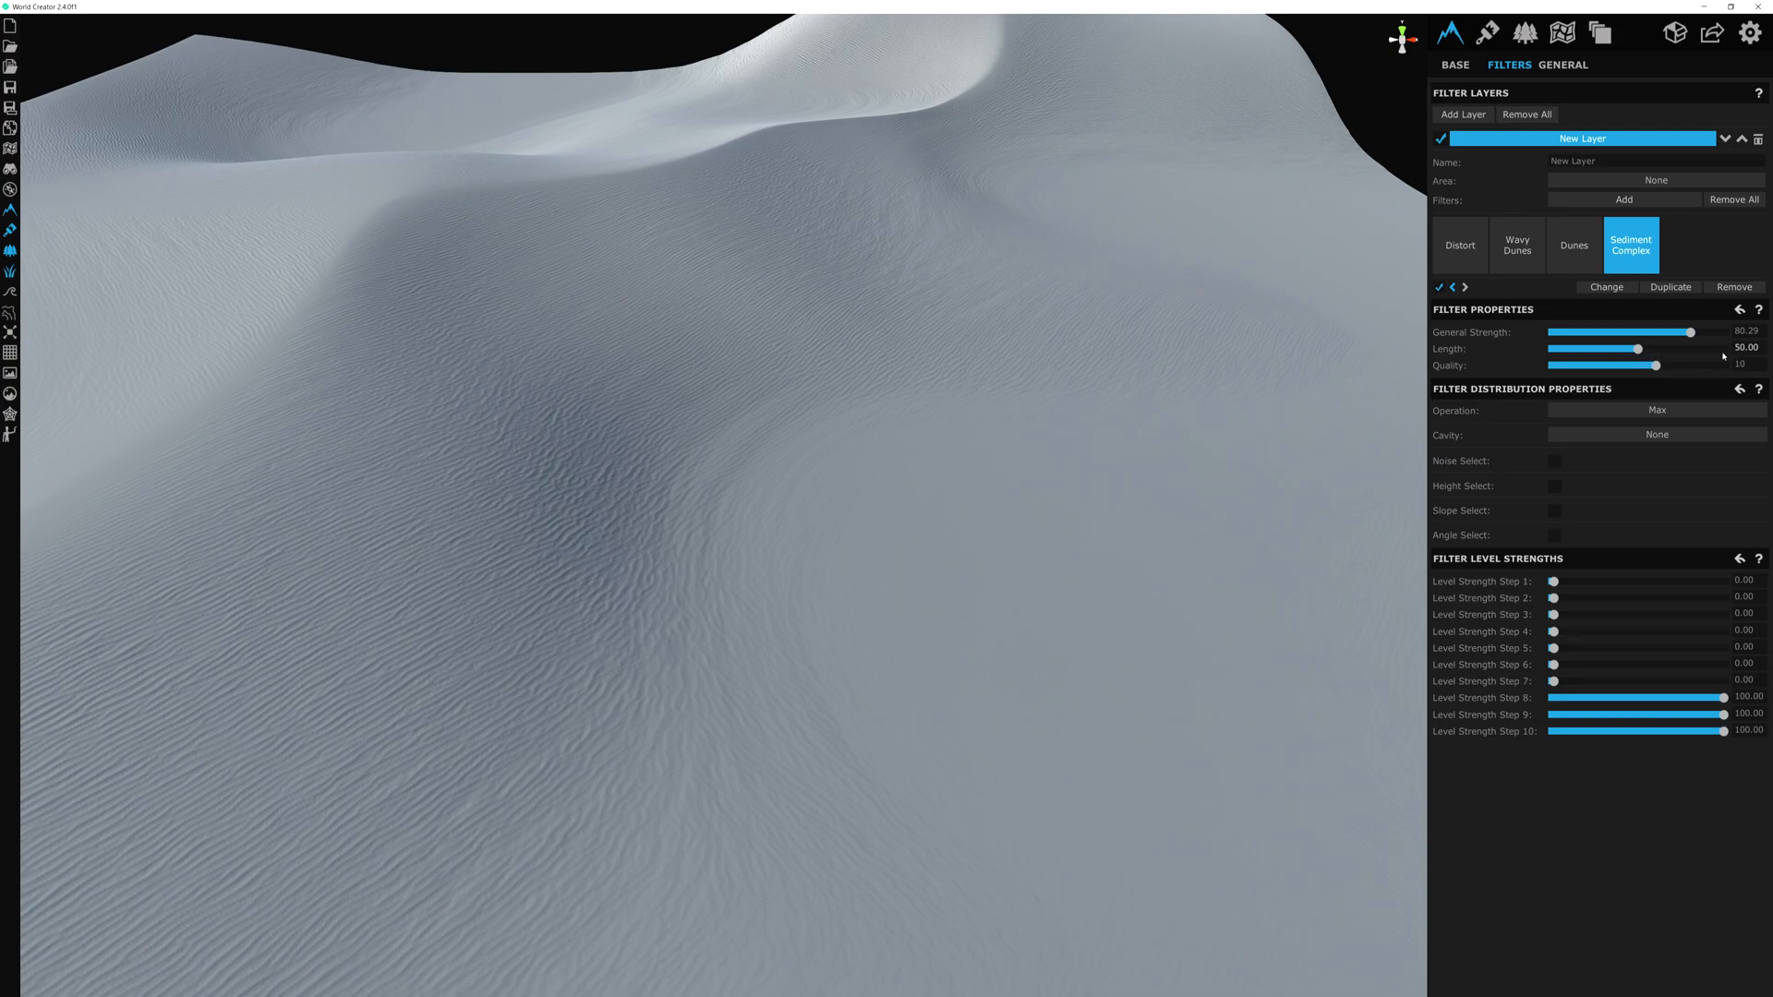
left_click_drag(1639, 350, 1568, 349)
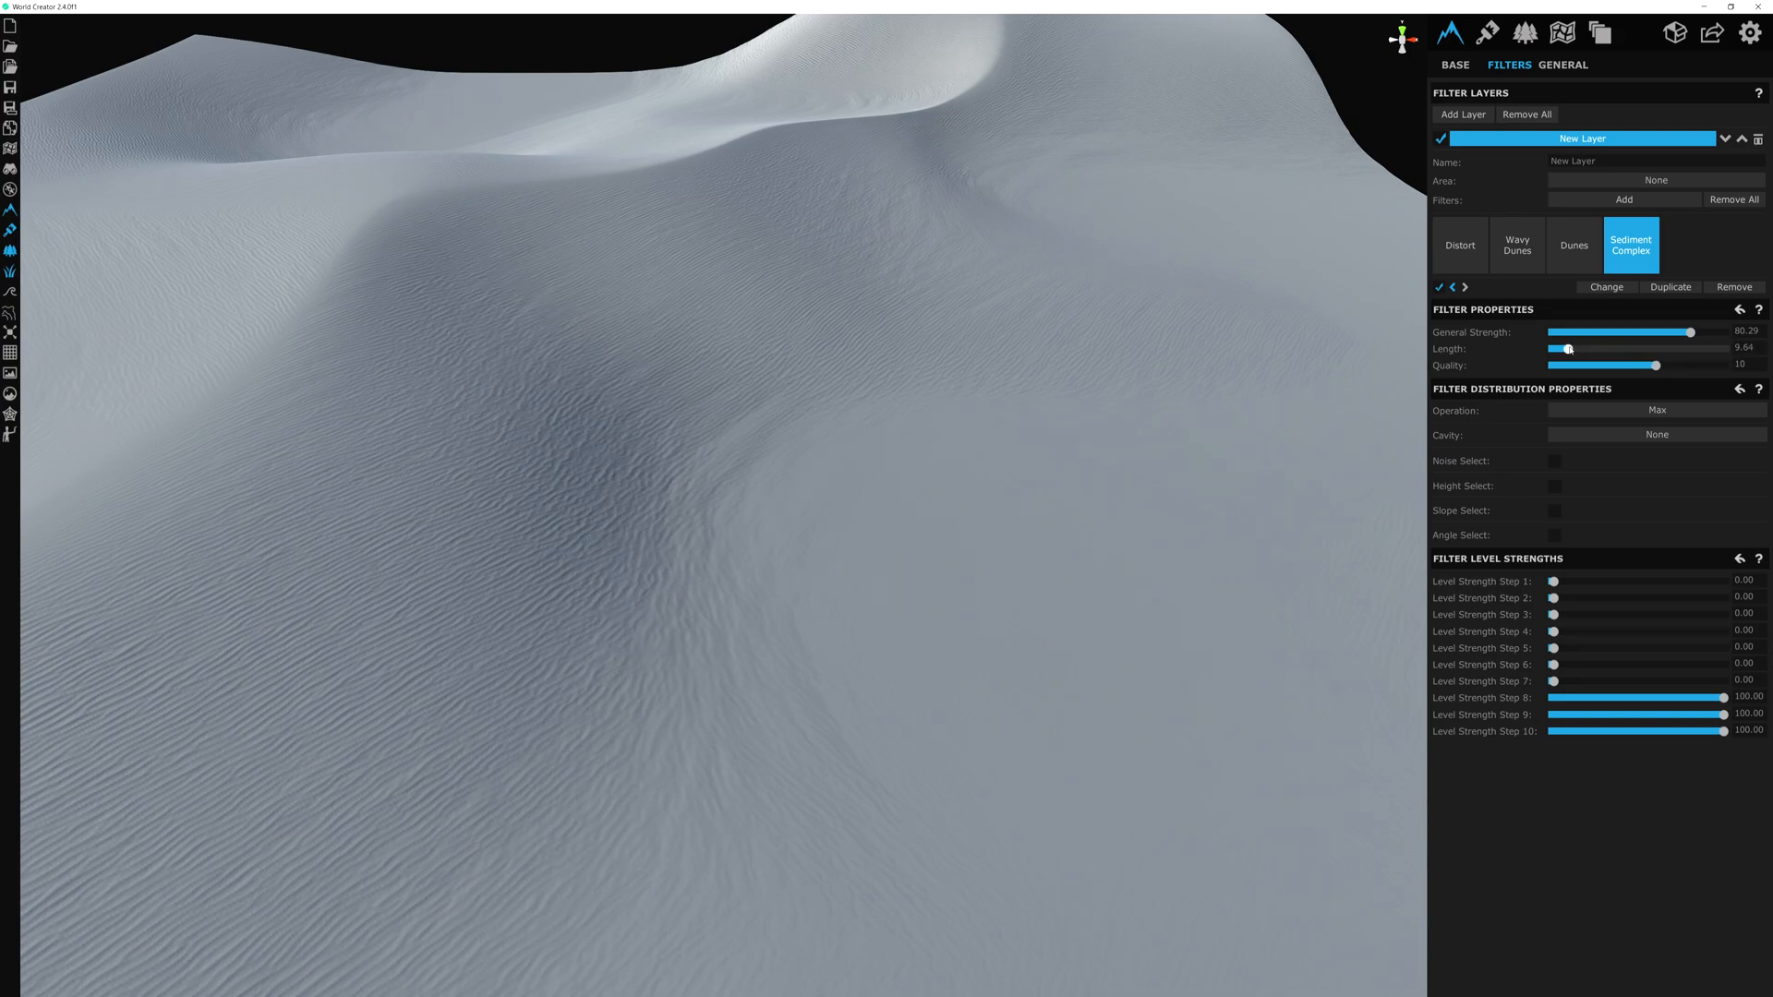
left_click_drag(1566, 349, 1557, 349)
type("5")
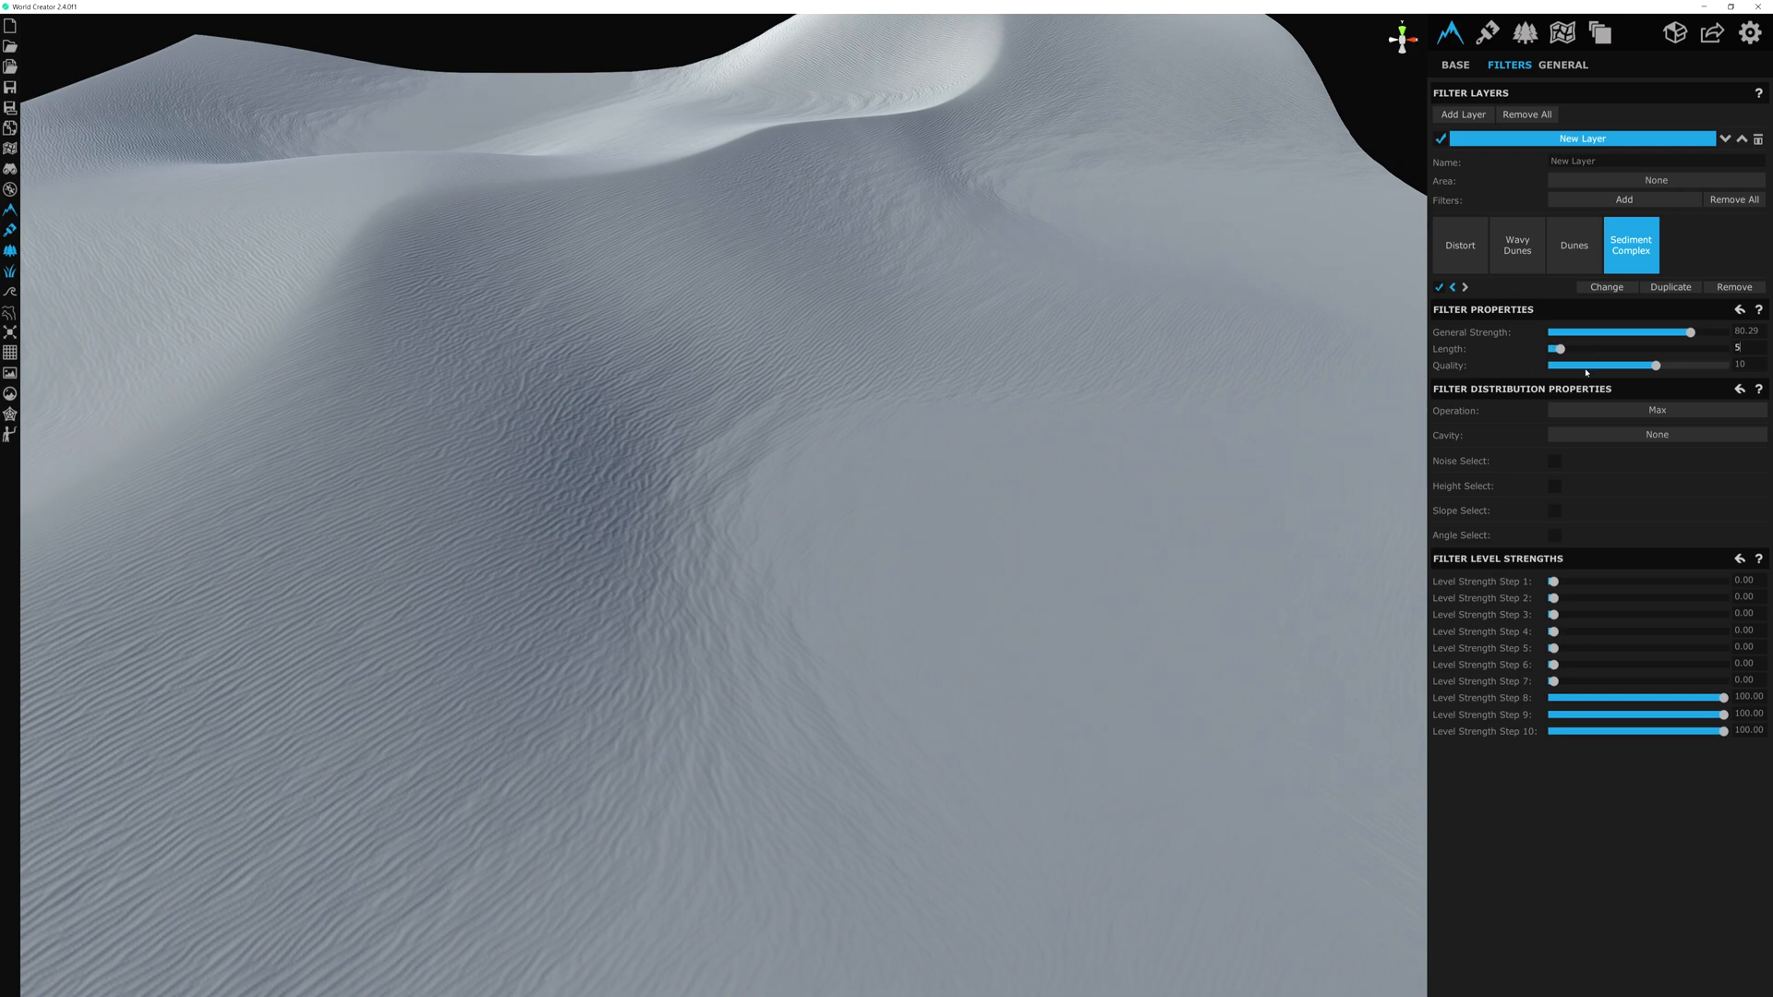
Step: Settle the Sediment Complex quality around 10 and inspect the dune patch
left_click_drag(1655, 365, 1701, 366)
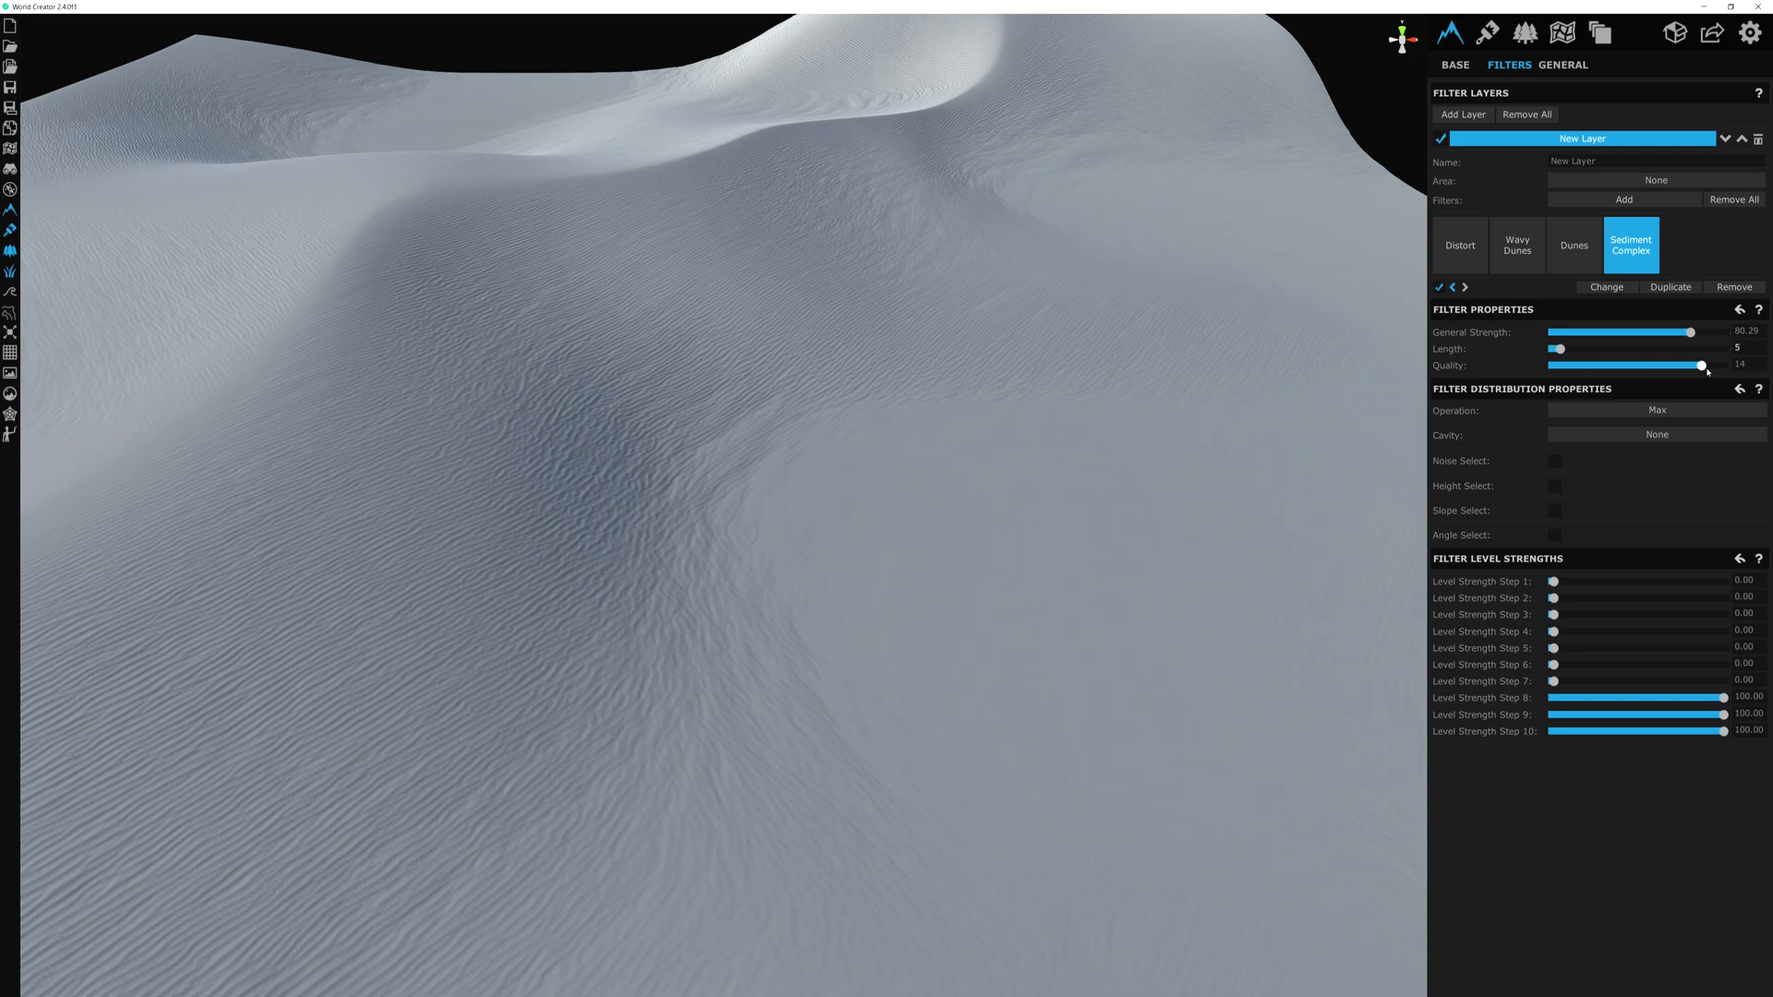
left_click_drag(1702, 366, 1610, 366)
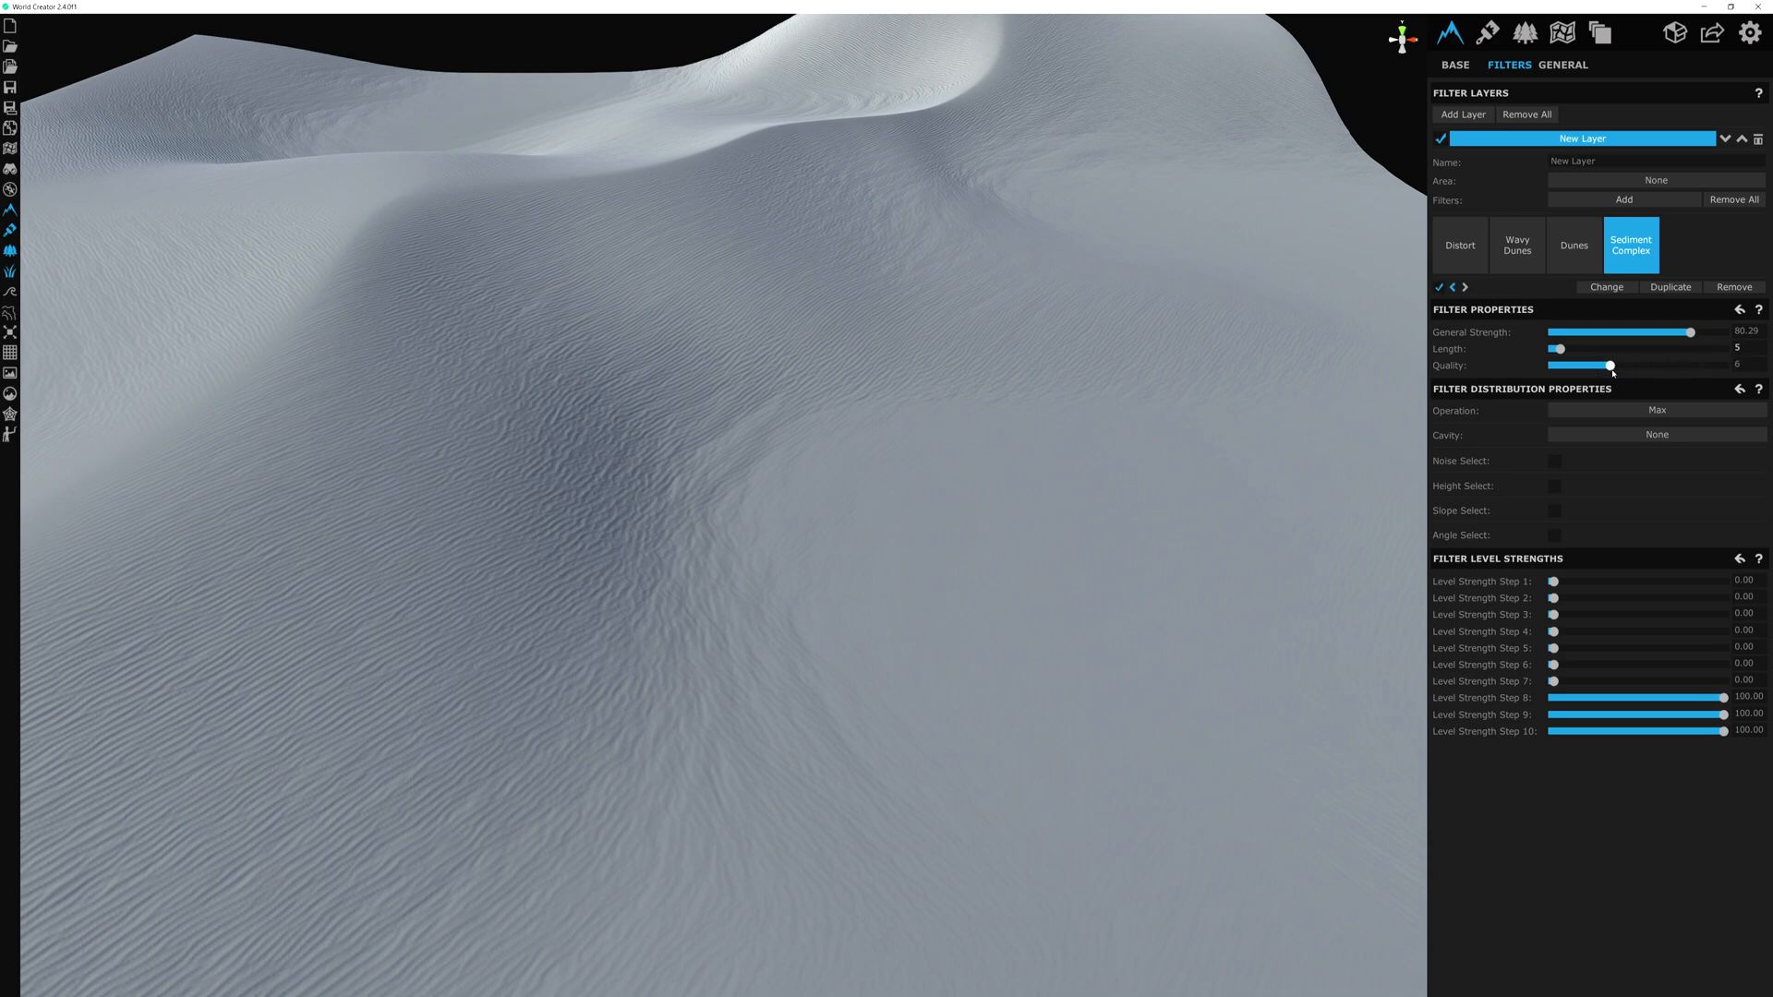
left_click_drag(1608, 364, 1644, 364)
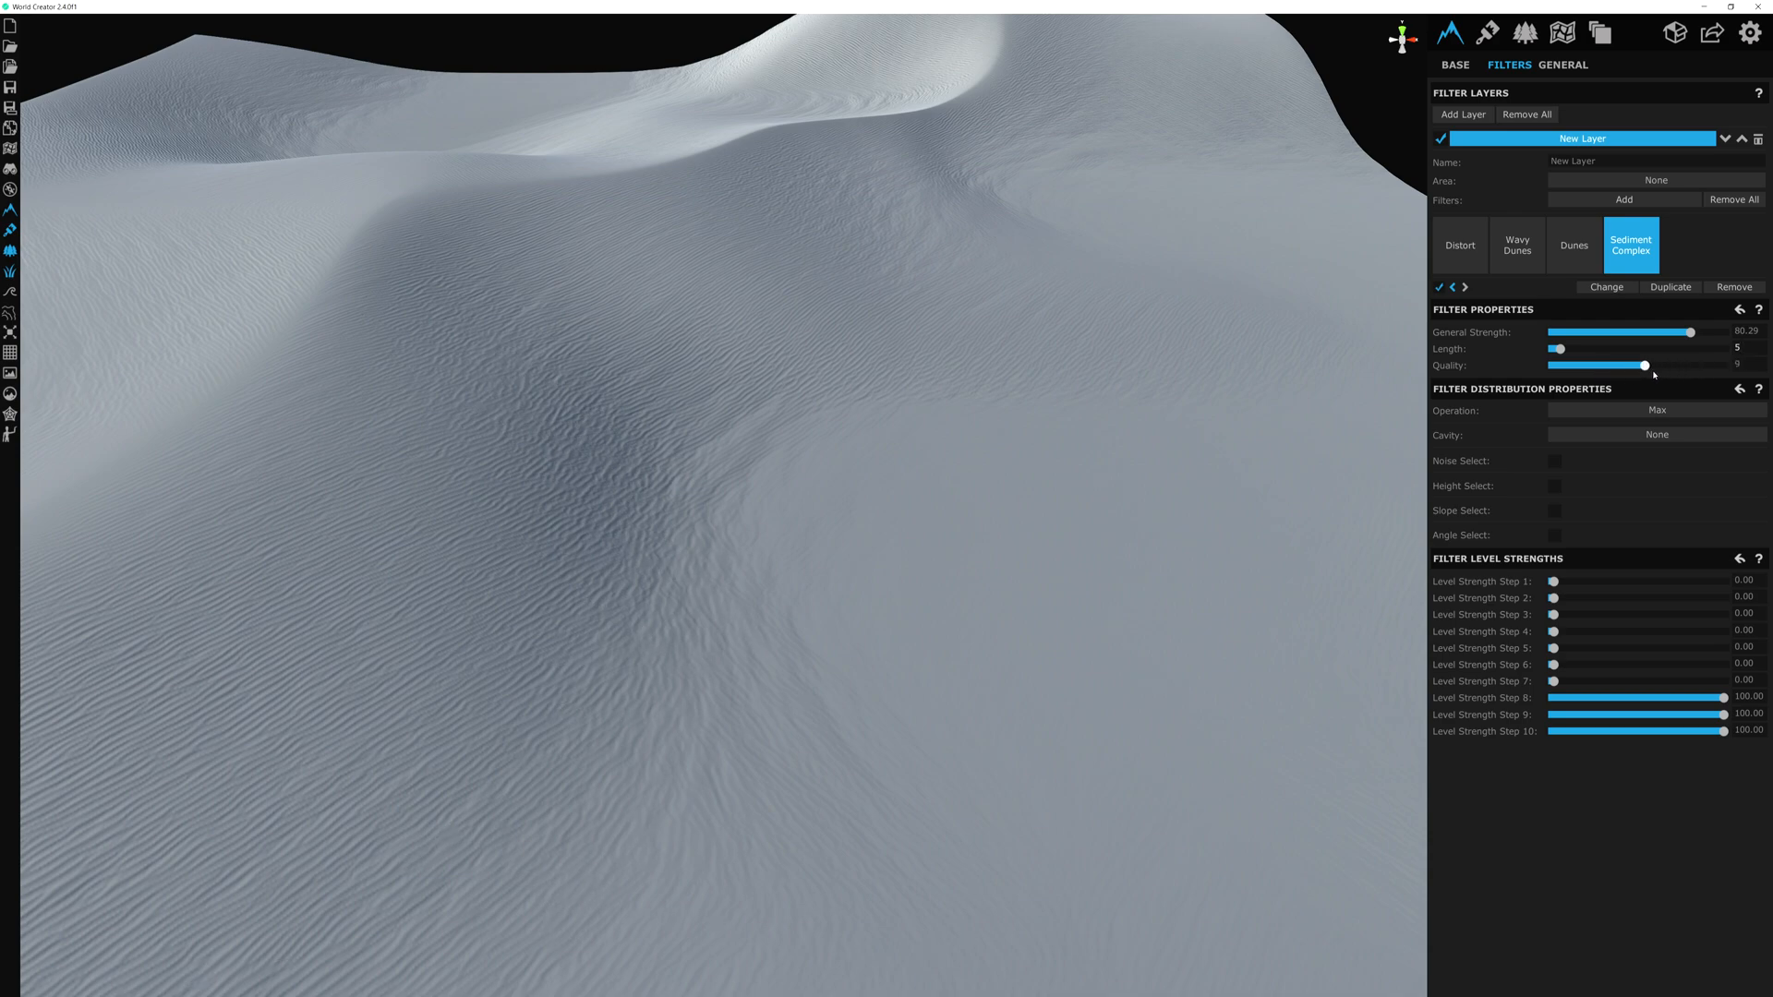
left_click_drag(1646, 366, 1690, 365)
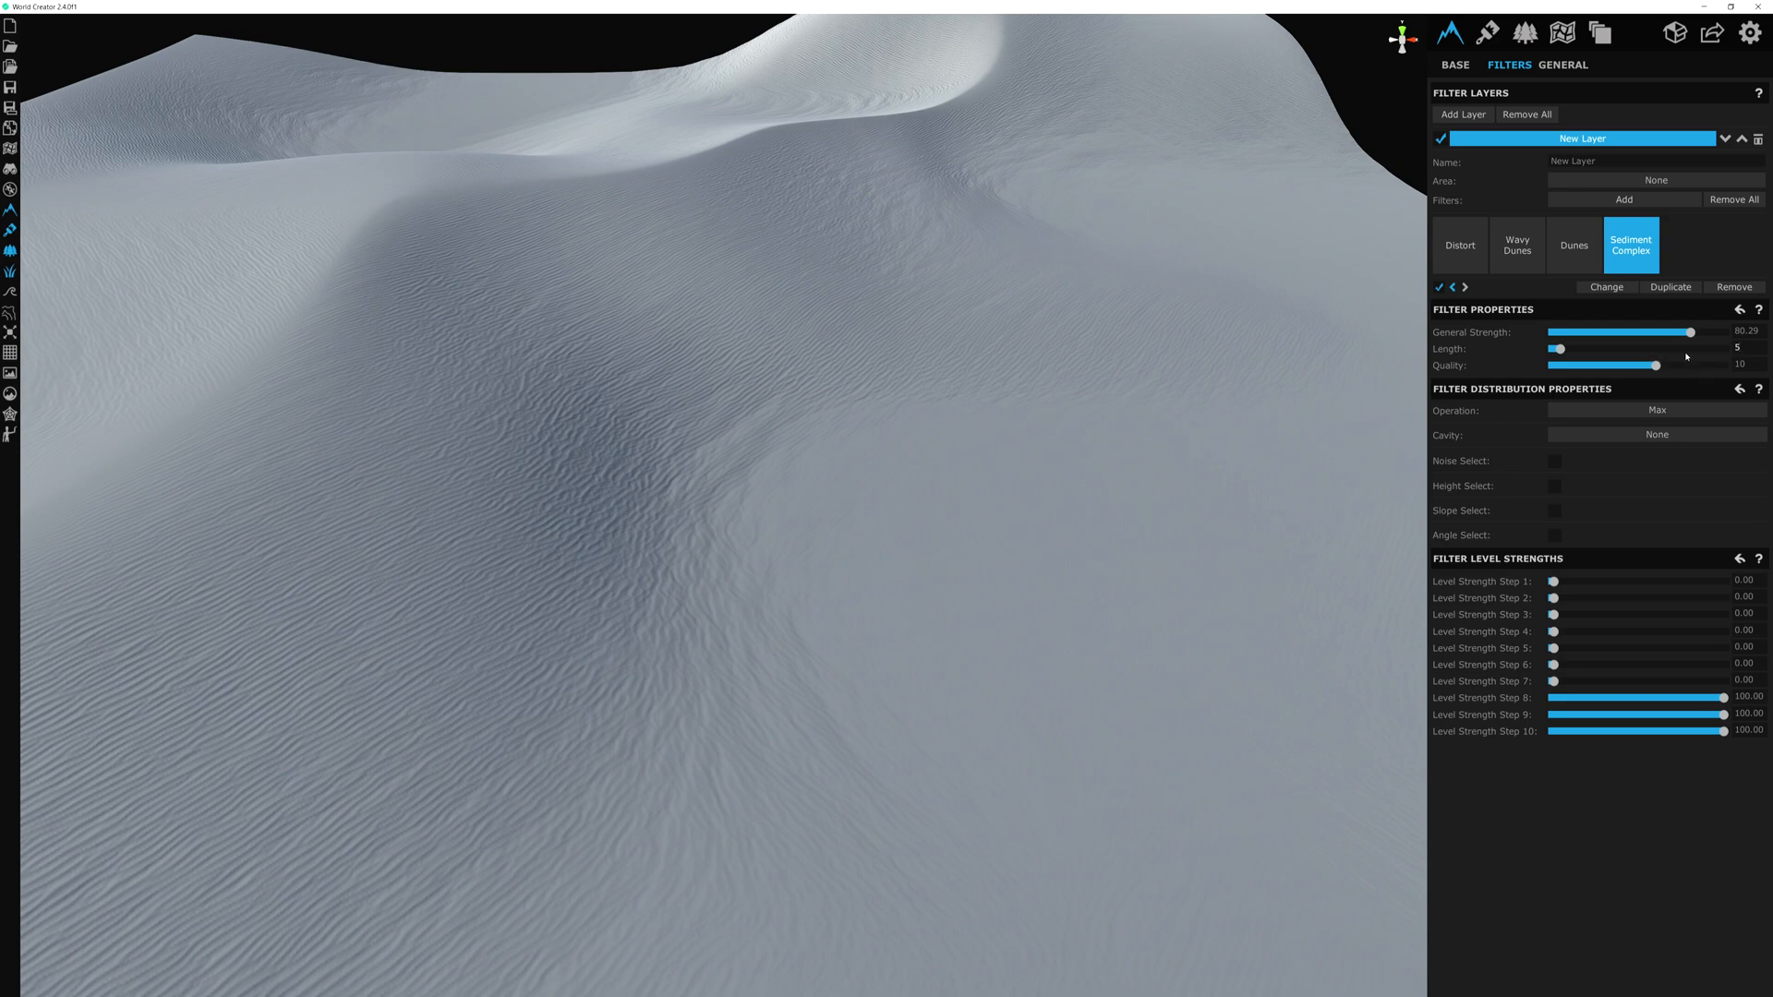
left_click_drag(1690, 366, 1657, 366)
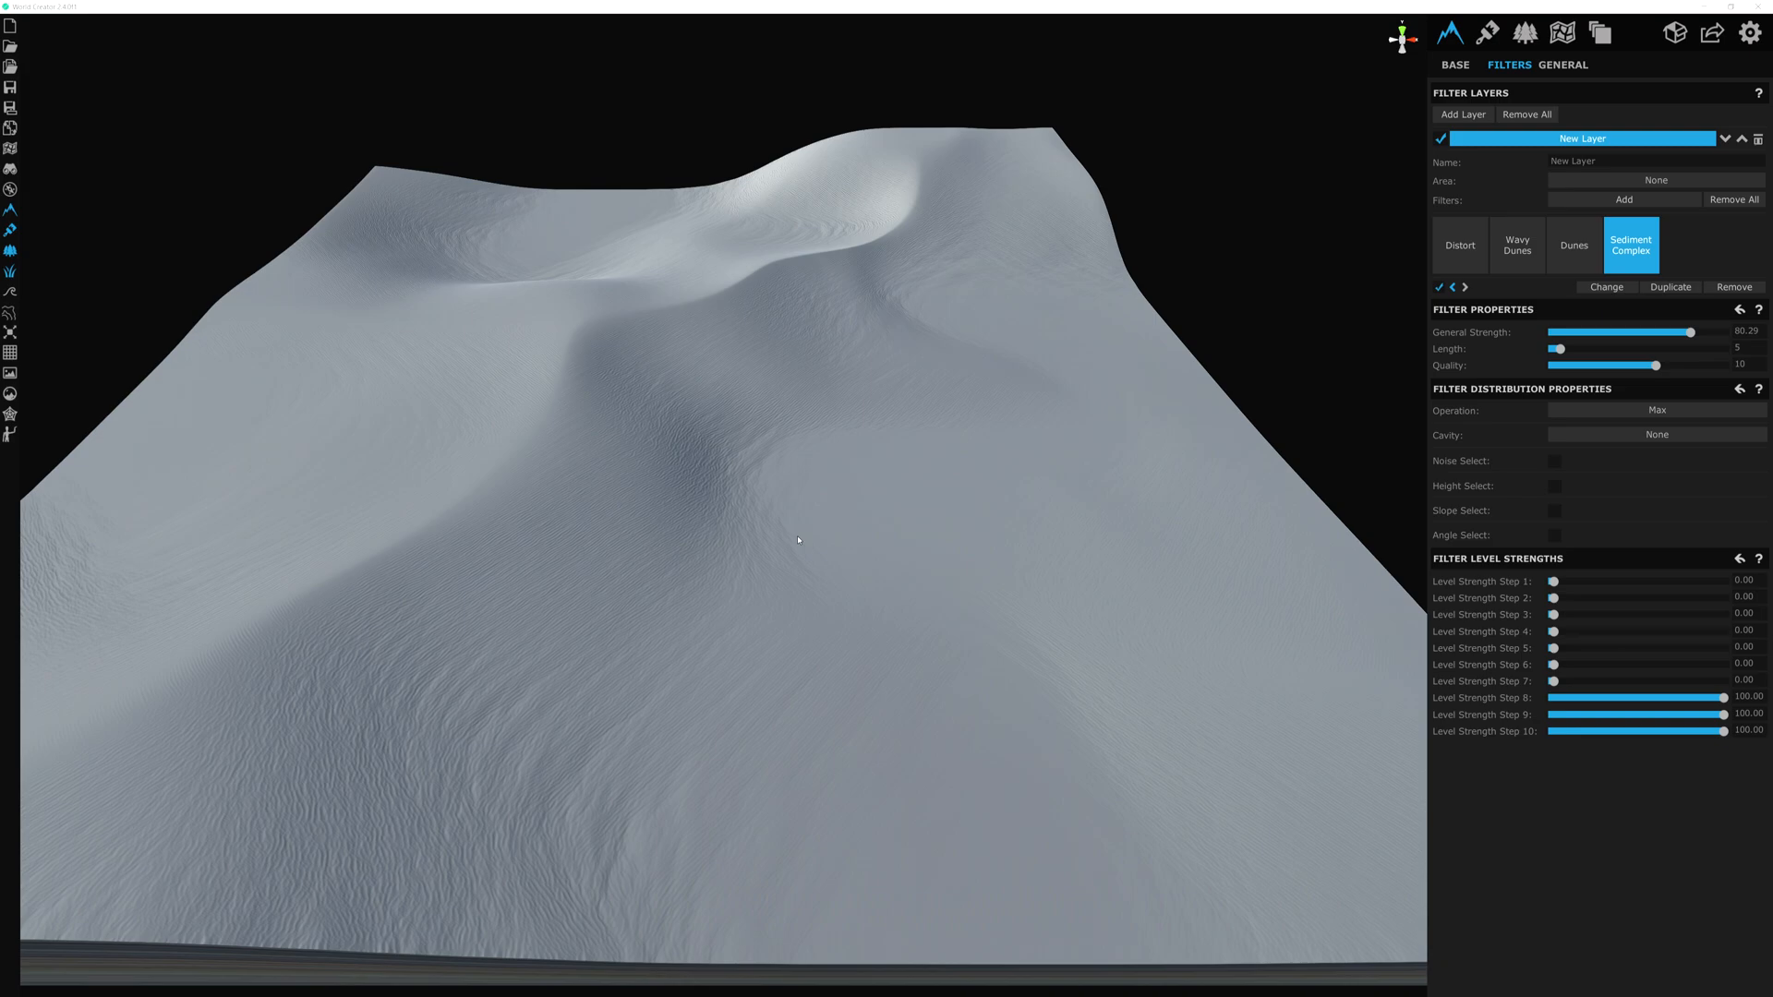
mouse_move(774, 536)
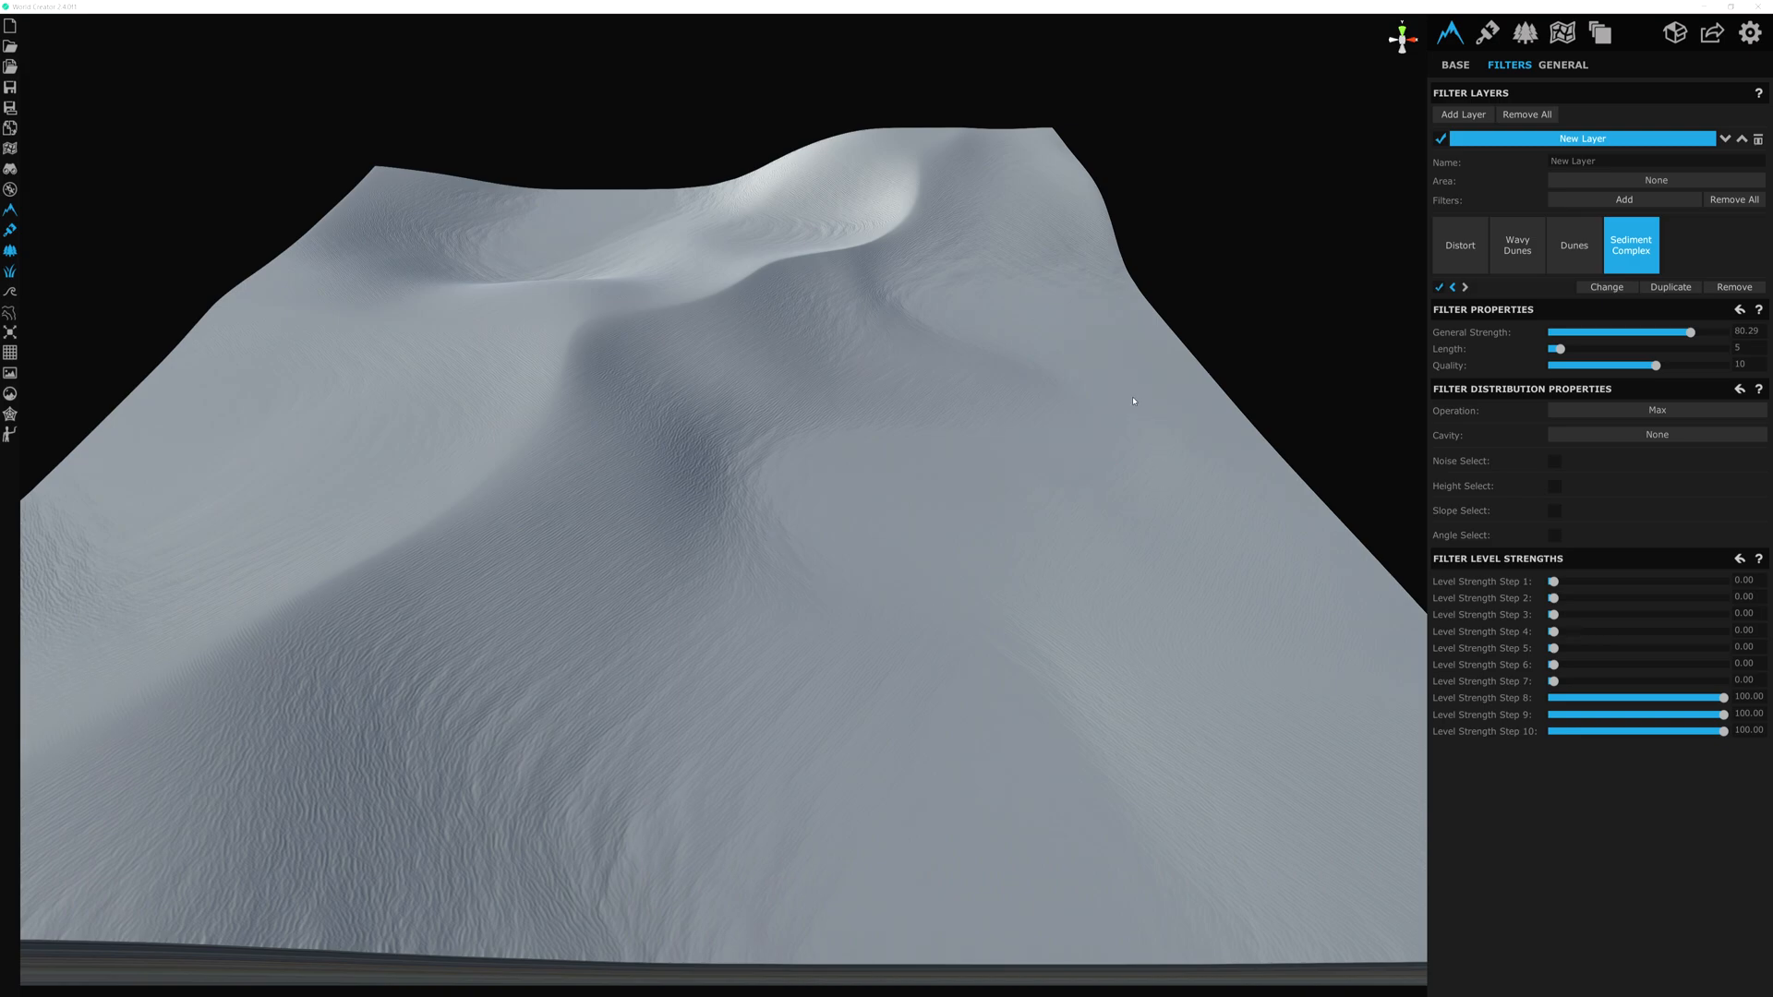
mouse_move(1147, 440)
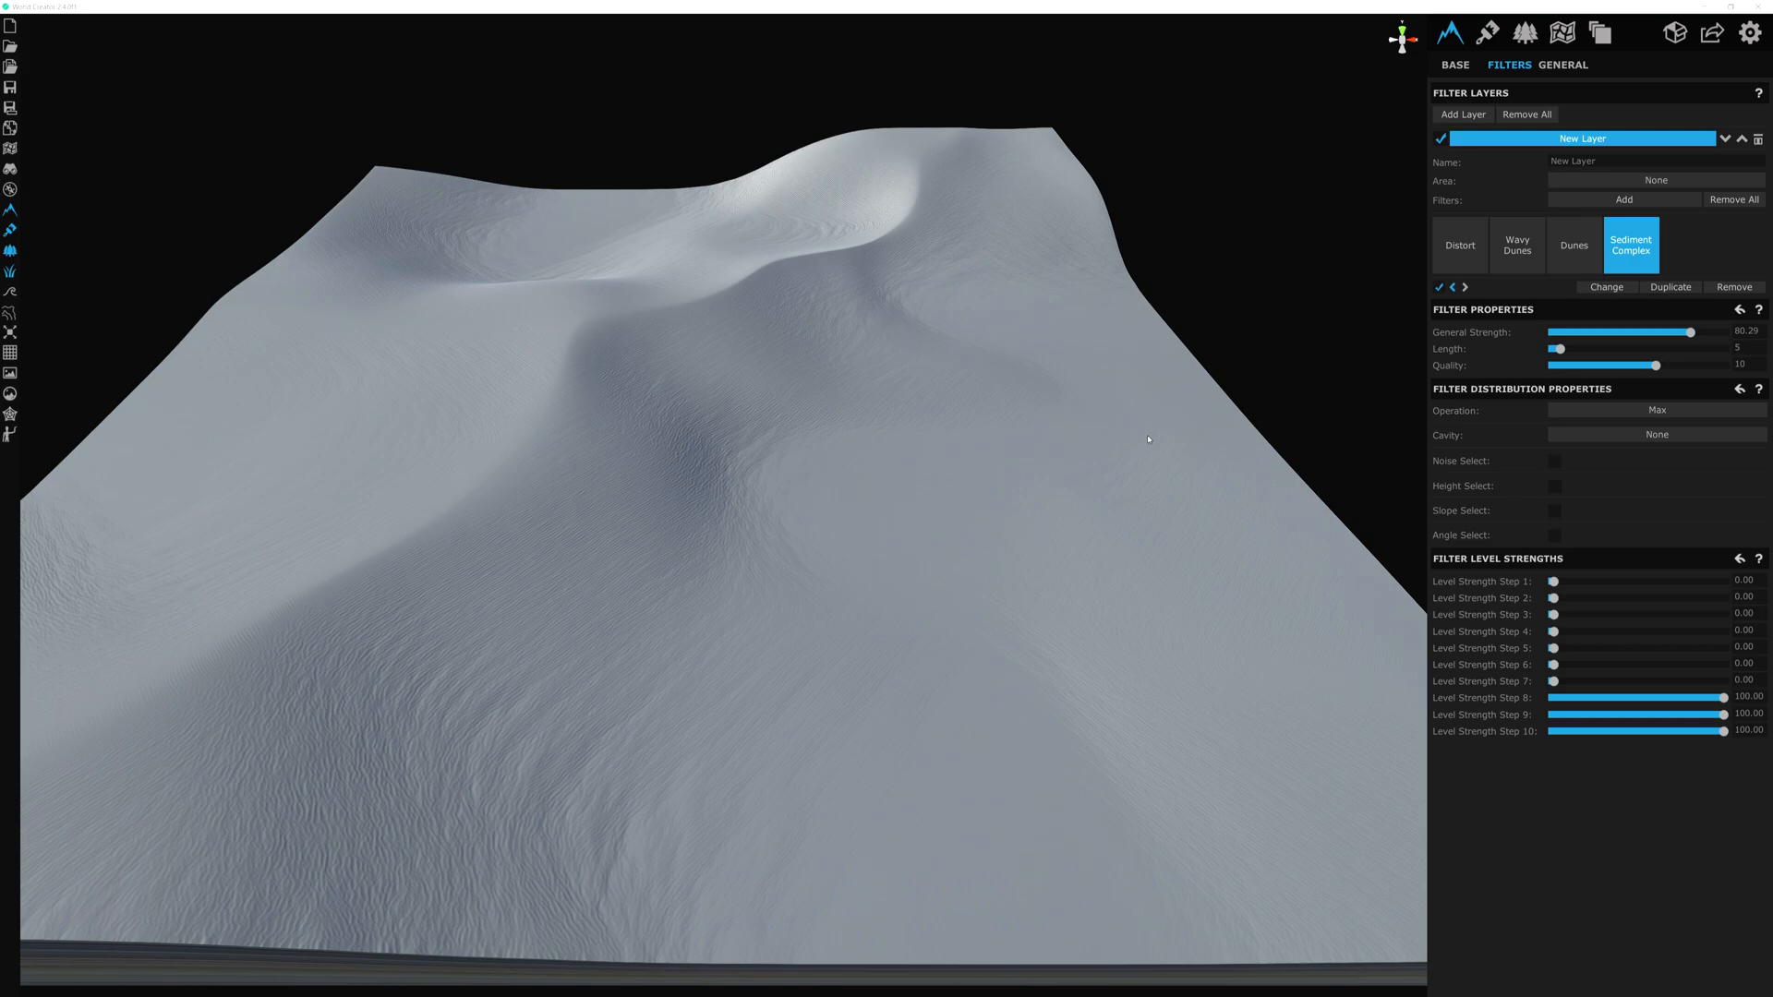
mouse_move(660, 449)
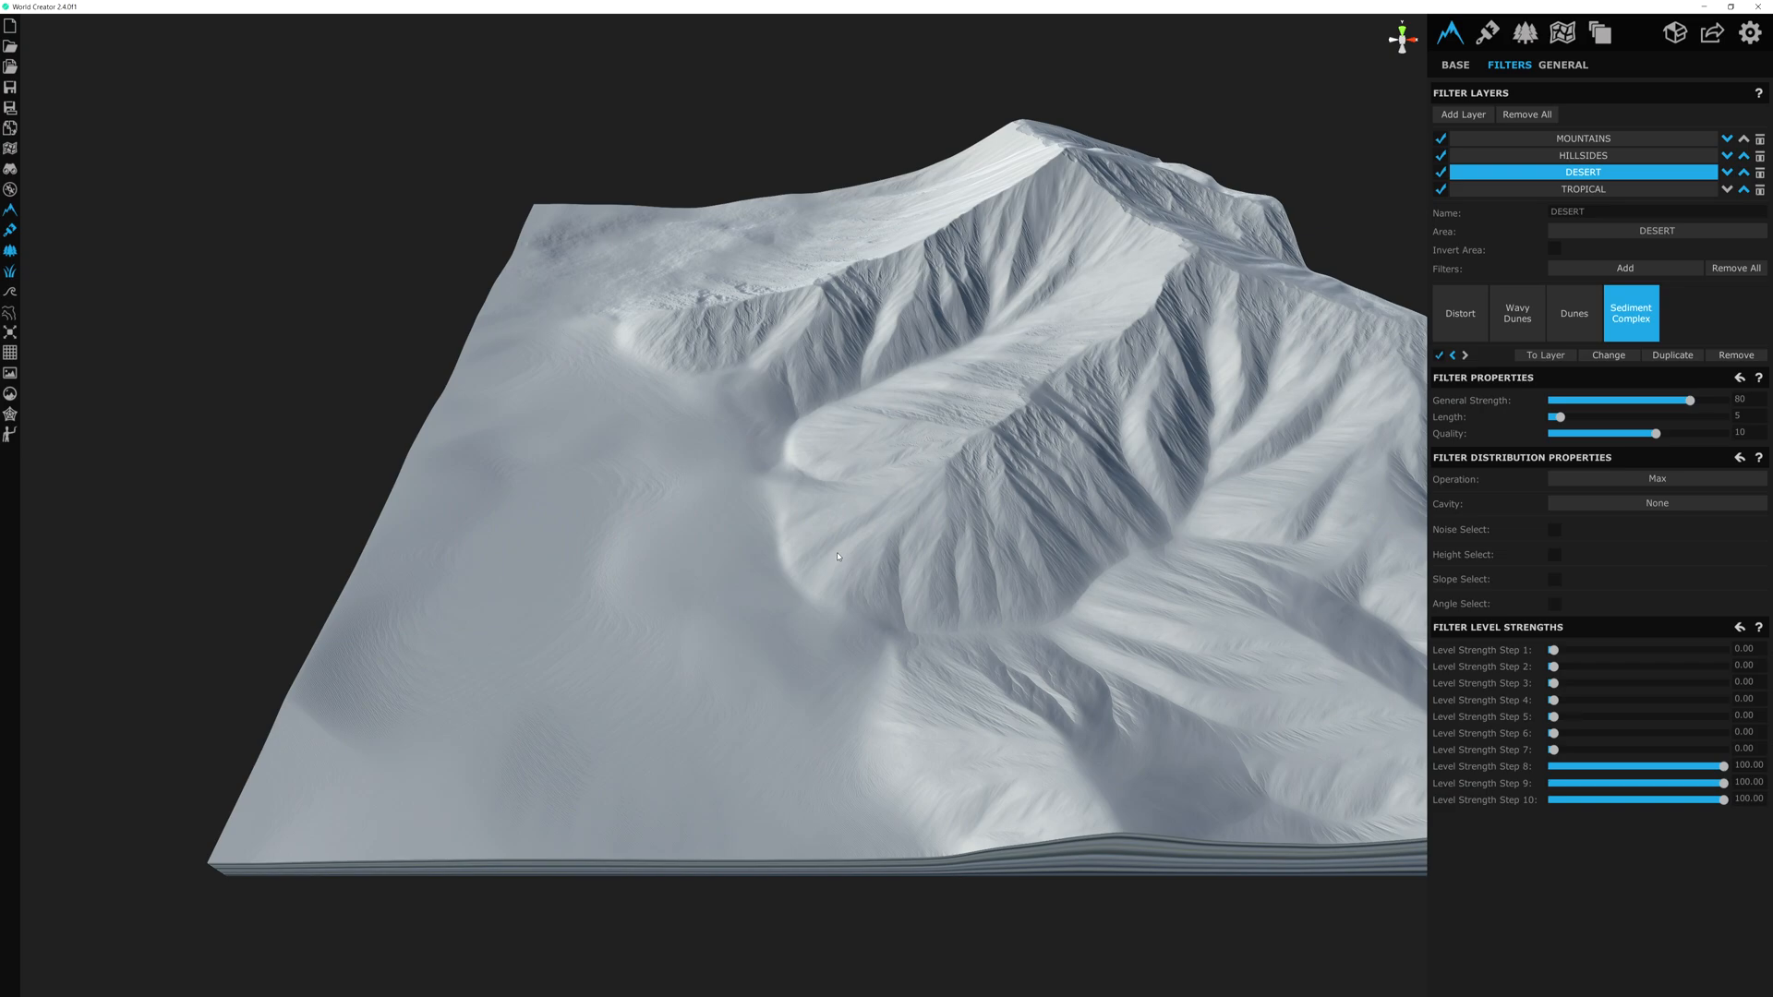
mouse_move(11, 148)
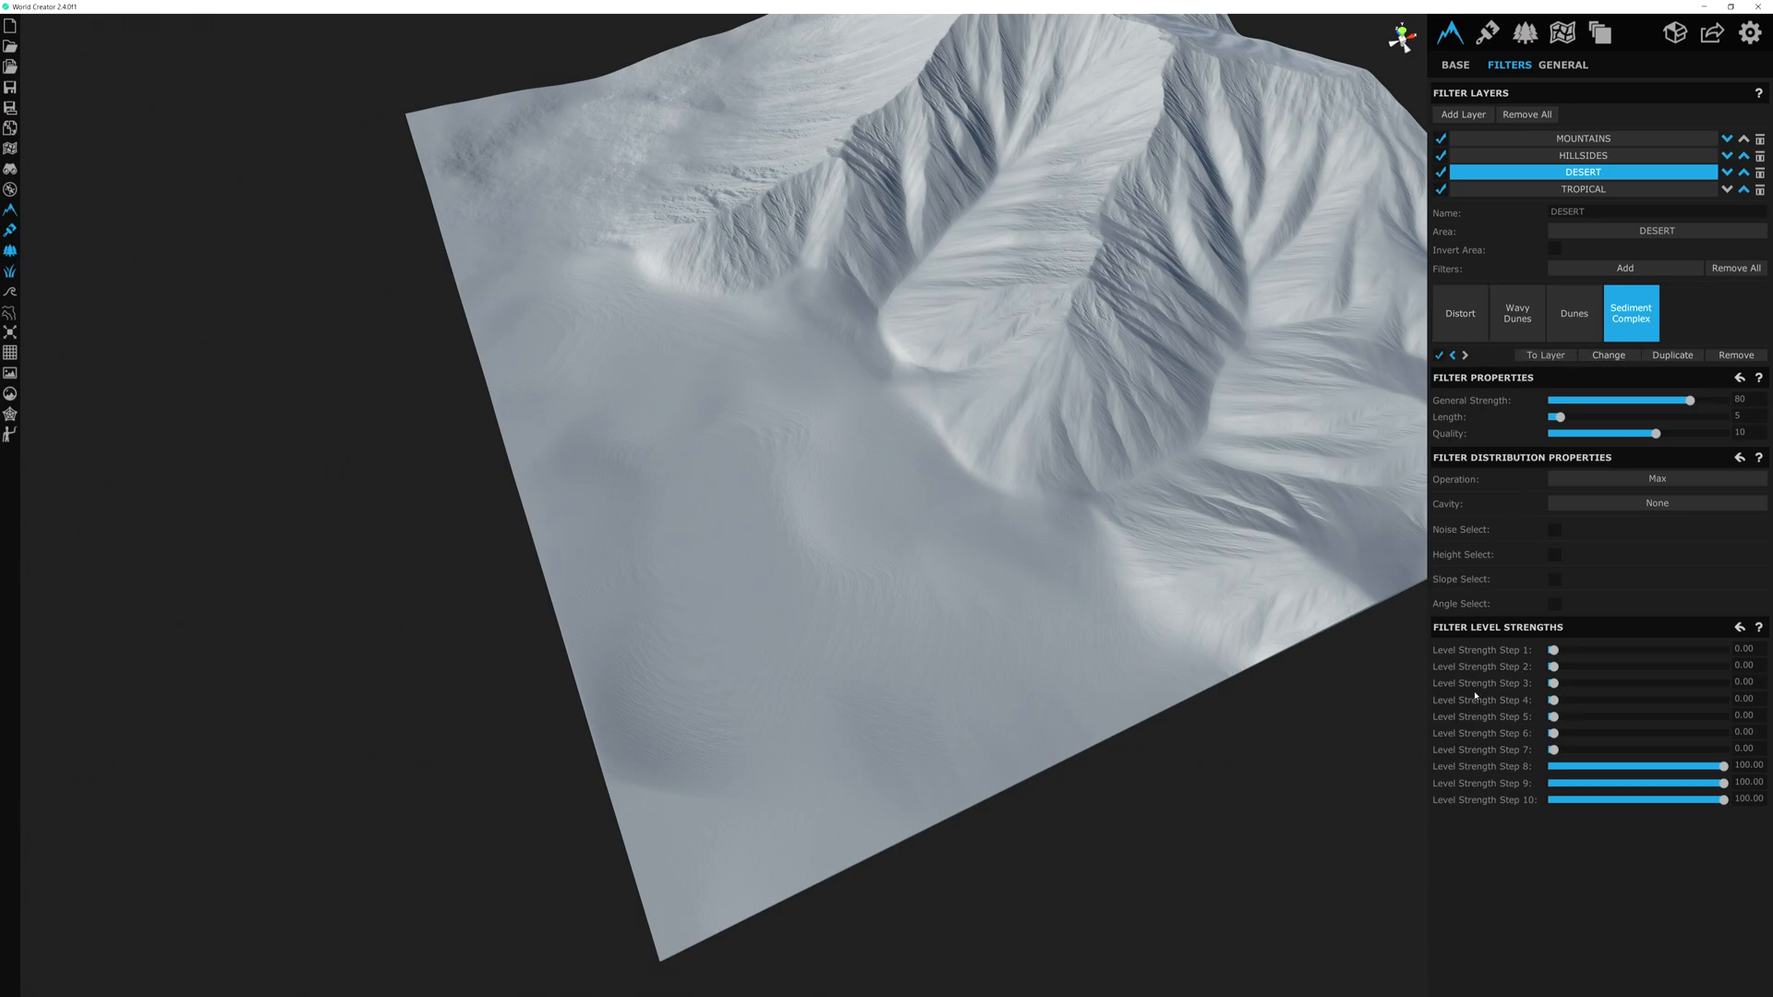
mouse_move(1707, 543)
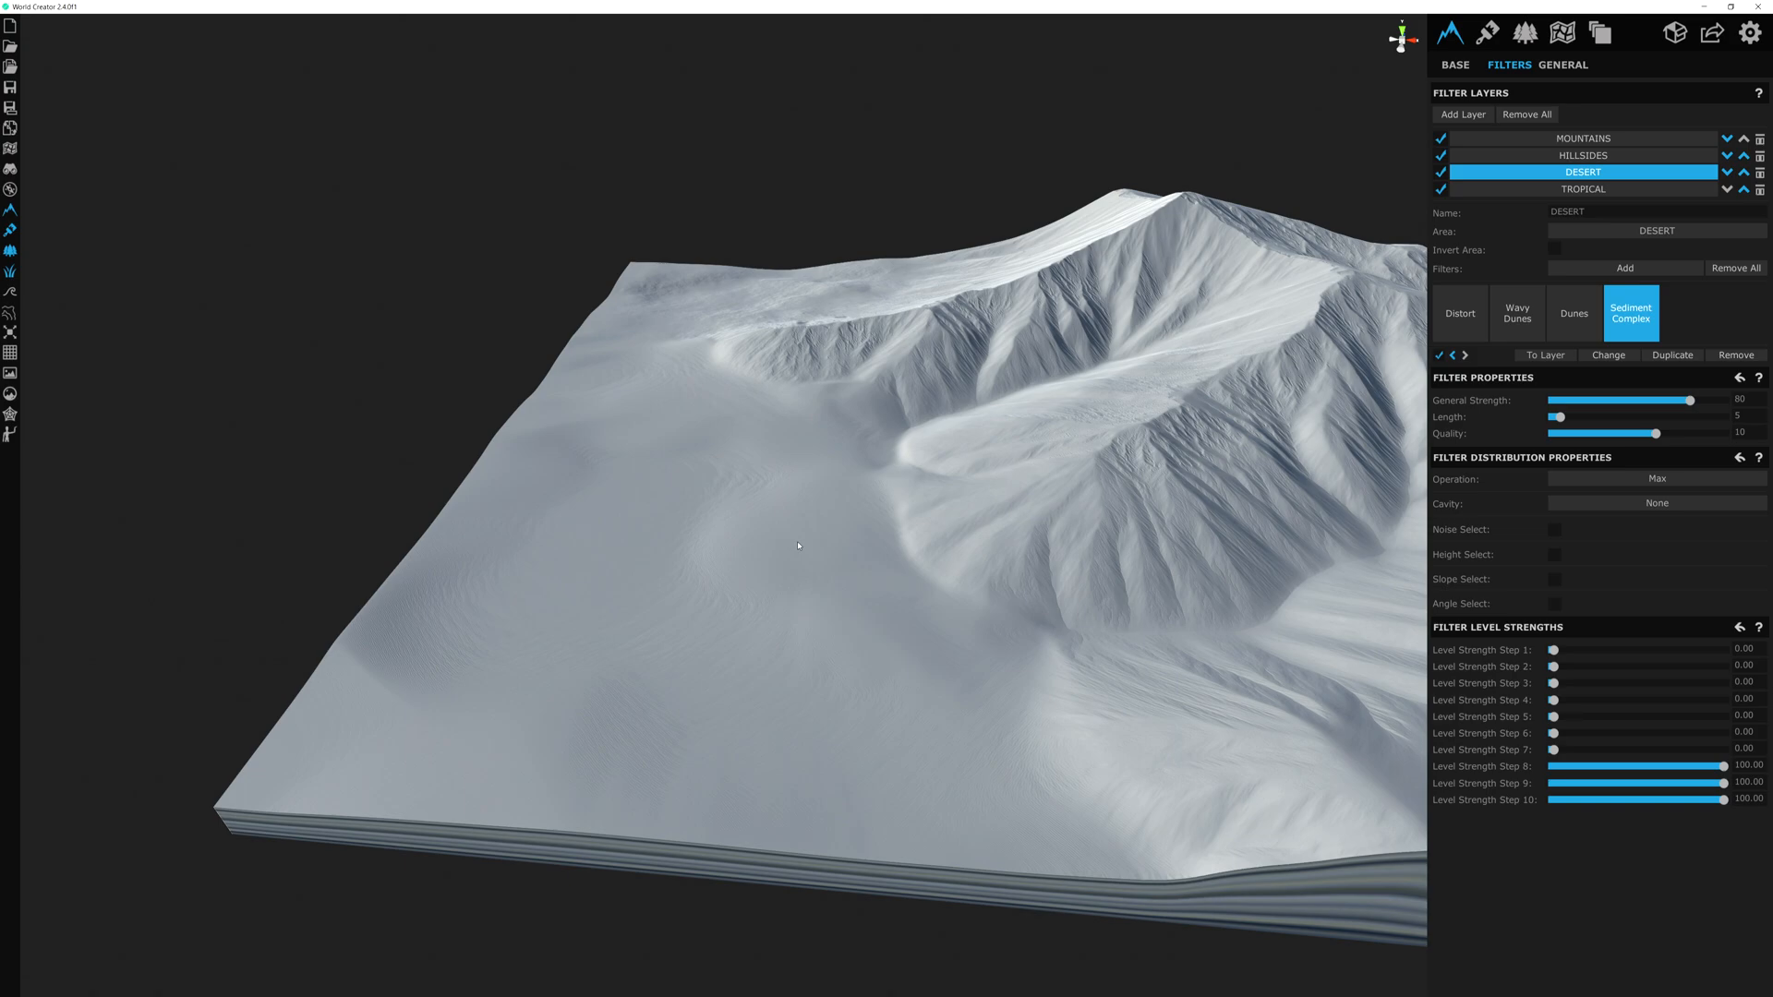
mouse_move(560, 558)
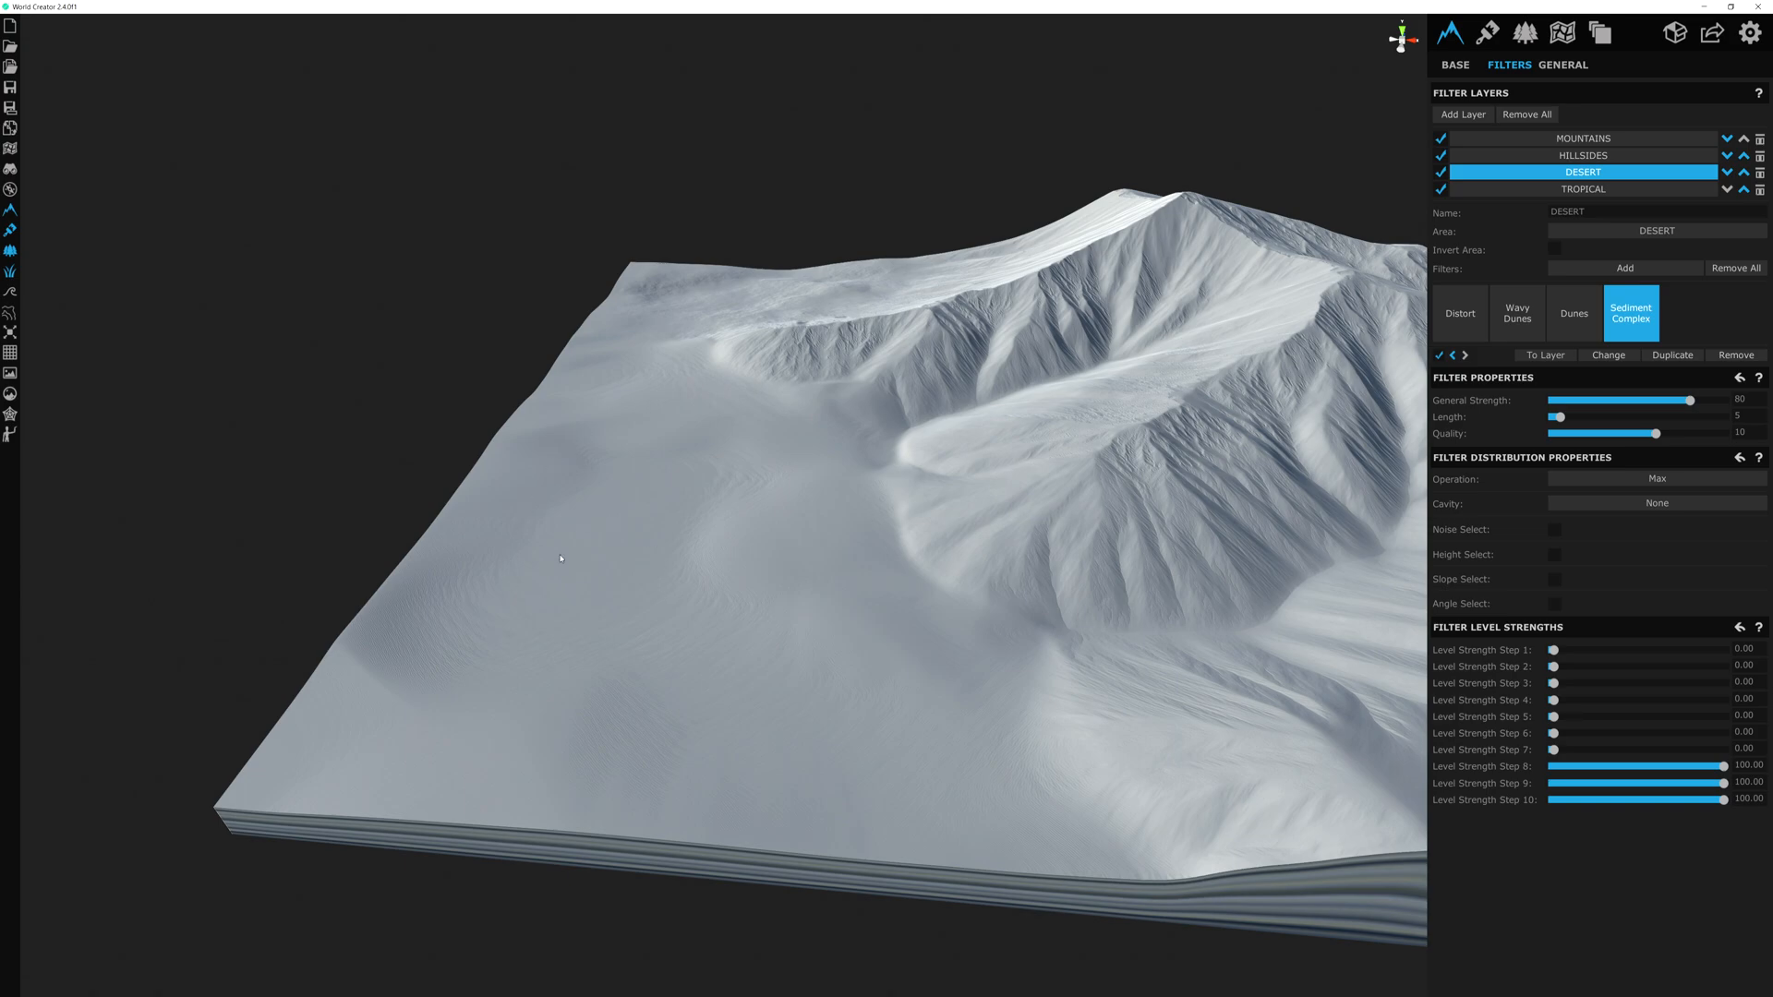
Step: Move on to the texture layers showing the Base Sketch layer over the terrain
left_click(1441, 172)
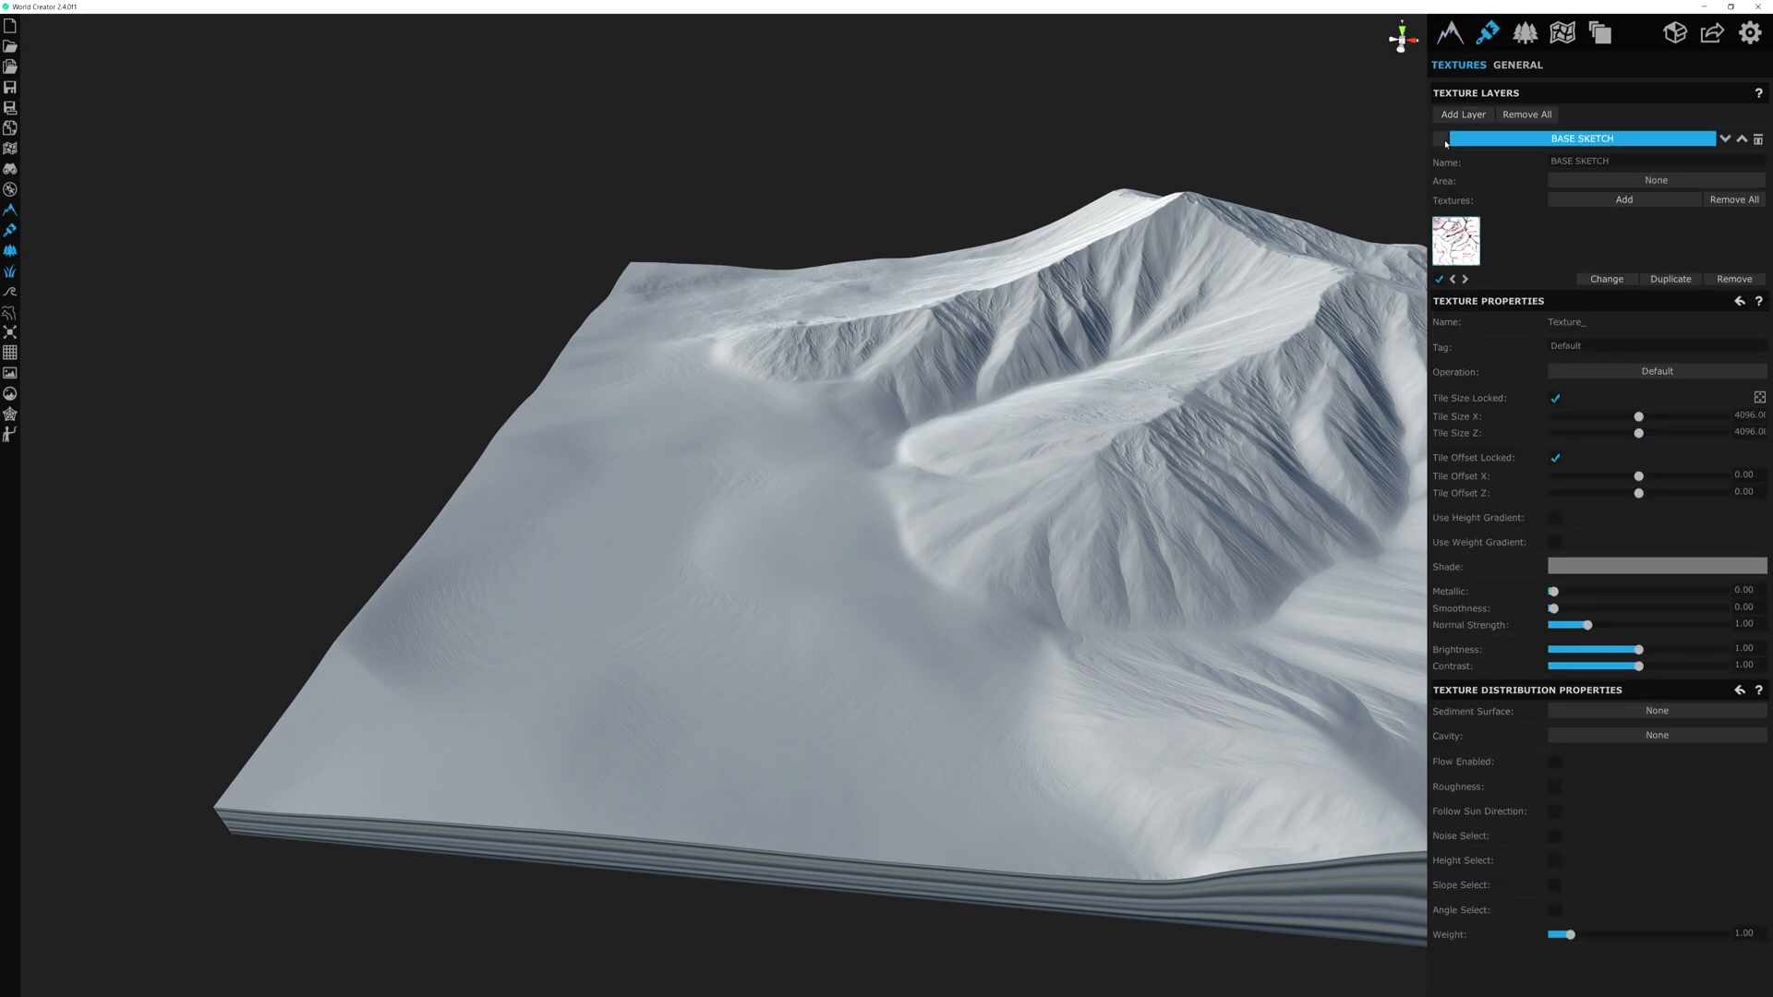
Step: Show the BASE SKETCH texture draped over the terrain and bring up the Base terrain settings
left_click(1439, 139)
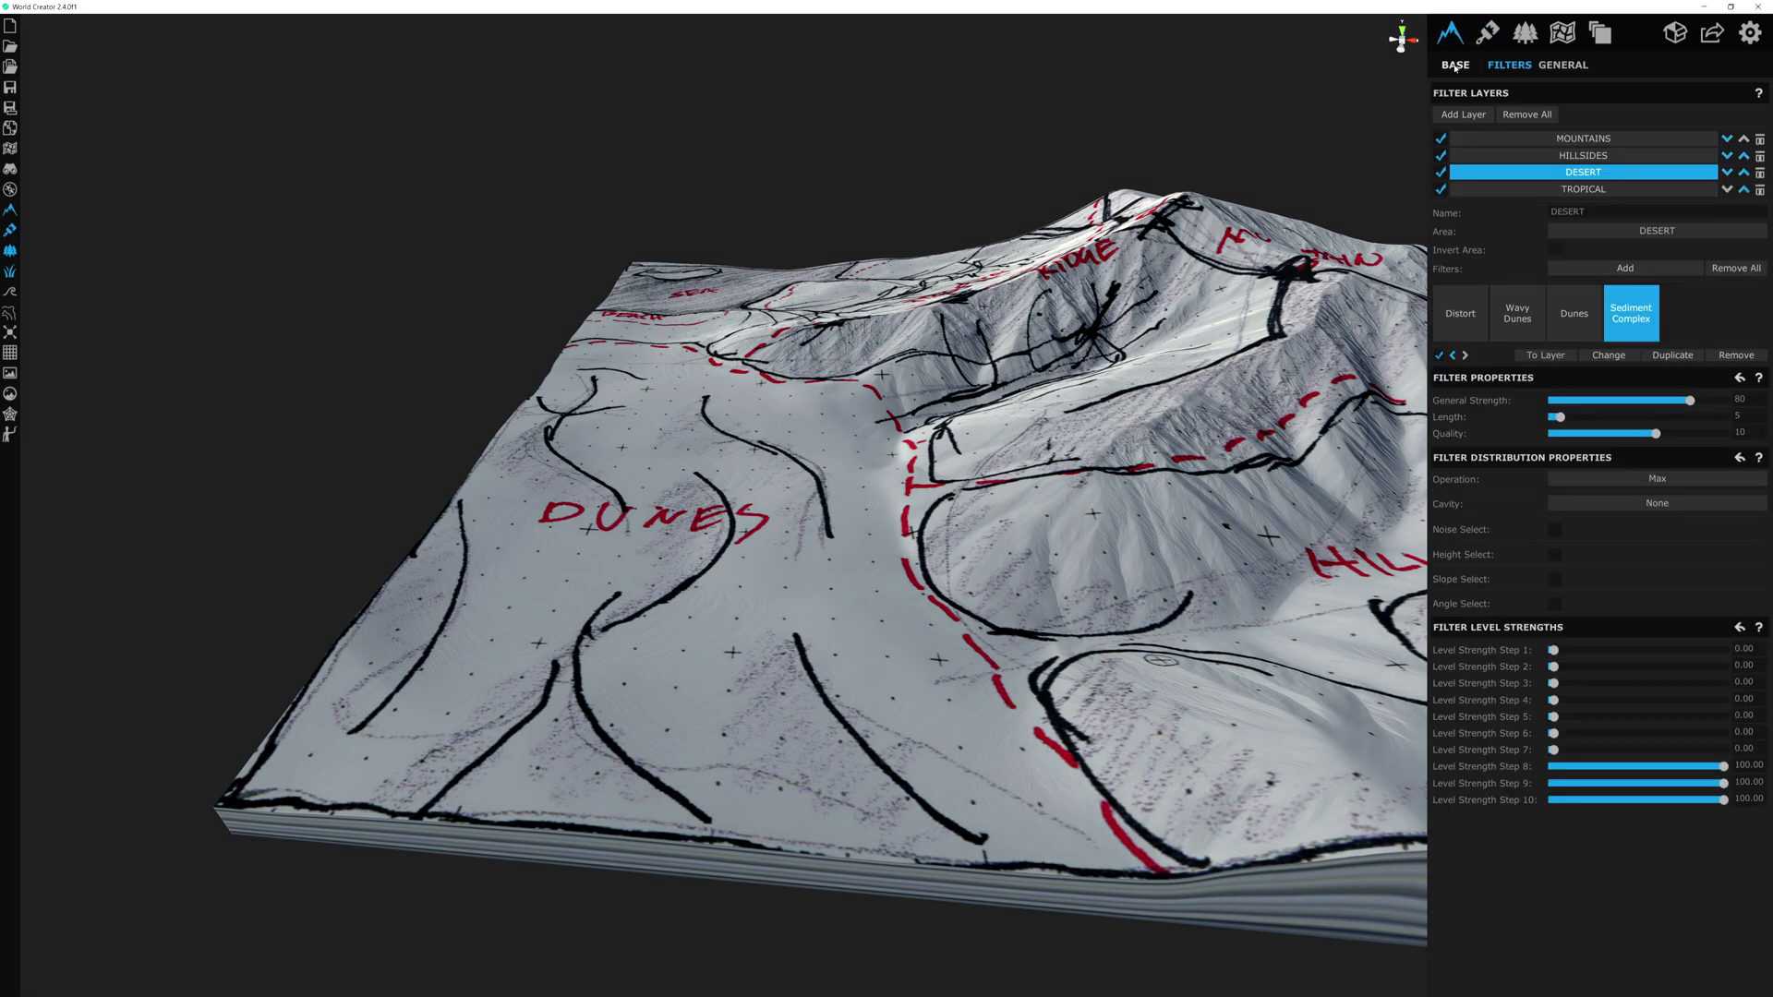
left_click(1454, 65)
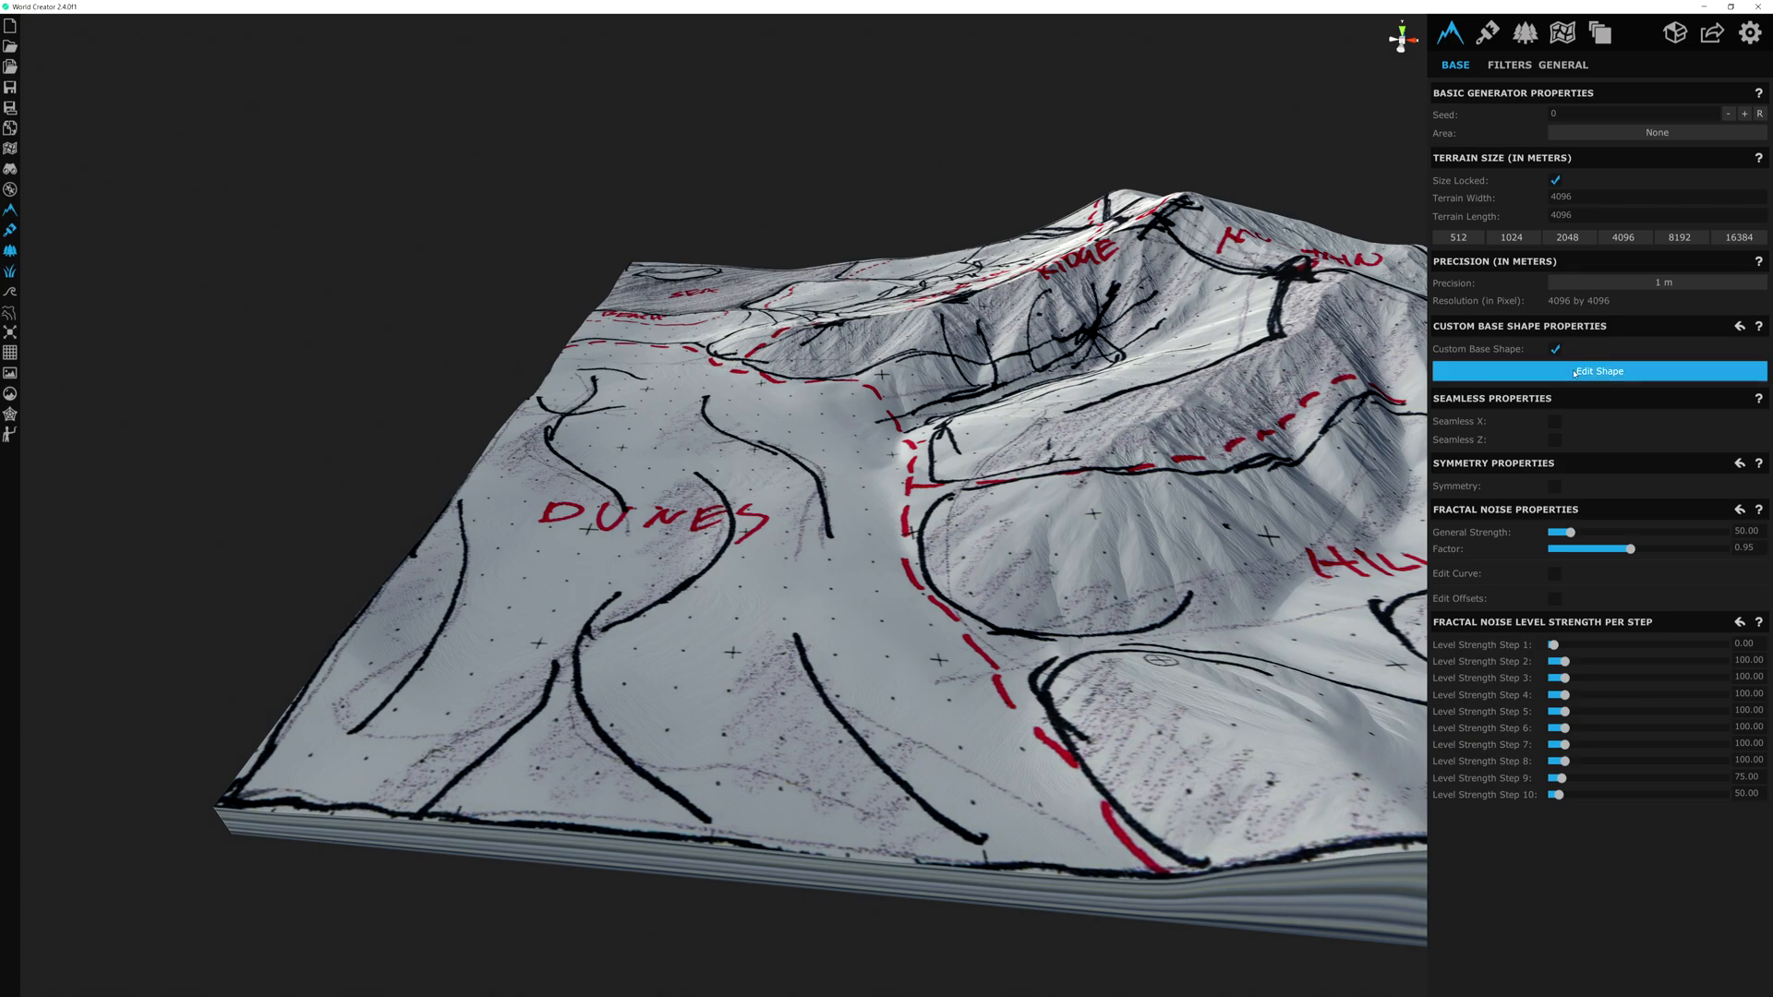
Step: Edit the custom base shape, sculpting control points along the sketched dune curve, then go hide the sketch
left_click(1600, 371)
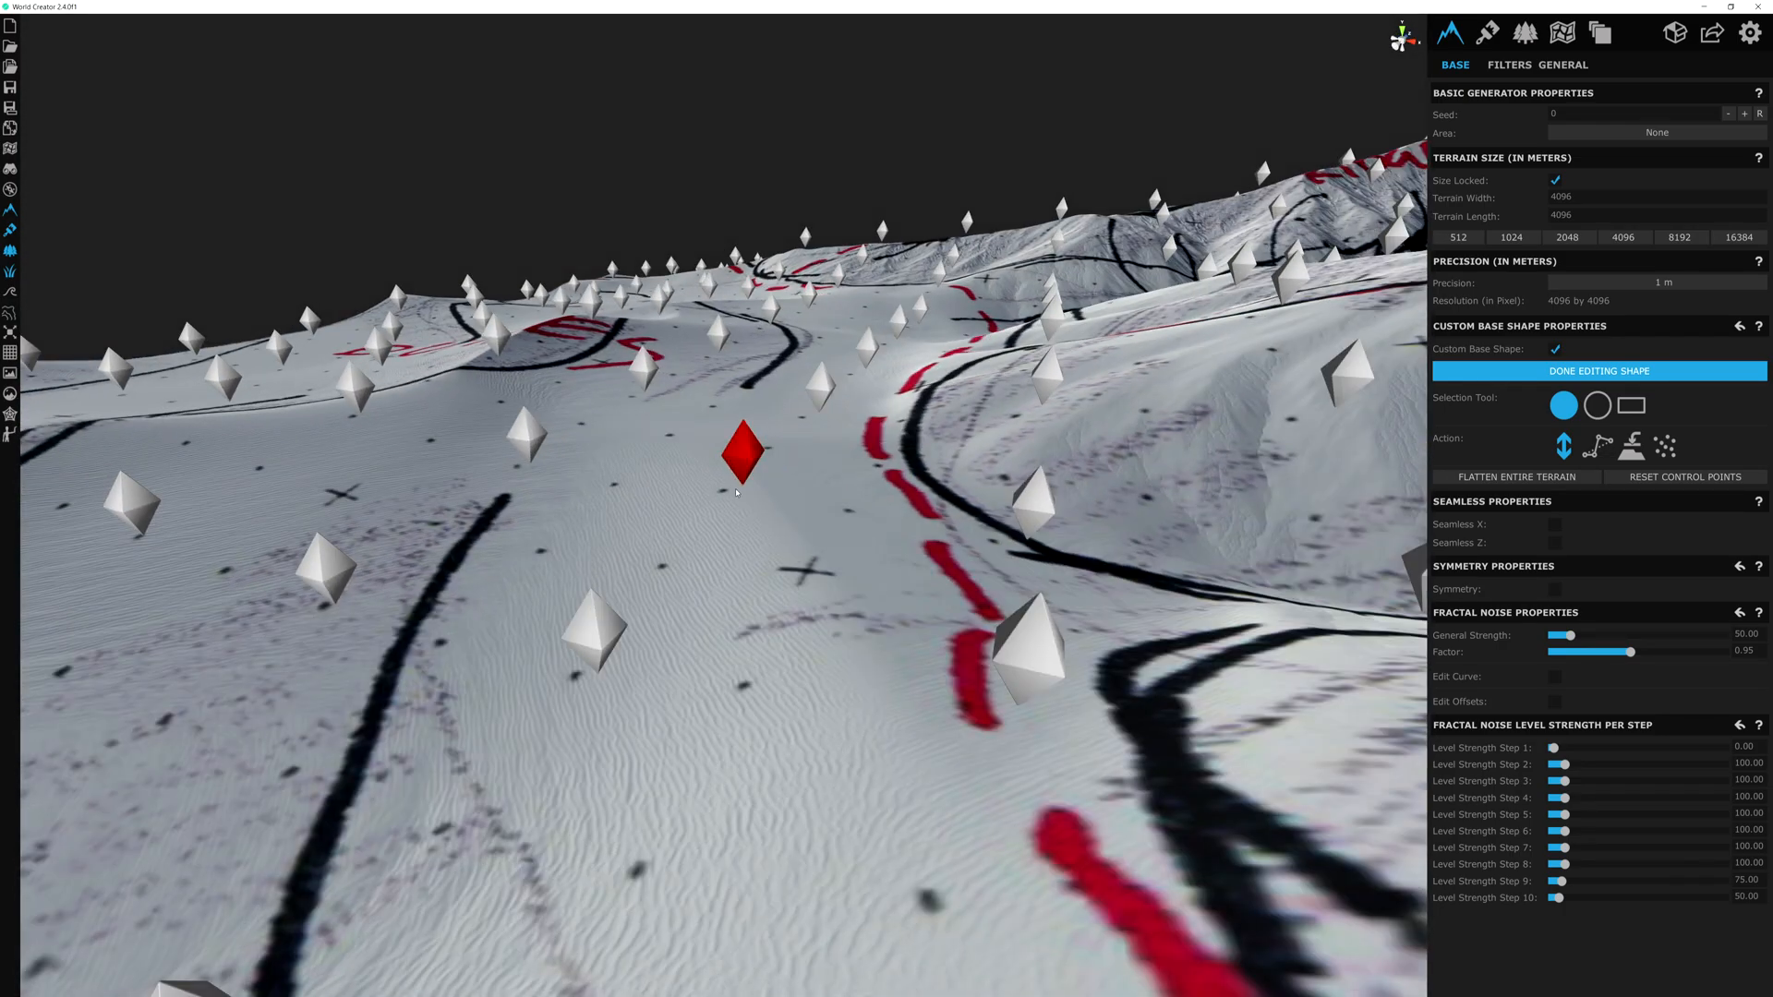
left_click_drag(735, 491, 870, 470)
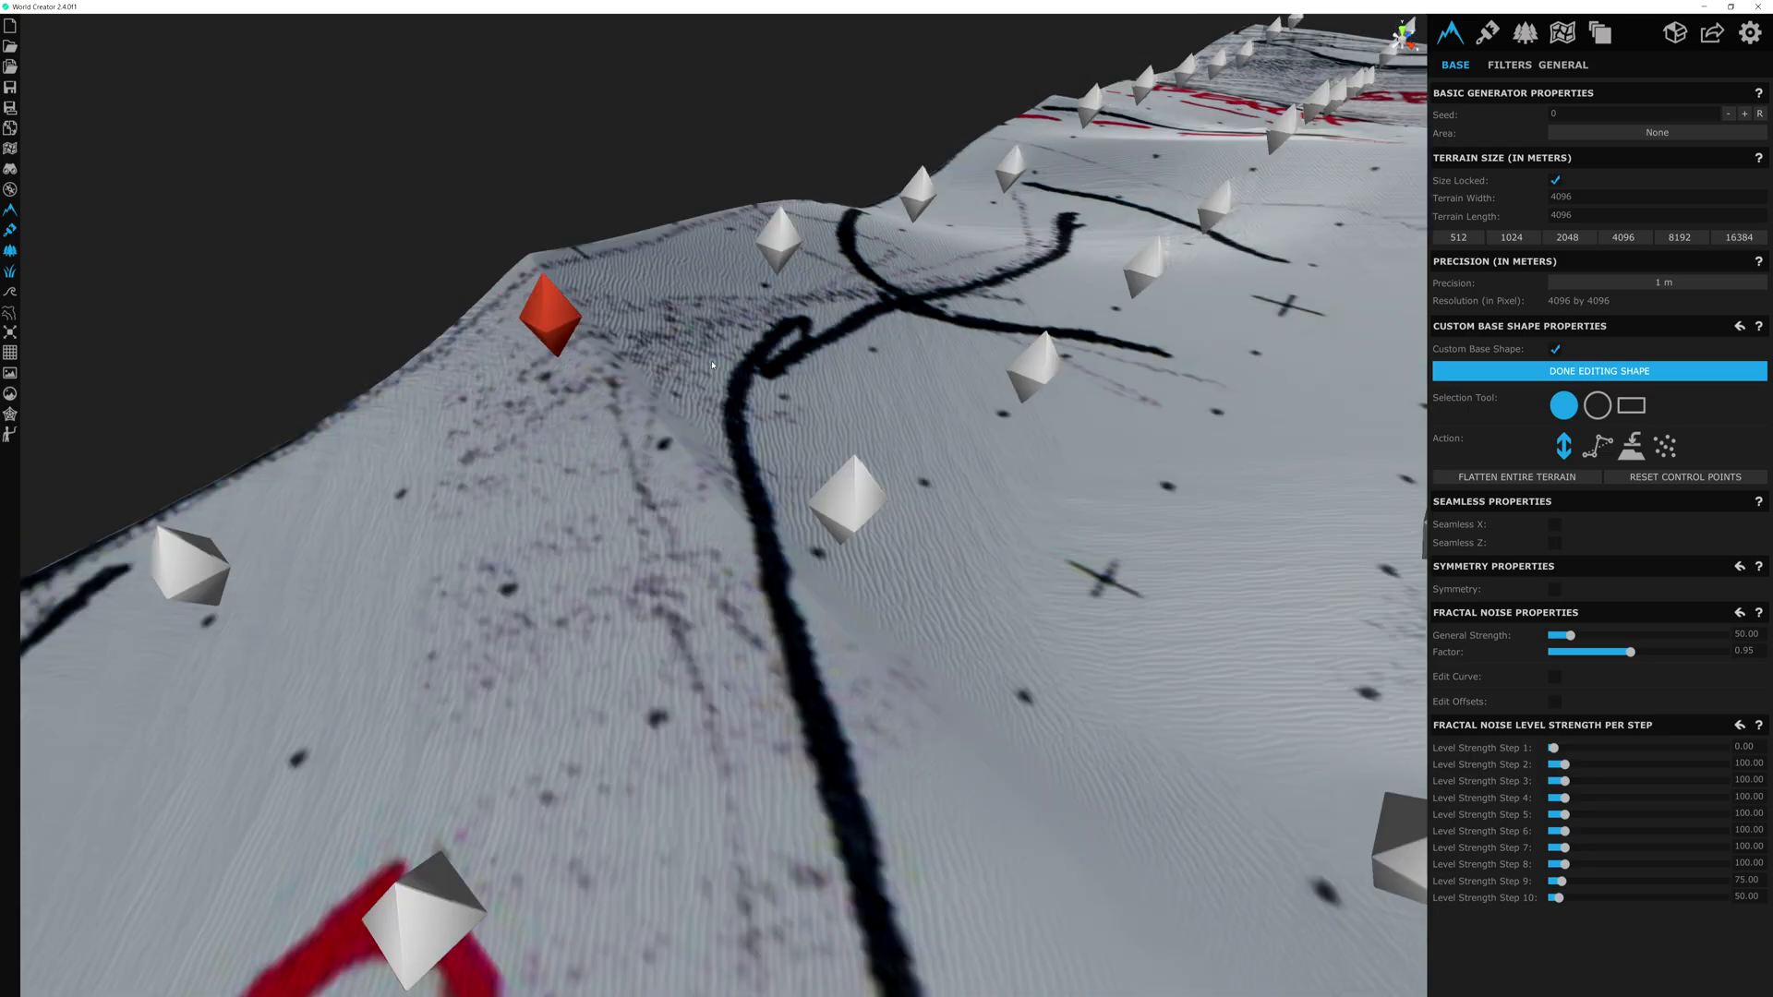
left_click(1489, 33)
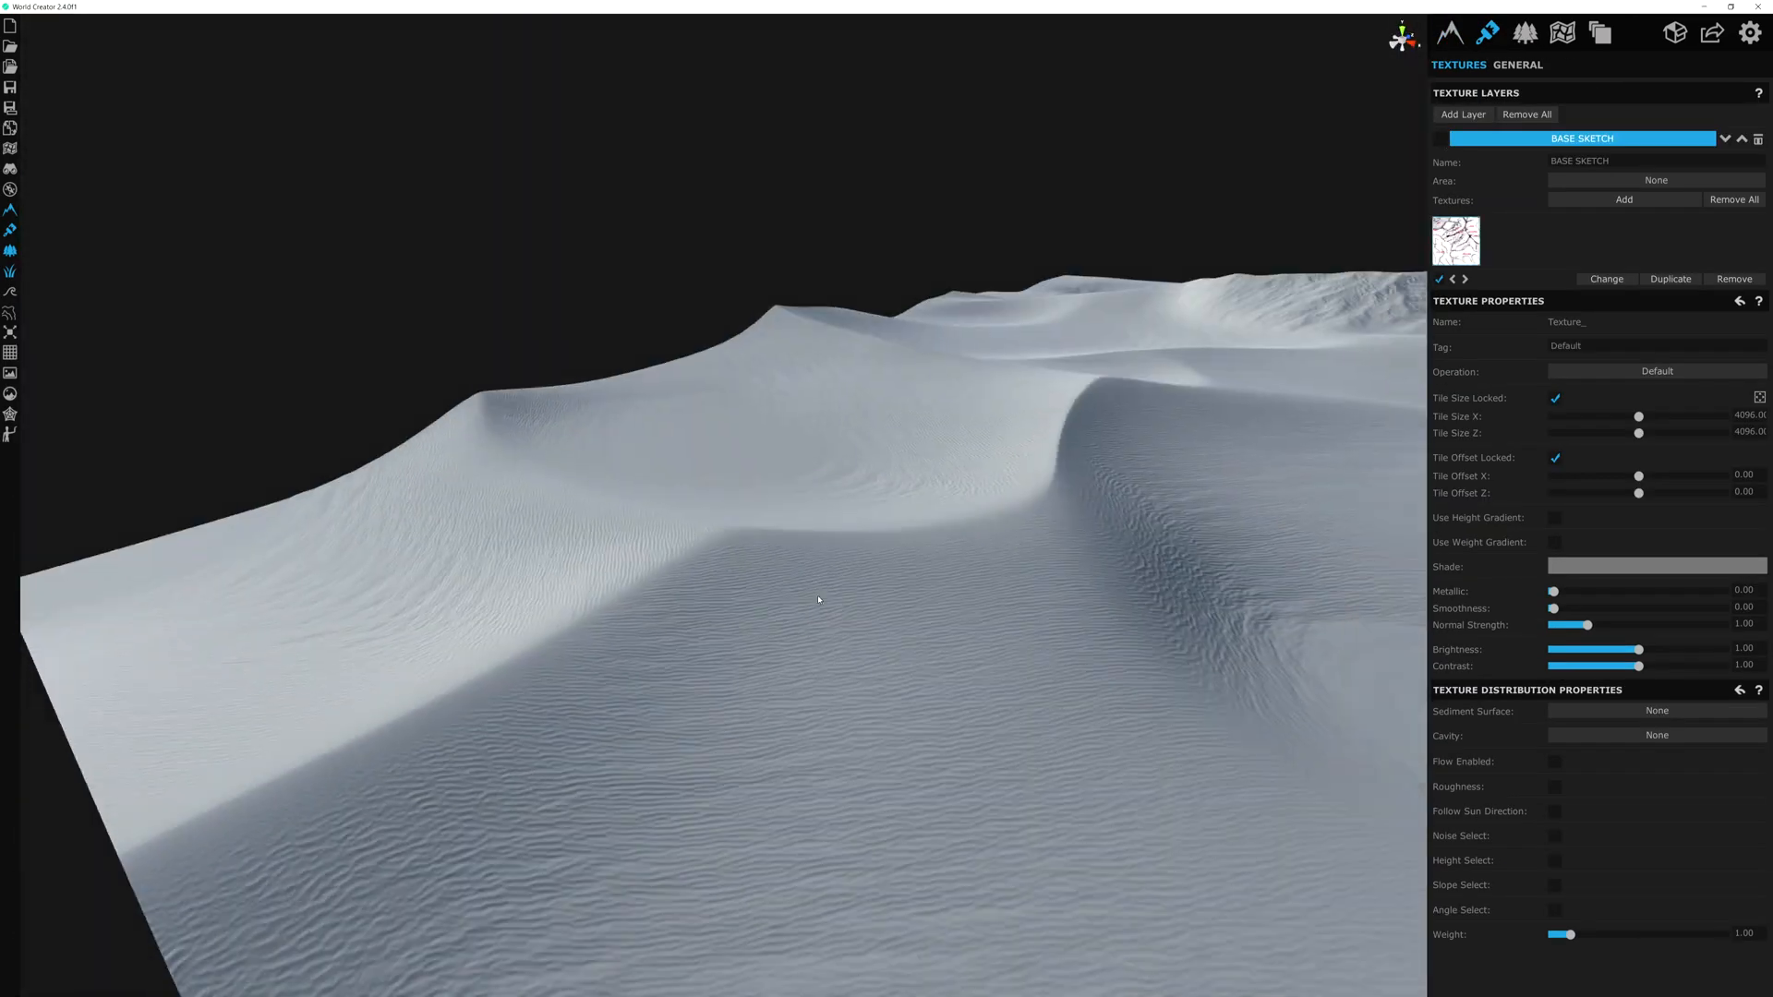
Step: Return to the base shape and adjust a control point on the dune ridge to finish the S-shaped path
left_click(1450, 33)
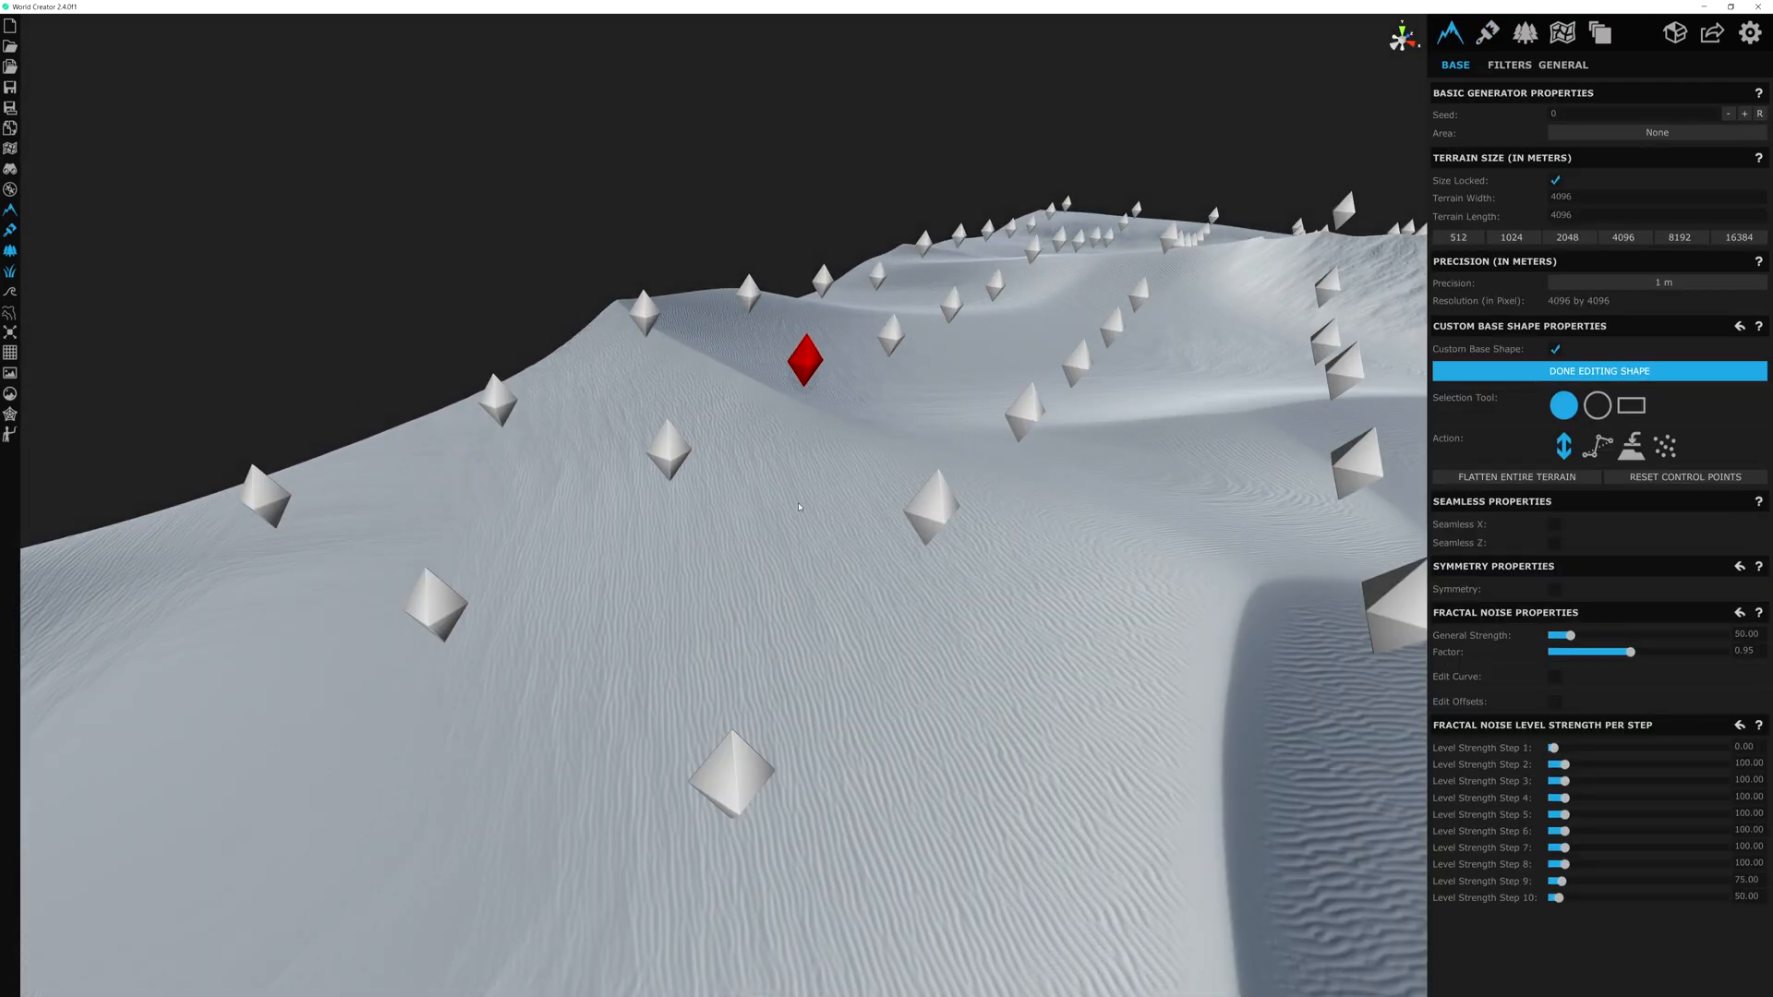
left_click(1597, 369)
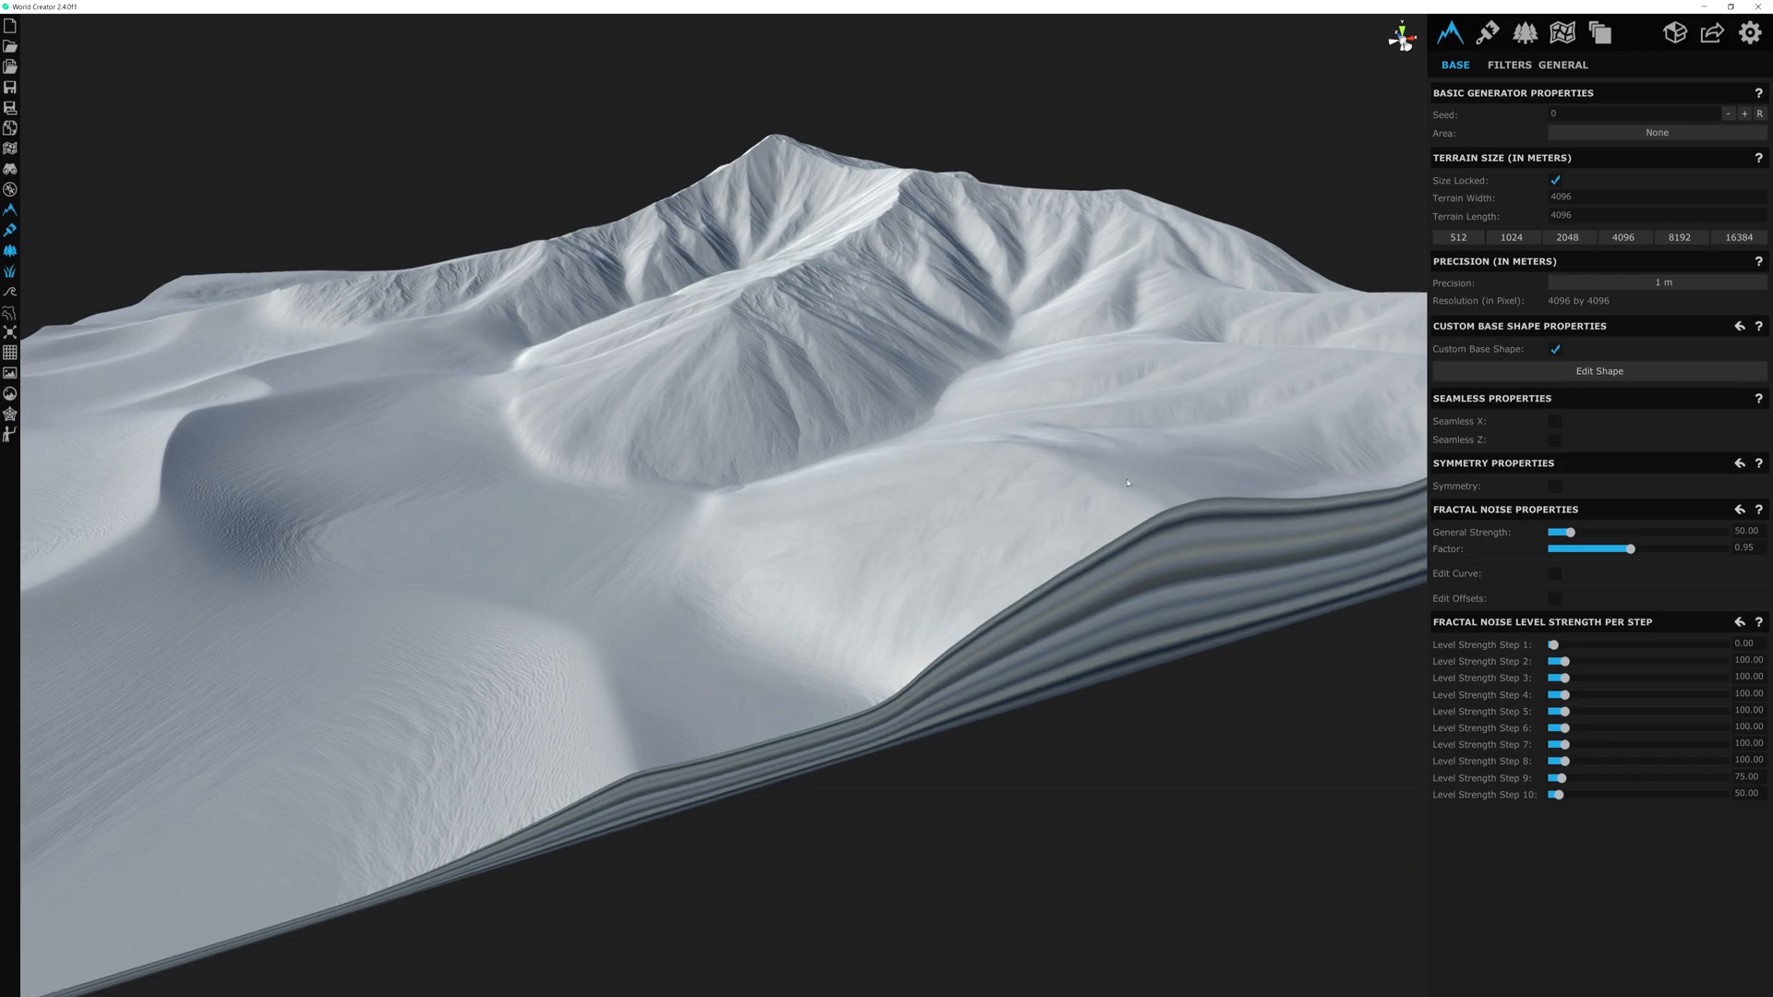
mouse_move(492, 611)
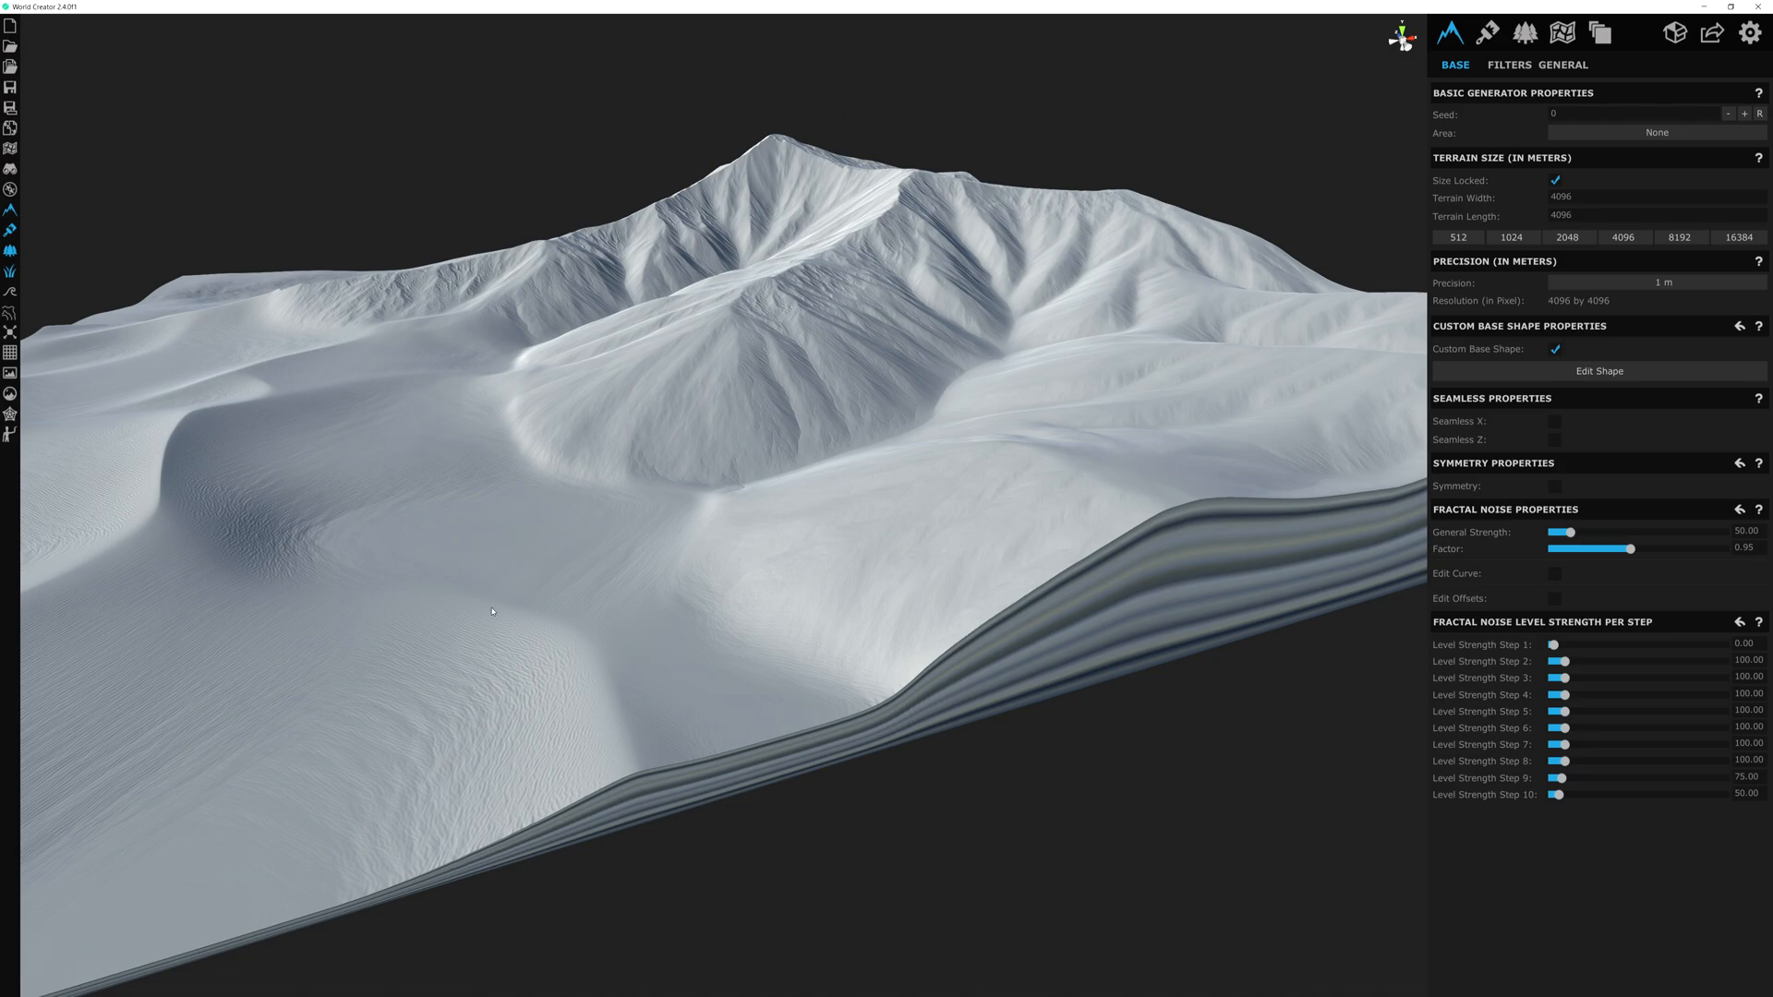
mouse_move(724, 595)
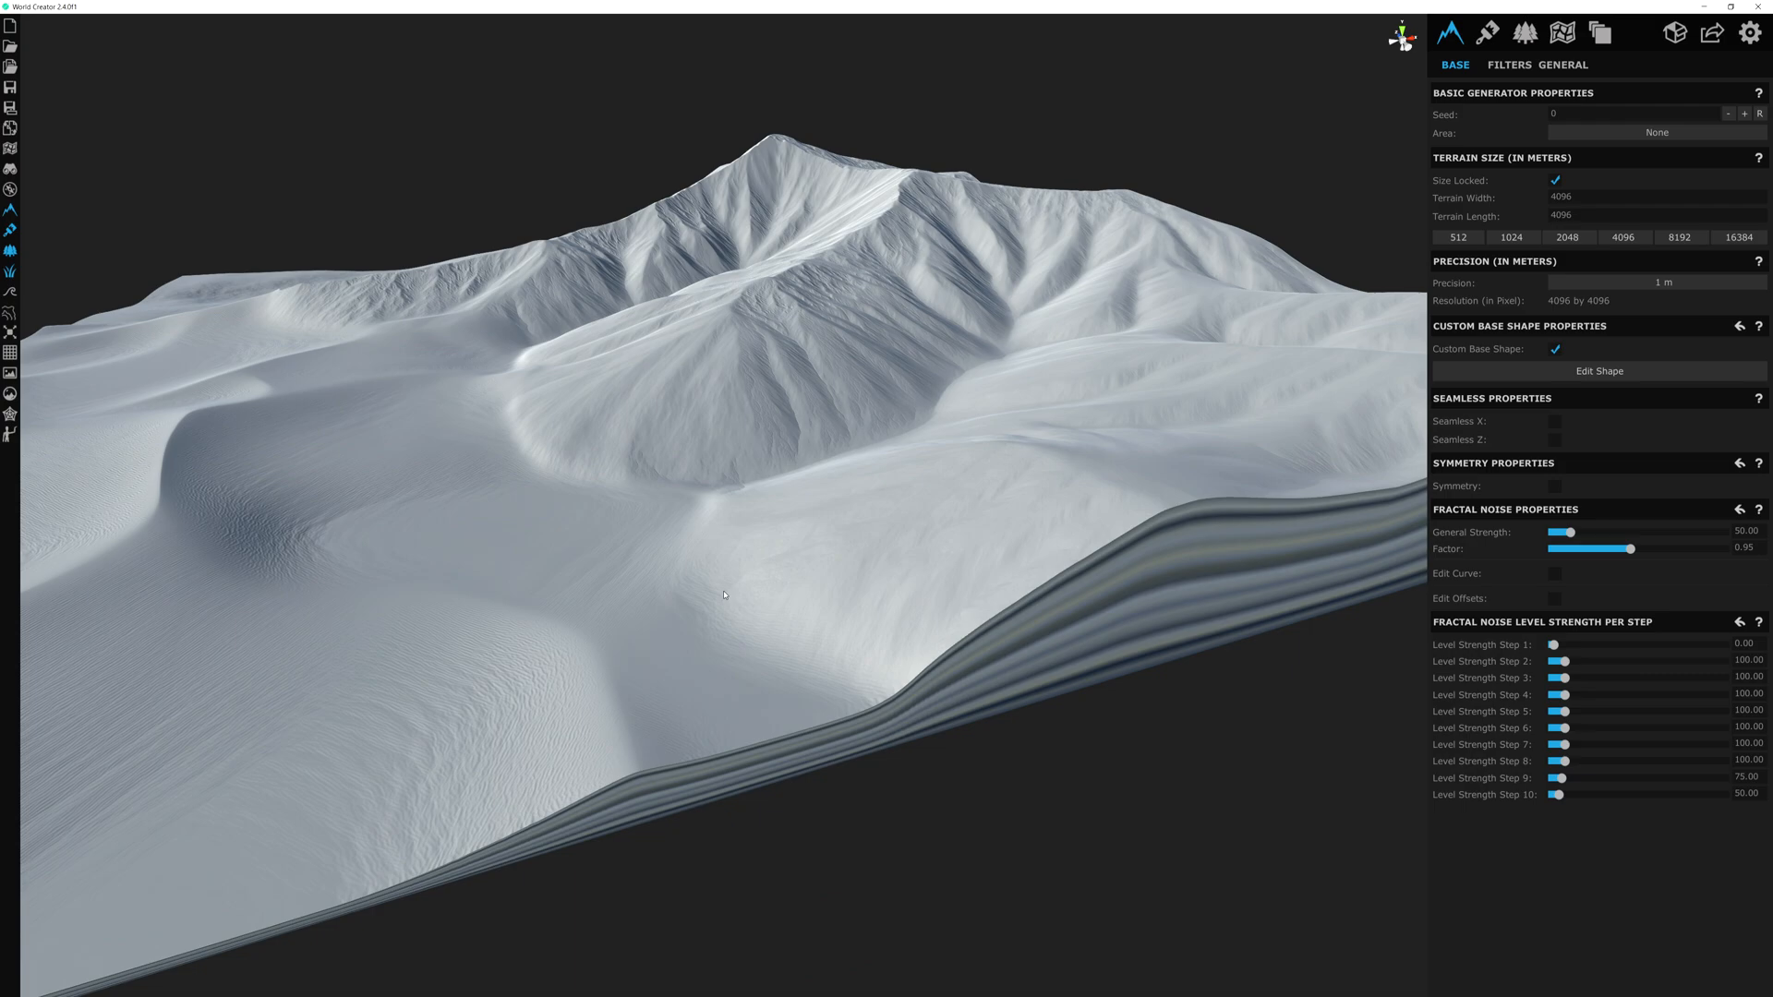
left_click_drag(724, 593, 1090, 567)
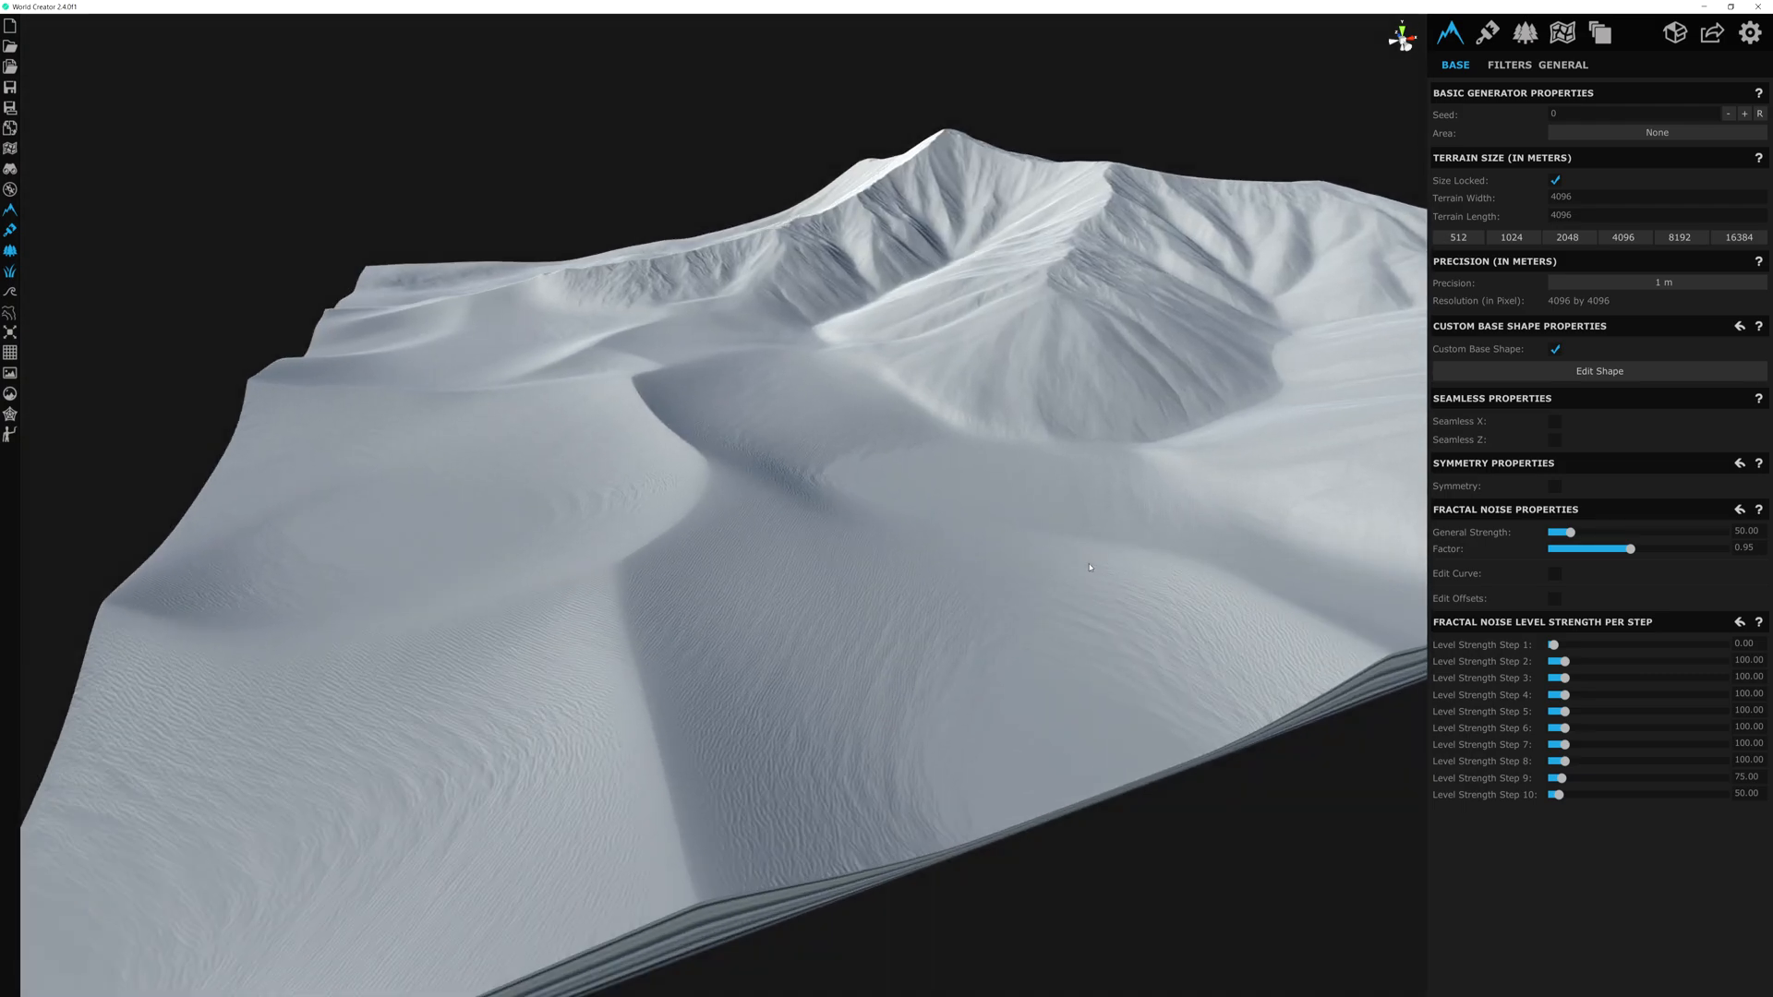
left_click_drag(1090, 567, 851, 619)
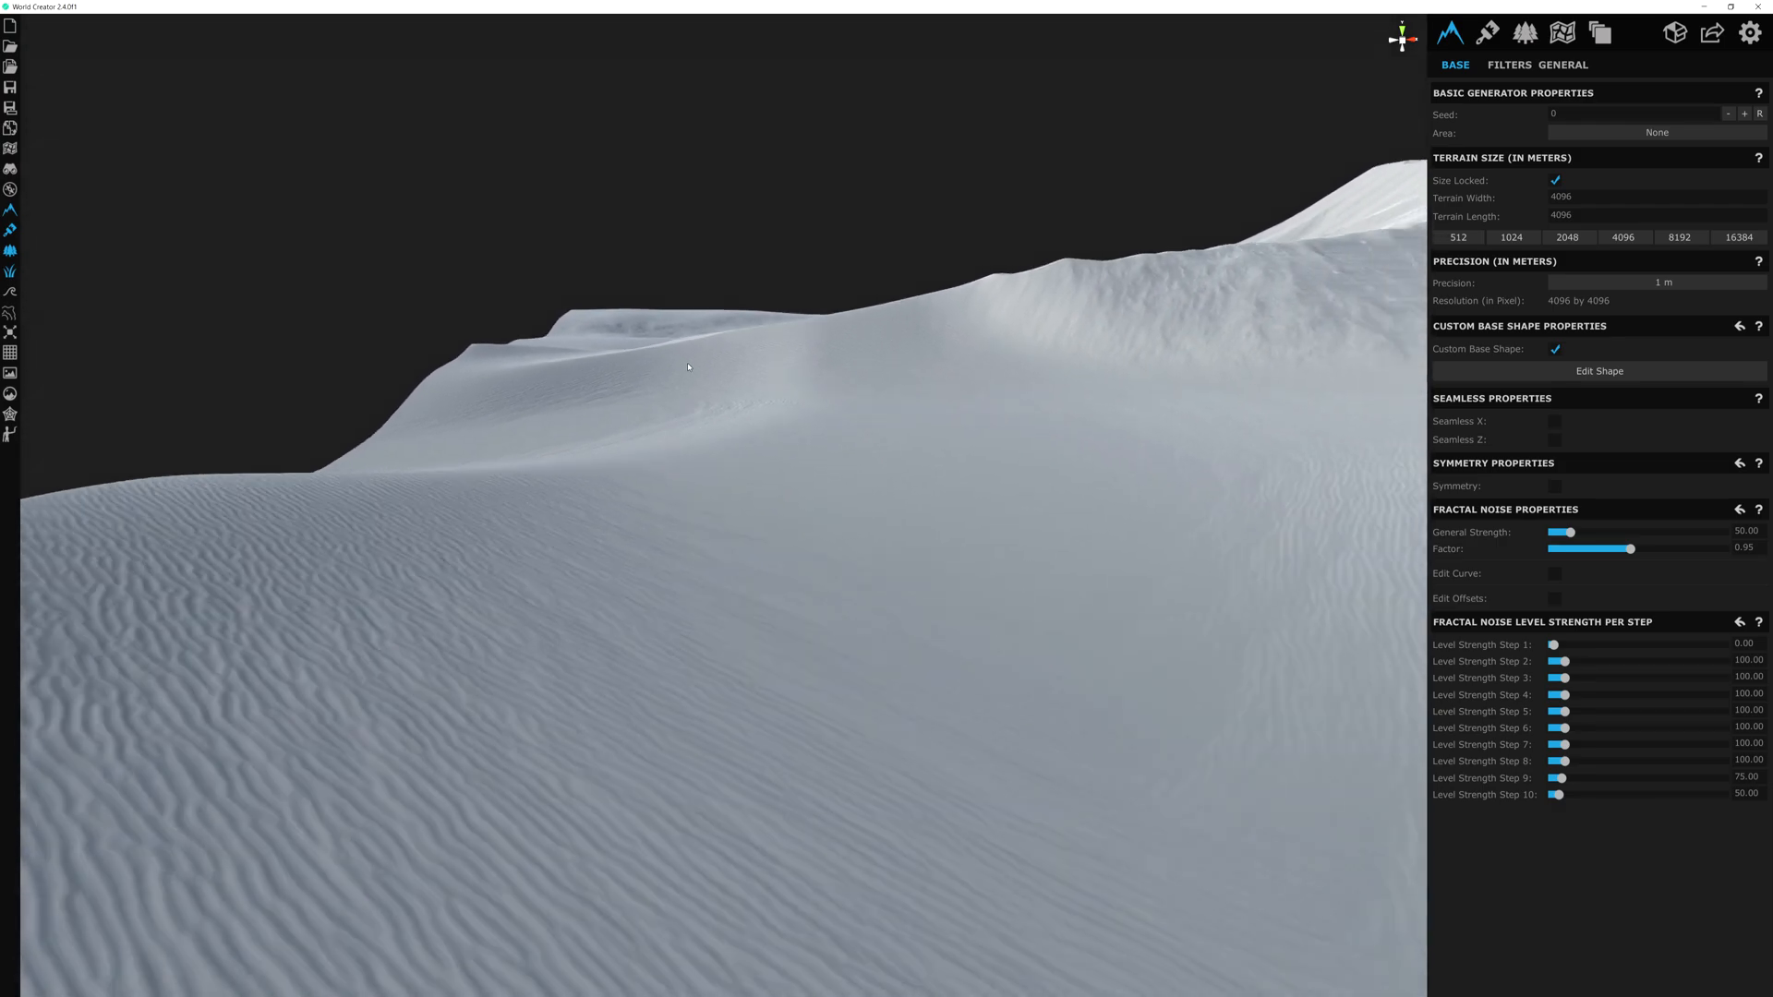
left_click_drag(687, 365, 874, 663)
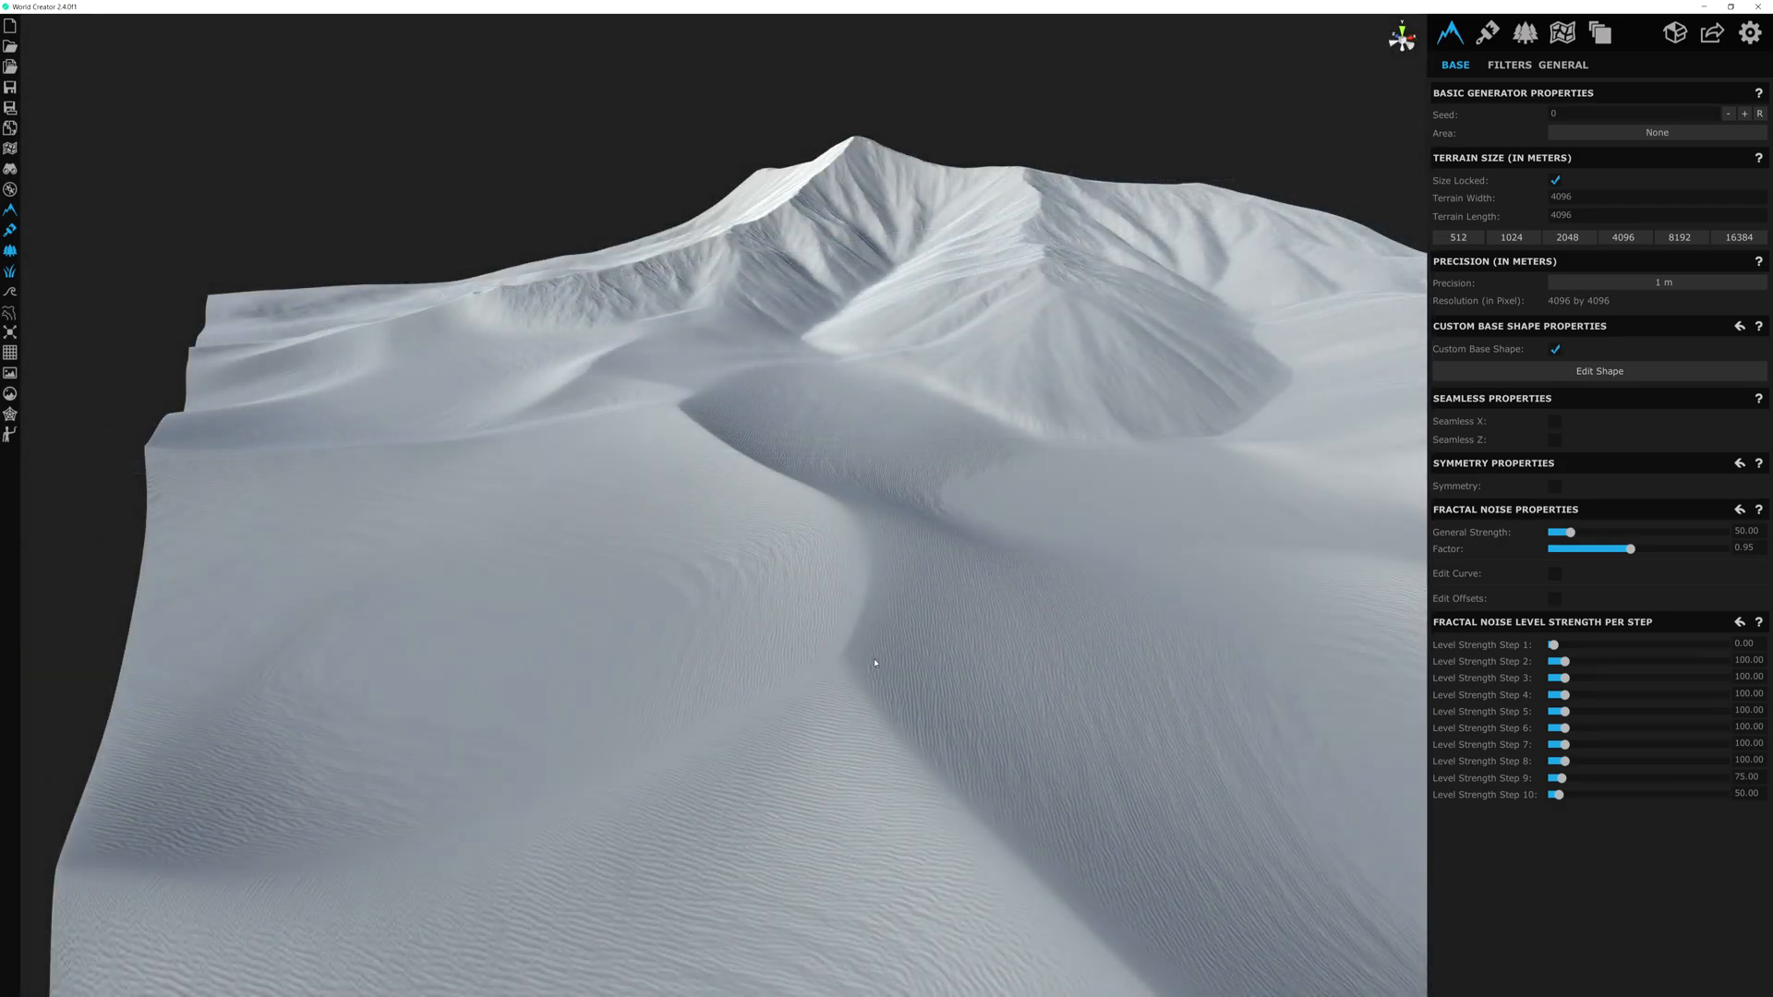